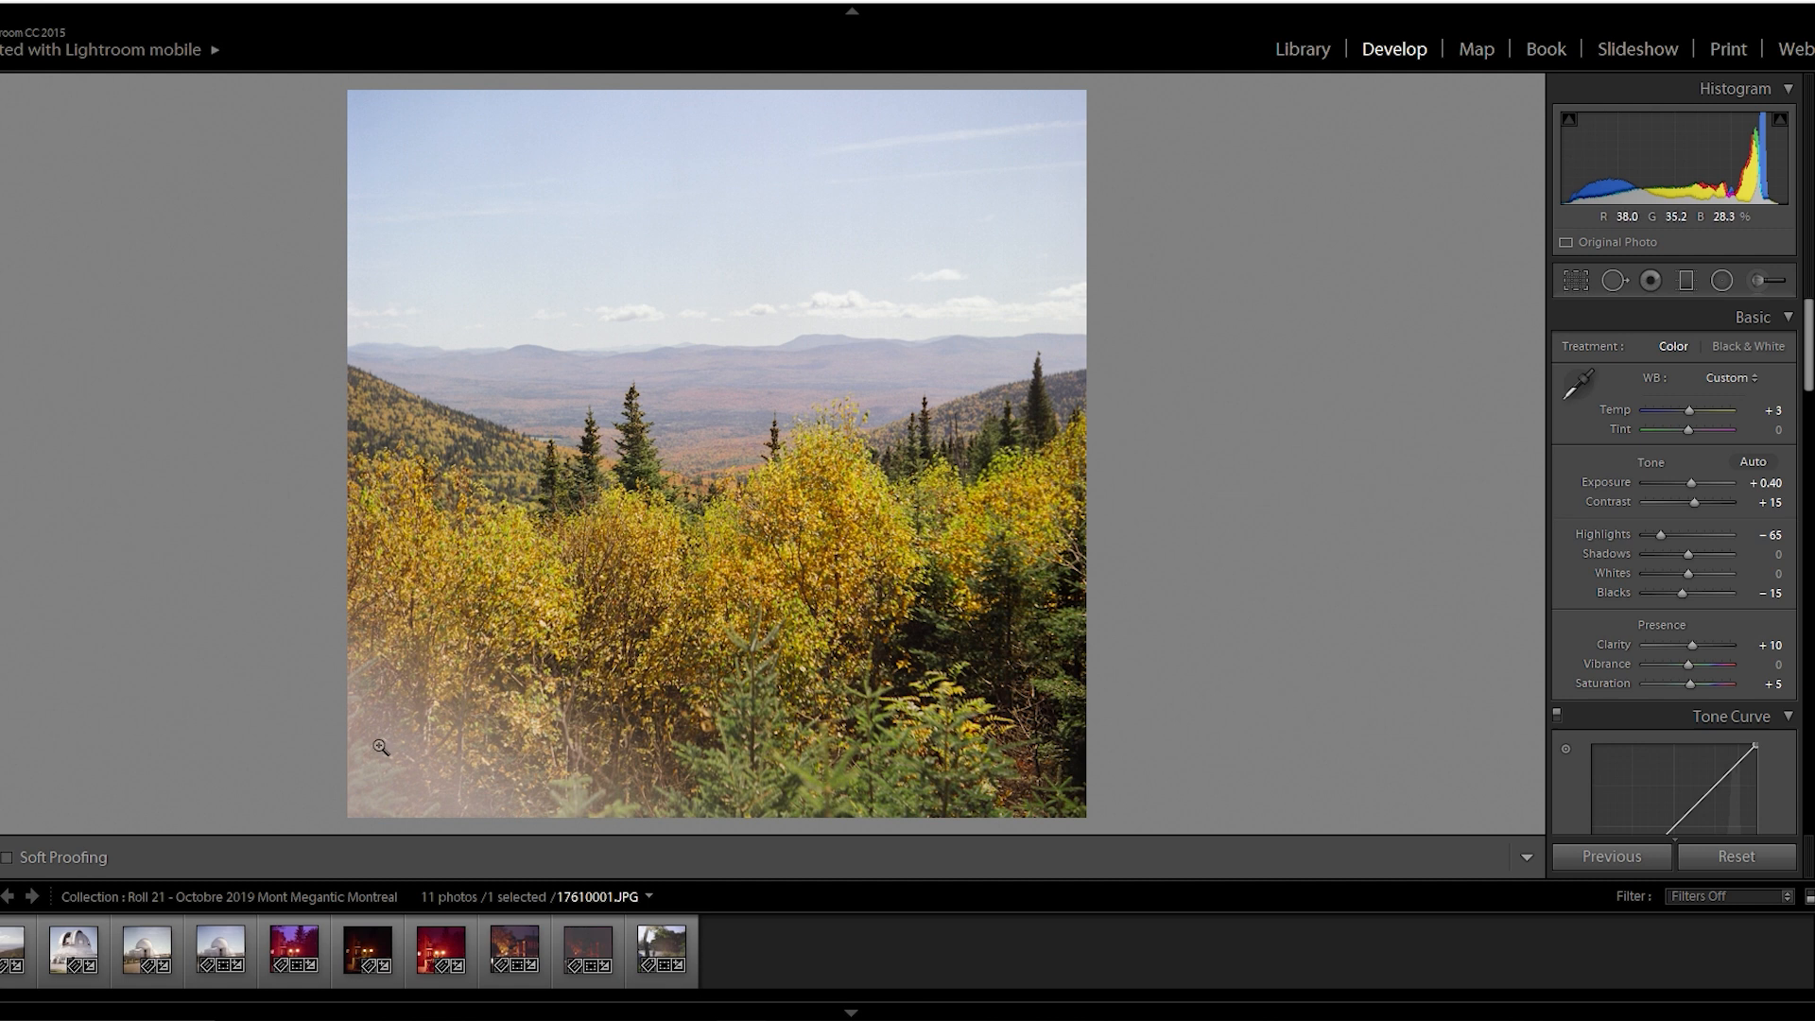
# - Open the white observatory dome photo and magnify its doorway and railing
pyautogui.click(196, 856)
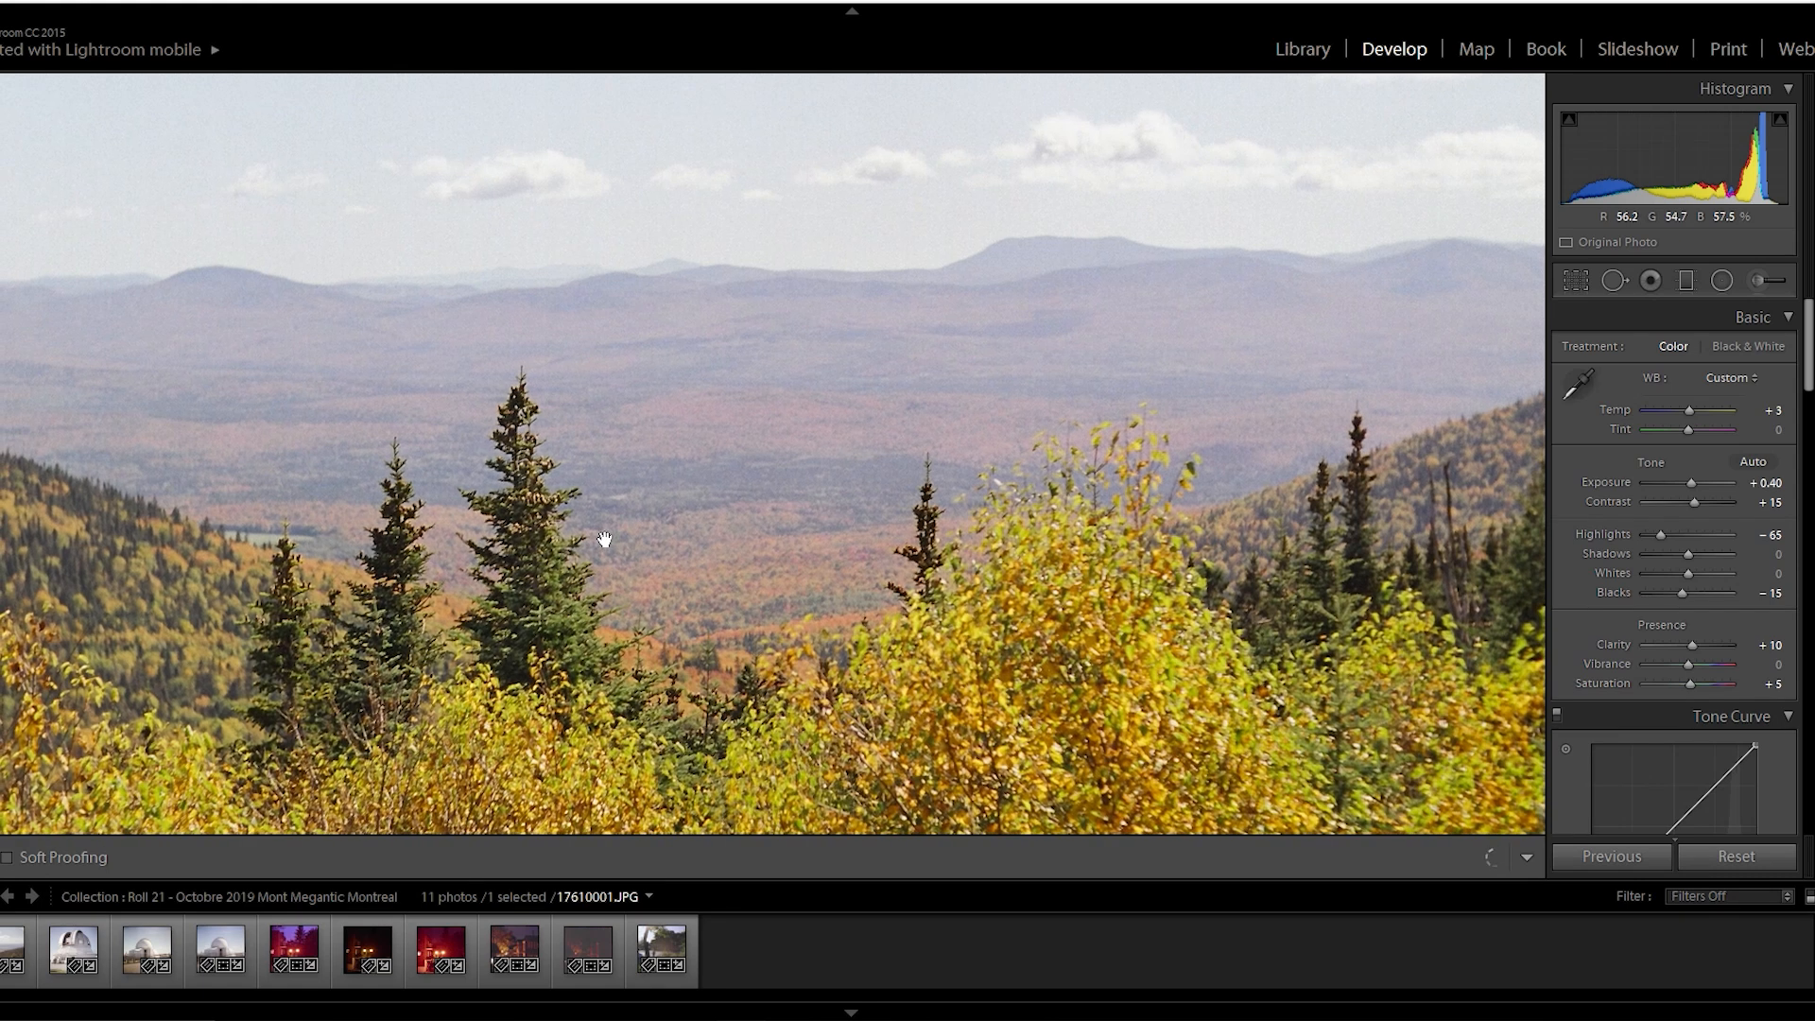
pyautogui.moveTo(787, 565)
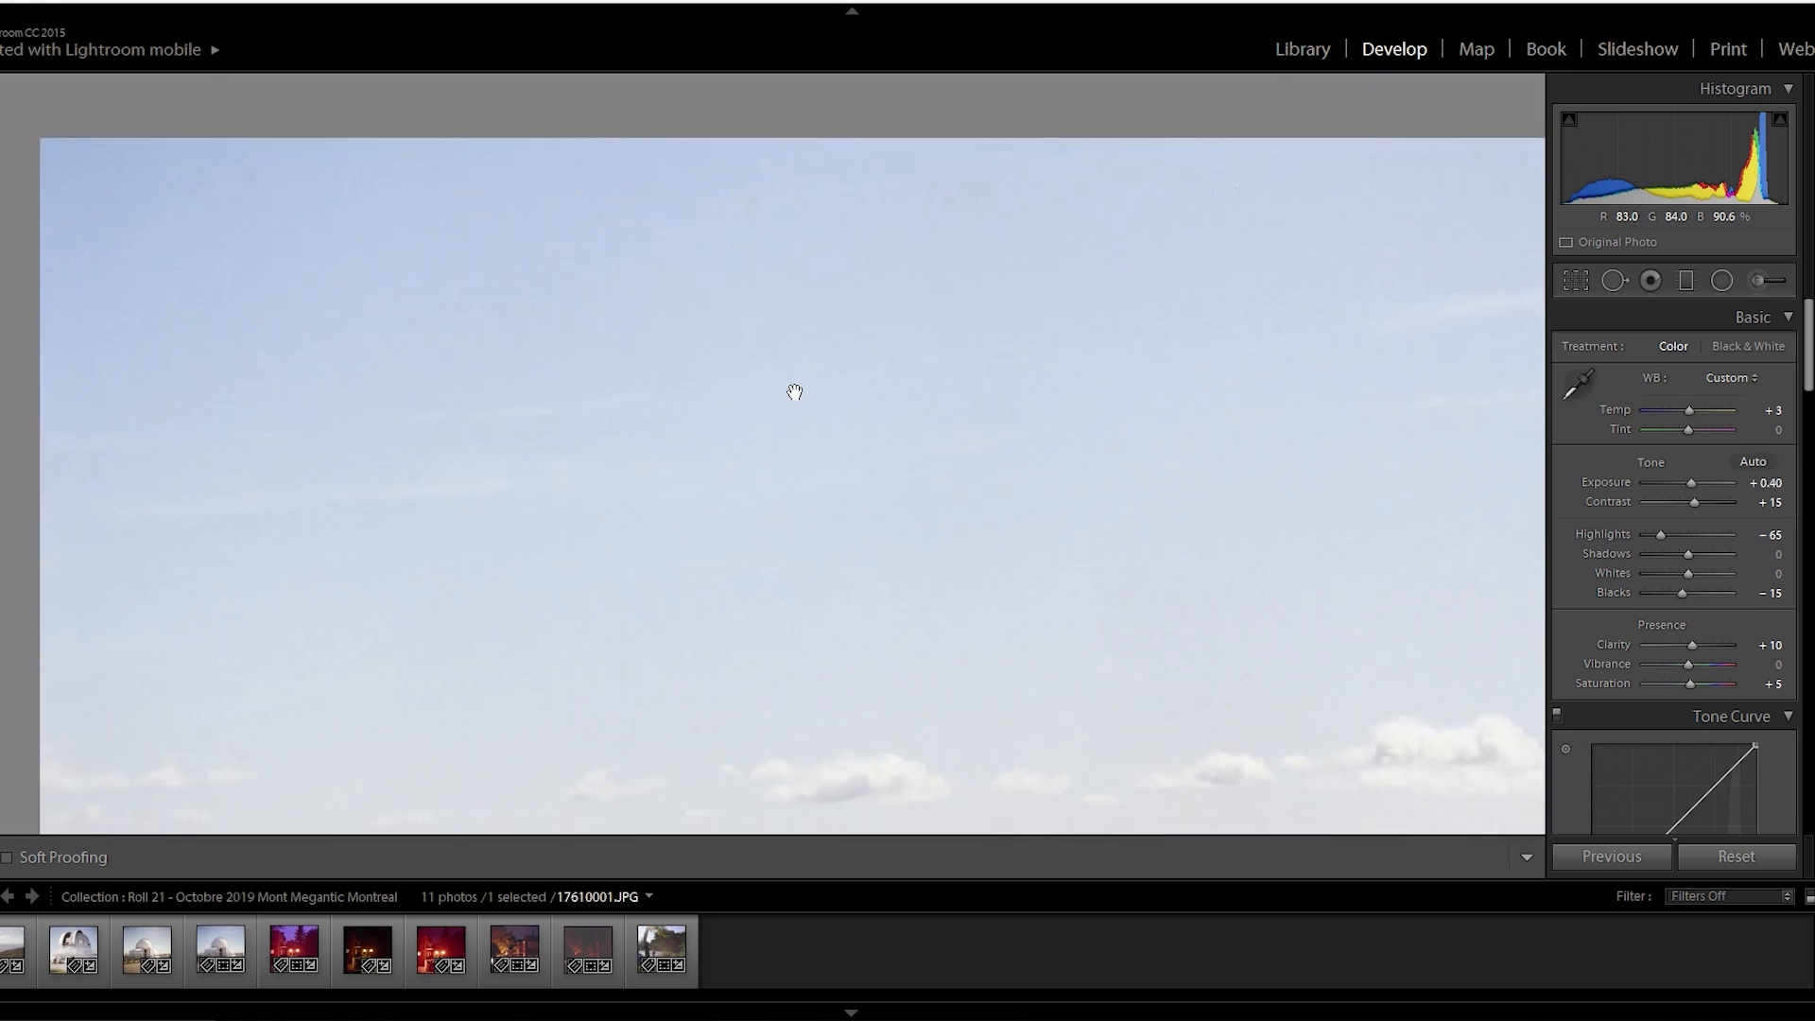
pyautogui.moveTo(454, 475)
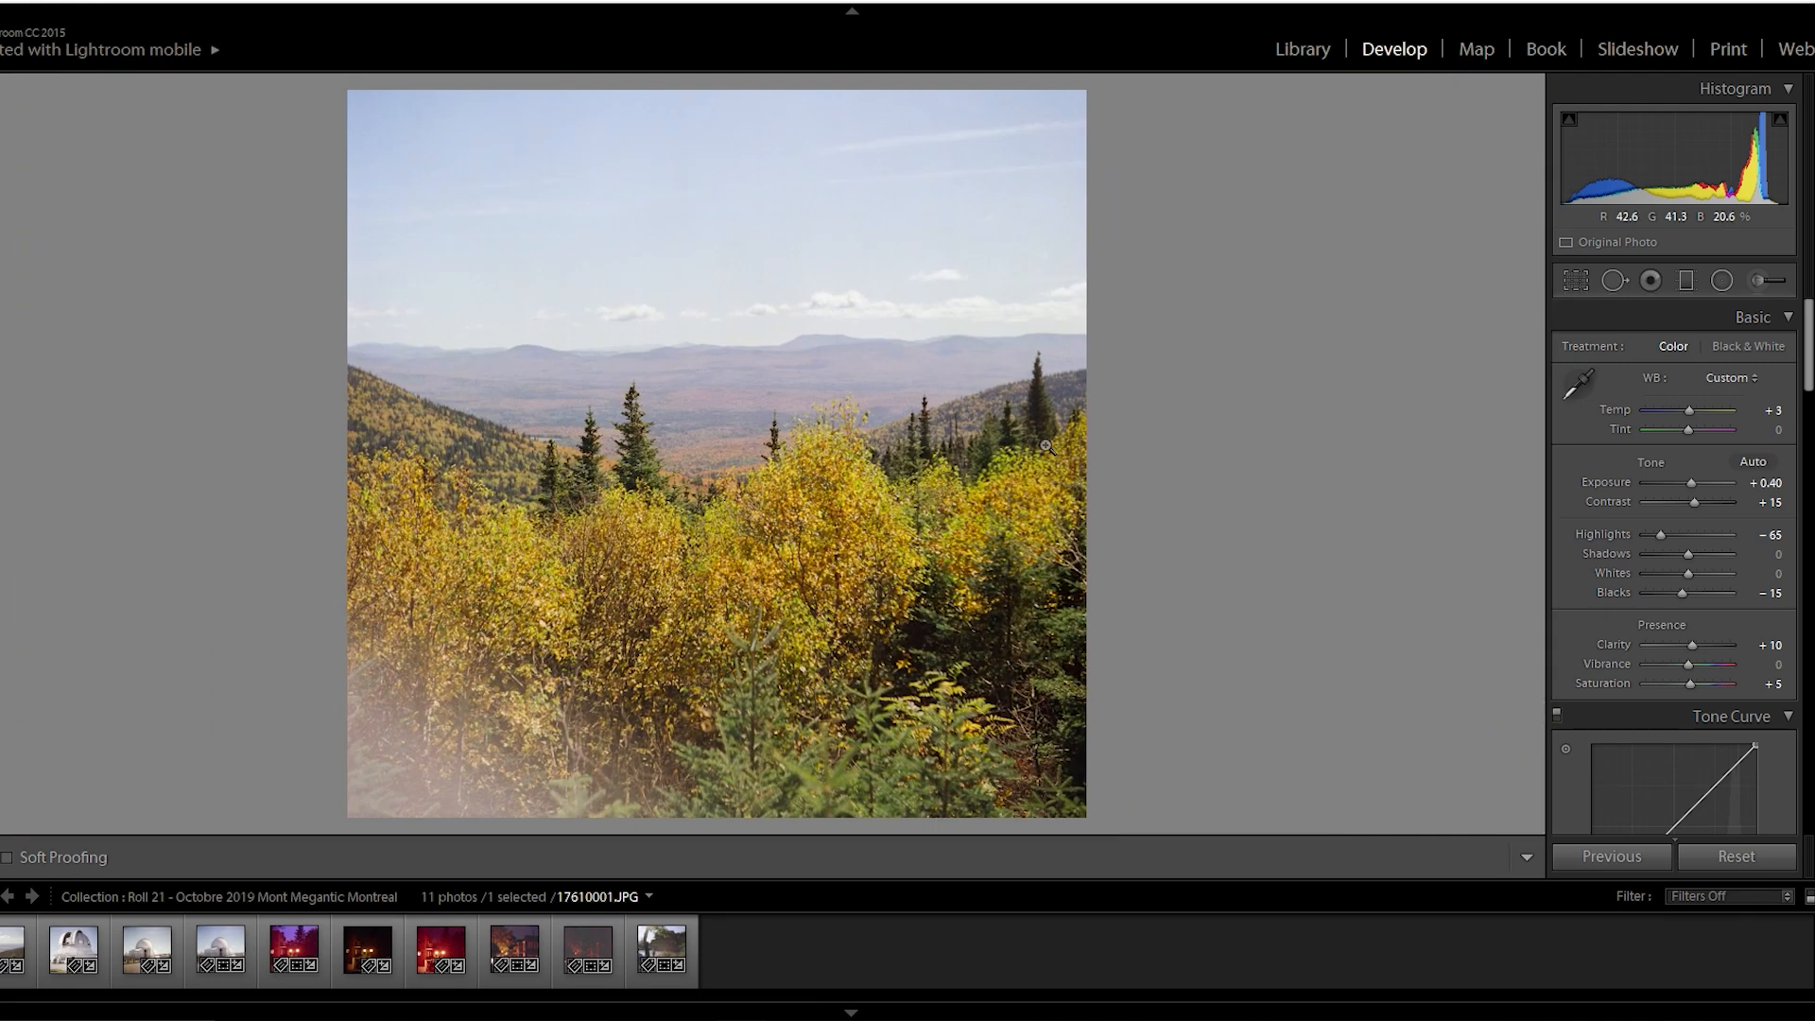
pyautogui.moveTo(1048, 448)
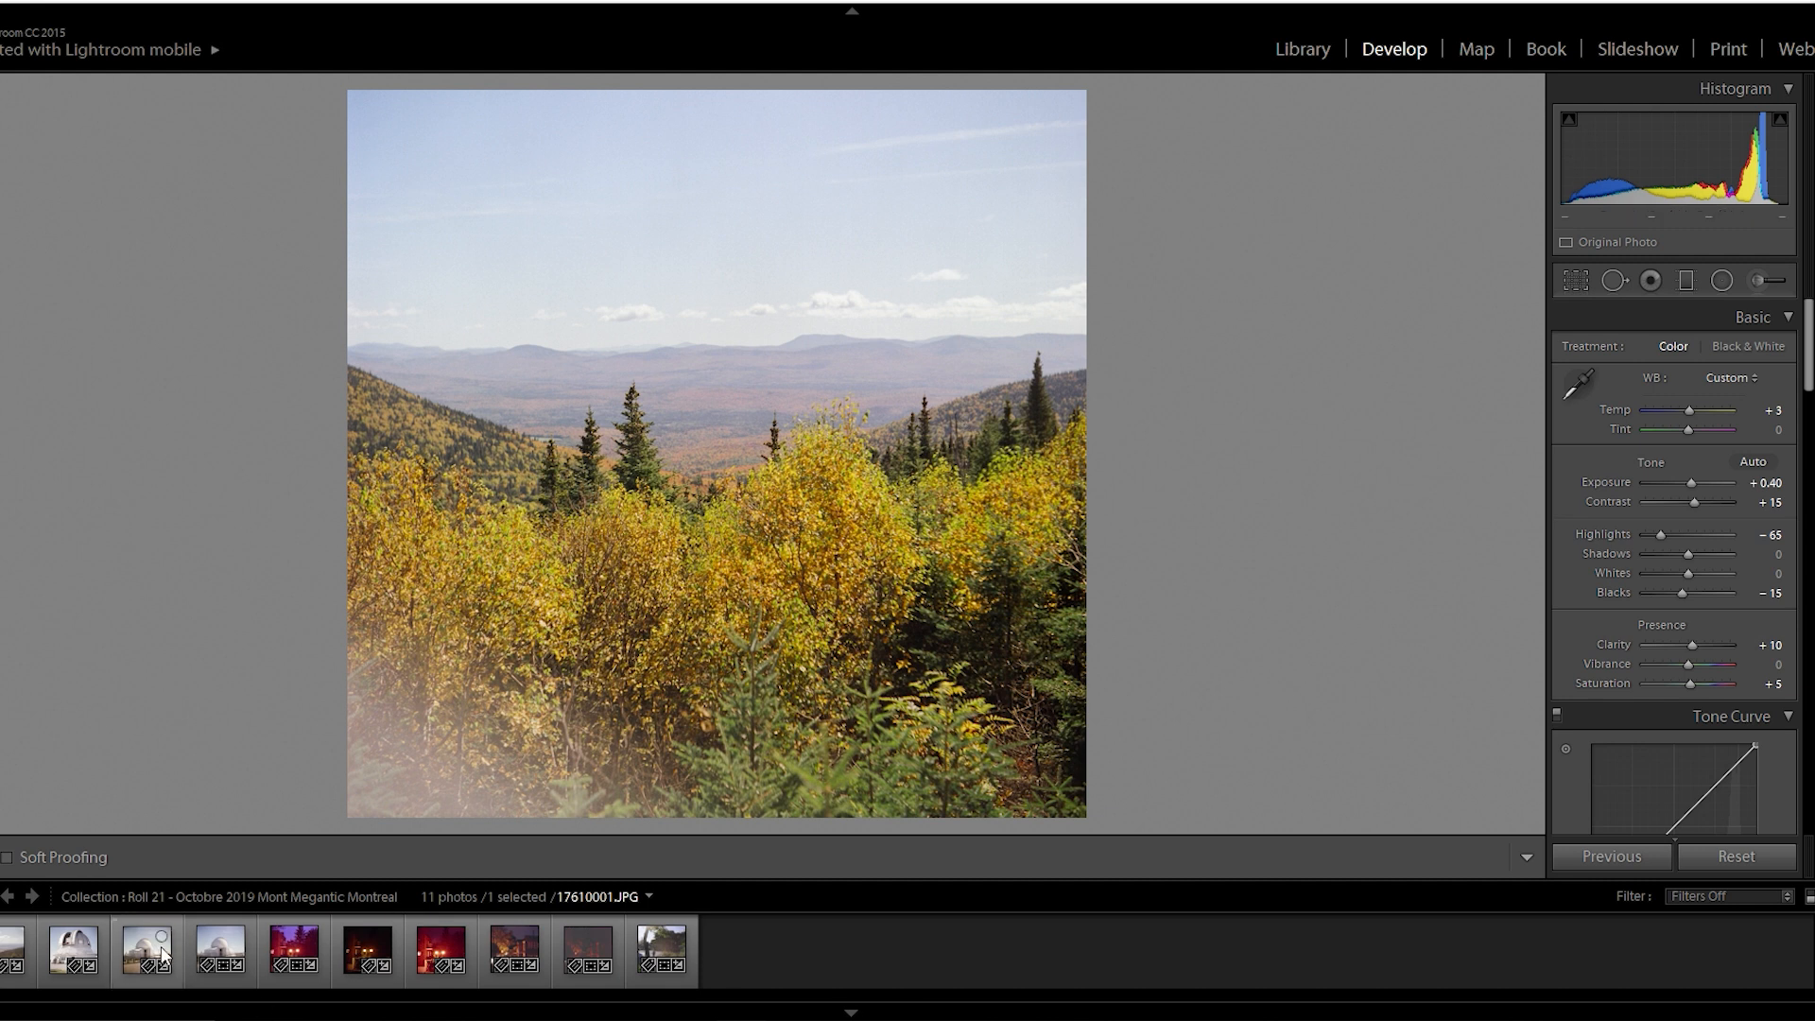
pyautogui.click(218, 952)
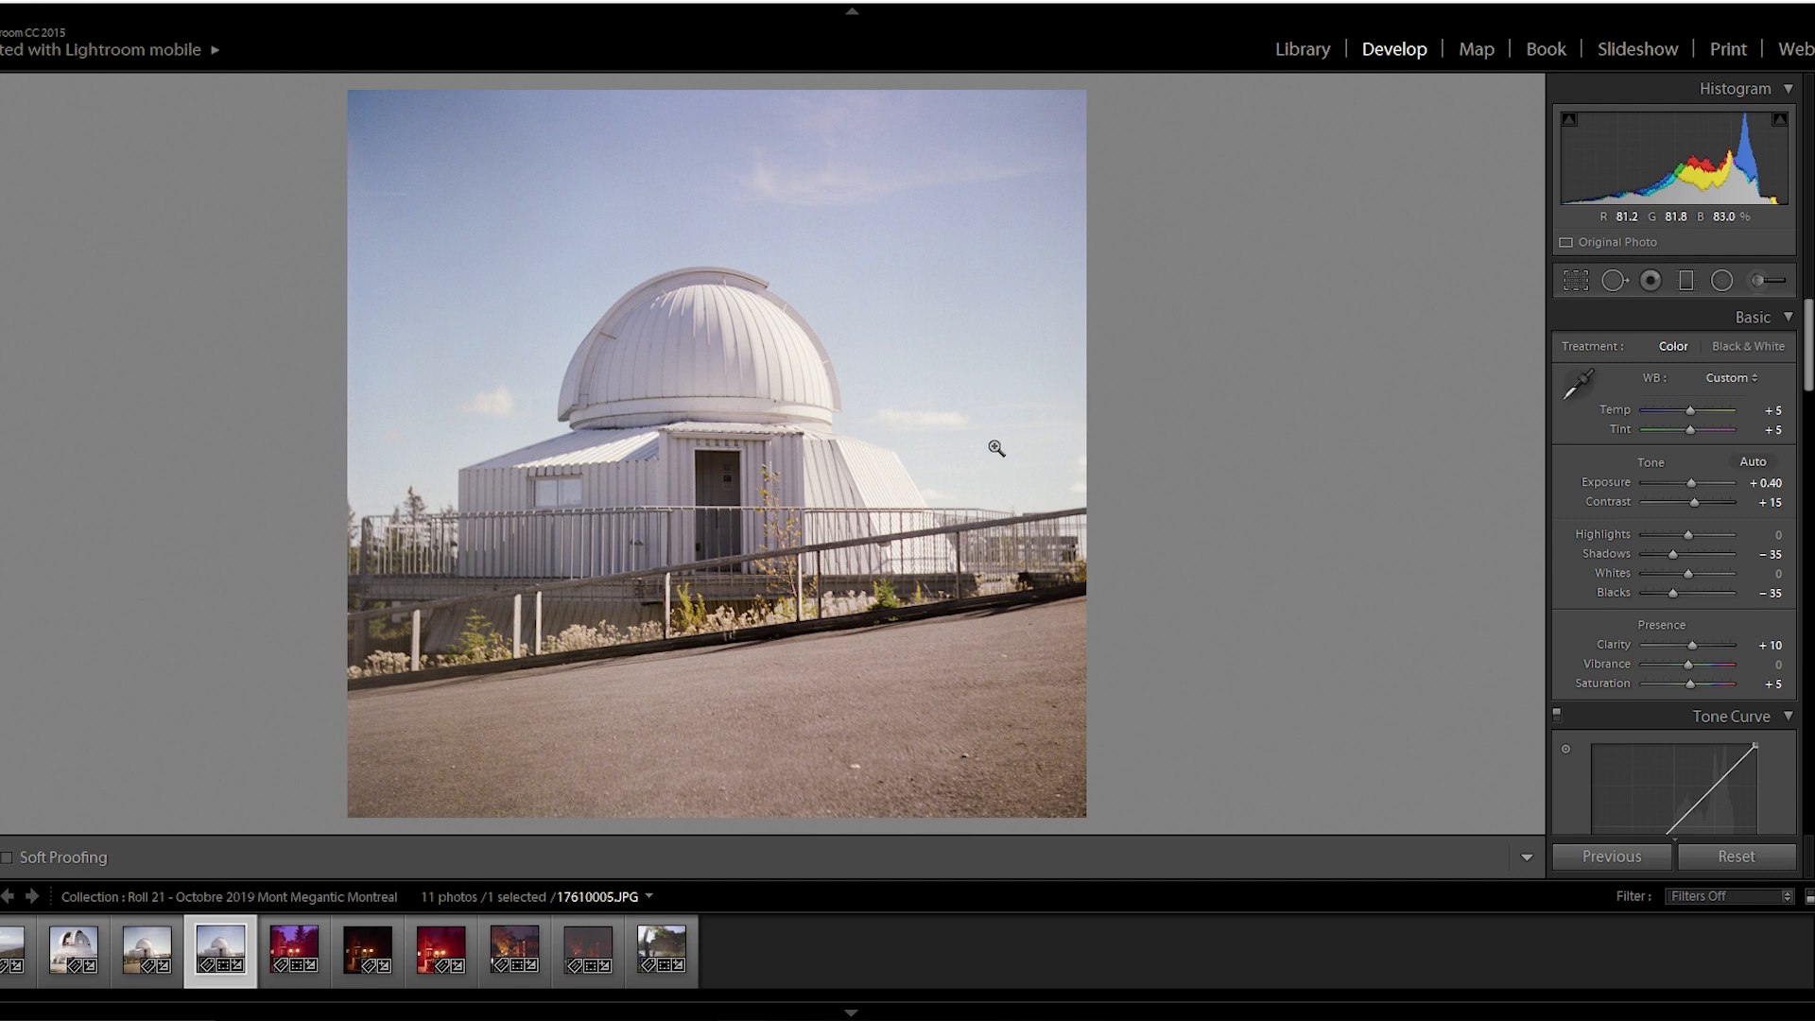
pyautogui.moveTo(703, 504)
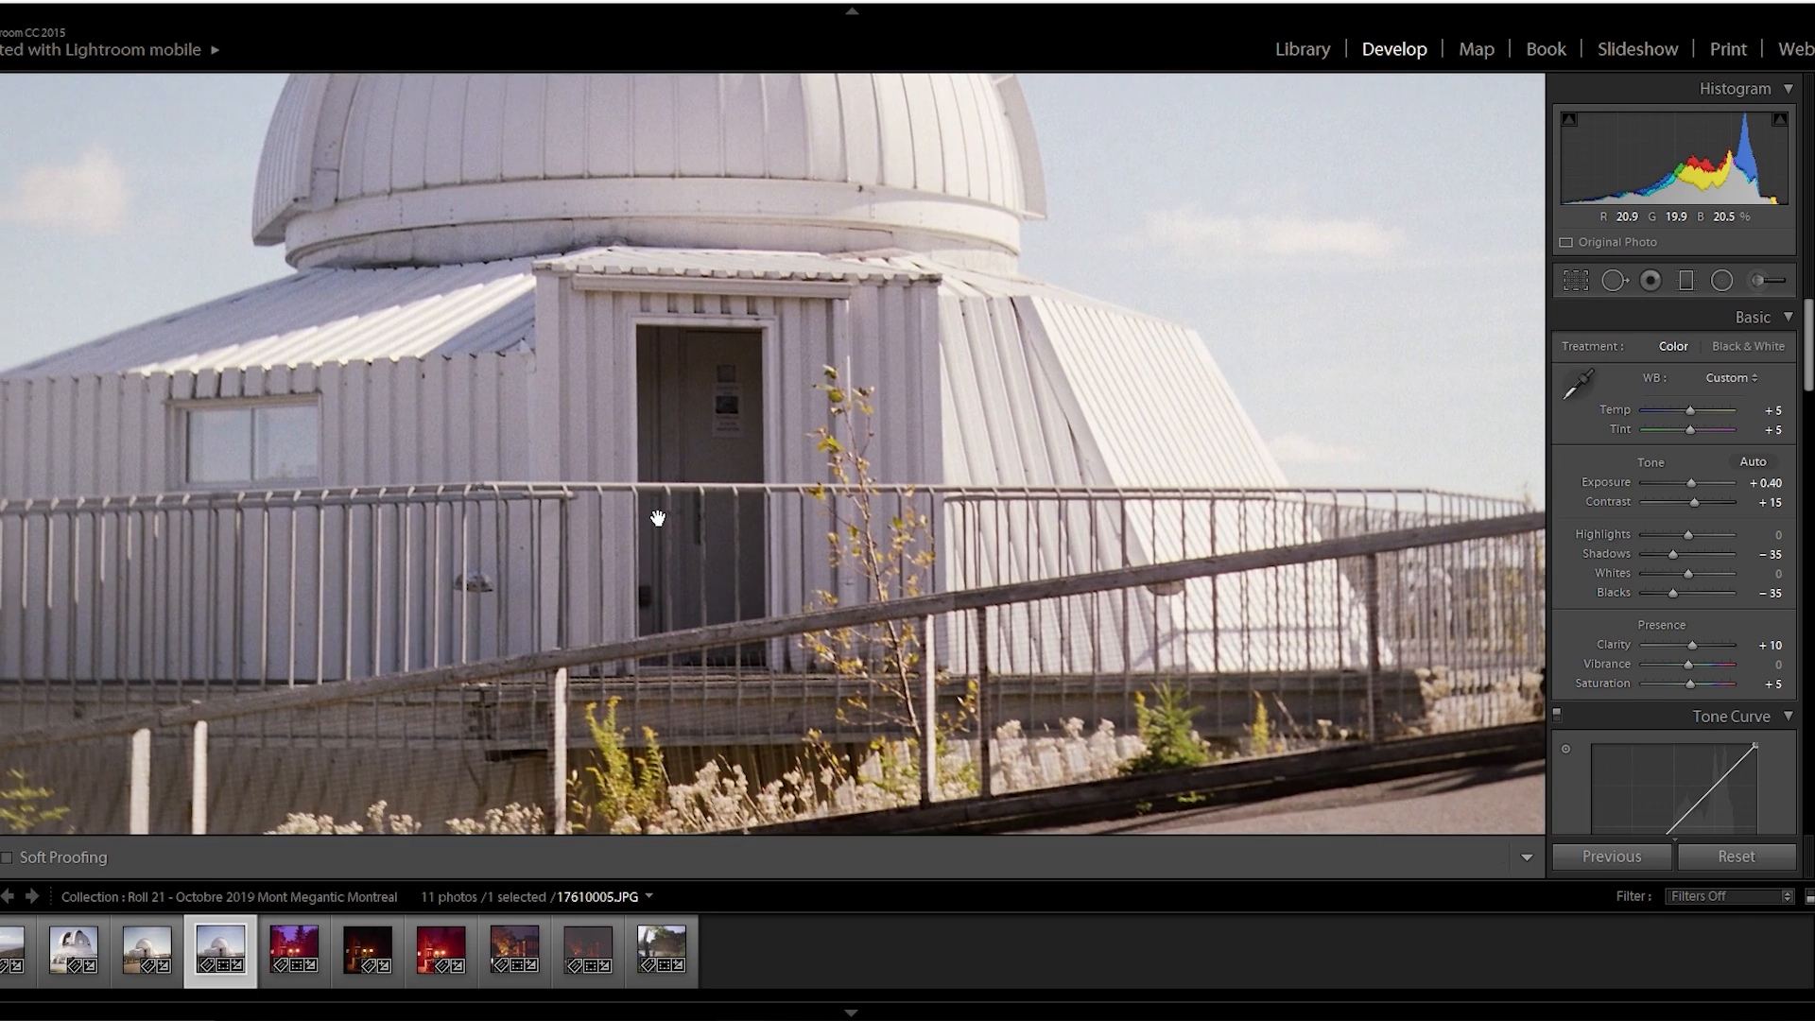
# - Fit the observatory photo, step through the night lamp and lit-tree street photos, zooming into the staircase
pyautogui.click(293, 950)
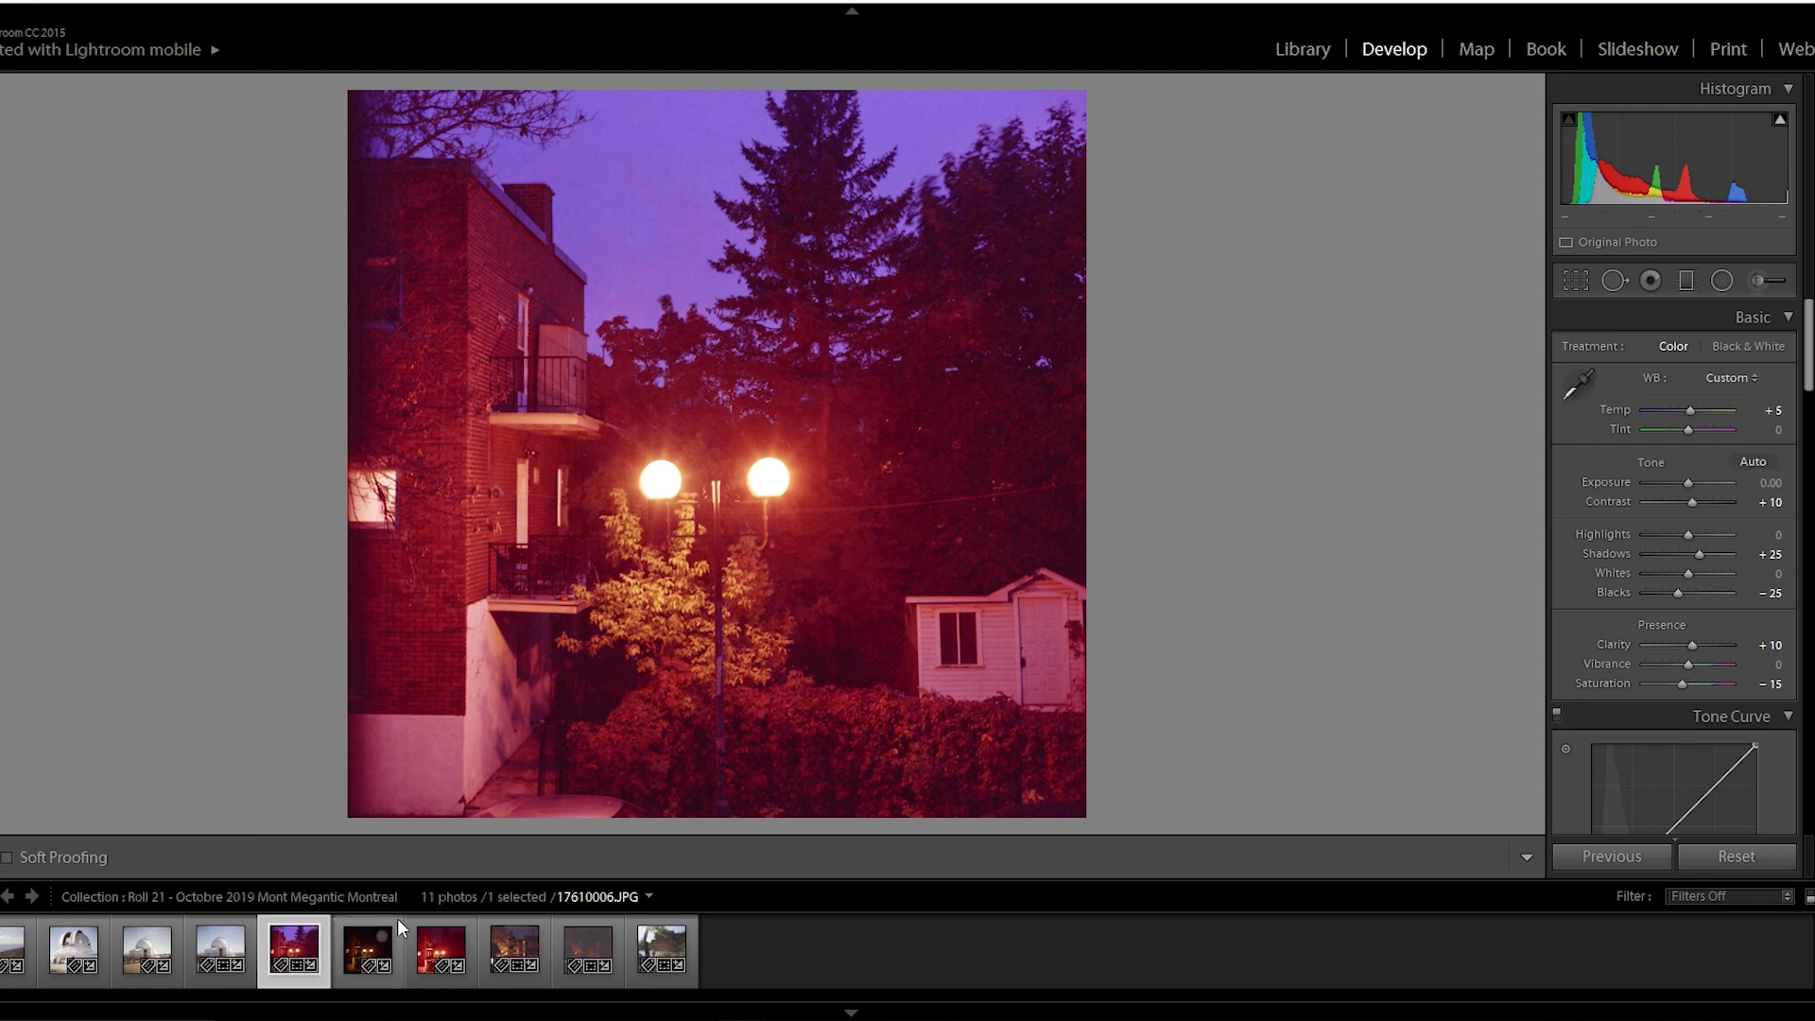
pyautogui.click(366, 950)
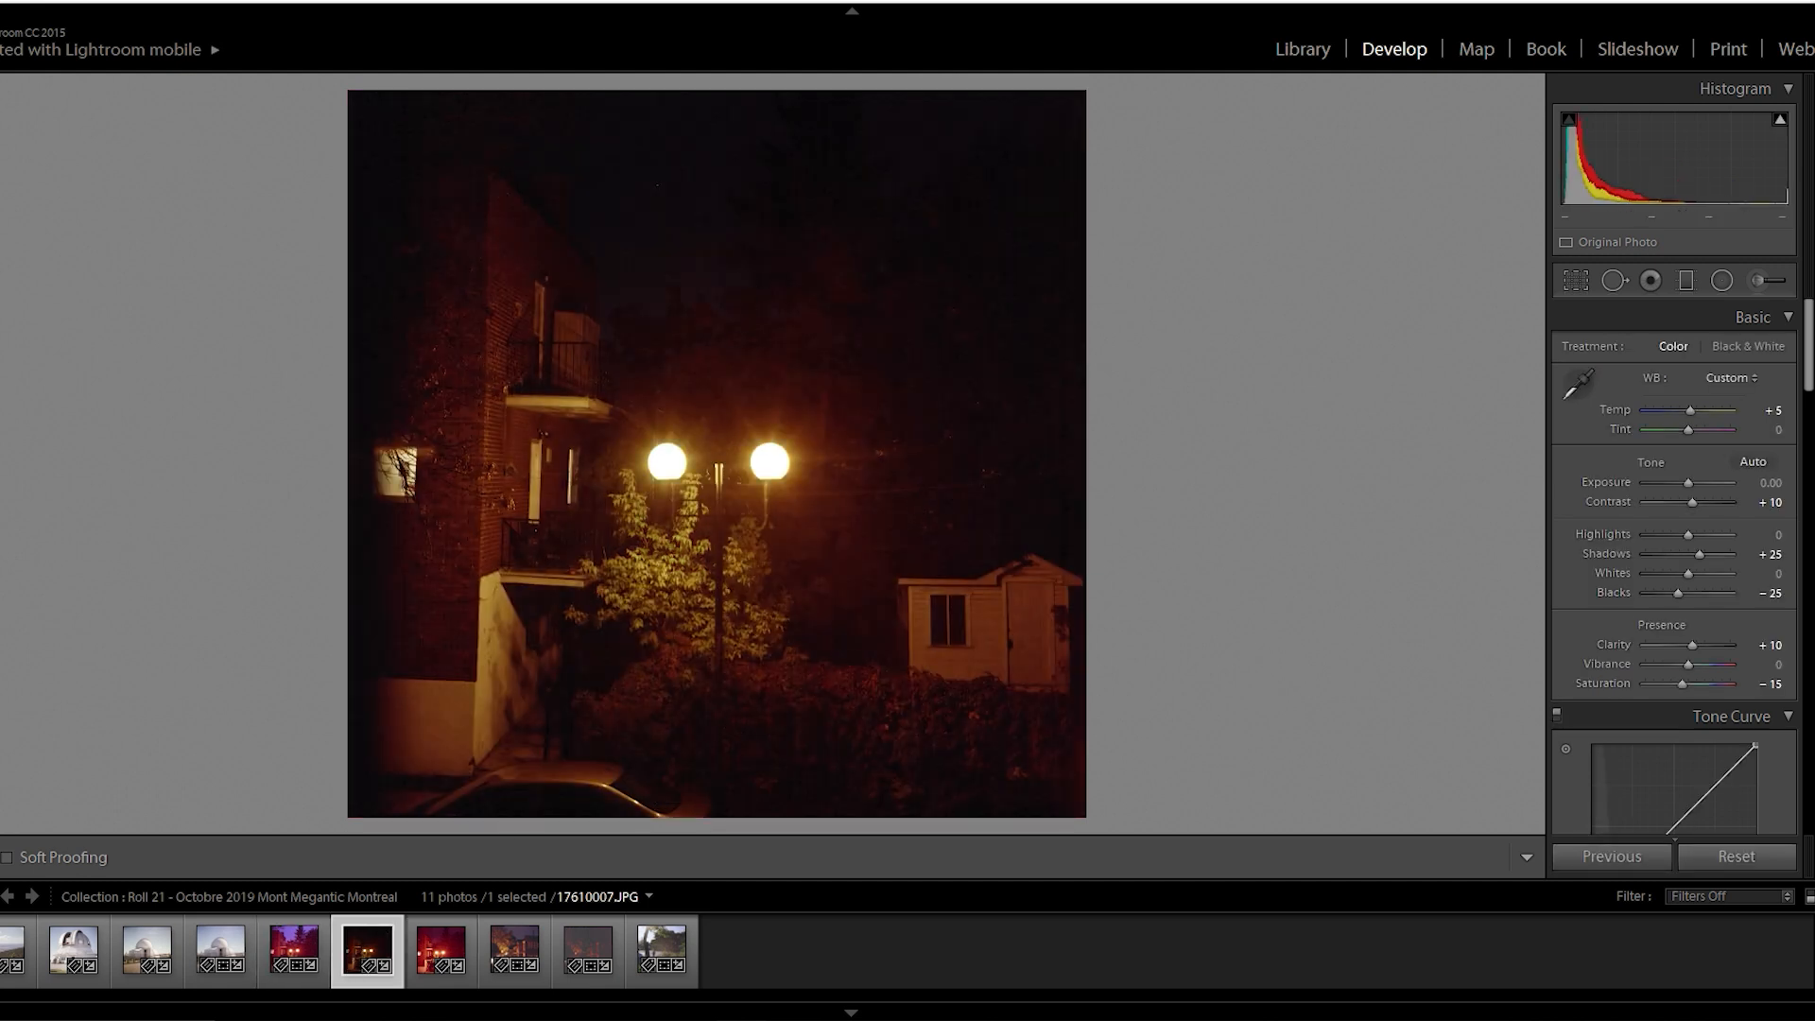
pyautogui.click(513, 950)
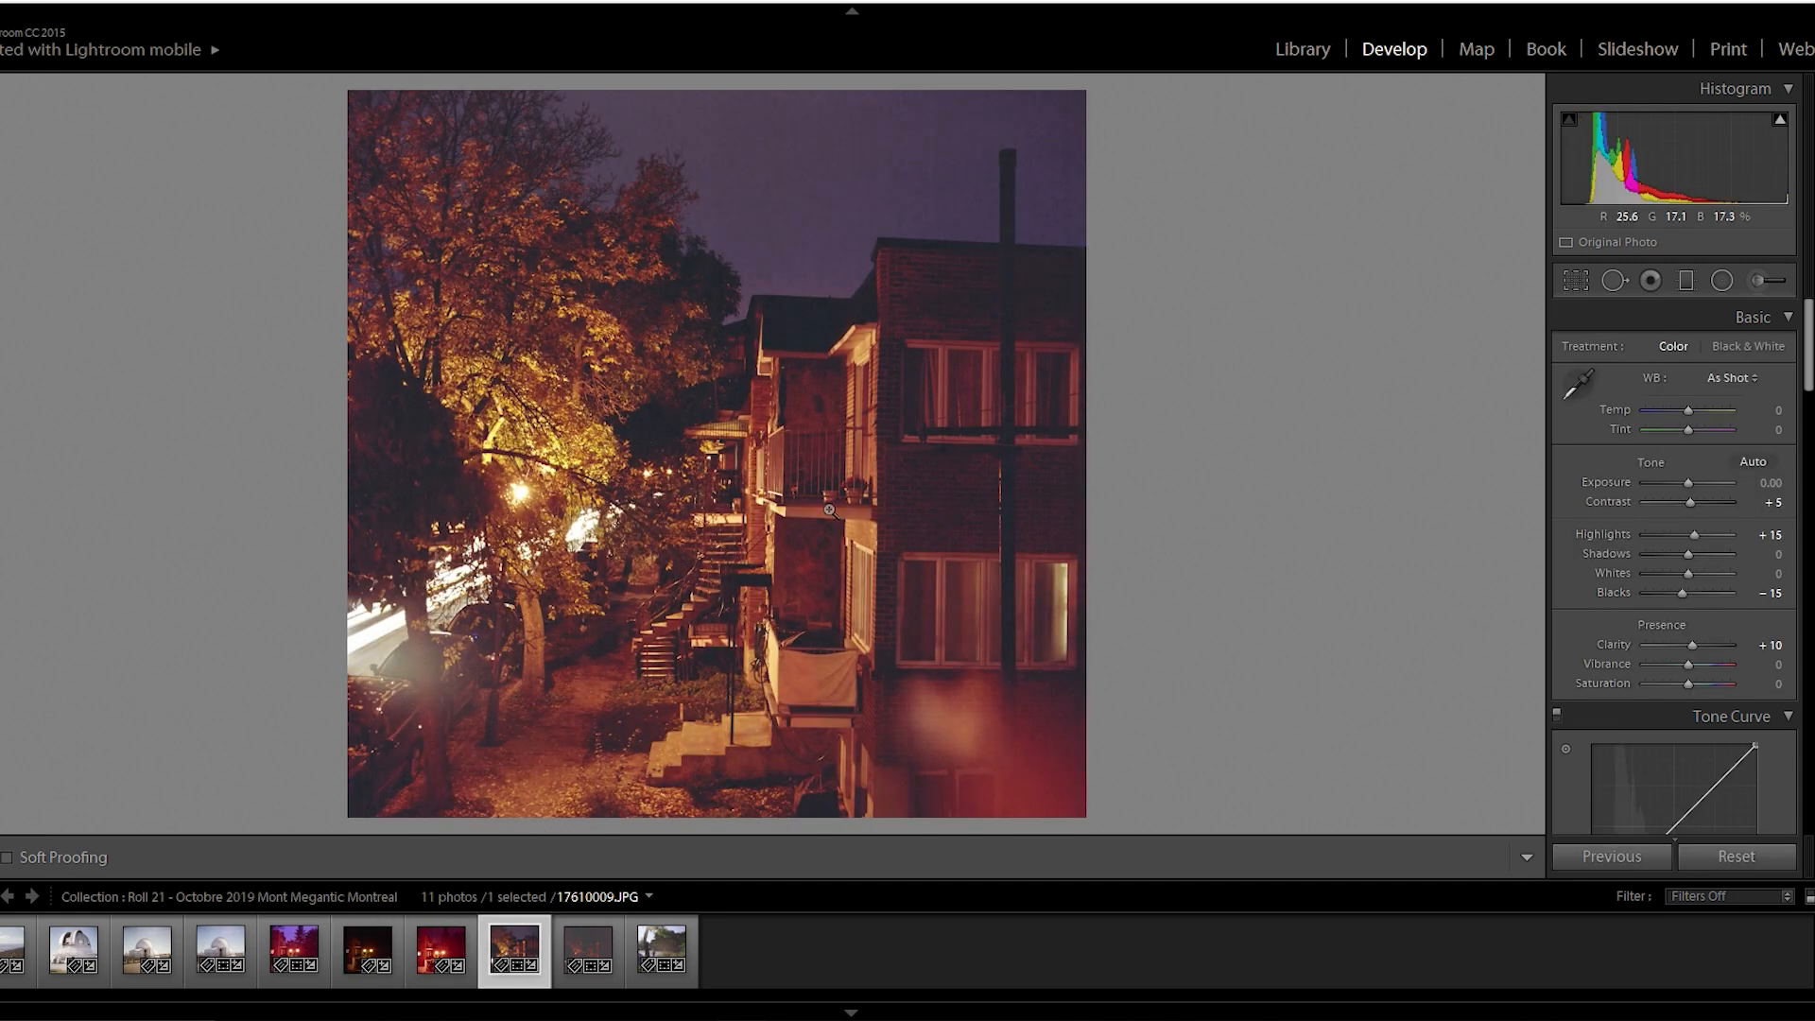
pyautogui.click(828, 510)
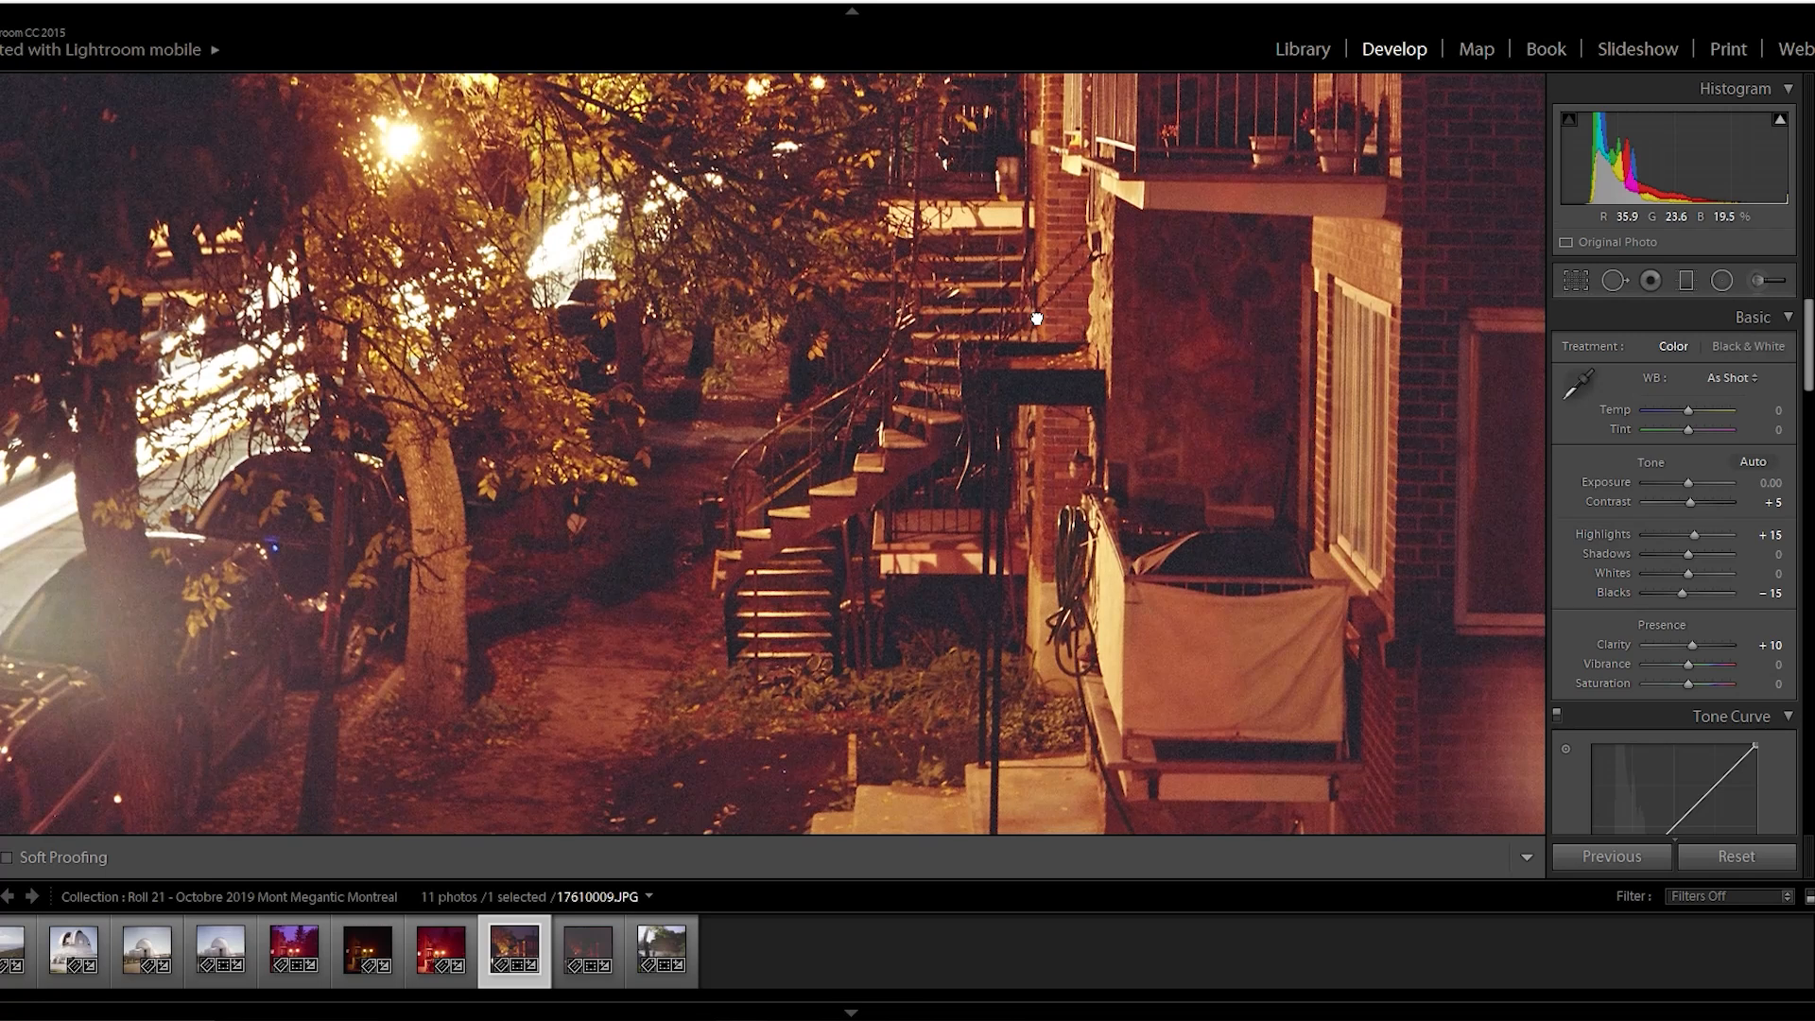
pyautogui.click(659, 949)
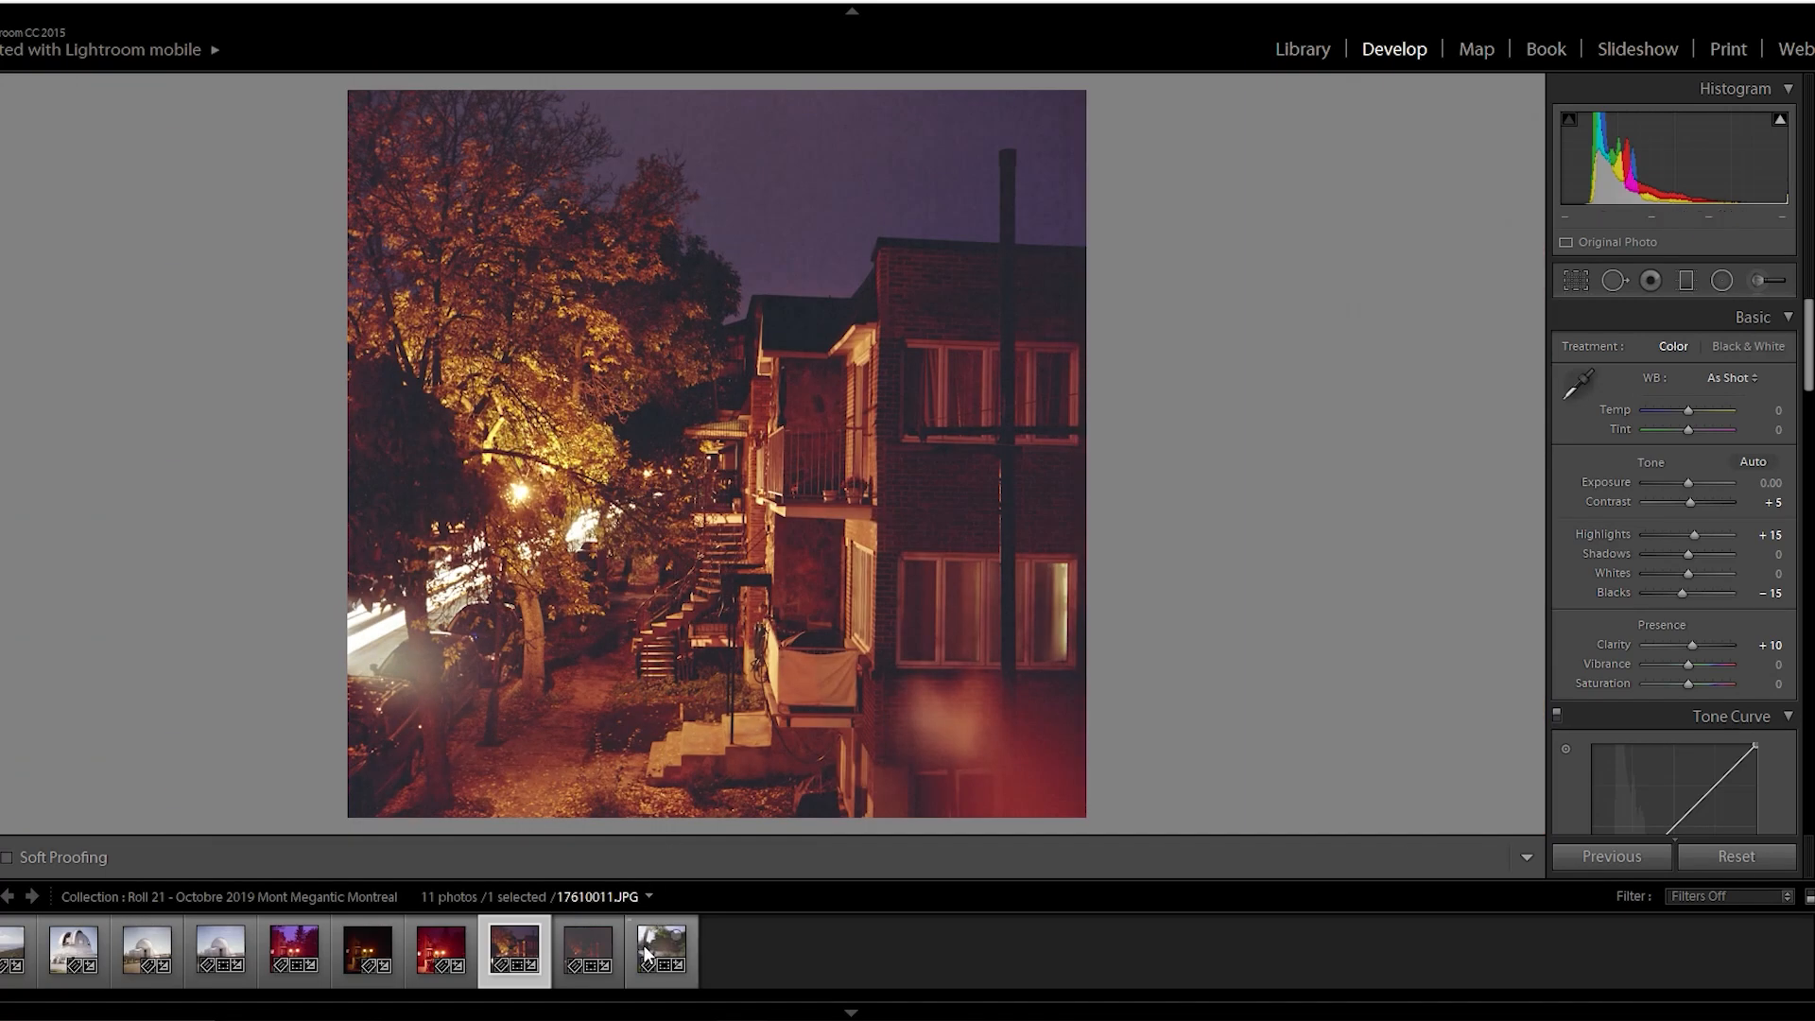
# - Zoom the sunny street photo to 1:1 on the tree, traffic light and van
pyautogui.click(661, 950)
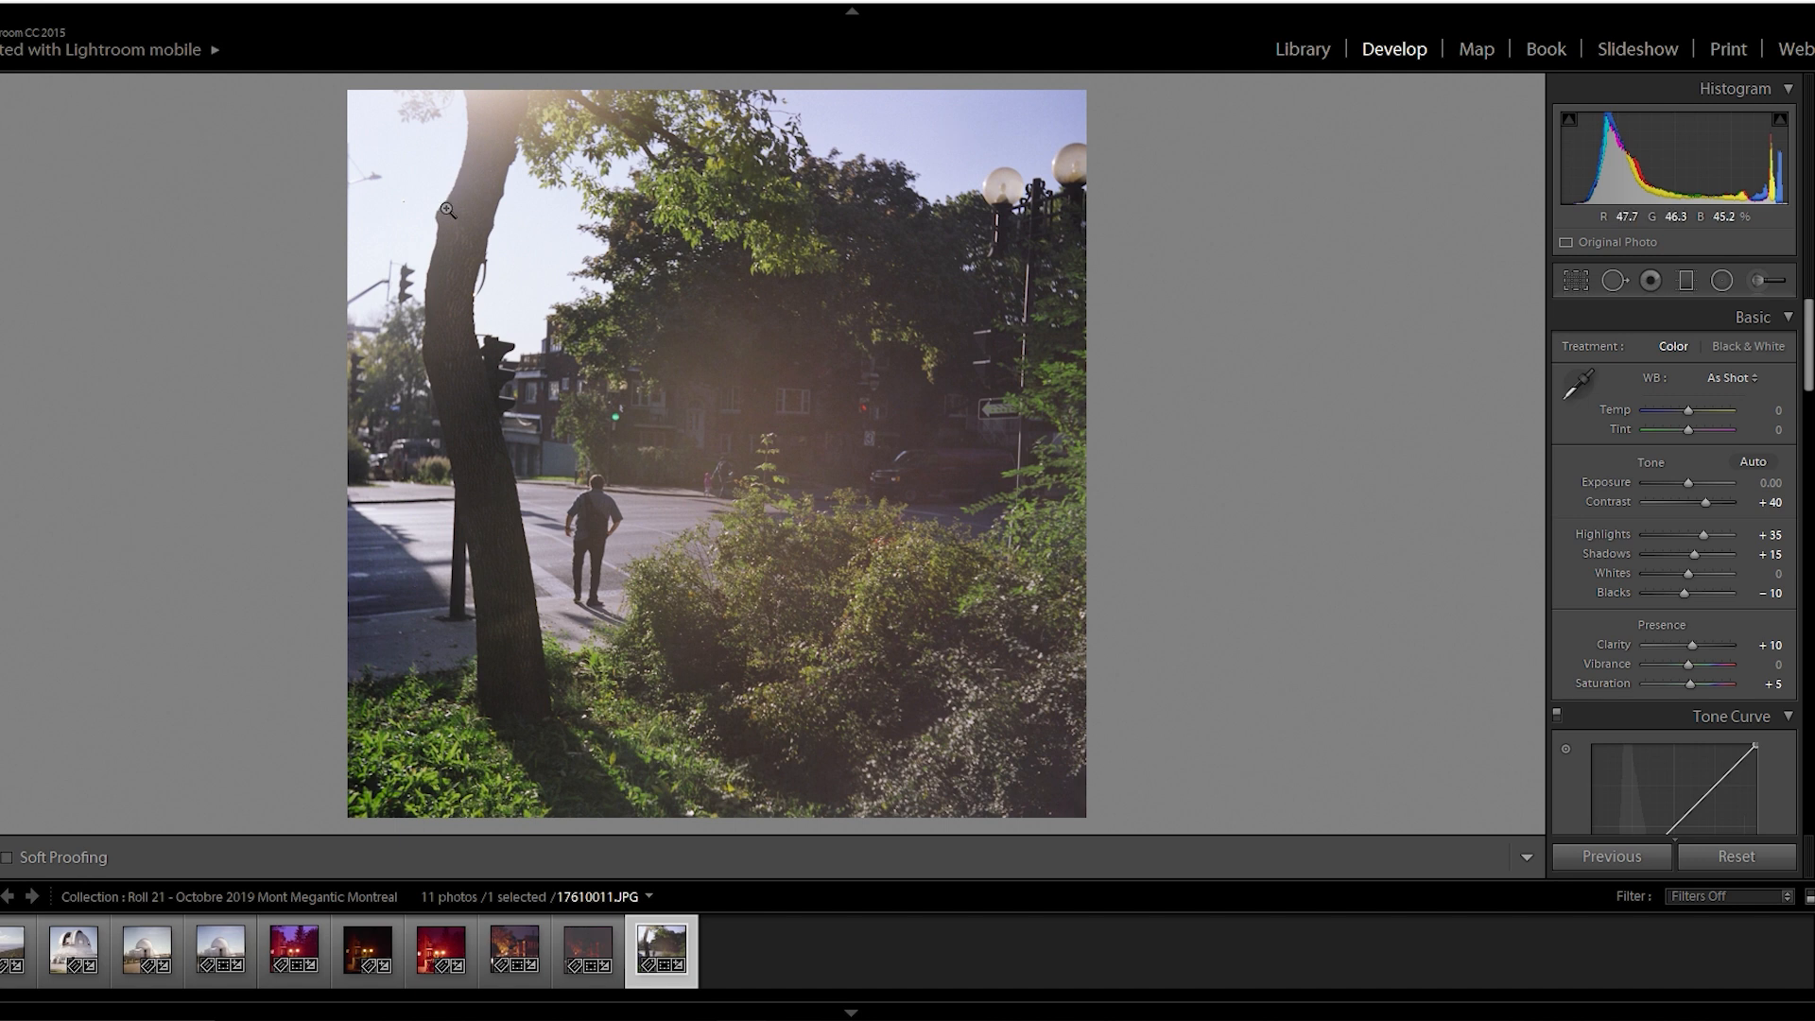
pyautogui.moveTo(553, 559)
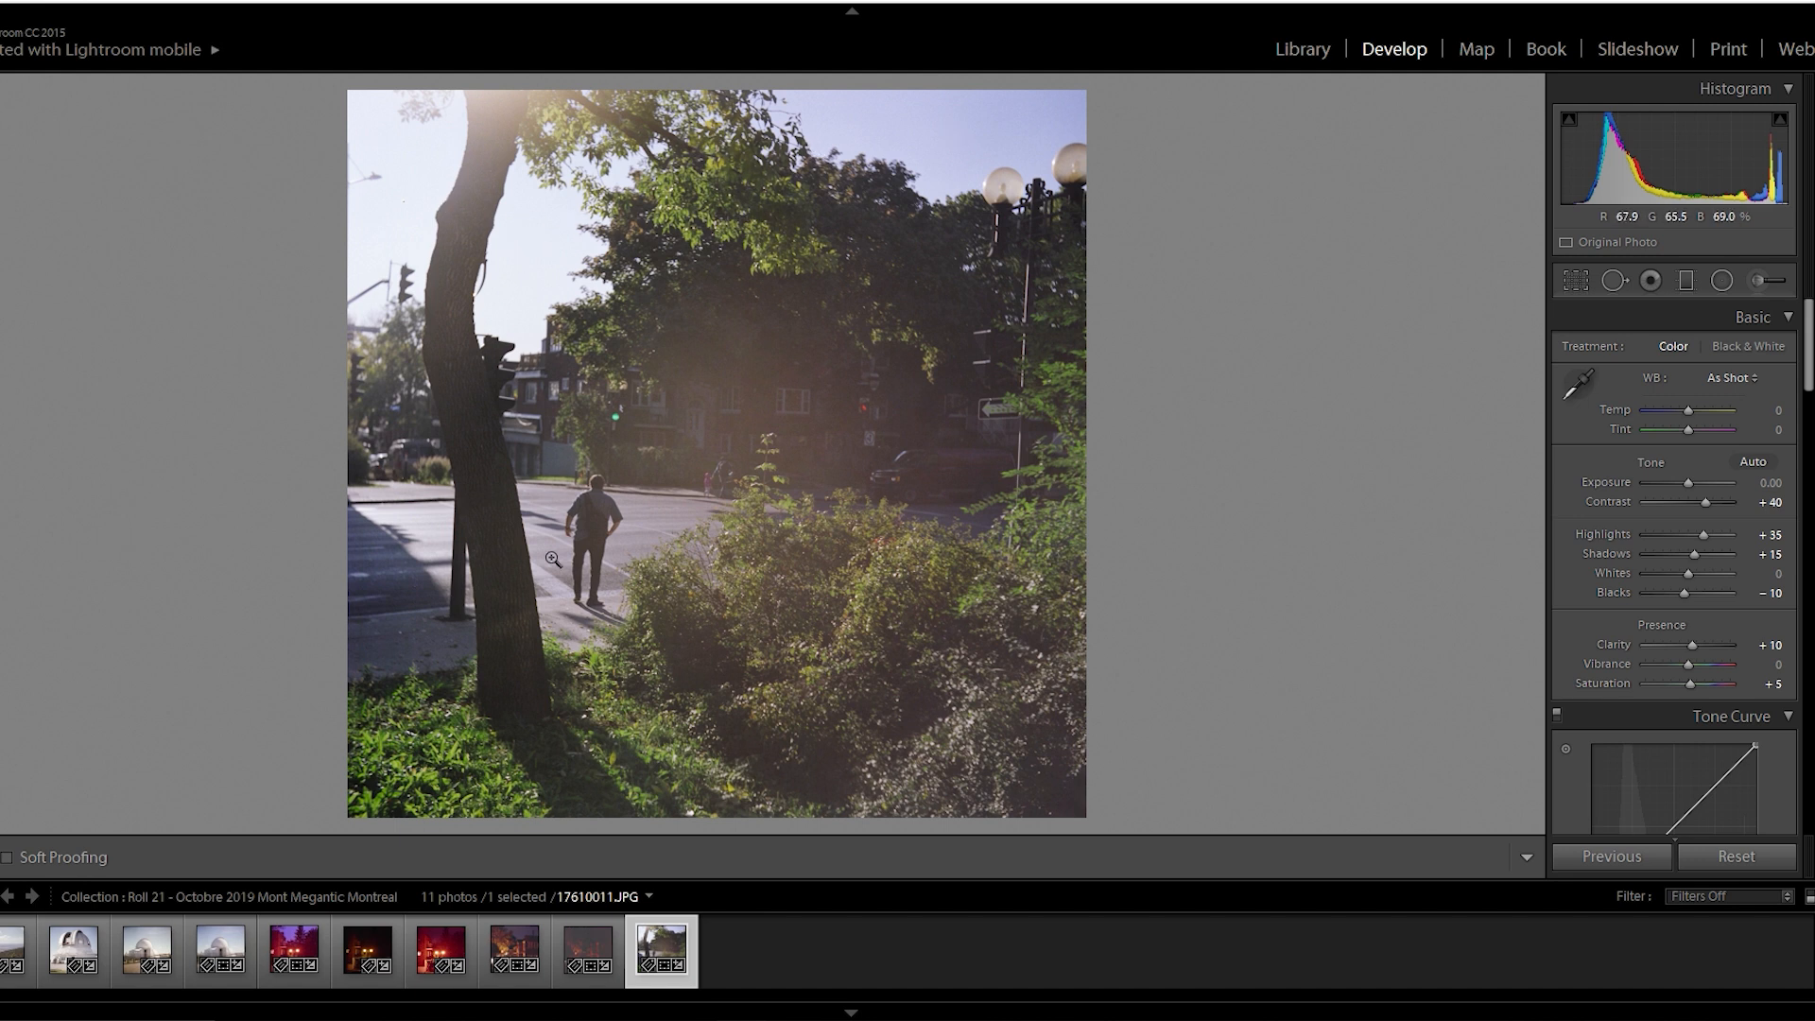
pyautogui.click(553, 561)
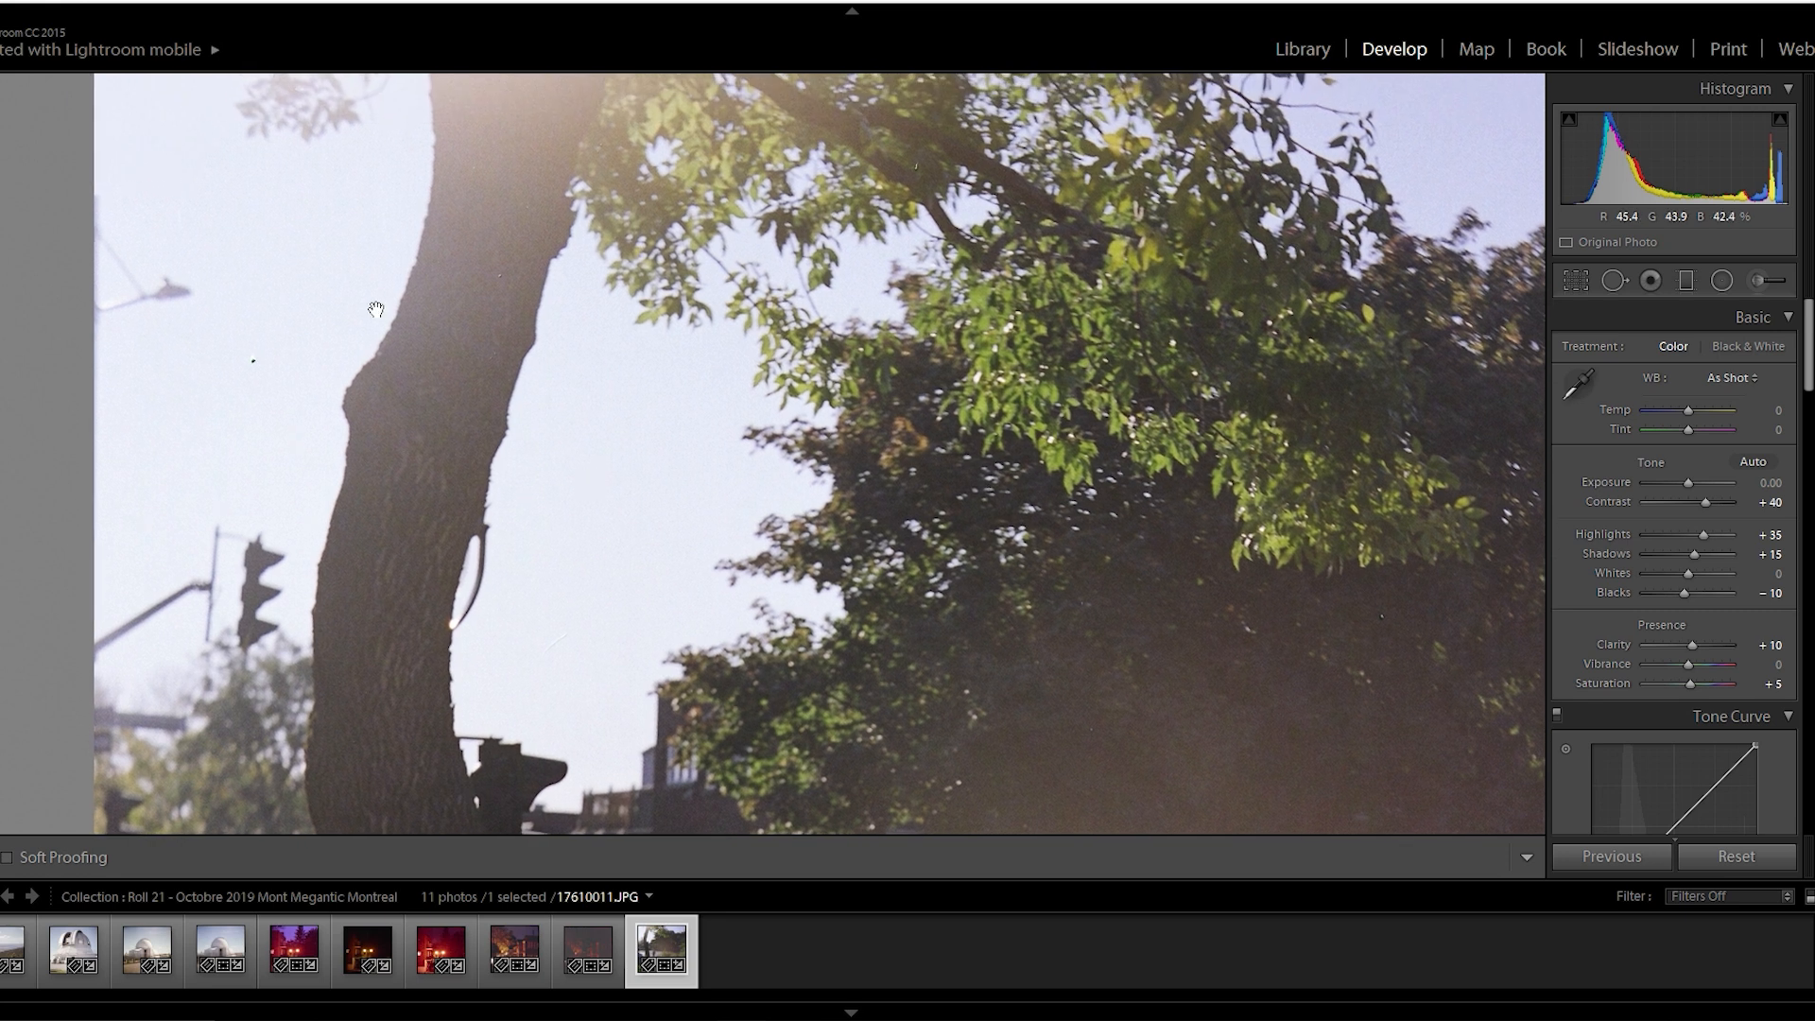
pyautogui.moveTo(973, 578)
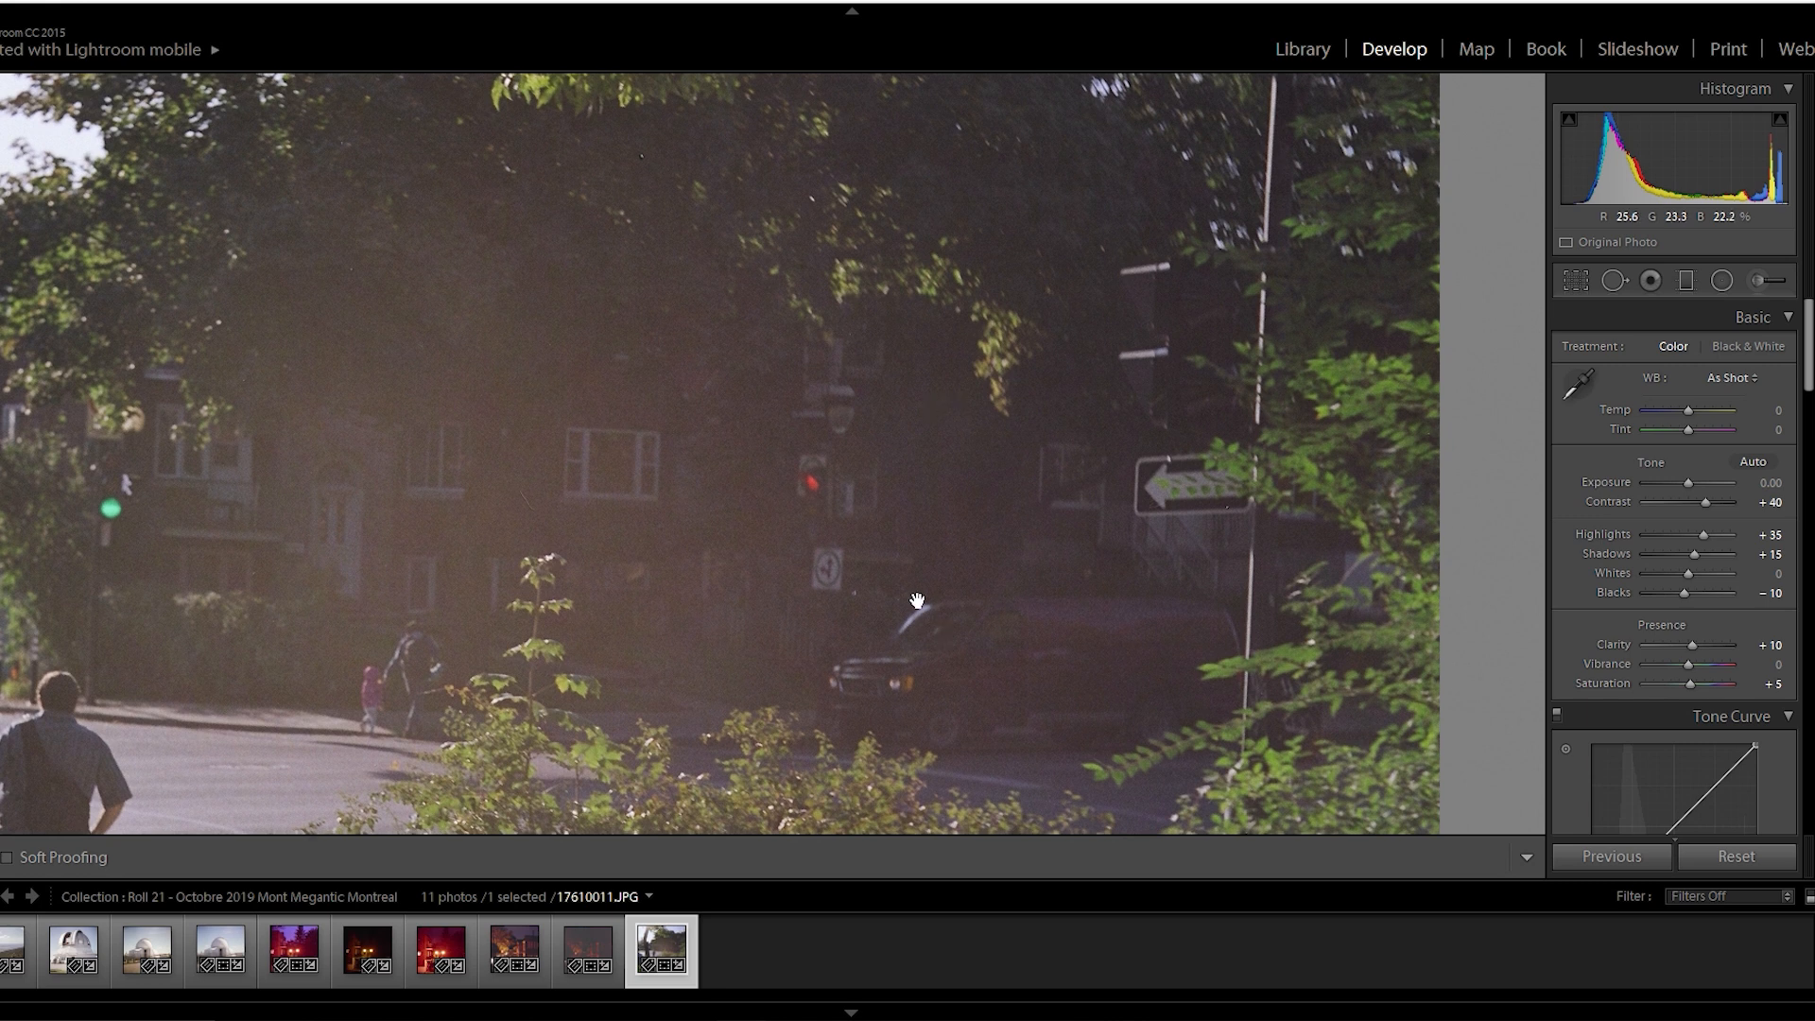
pyautogui.moveTo(934, 555)
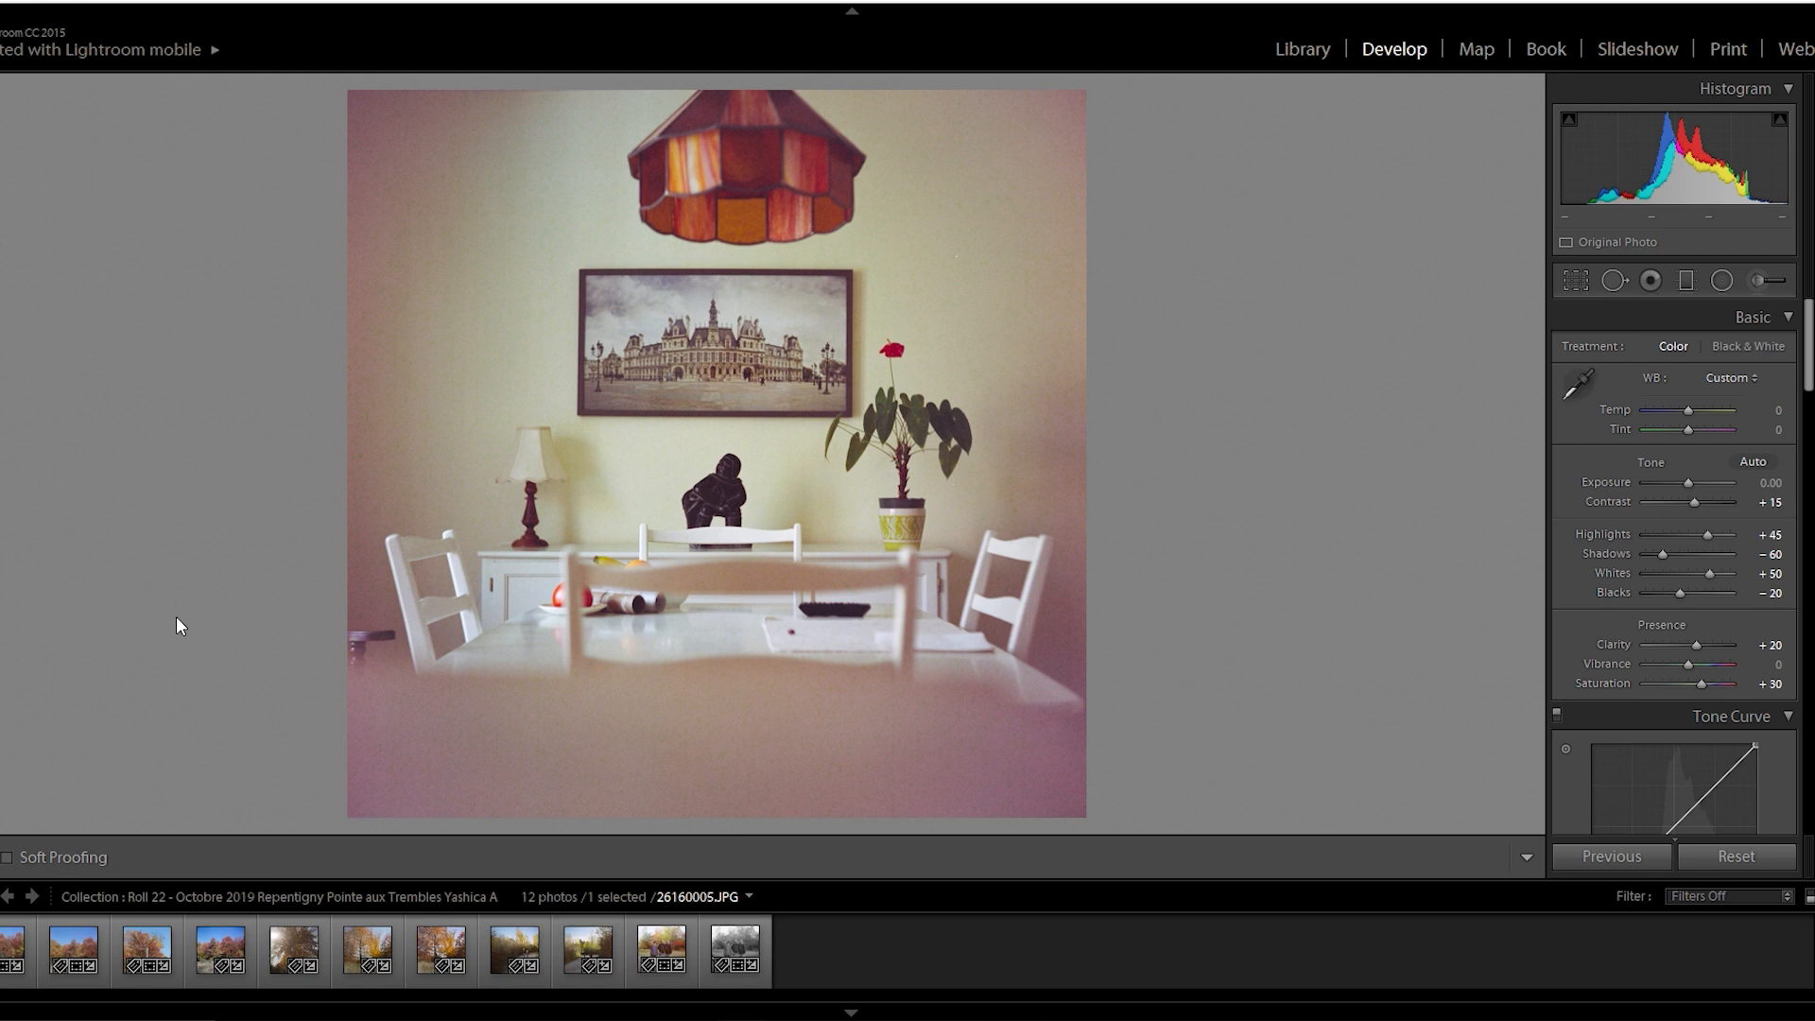
pyautogui.moveTo(221, 608)
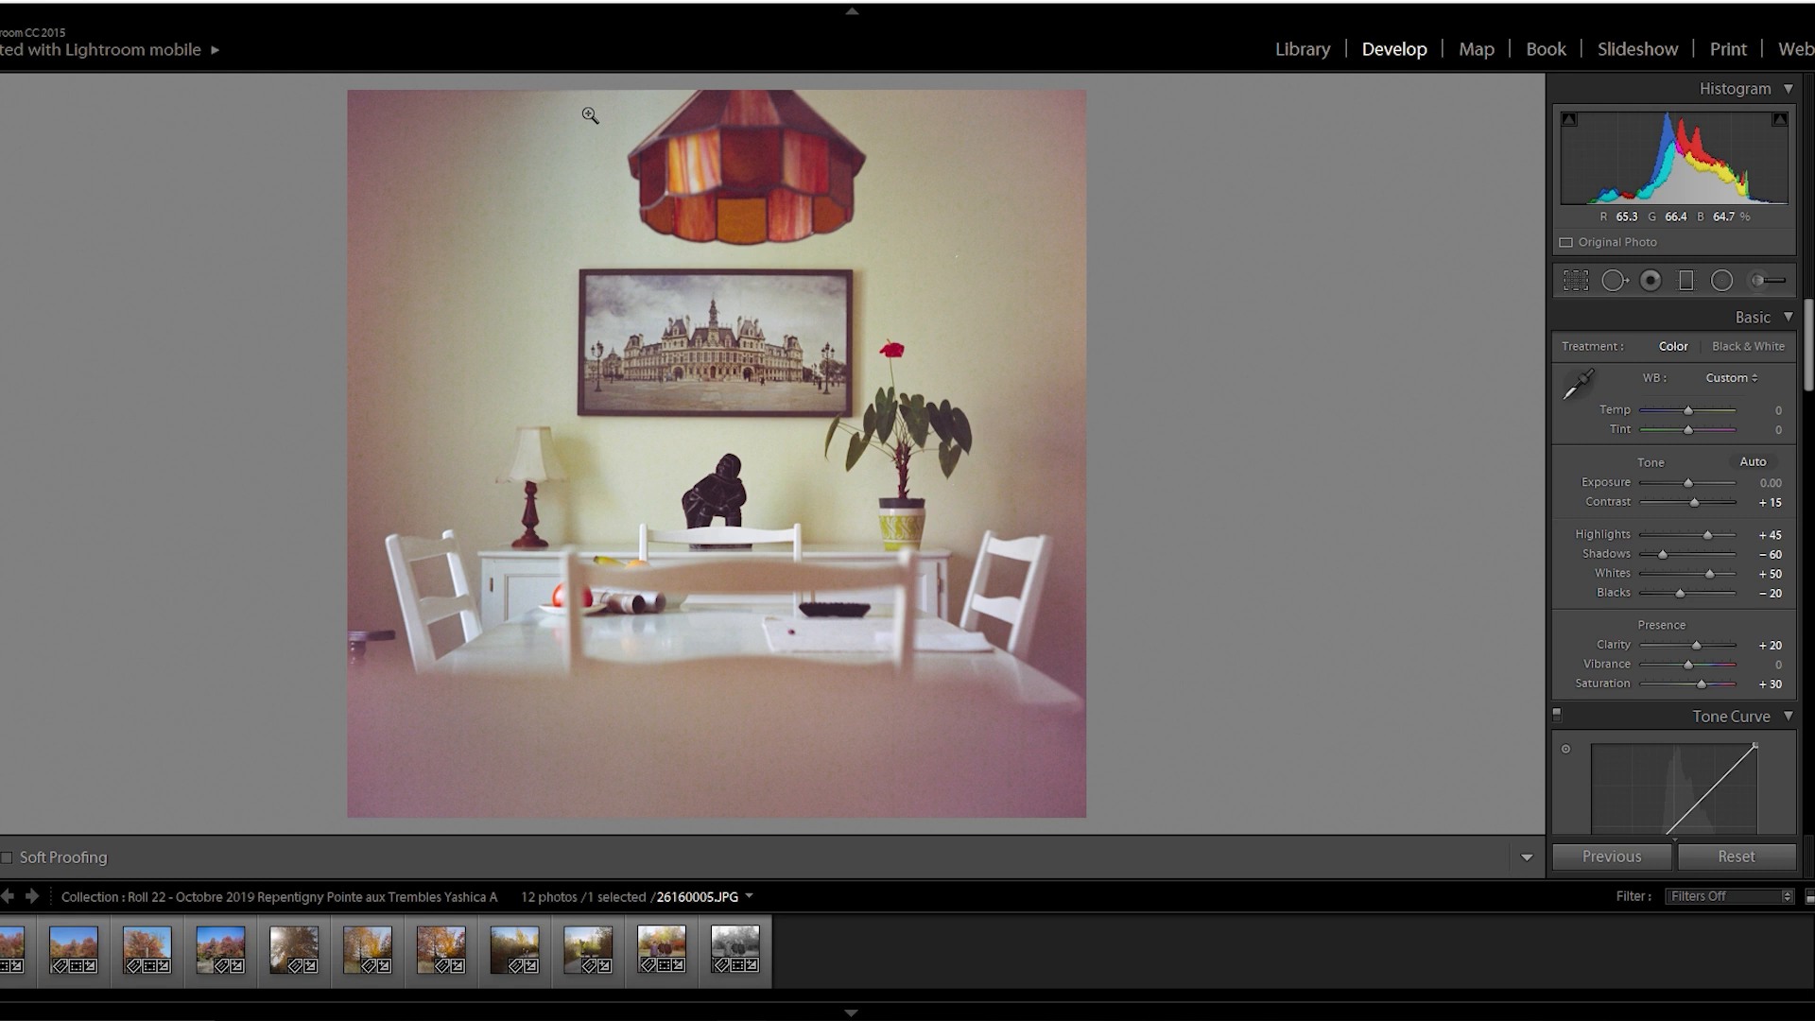
pyautogui.moveTo(206, 248)
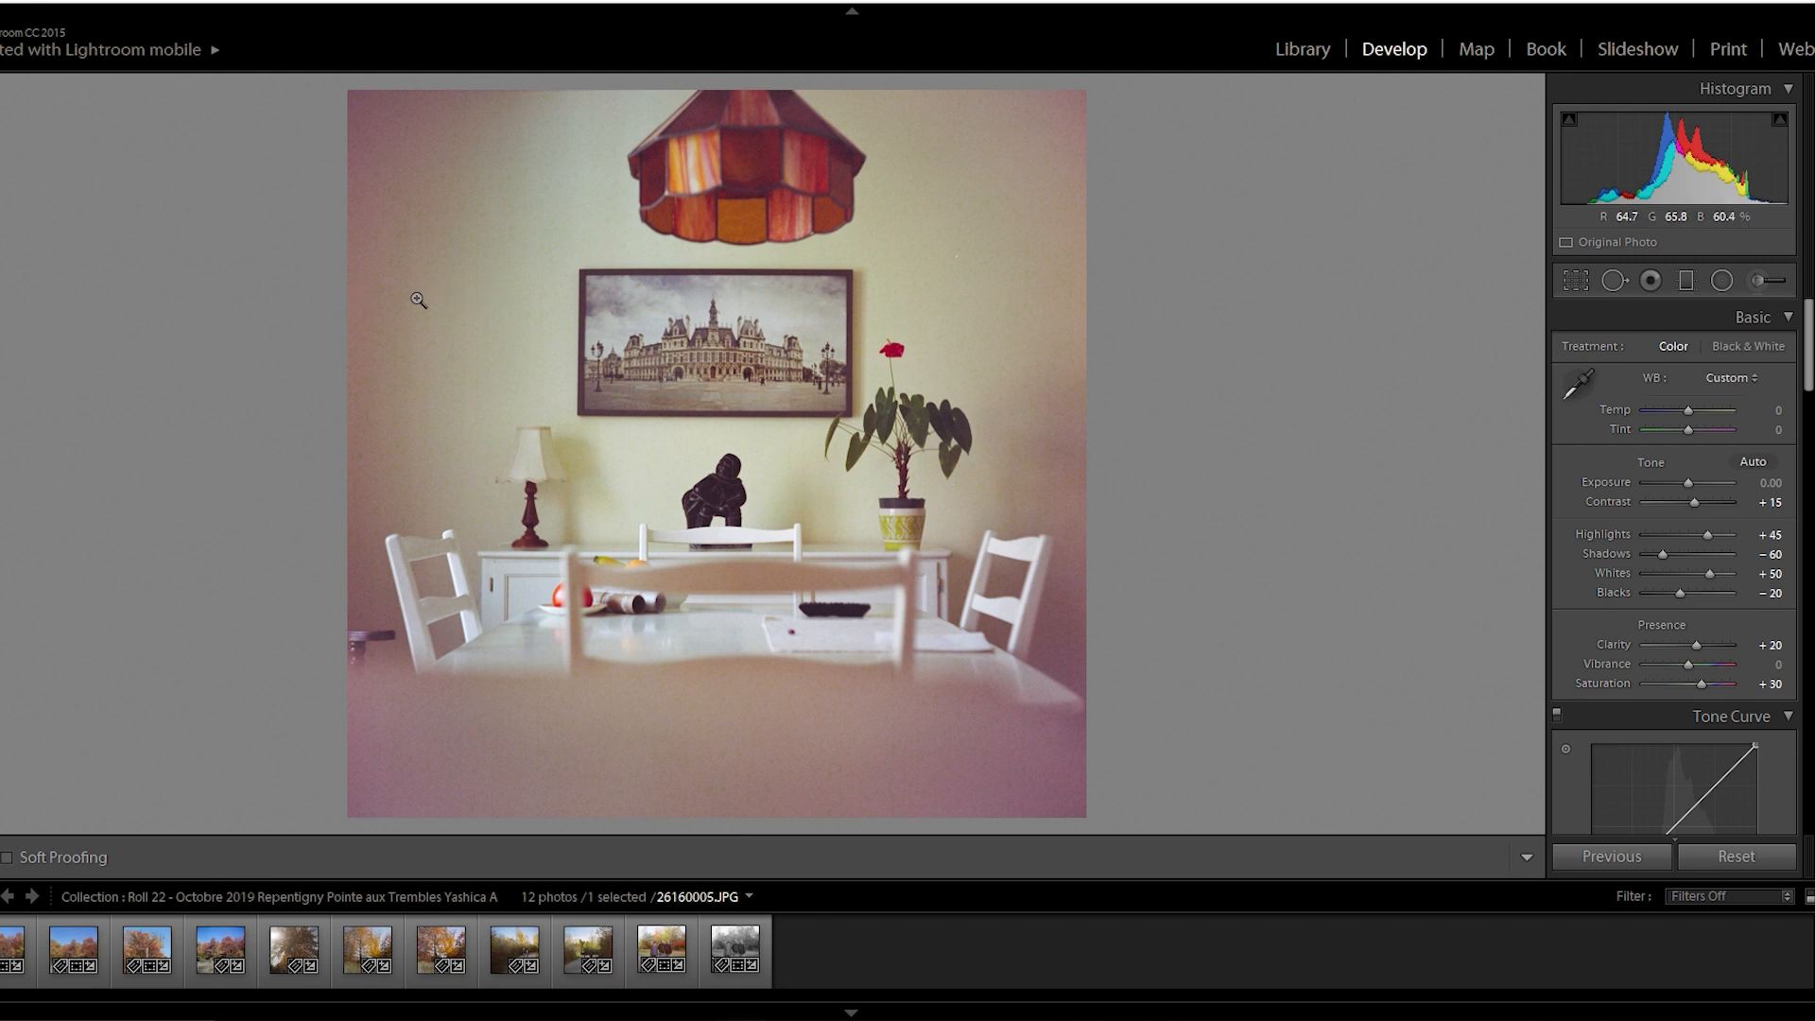
pyautogui.moveTo(412, 387)
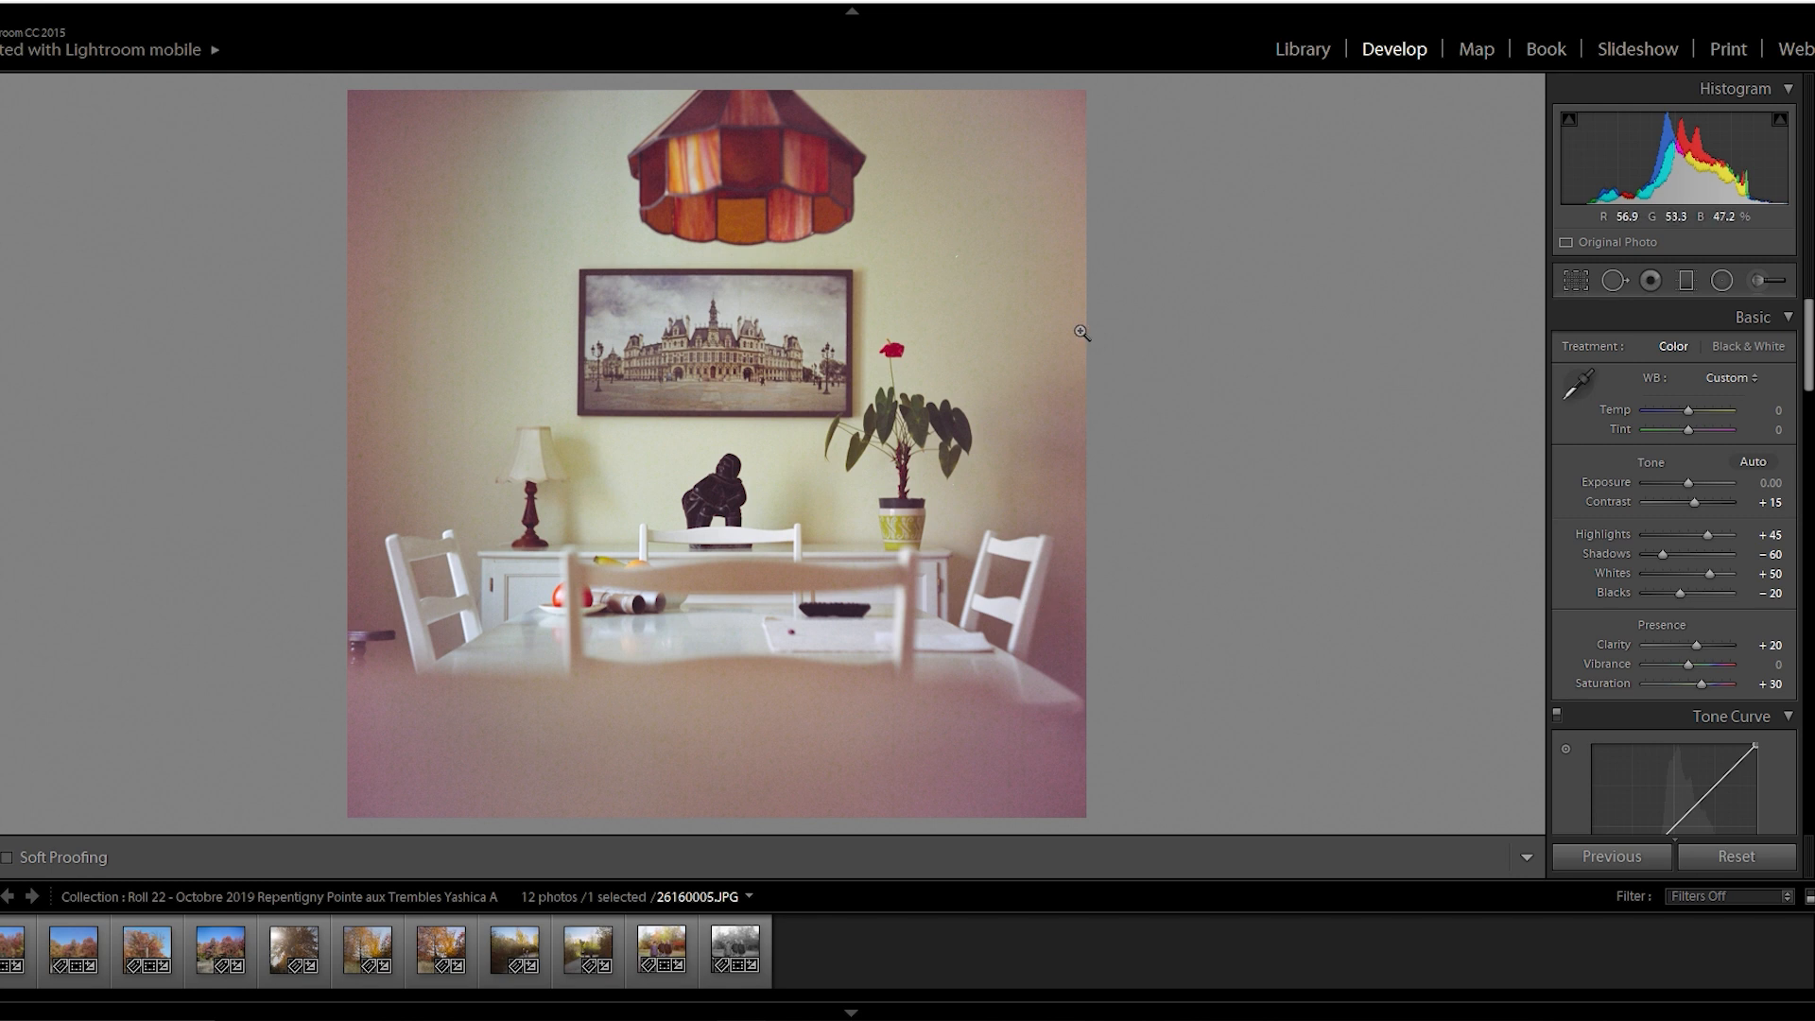
pyautogui.moveTo(441, 329)
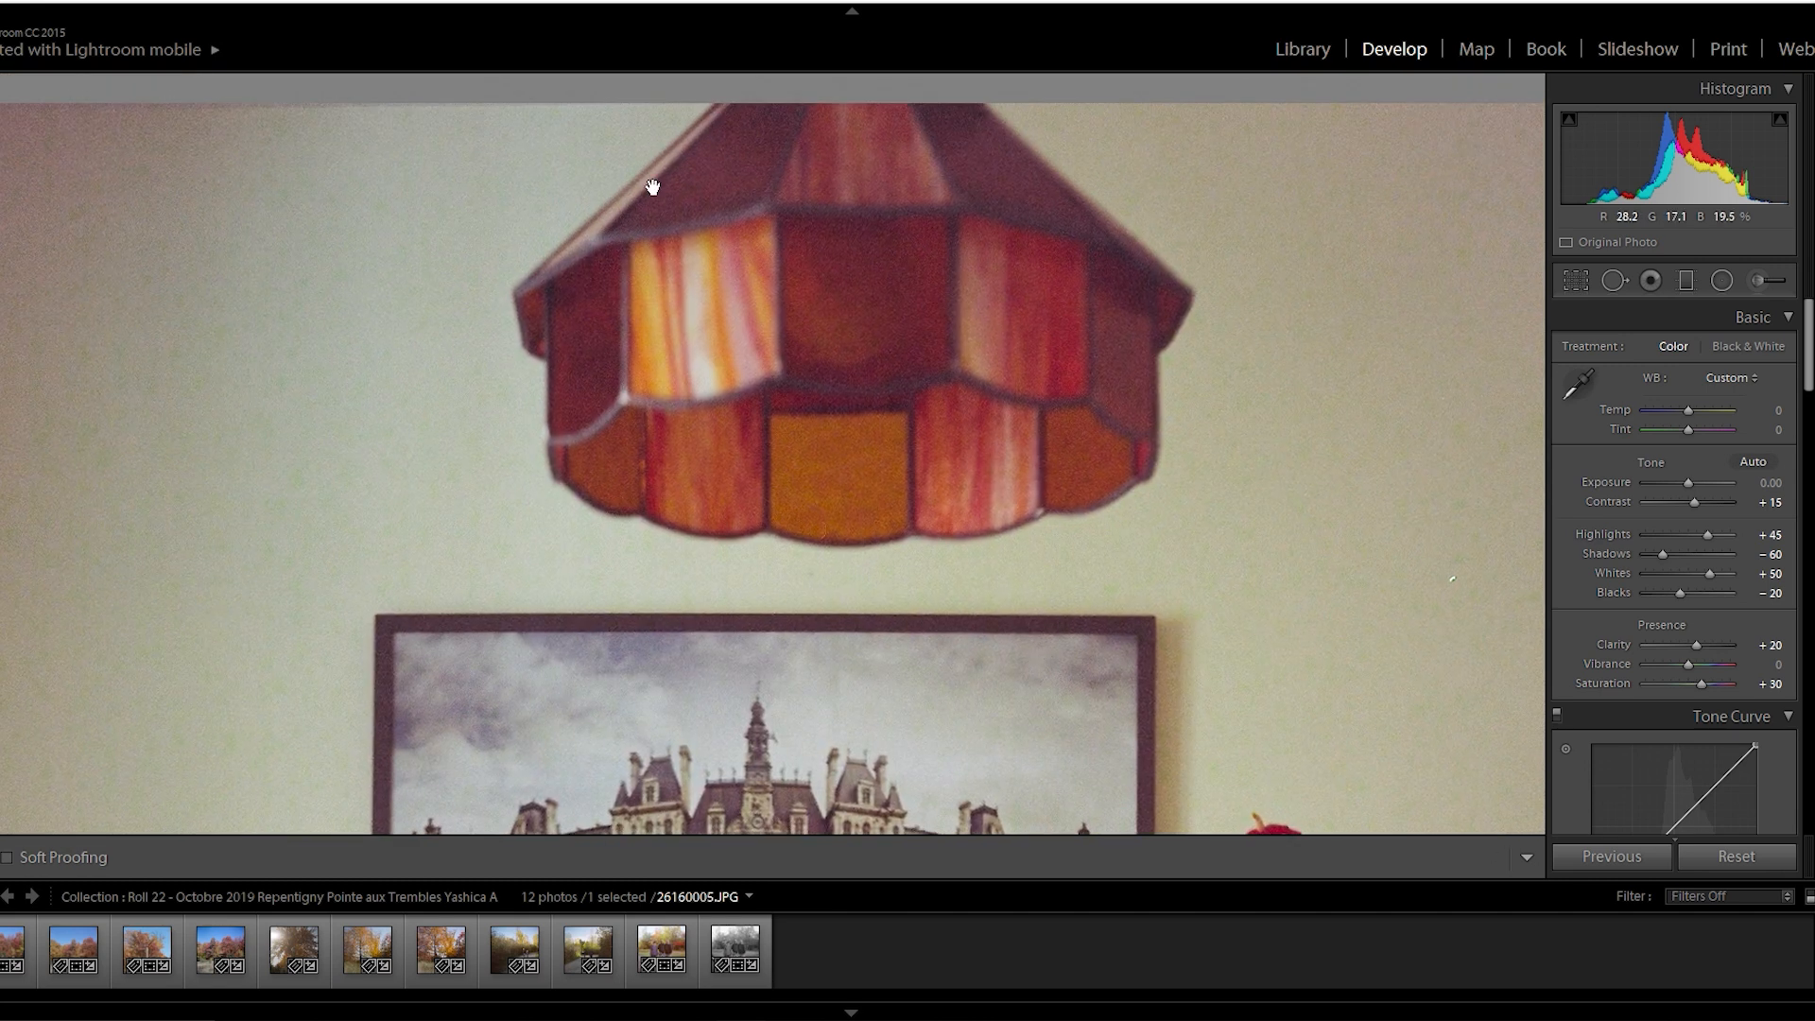
pyautogui.moveTo(1052, 376)
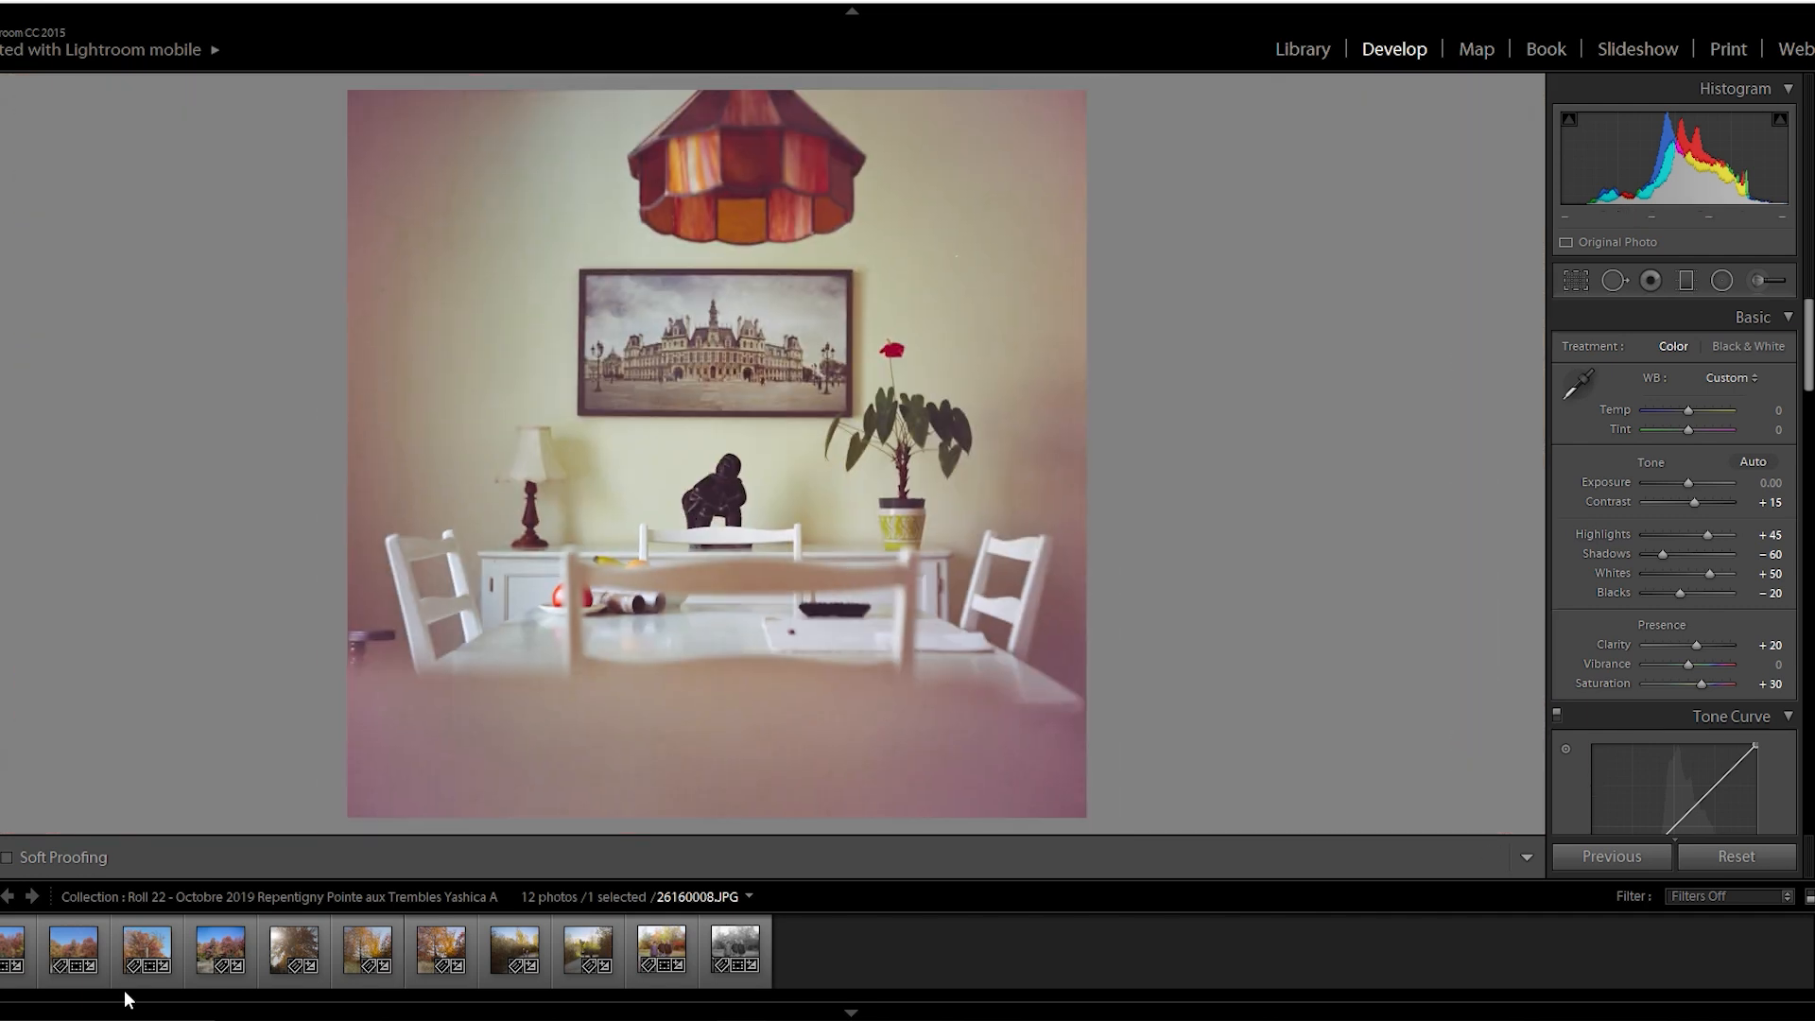
# - Open the red and gold autumn trees photo and compare it Before & After
pyautogui.click(72, 950)
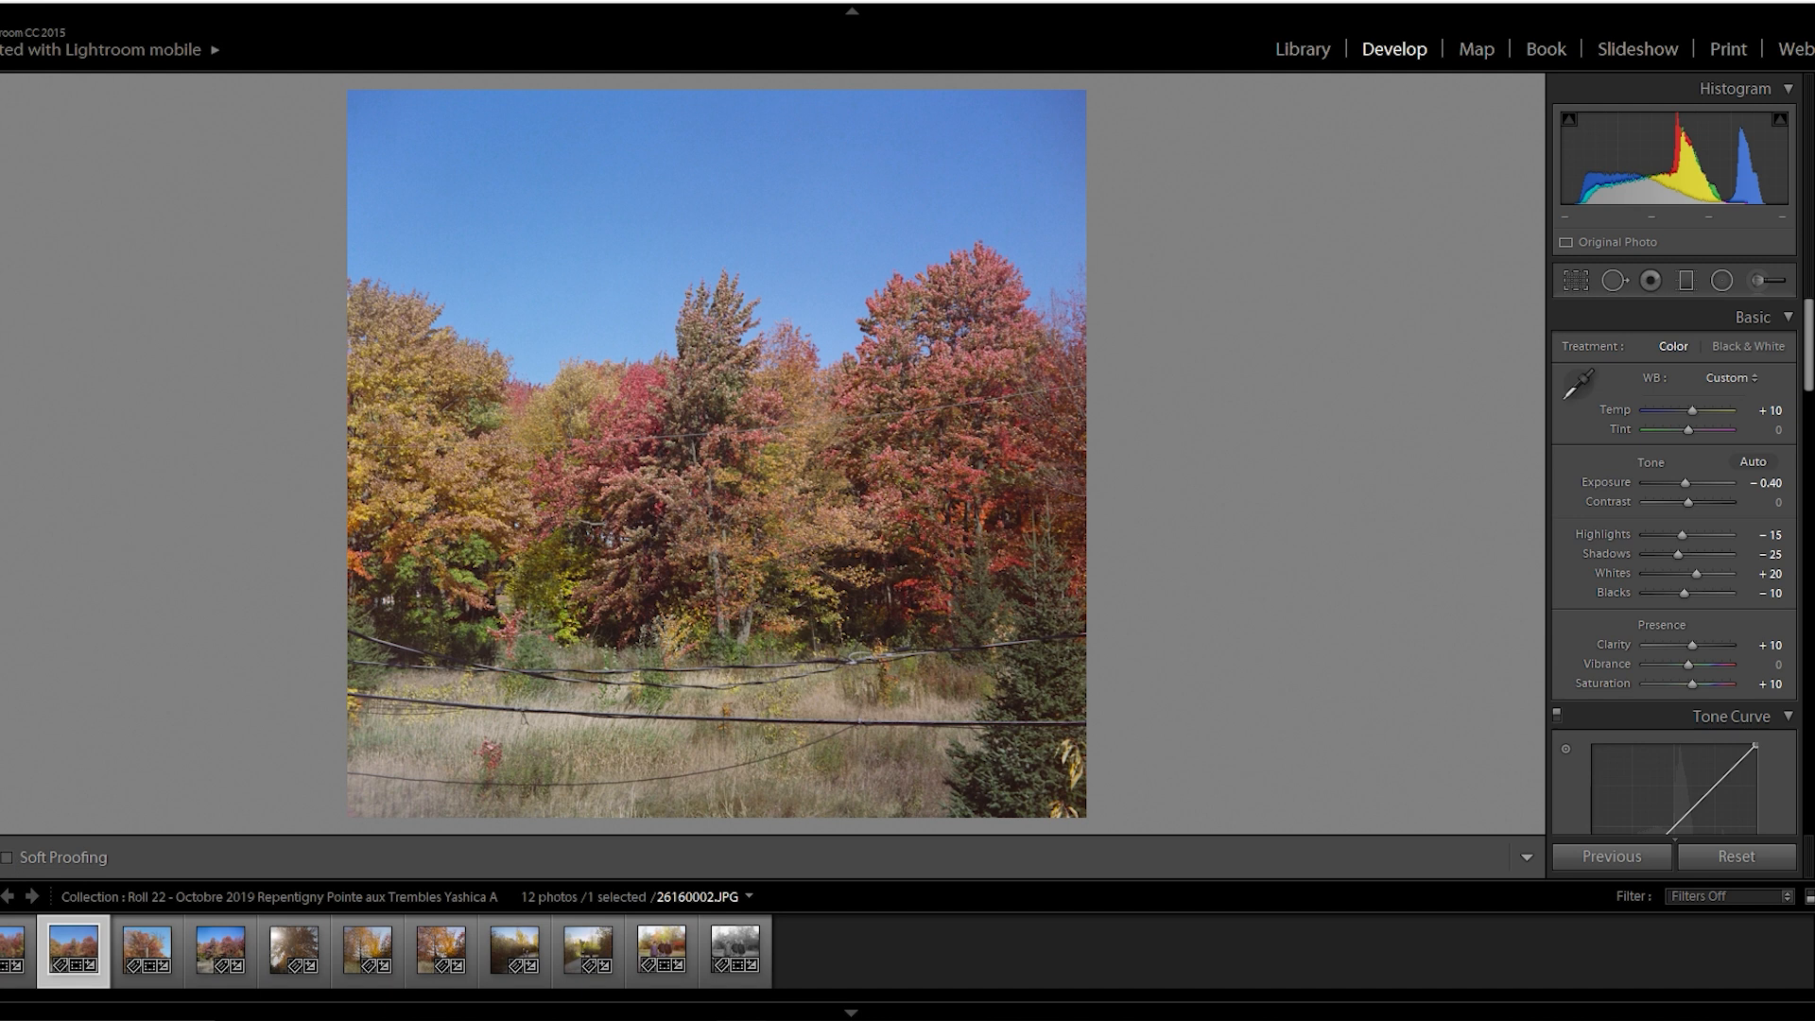
pyautogui.click(196, 856)
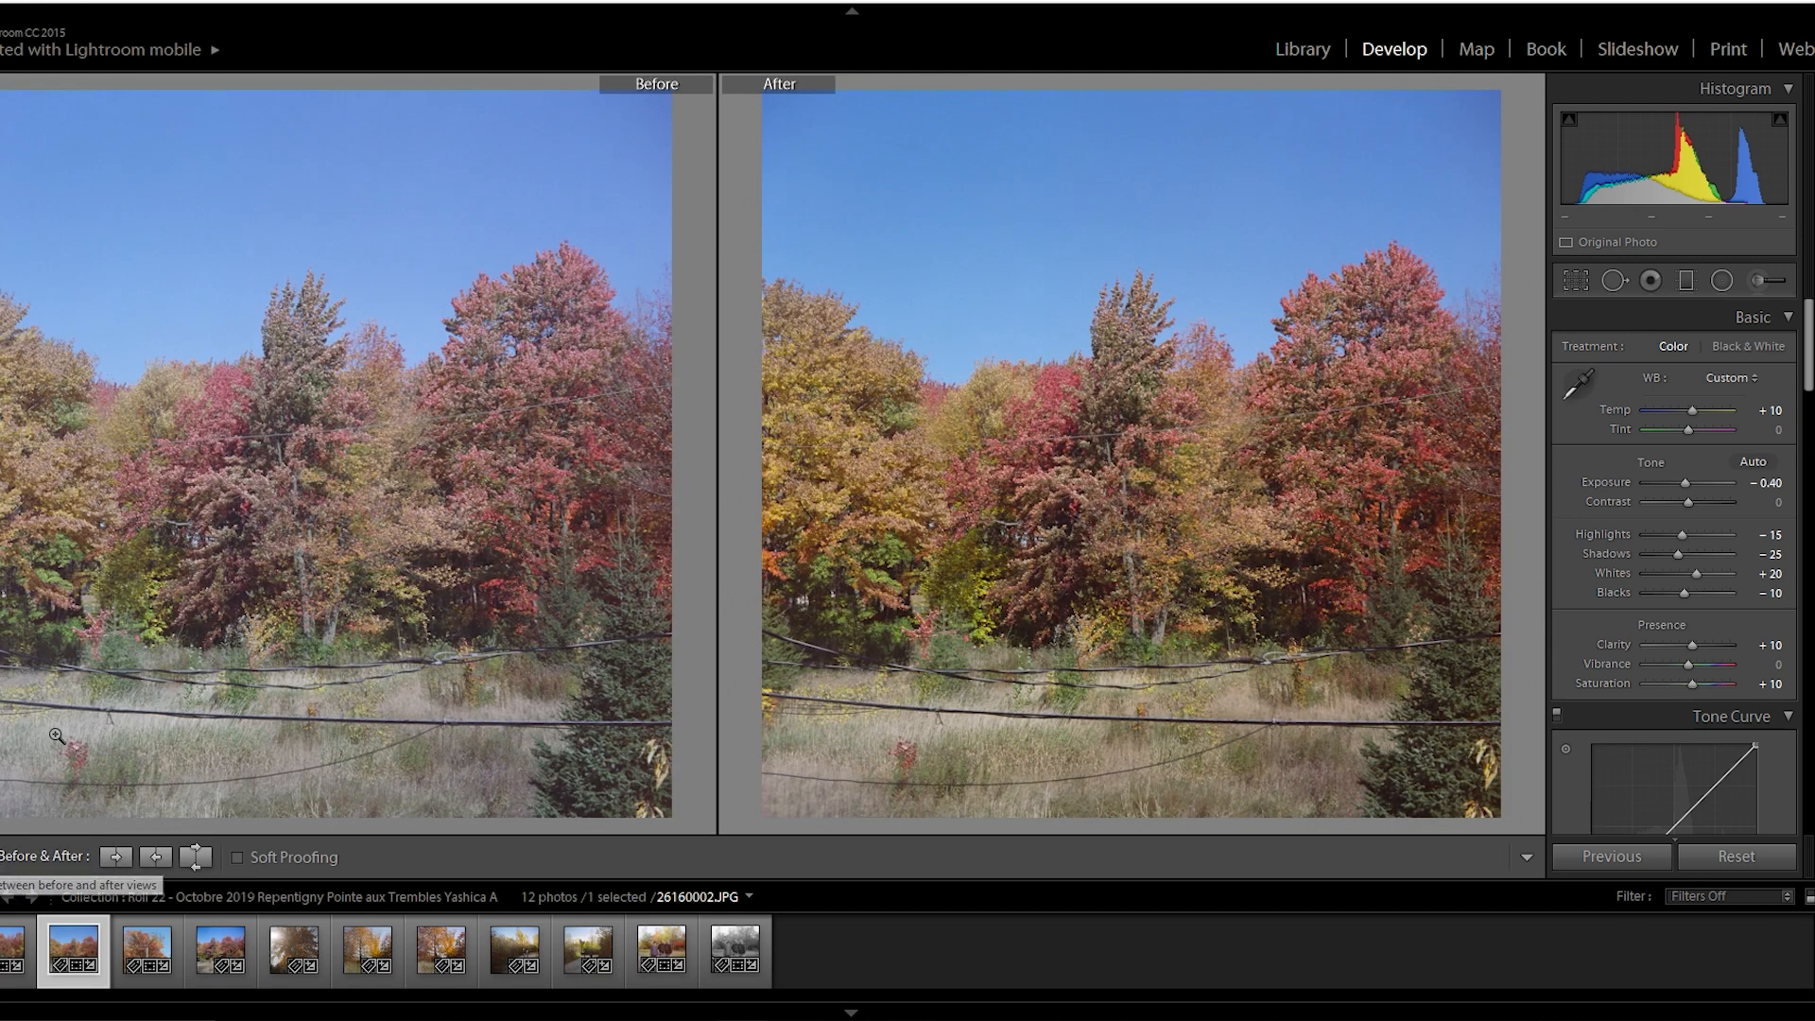
pyautogui.moveTo(479, 496)
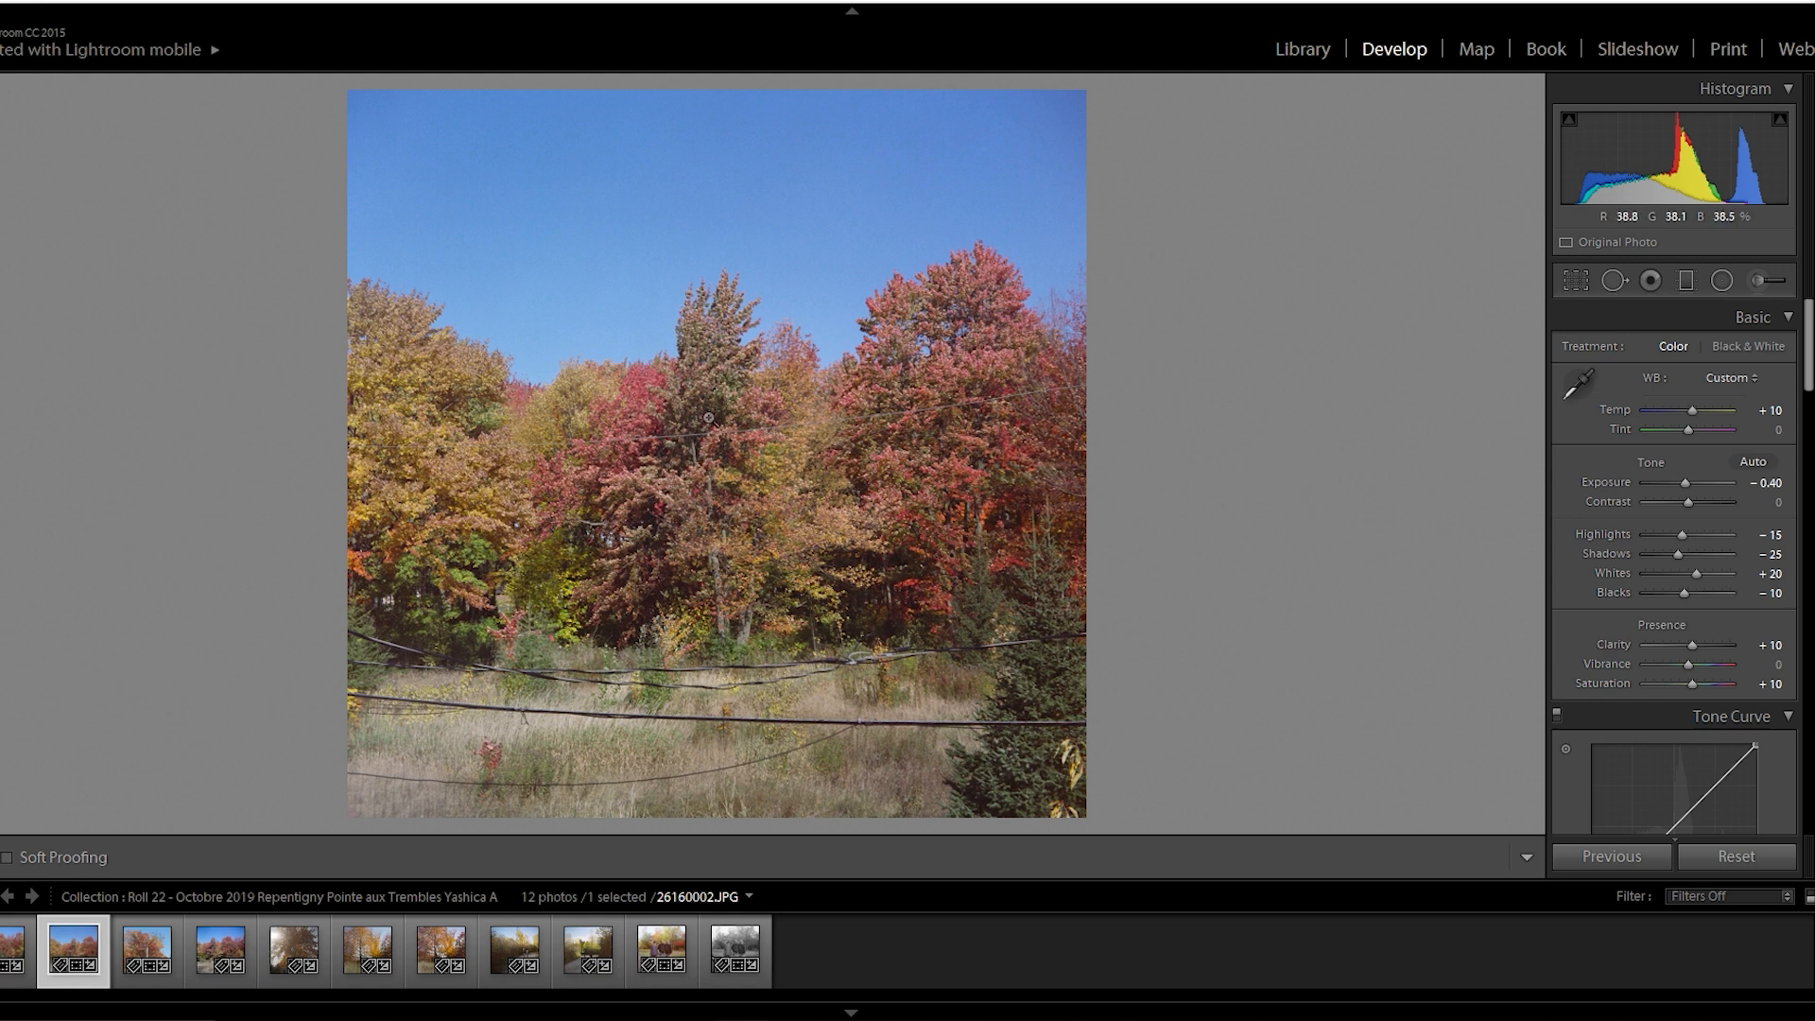
pyautogui.moveTo(1671, 455)
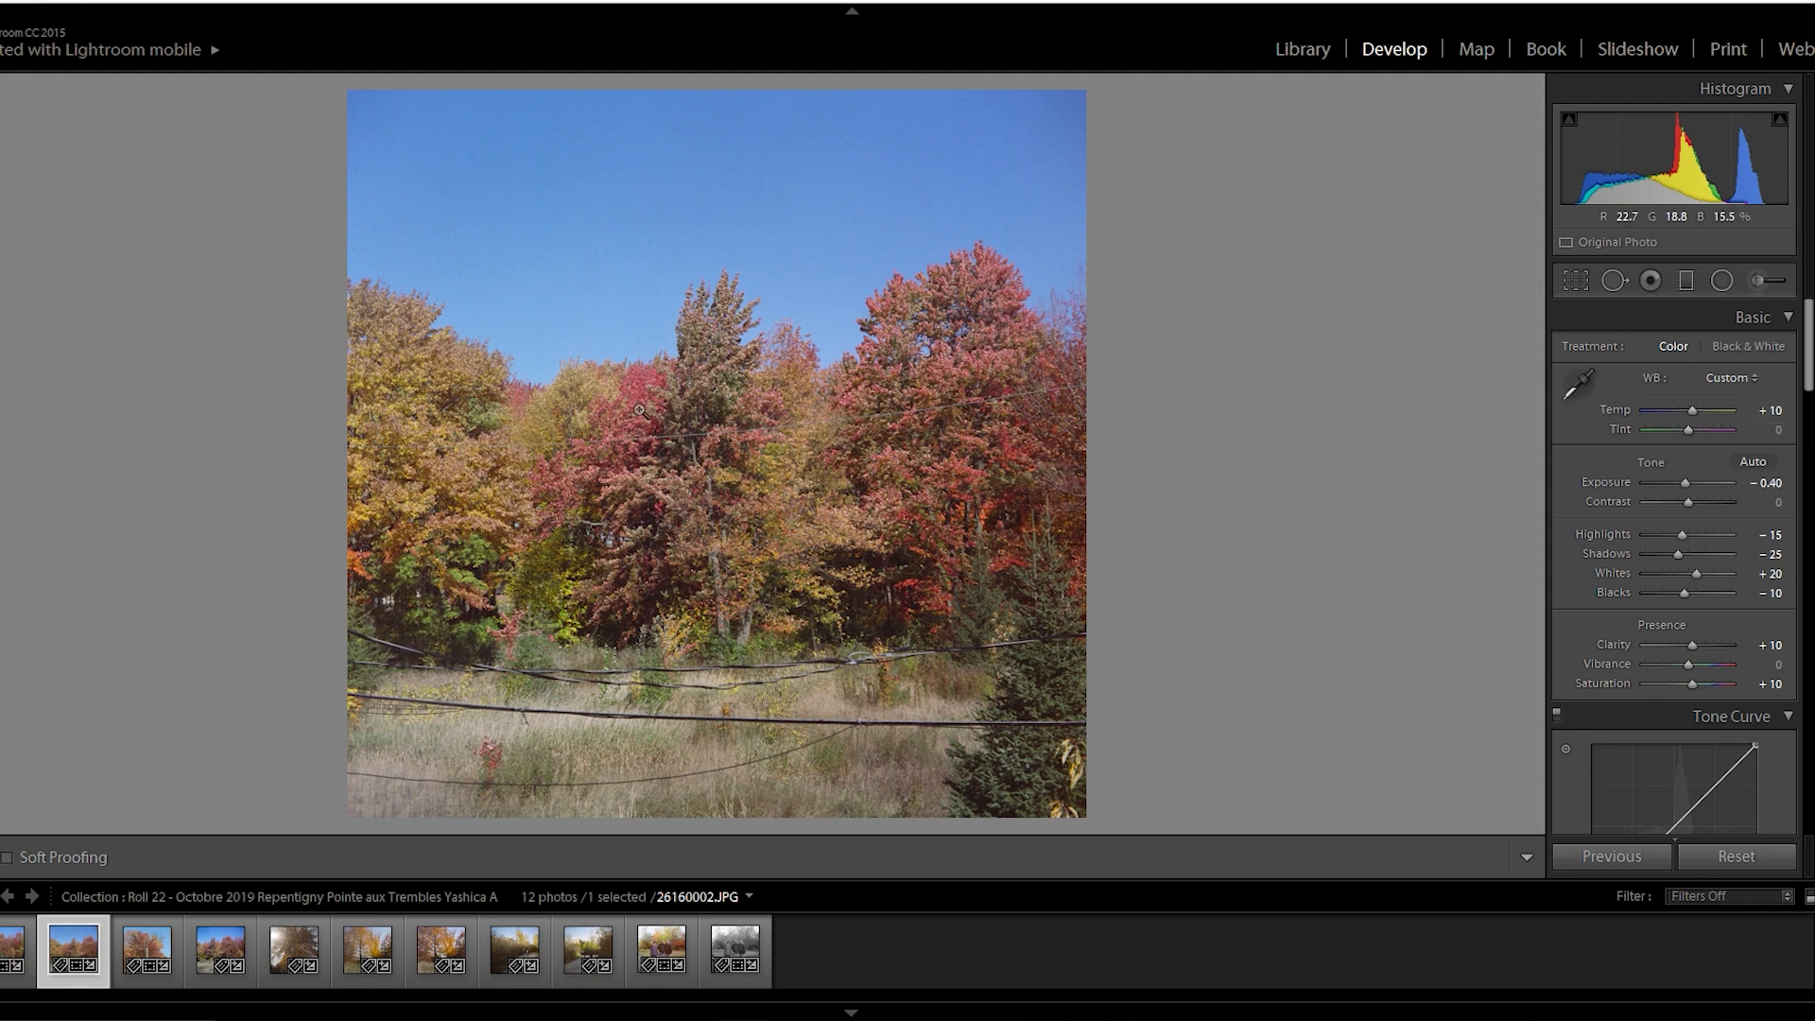
pyautogui.moveTo(1097, 628)
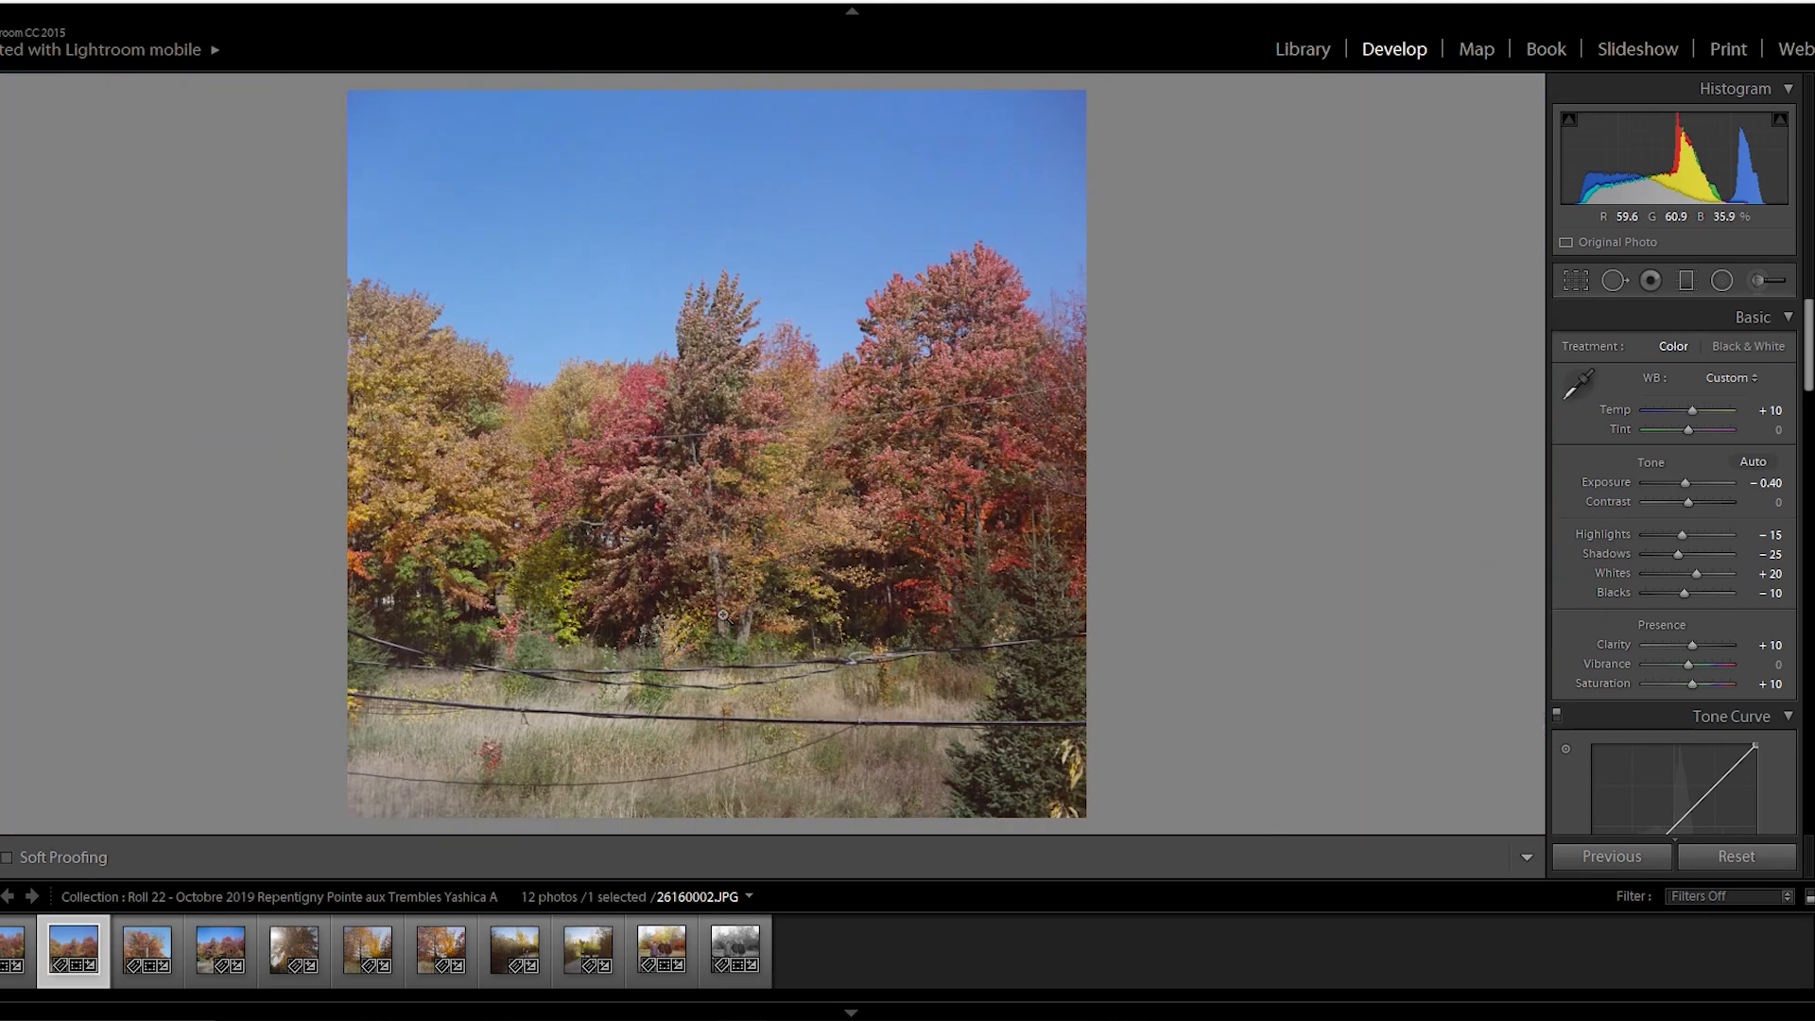
pyautogui.moveTo(1164, 738)
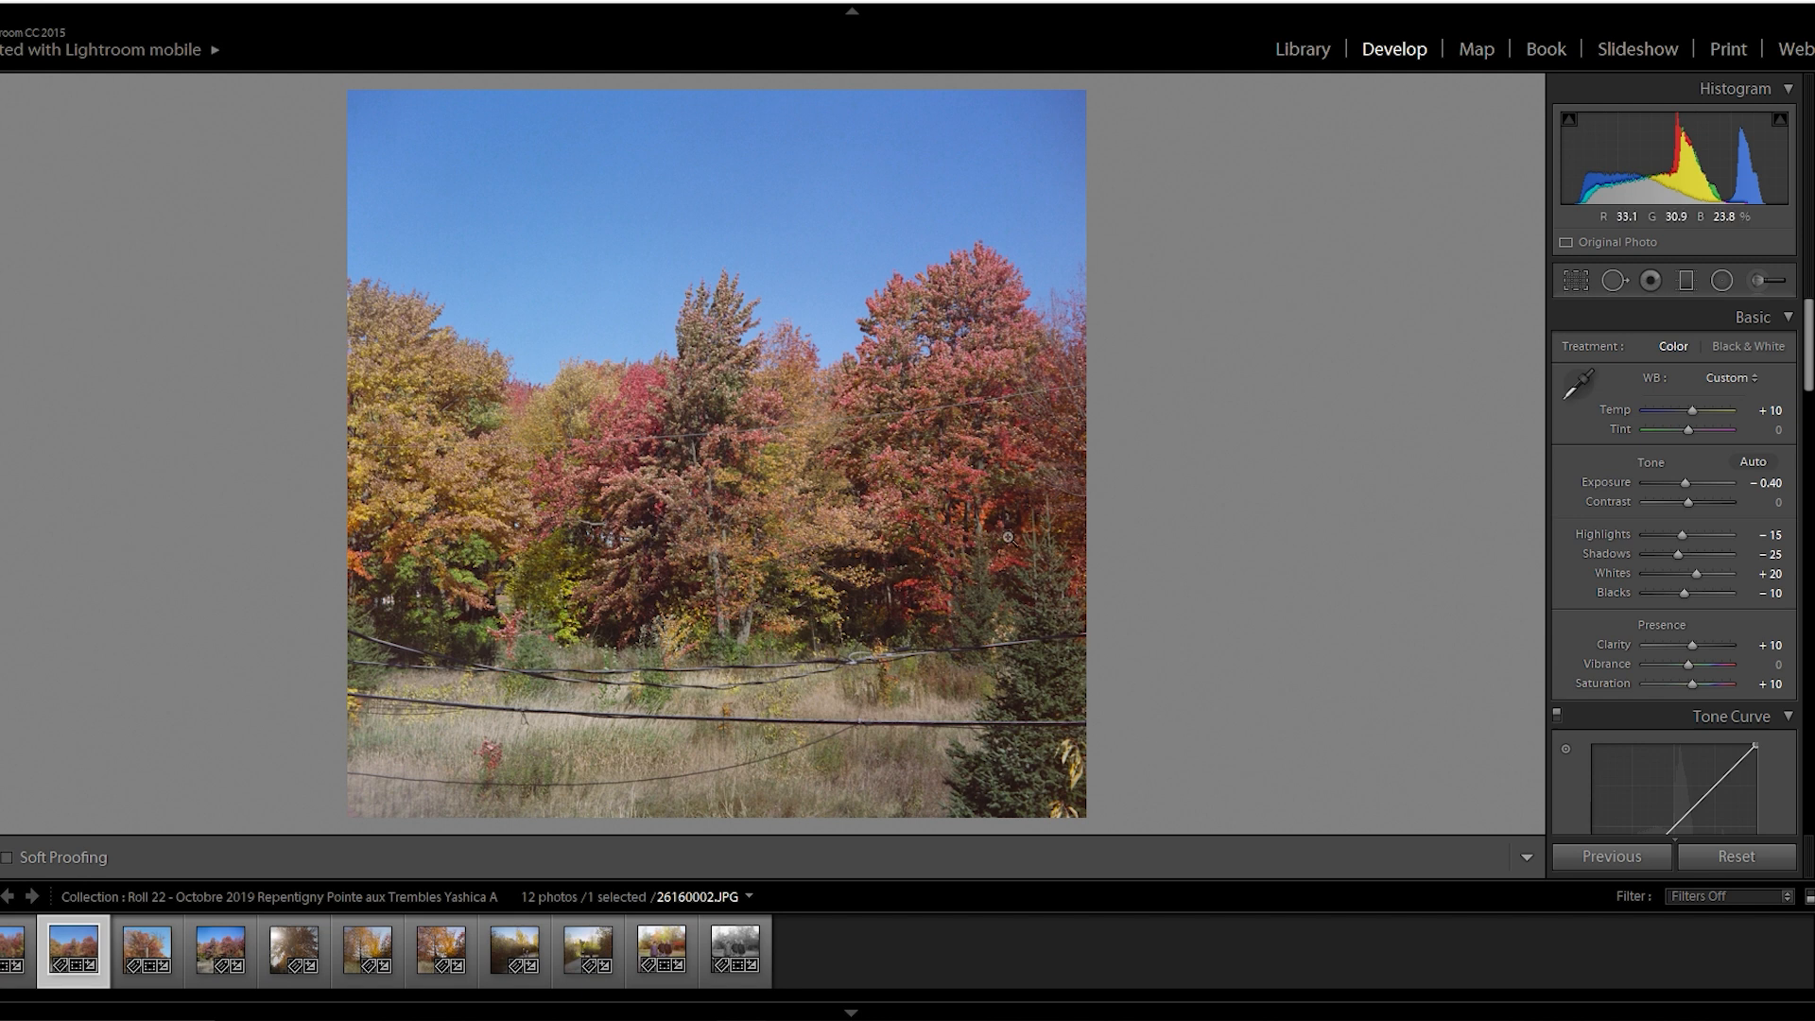
pyautogui.moveTo(365, 916)
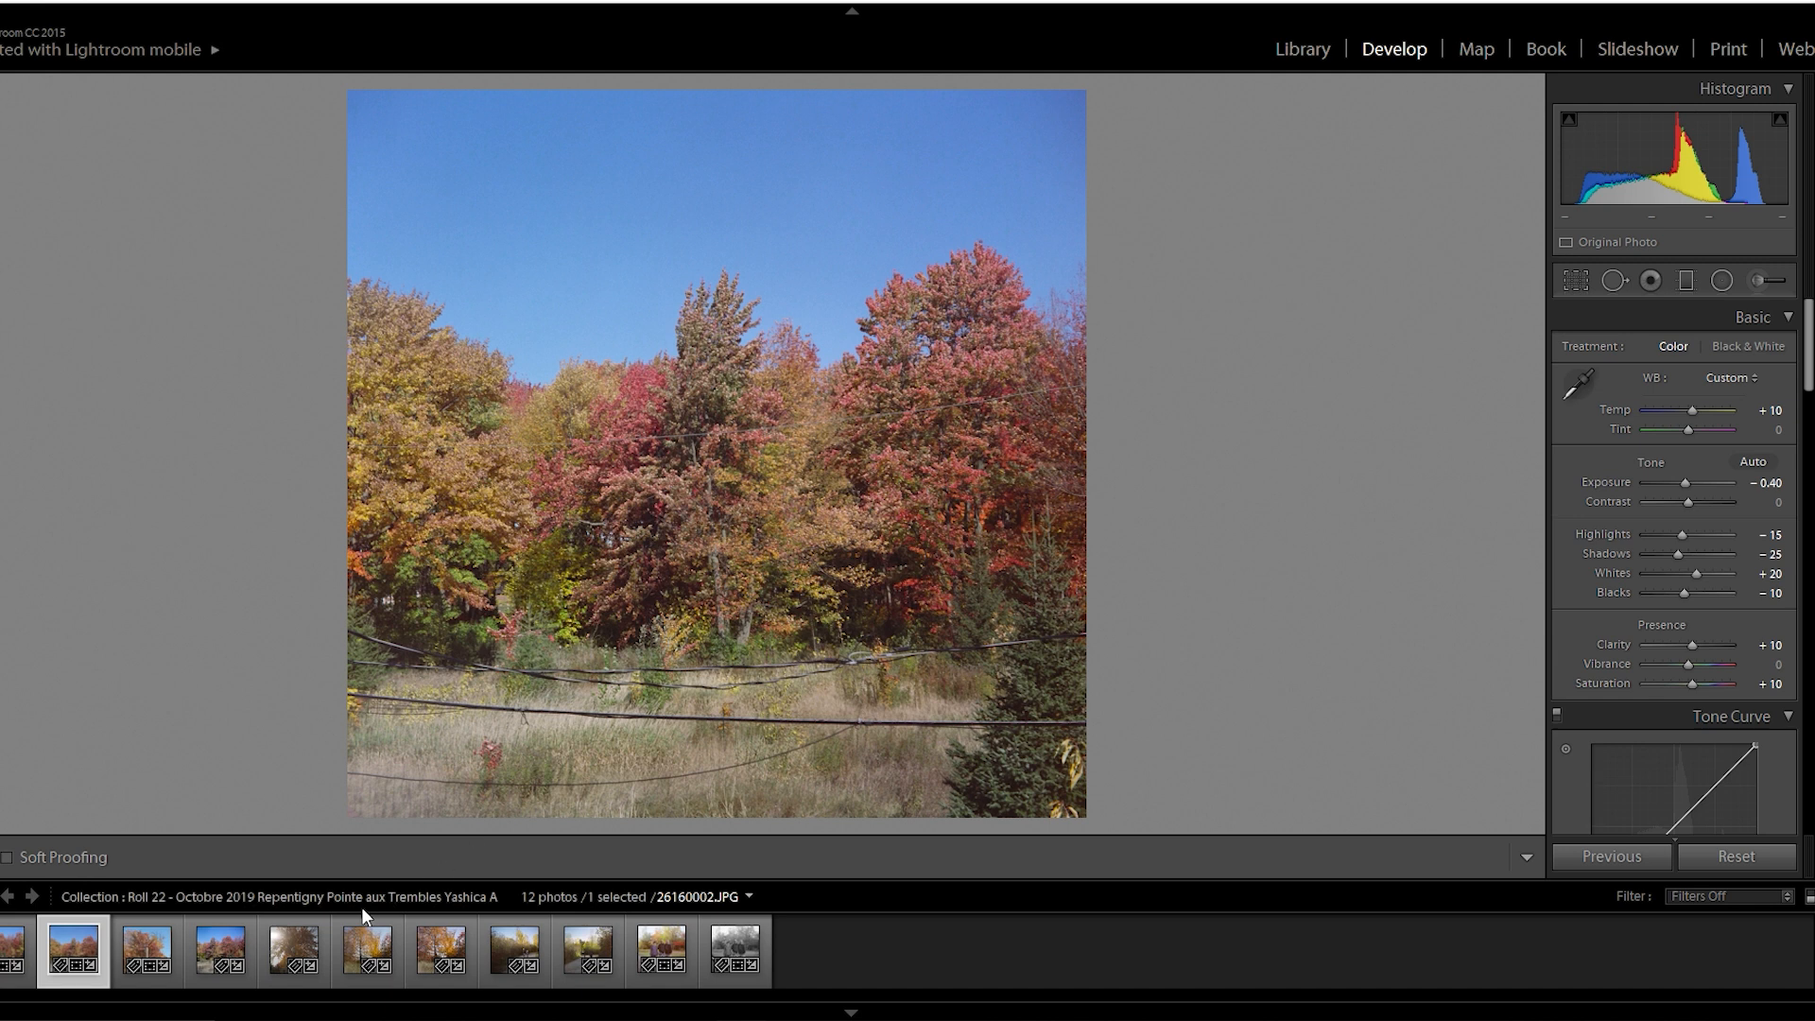
# - View the utility-pole photo, then load the autumn trees scan 26160008.JPG
pyautogui.click(148, 950)
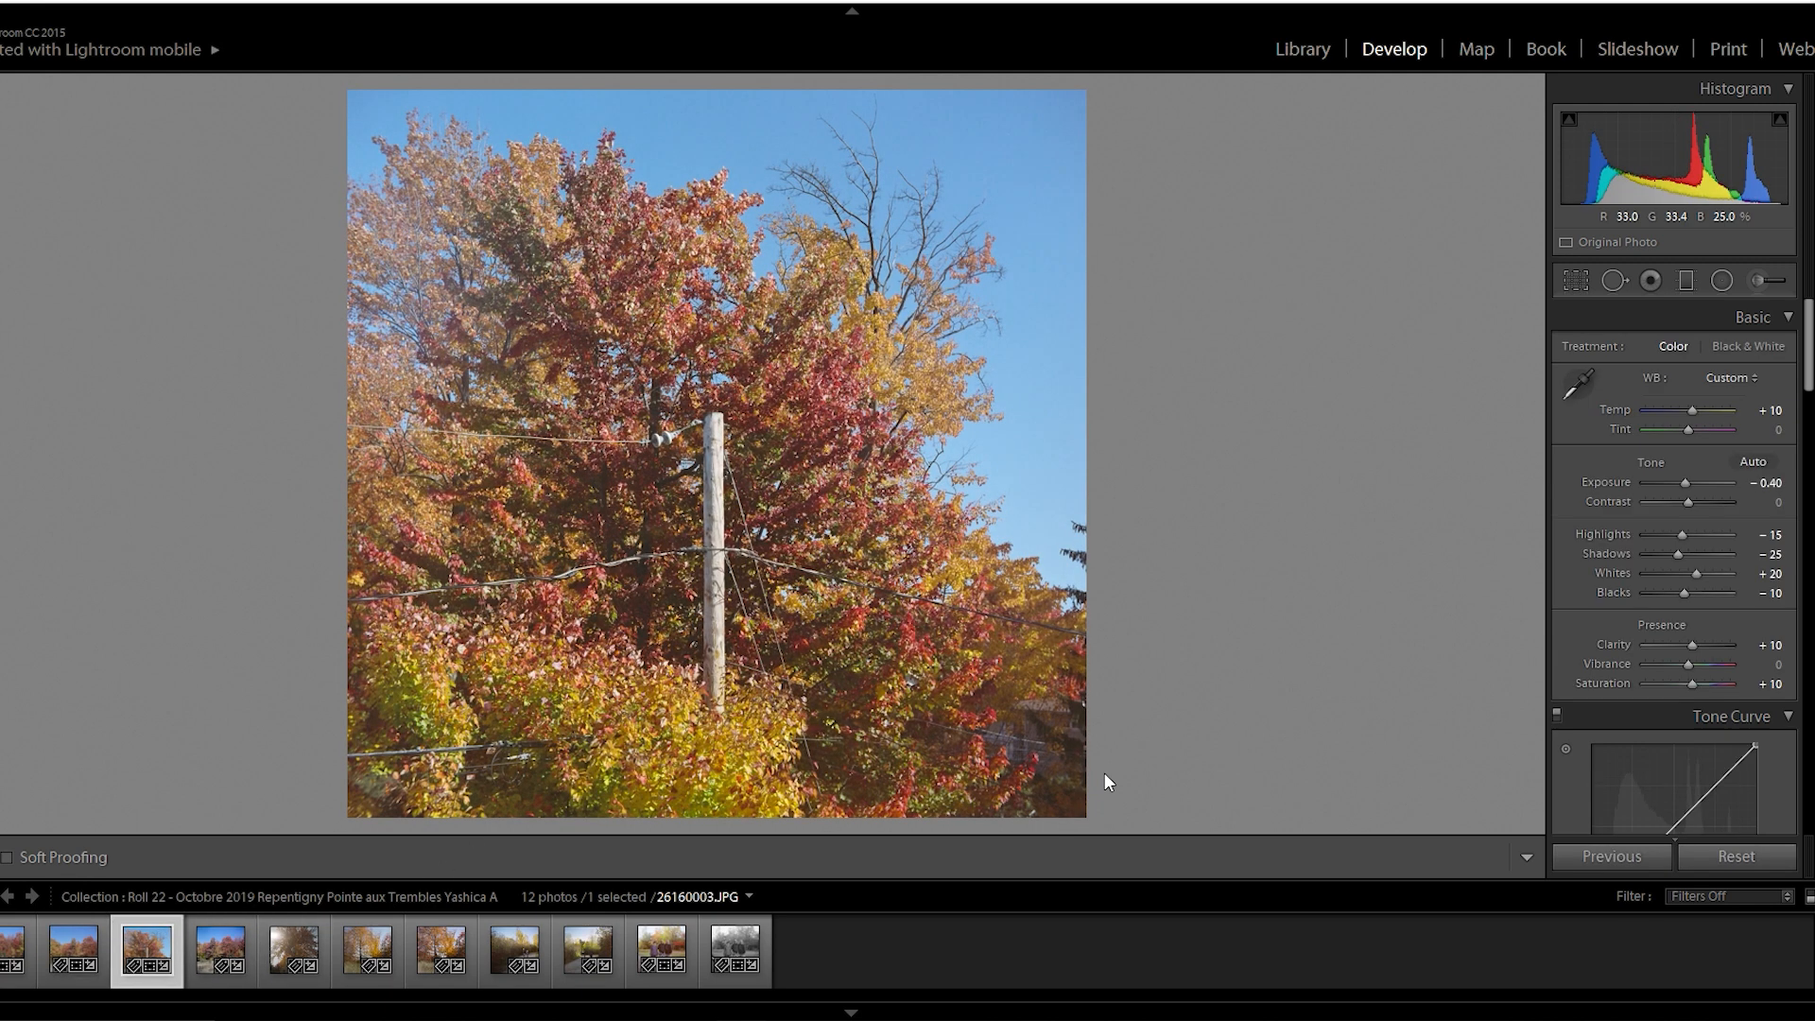
pyautogui.moveTo(1163, 242)
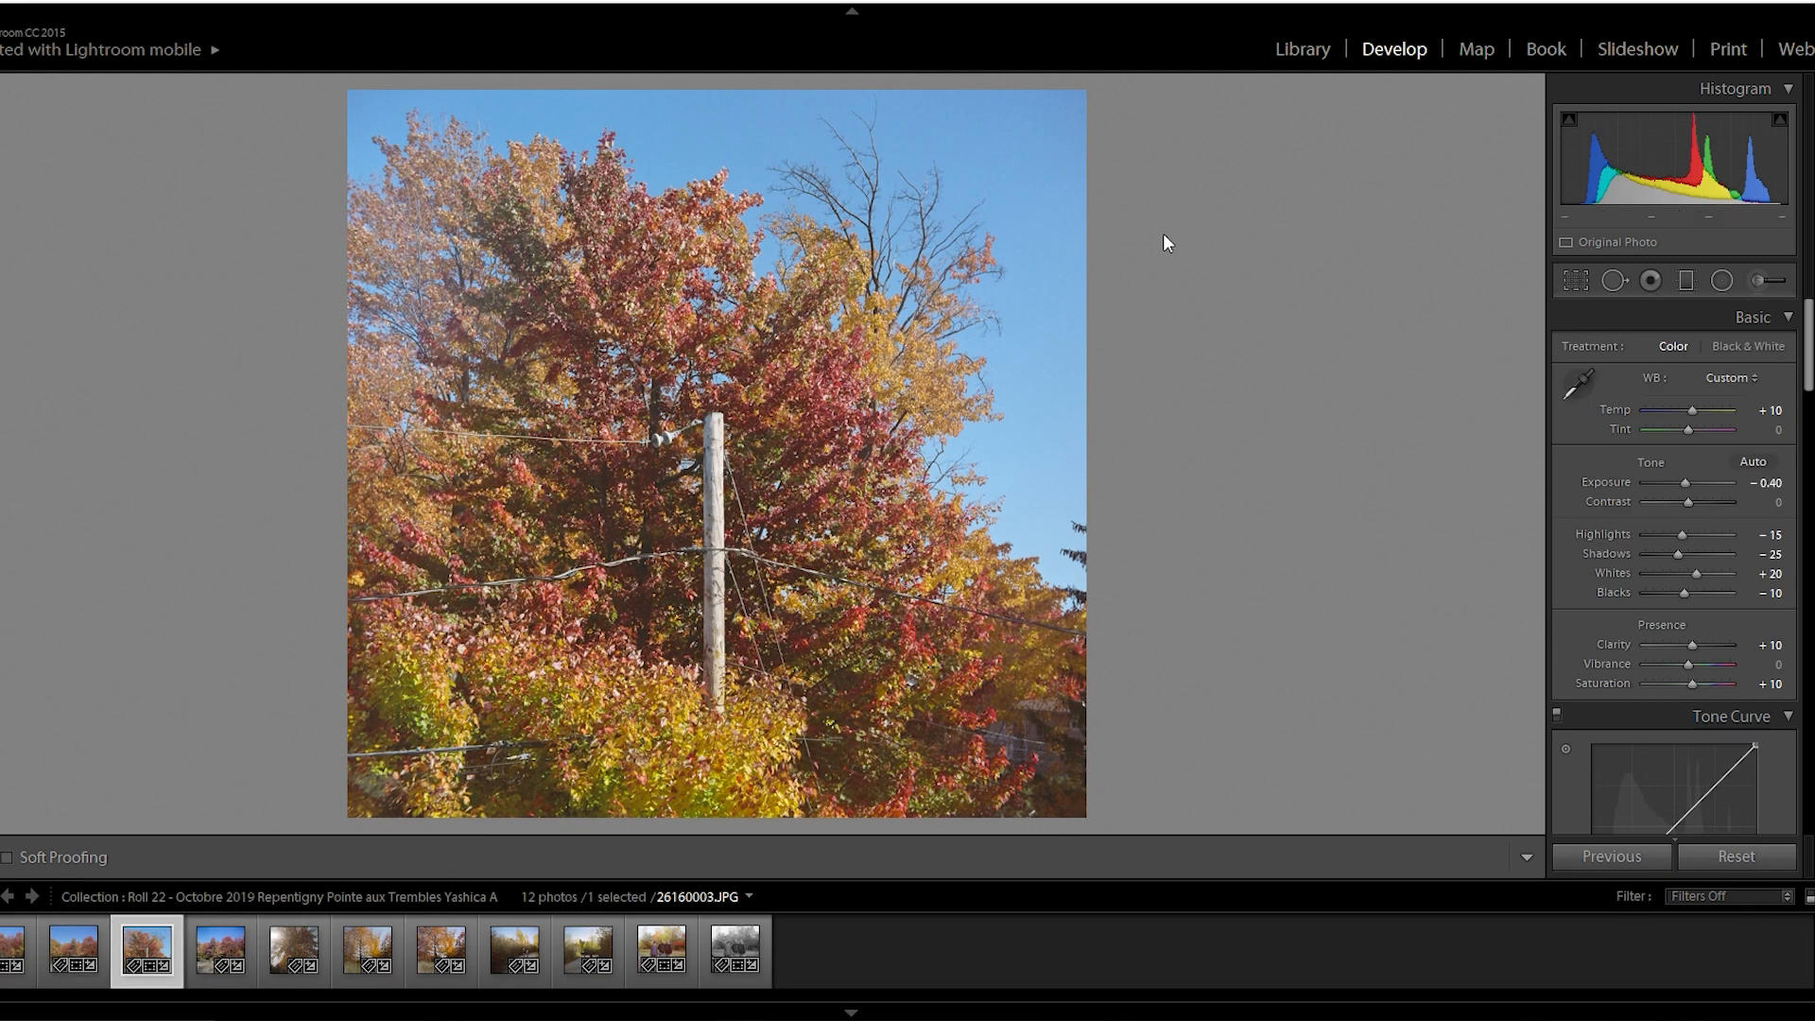
pyautogui.click(714, 463)
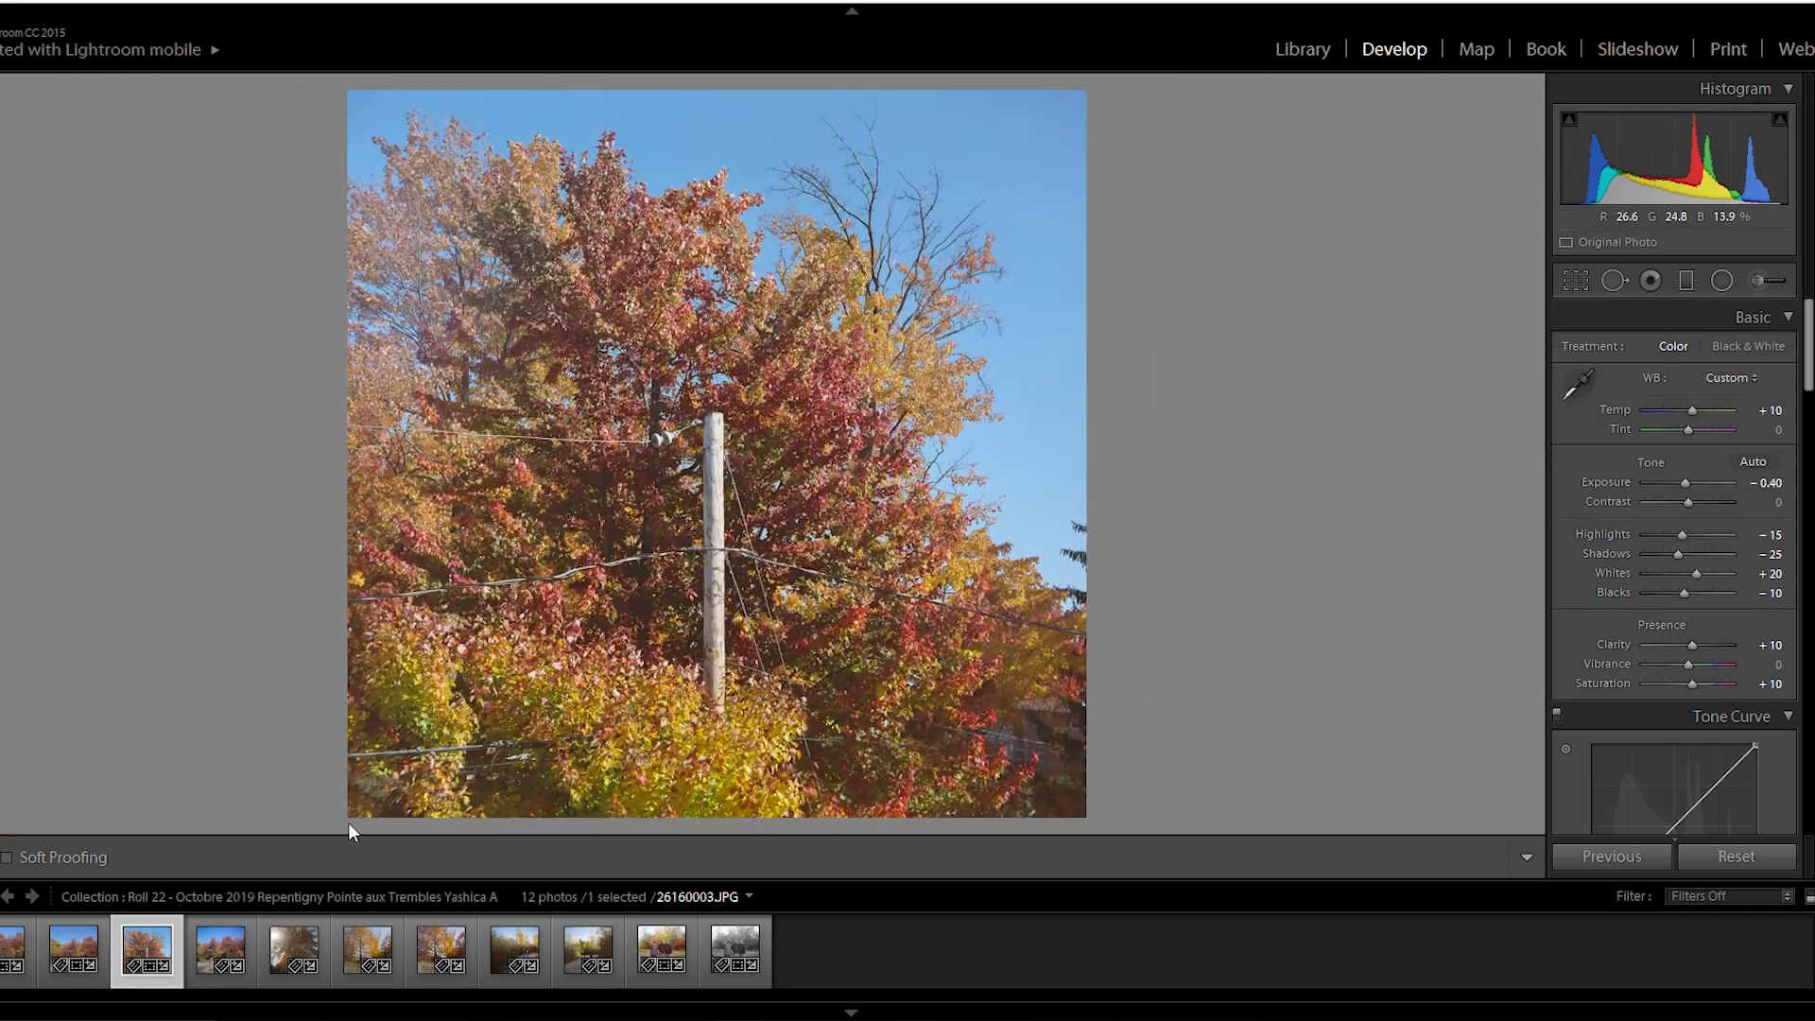
pyautogui.click(441, 949)
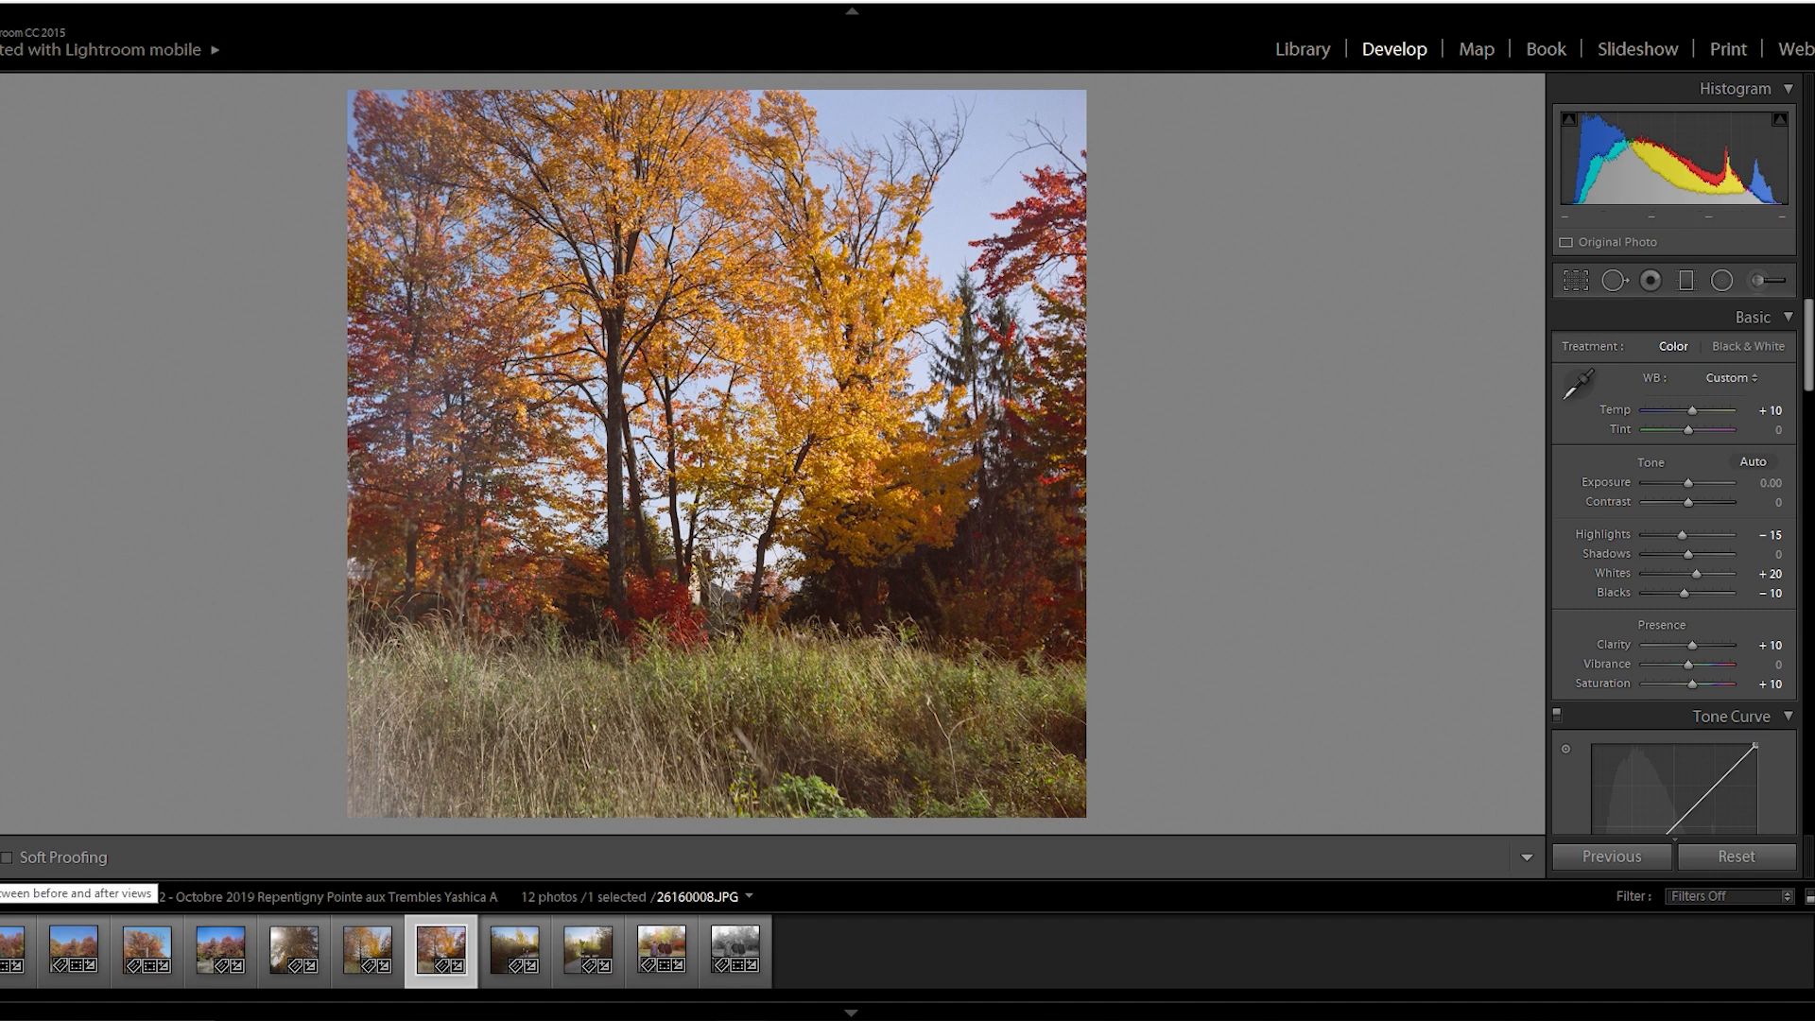
# - Compare 26160008.JPG Before/After, then open Roll 27's street scene 66520001.JPG
pyautogui.click(851, 417)
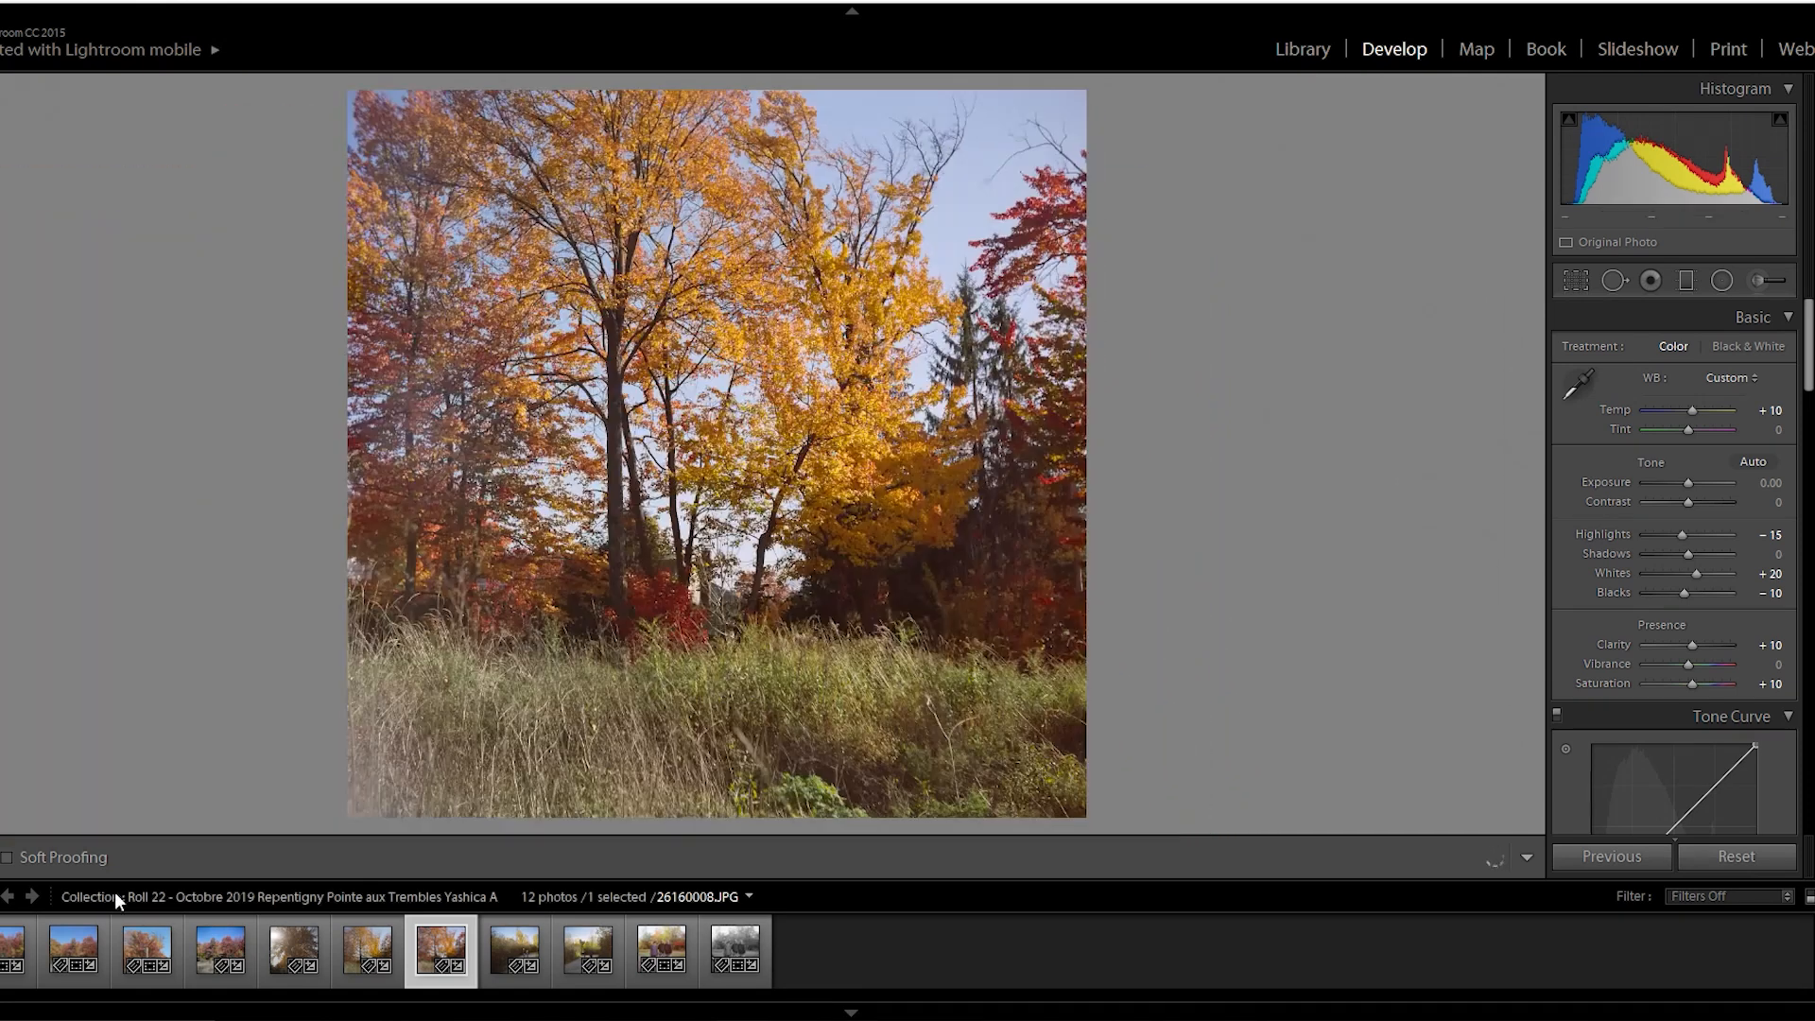
pyautogui.click(196, 856)
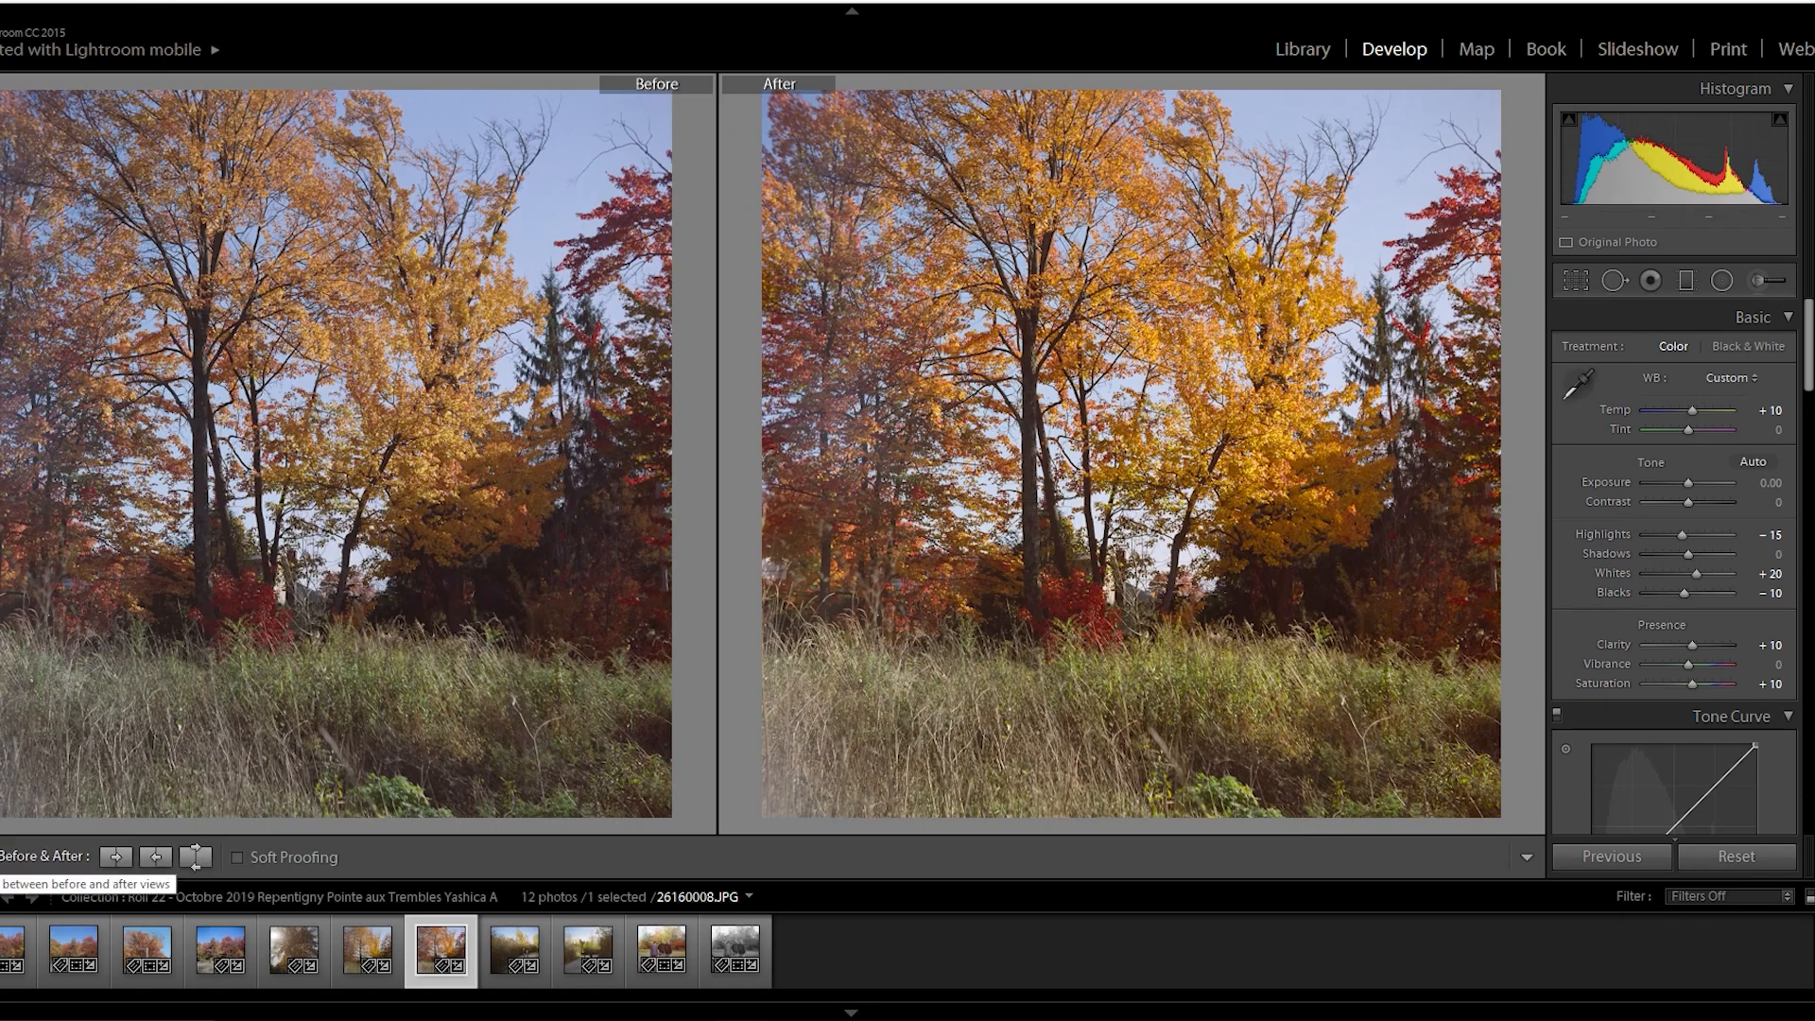
pyautogui.moveTo(576, 426)
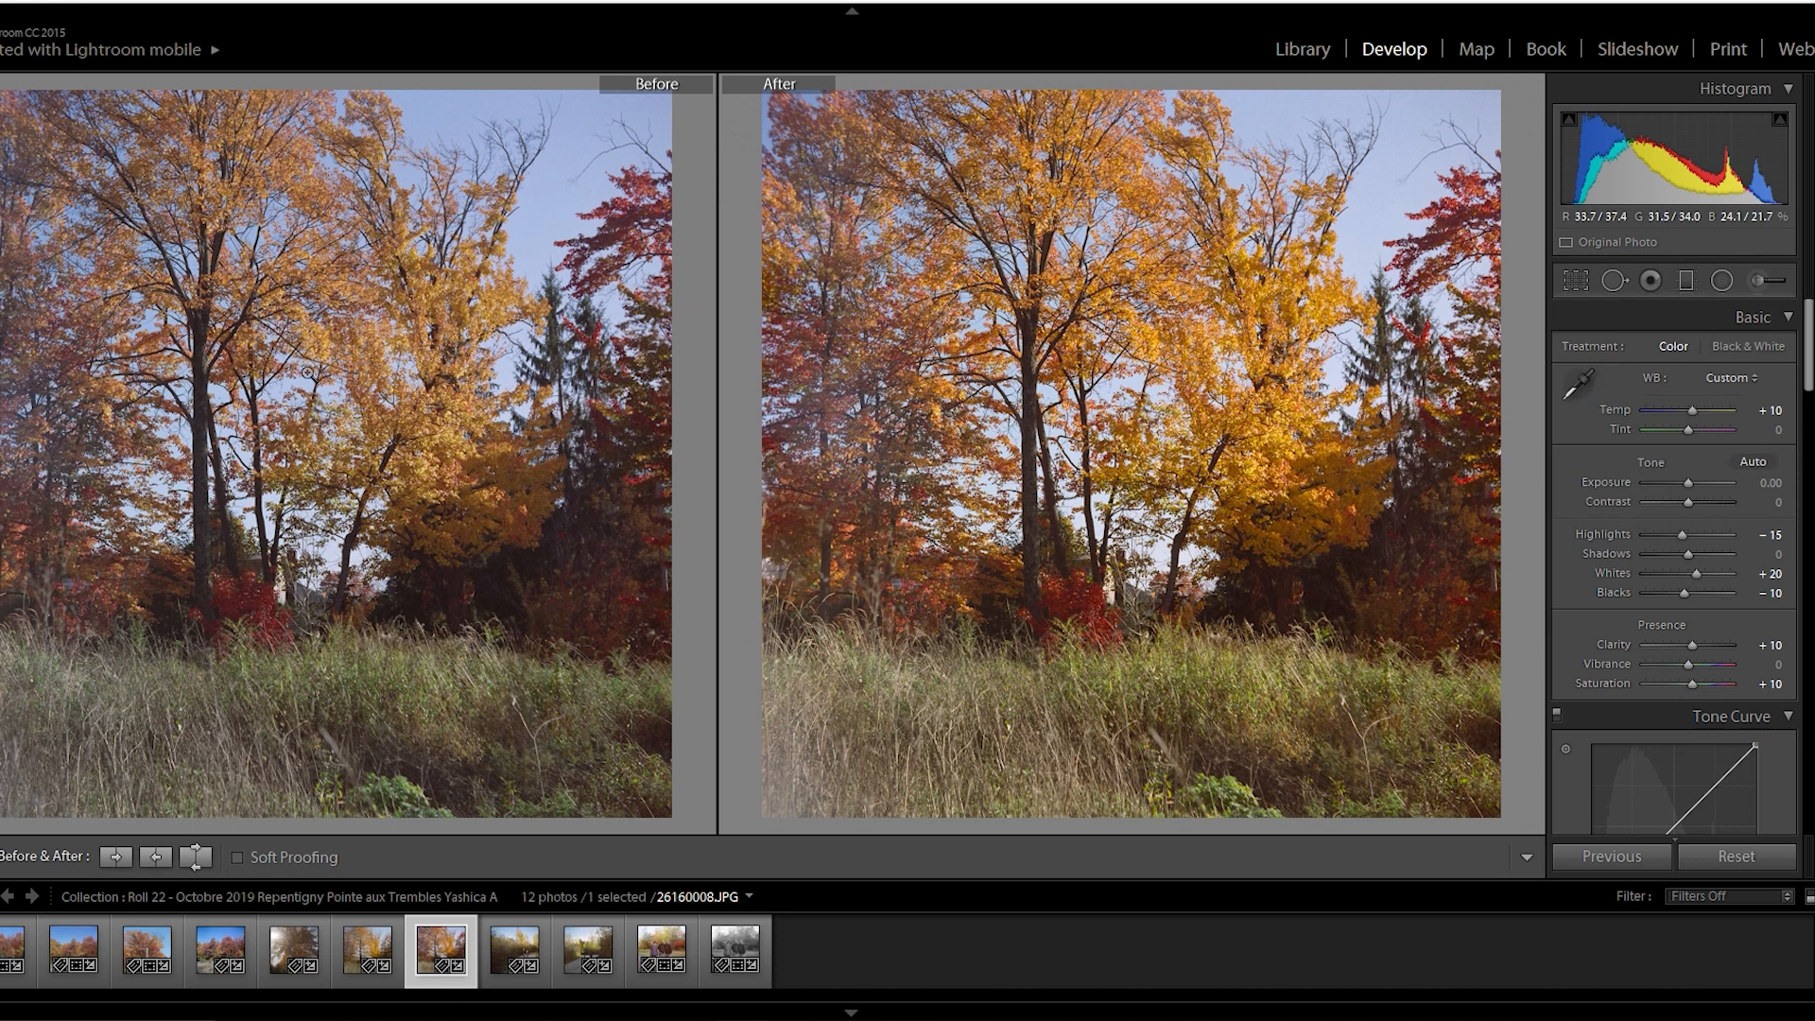
pyautogui.moveTo(83, 750)
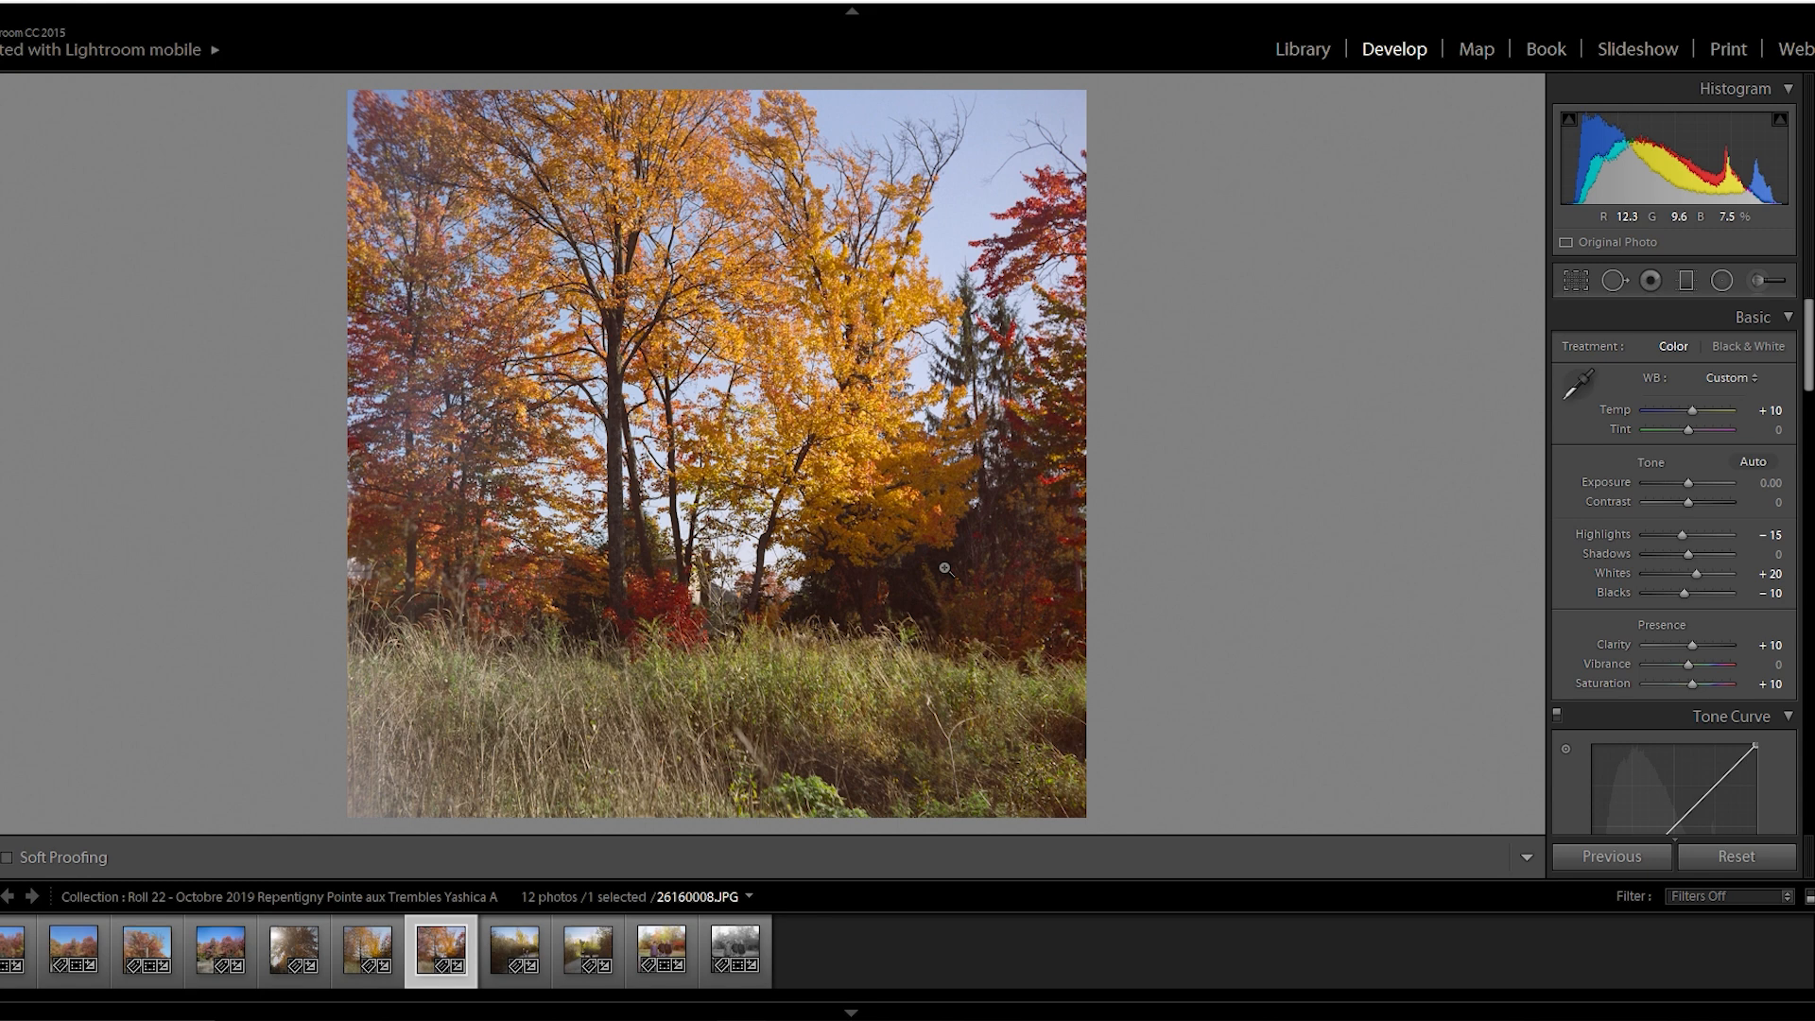
pyautogui.click(945, 567)
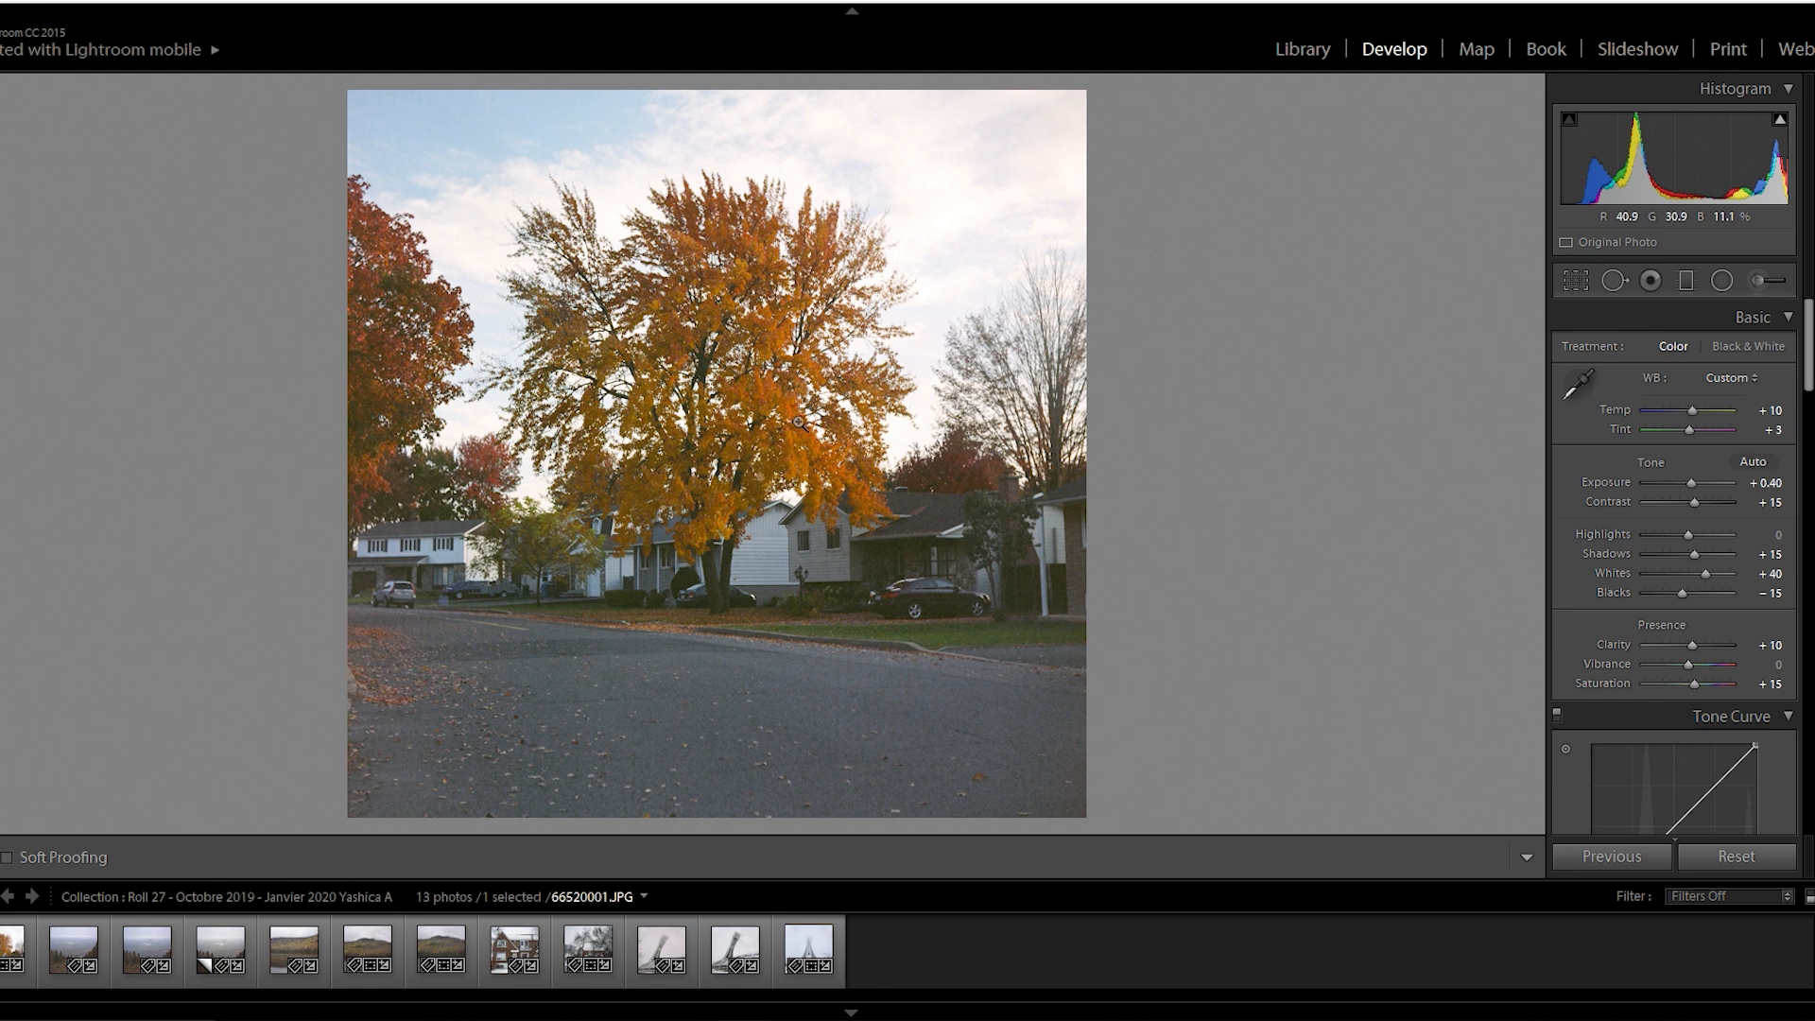
pyautogui.moveTo(942, 602)
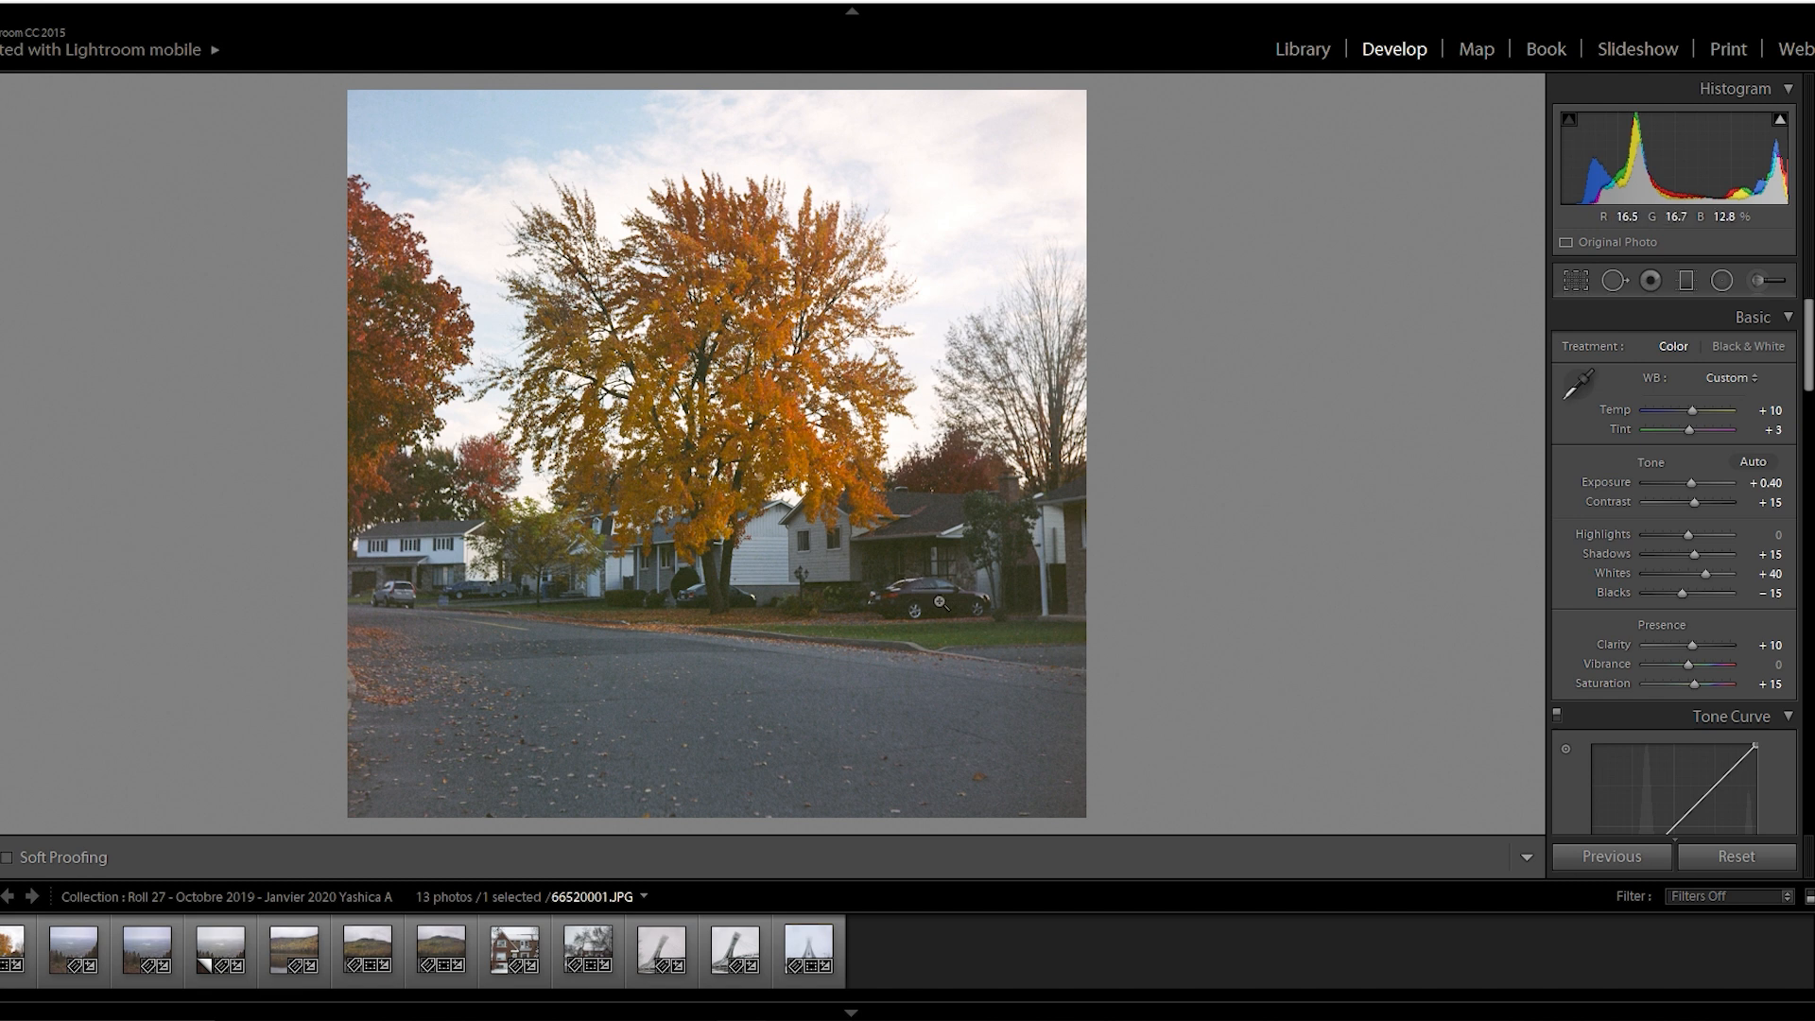
# - Zoom and pan across the parked cars and houses, then open 66520004.JPG / Copy 1
pyautogui.click(927, 629)
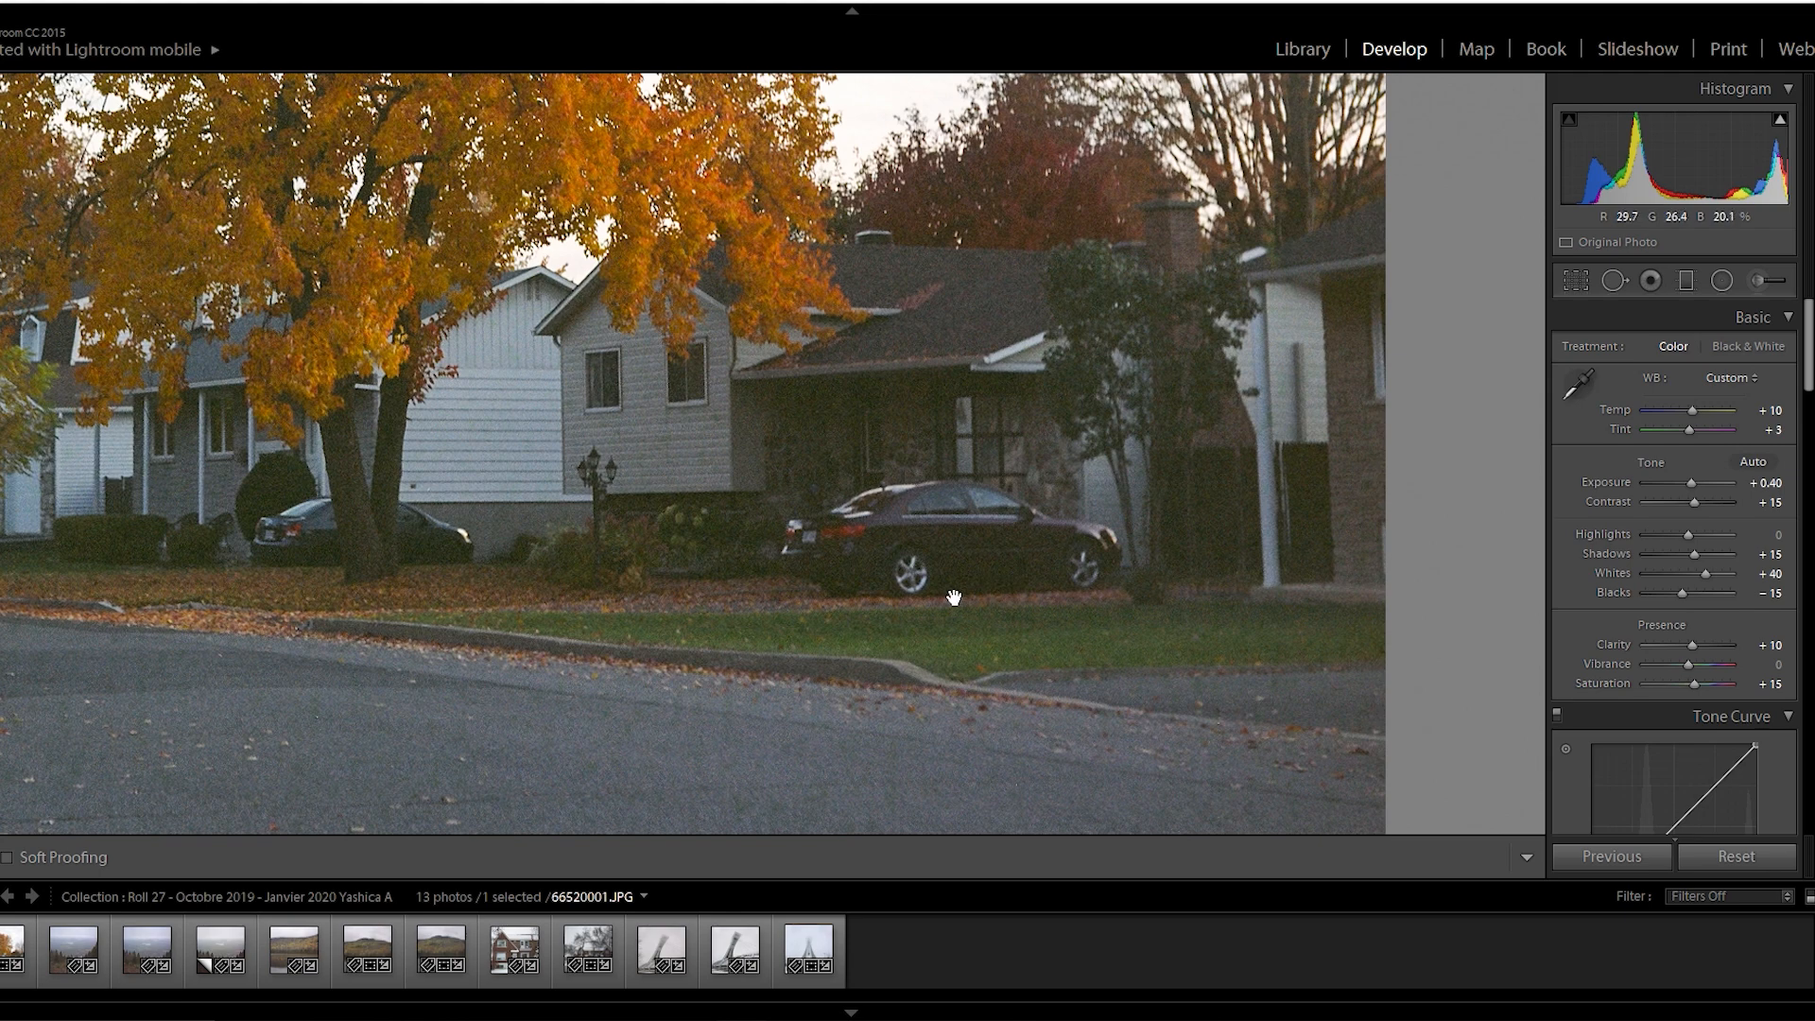
pyautogui.moveTo(953, 598); pyautogui.dragTo(880, 669)
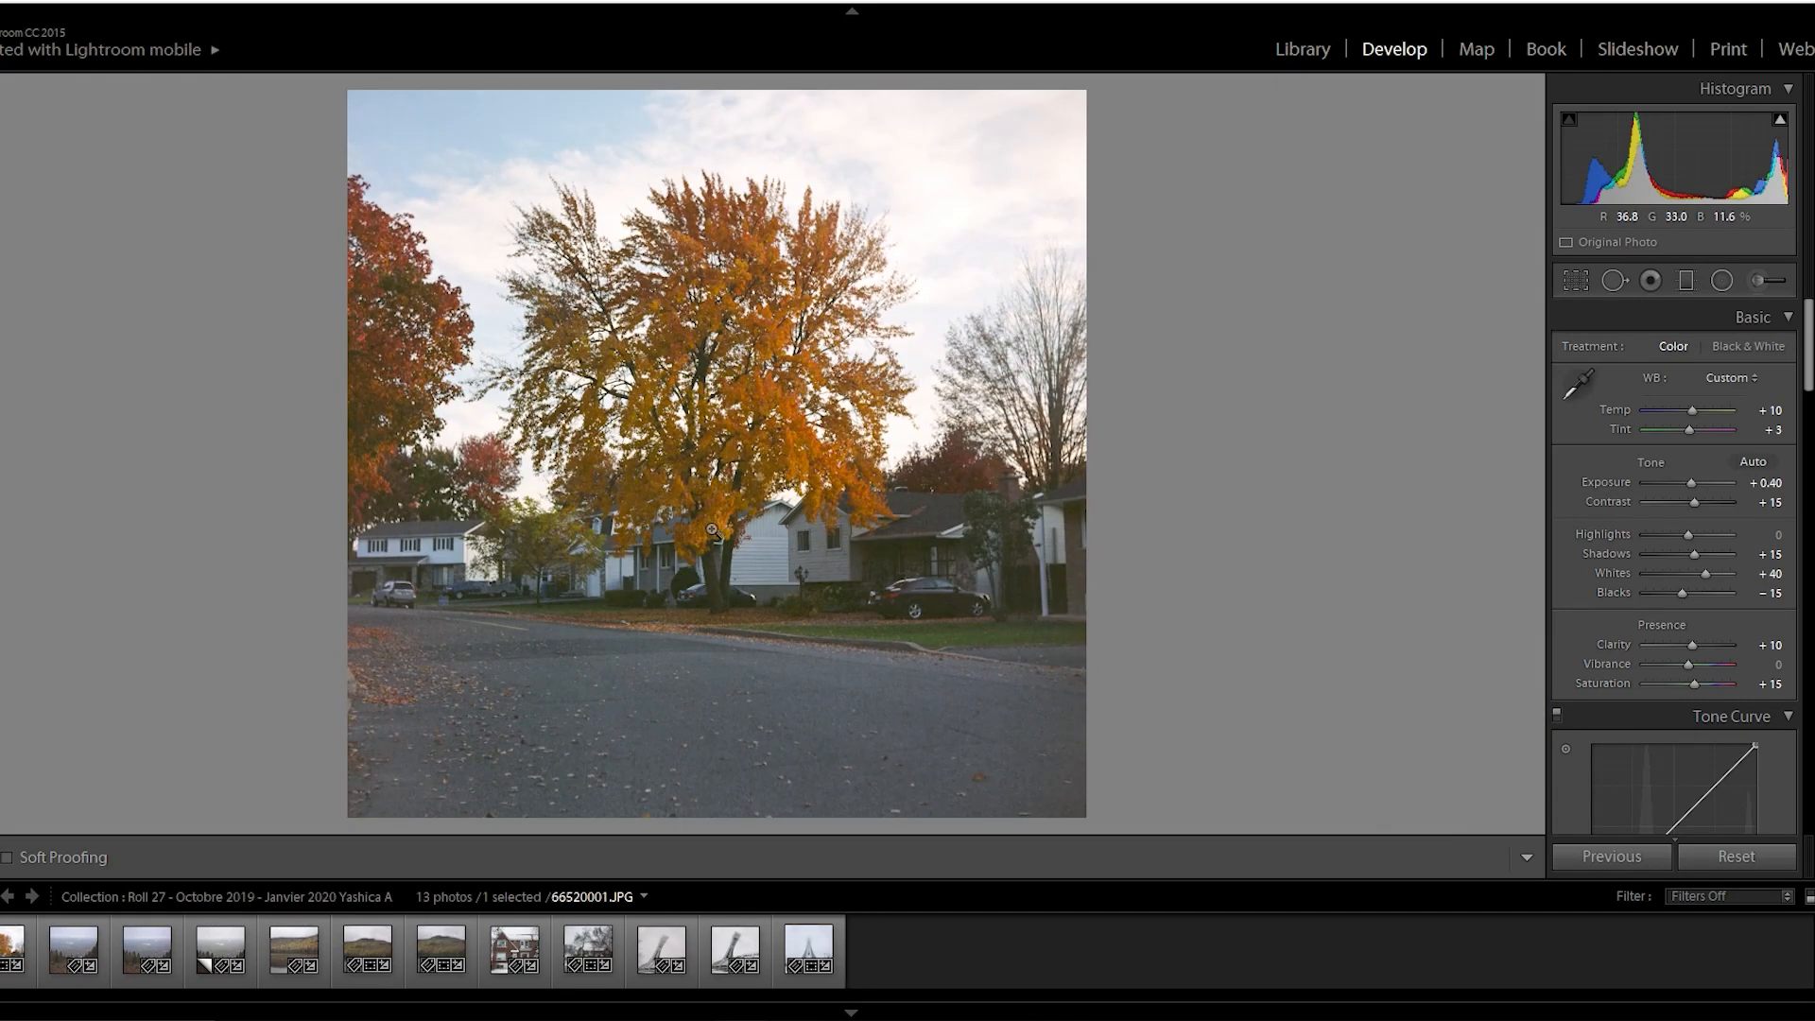
pyautogui.moveTo(584, 593)
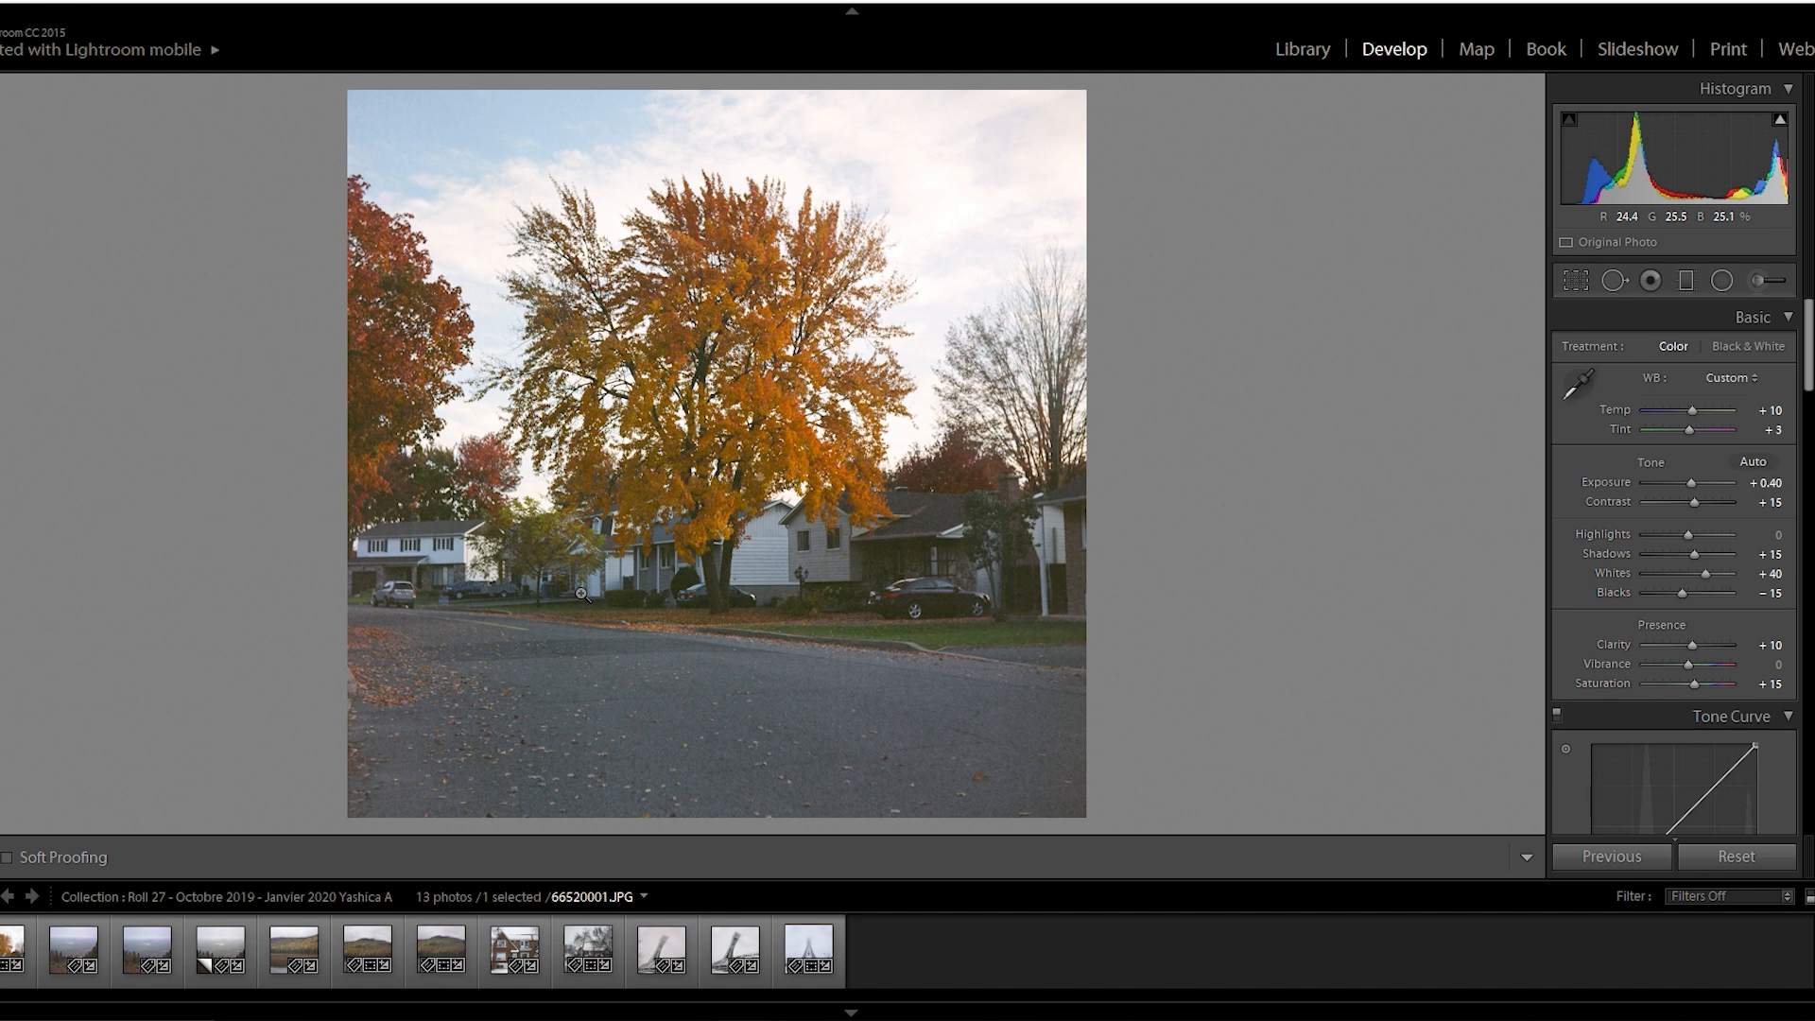
pyautogui.click(218, 949)
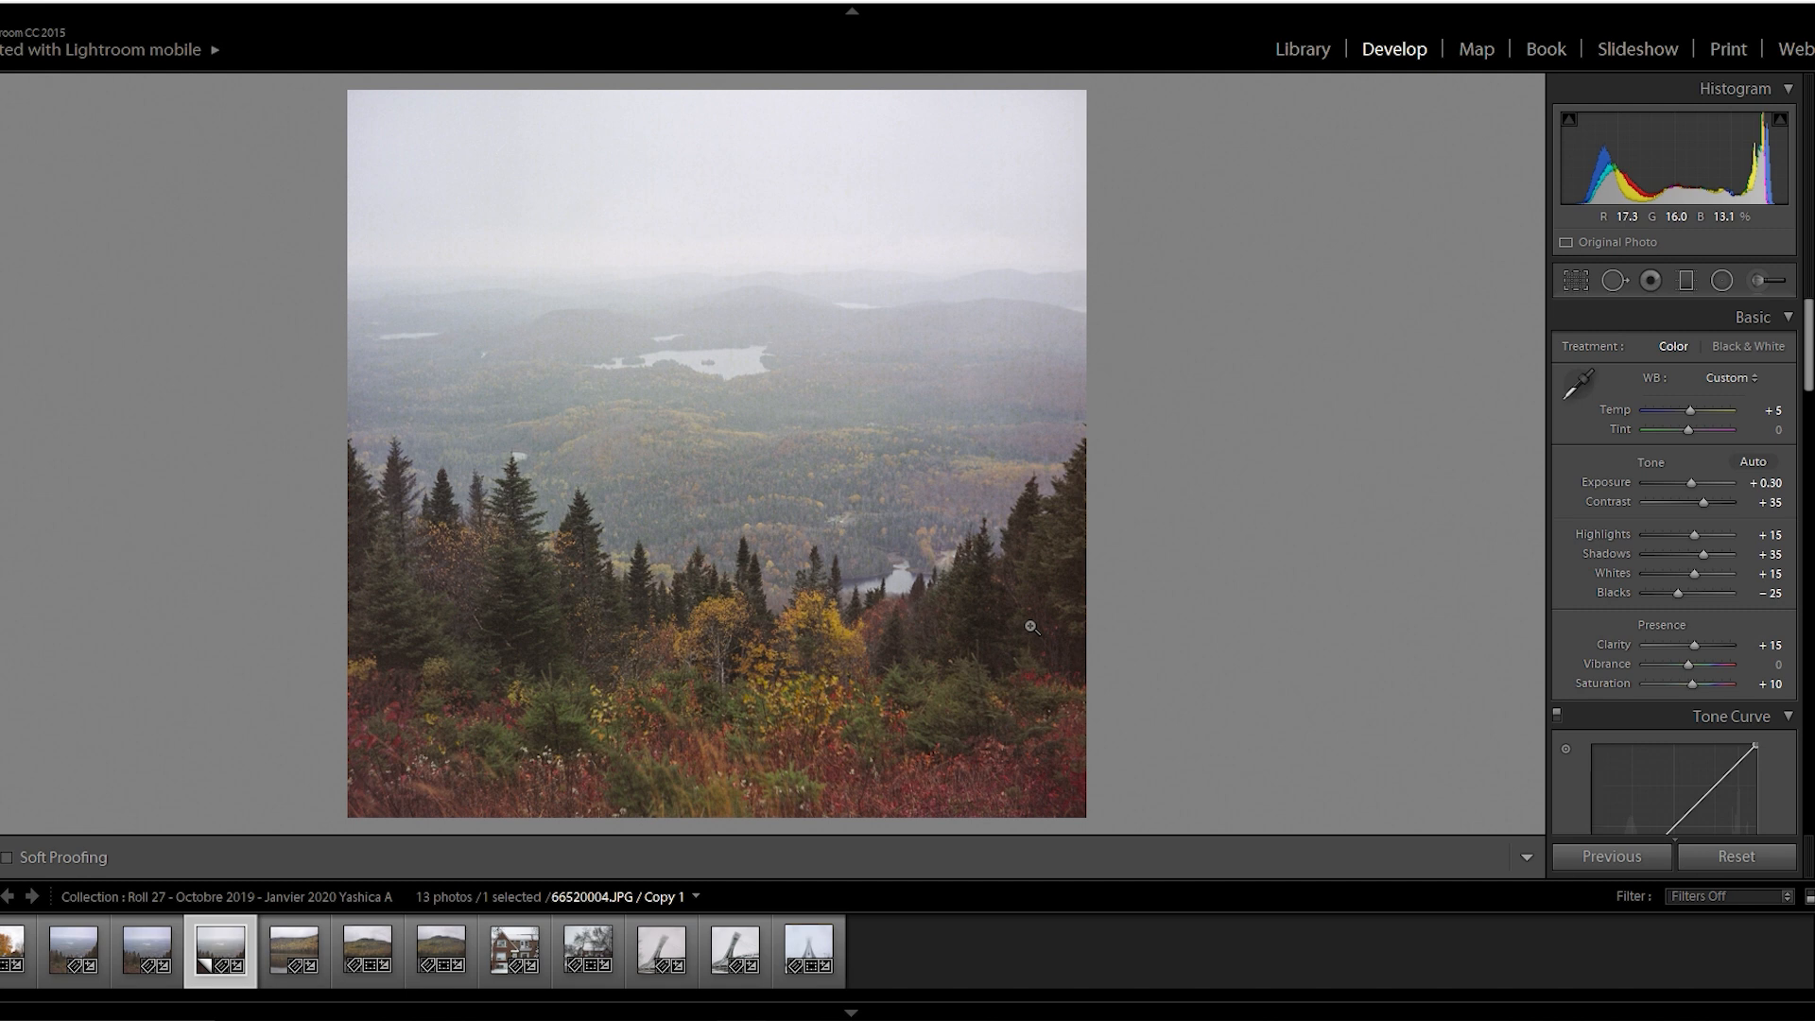
pyautogui.moveTo(1044, 546)
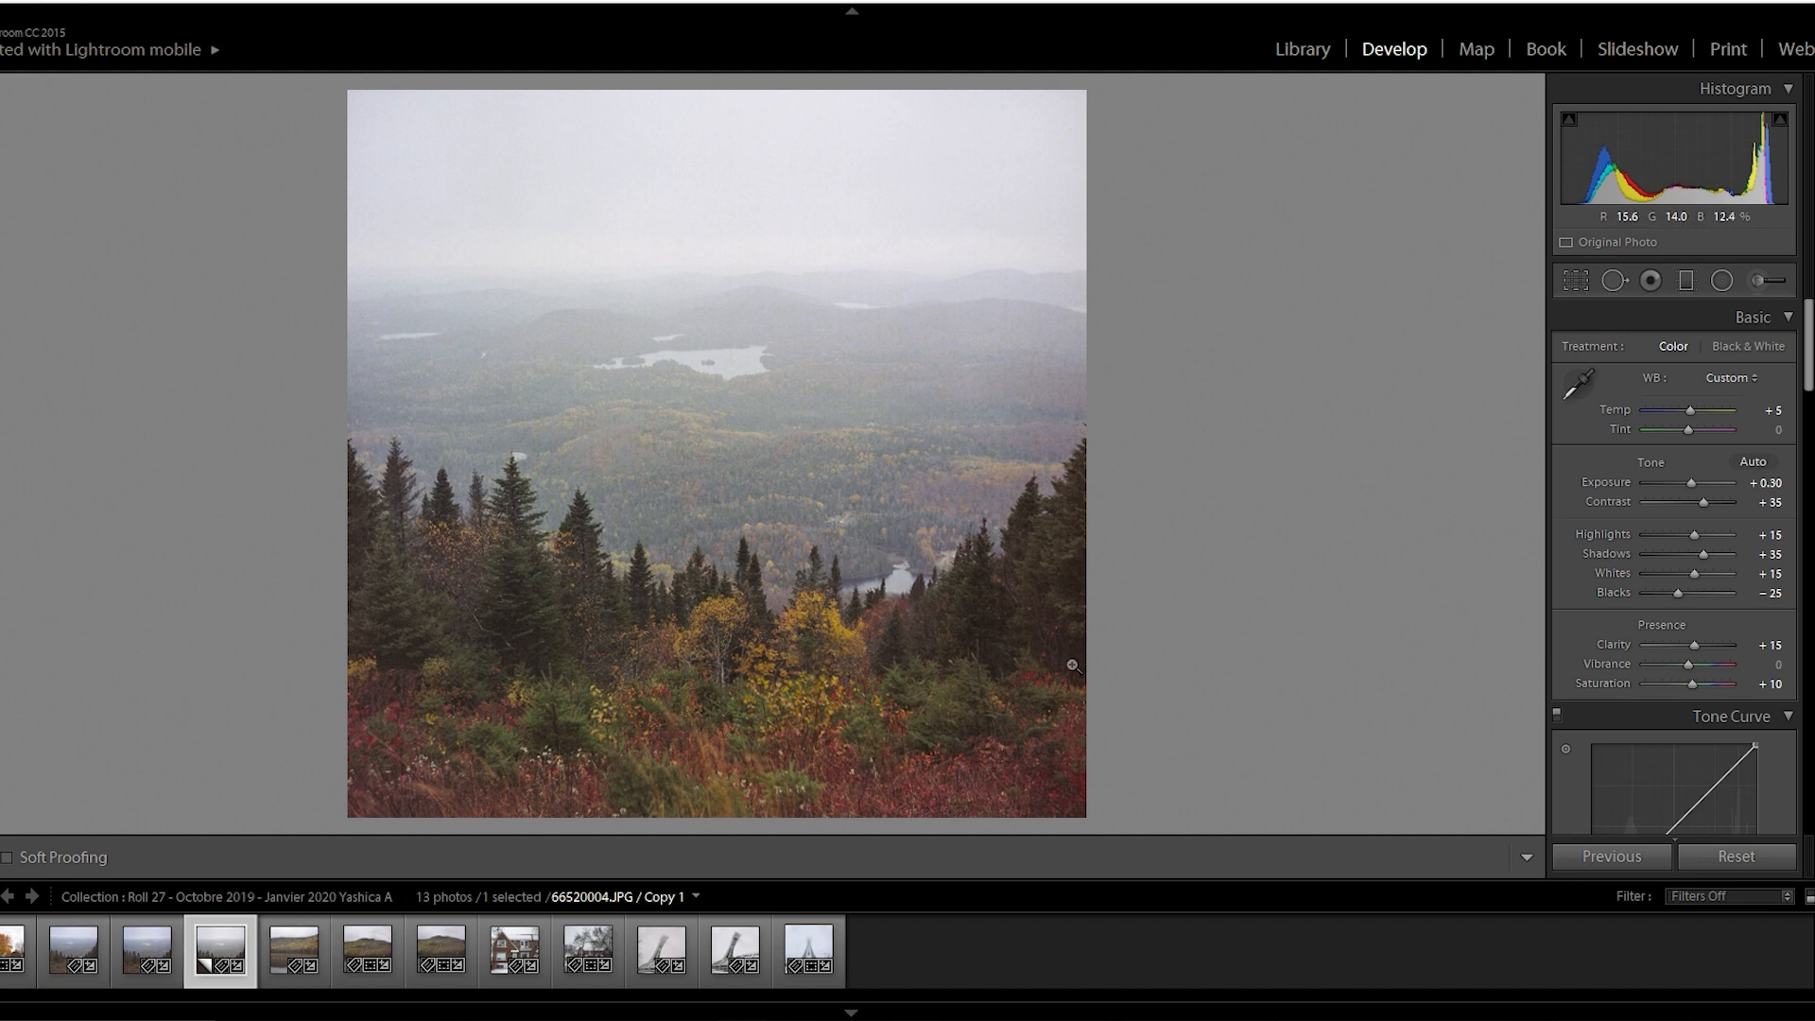
pyautogui.moveTo(842, 545)
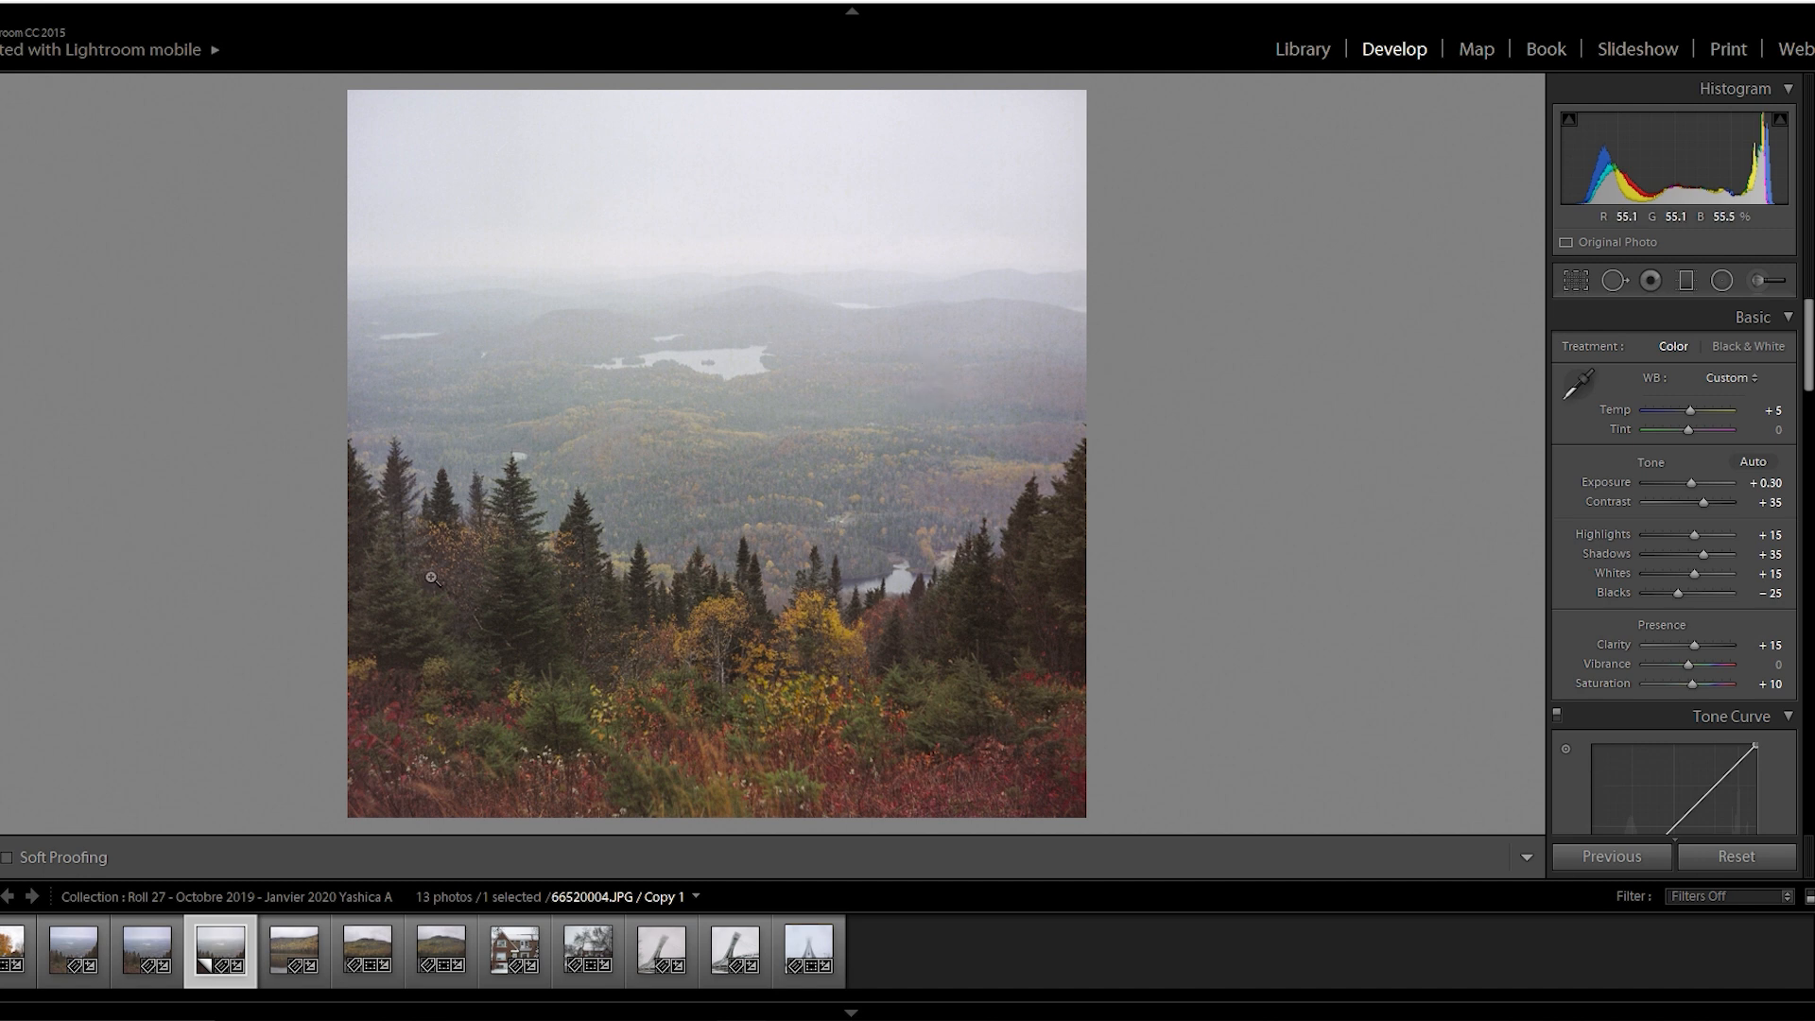
# - Compare the misty valley Before/After, inspect river and forest close up, then open 66520006.JPG
pyautogui.click(197, 857)
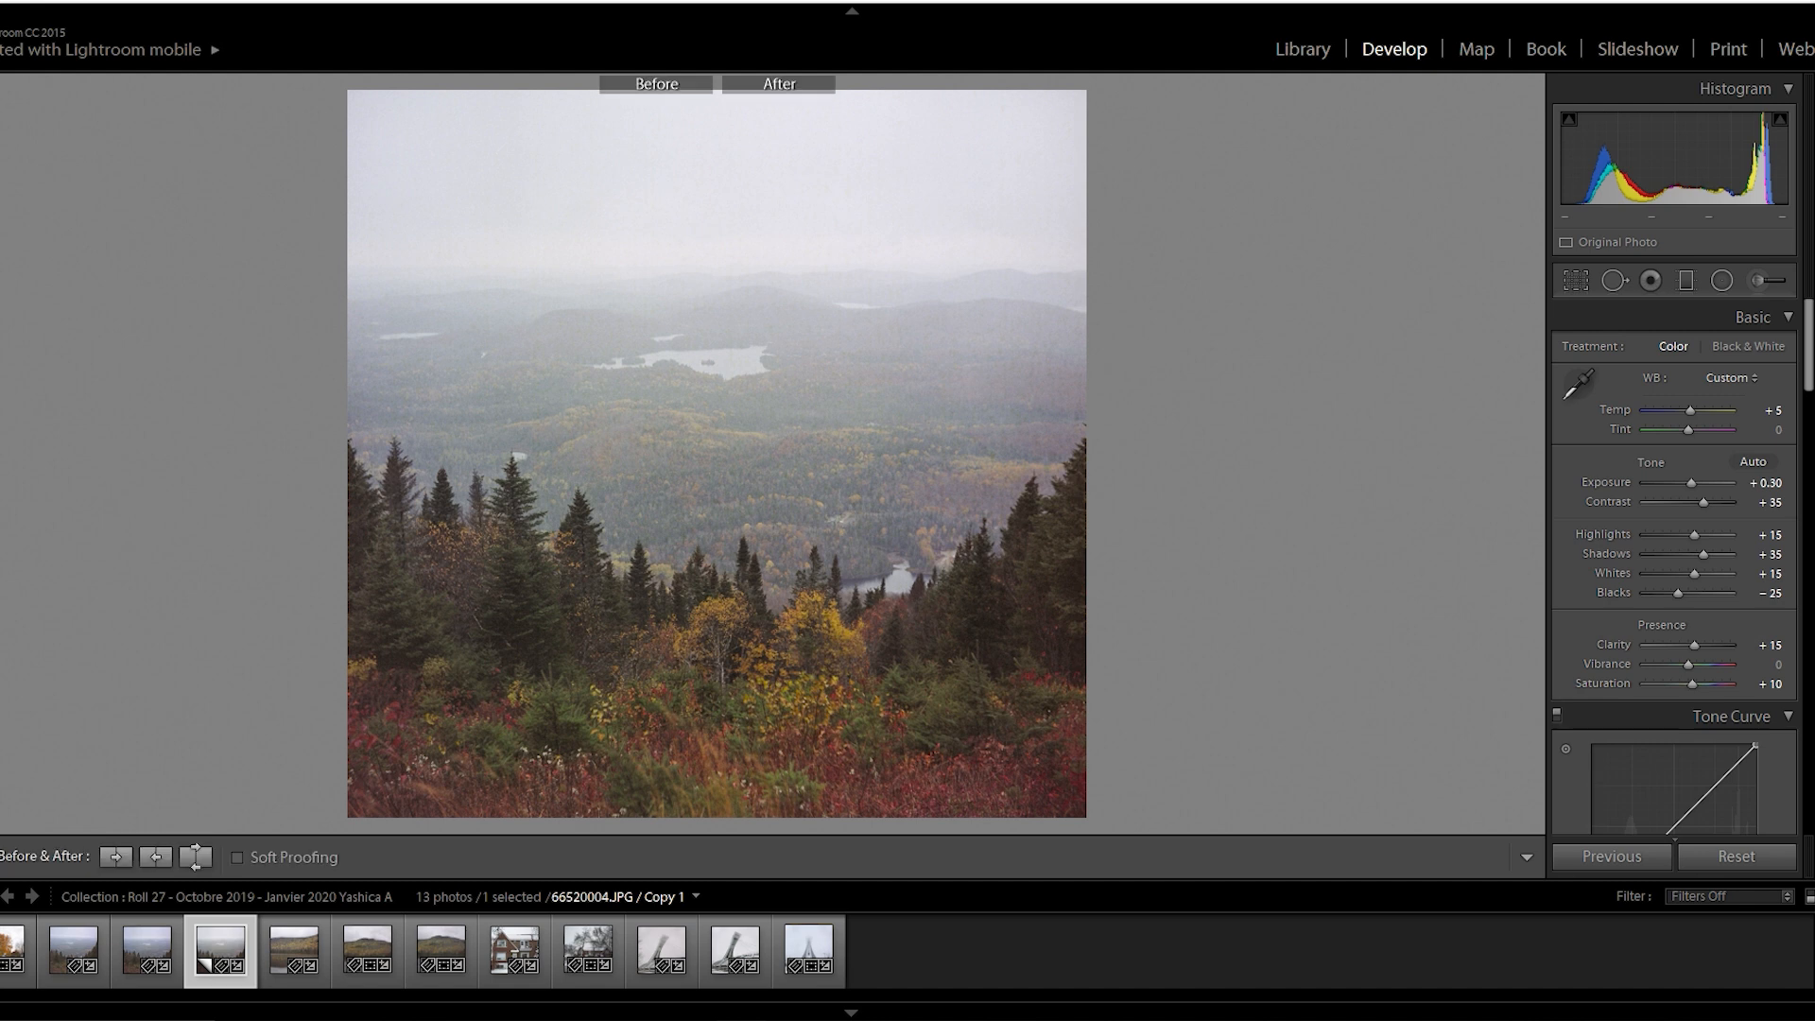
pyautogui.click(195, 856)
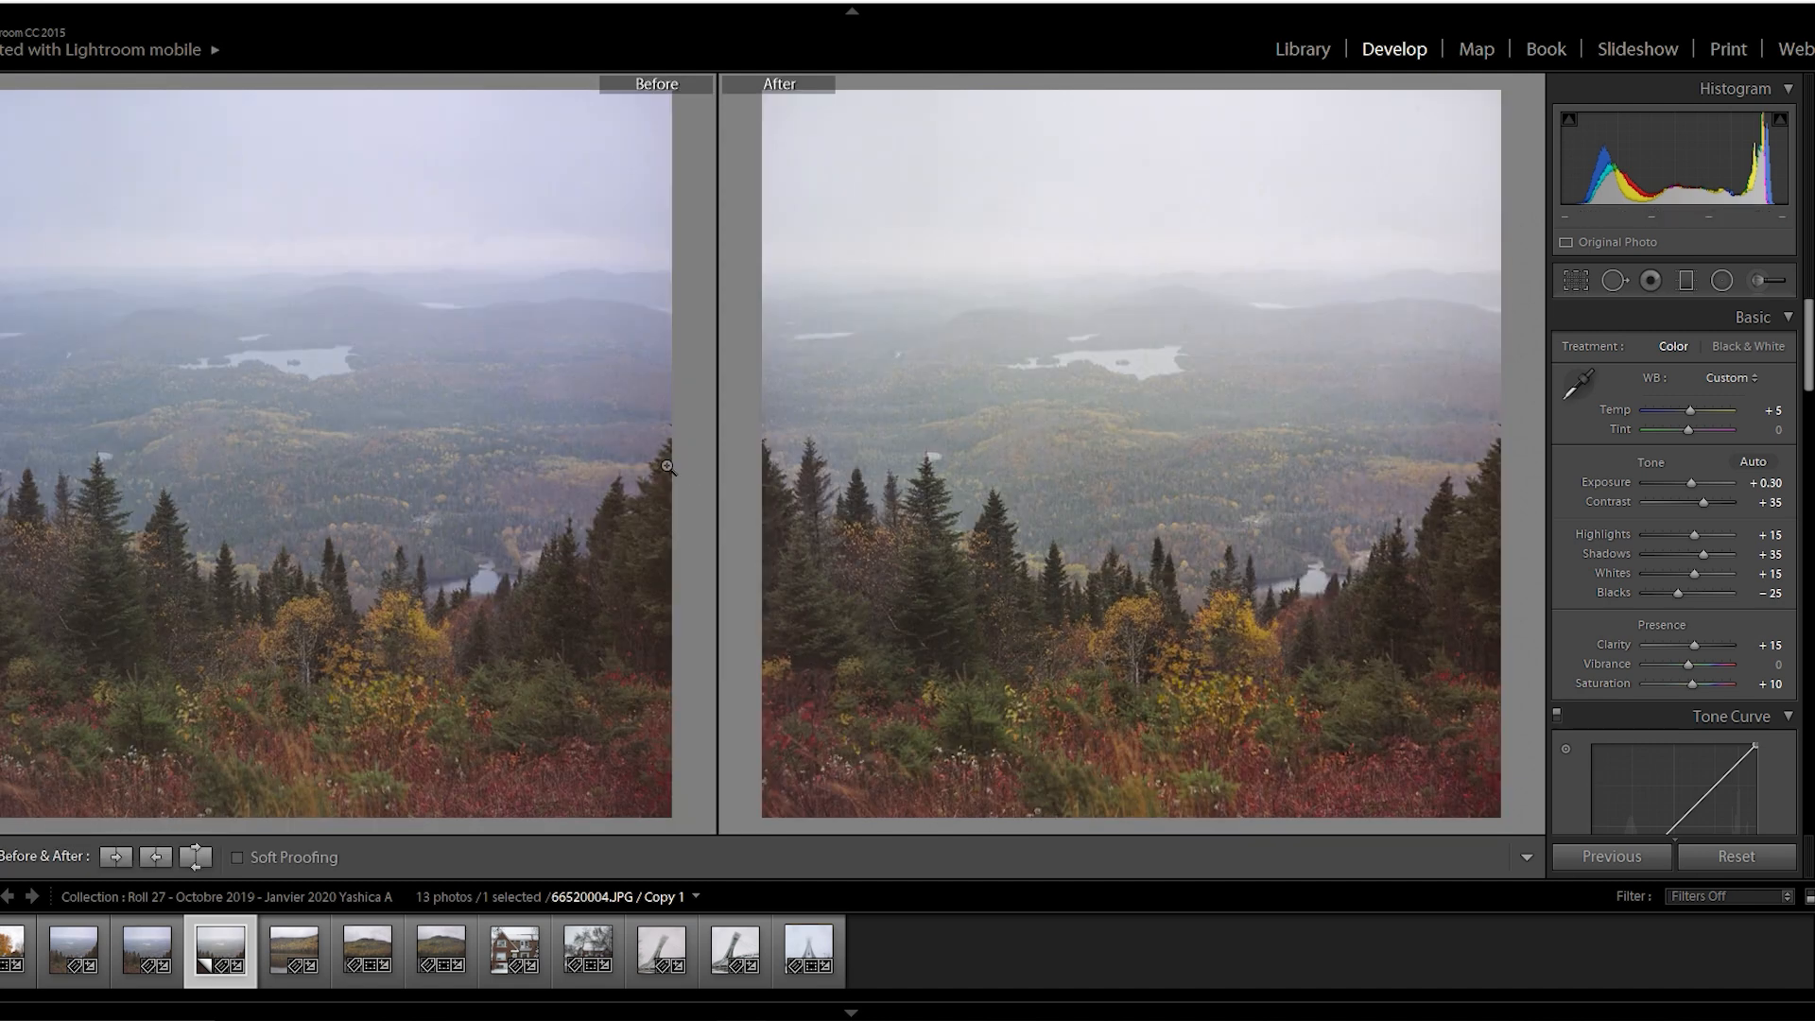
pyautogui.moveTo(325, 286)
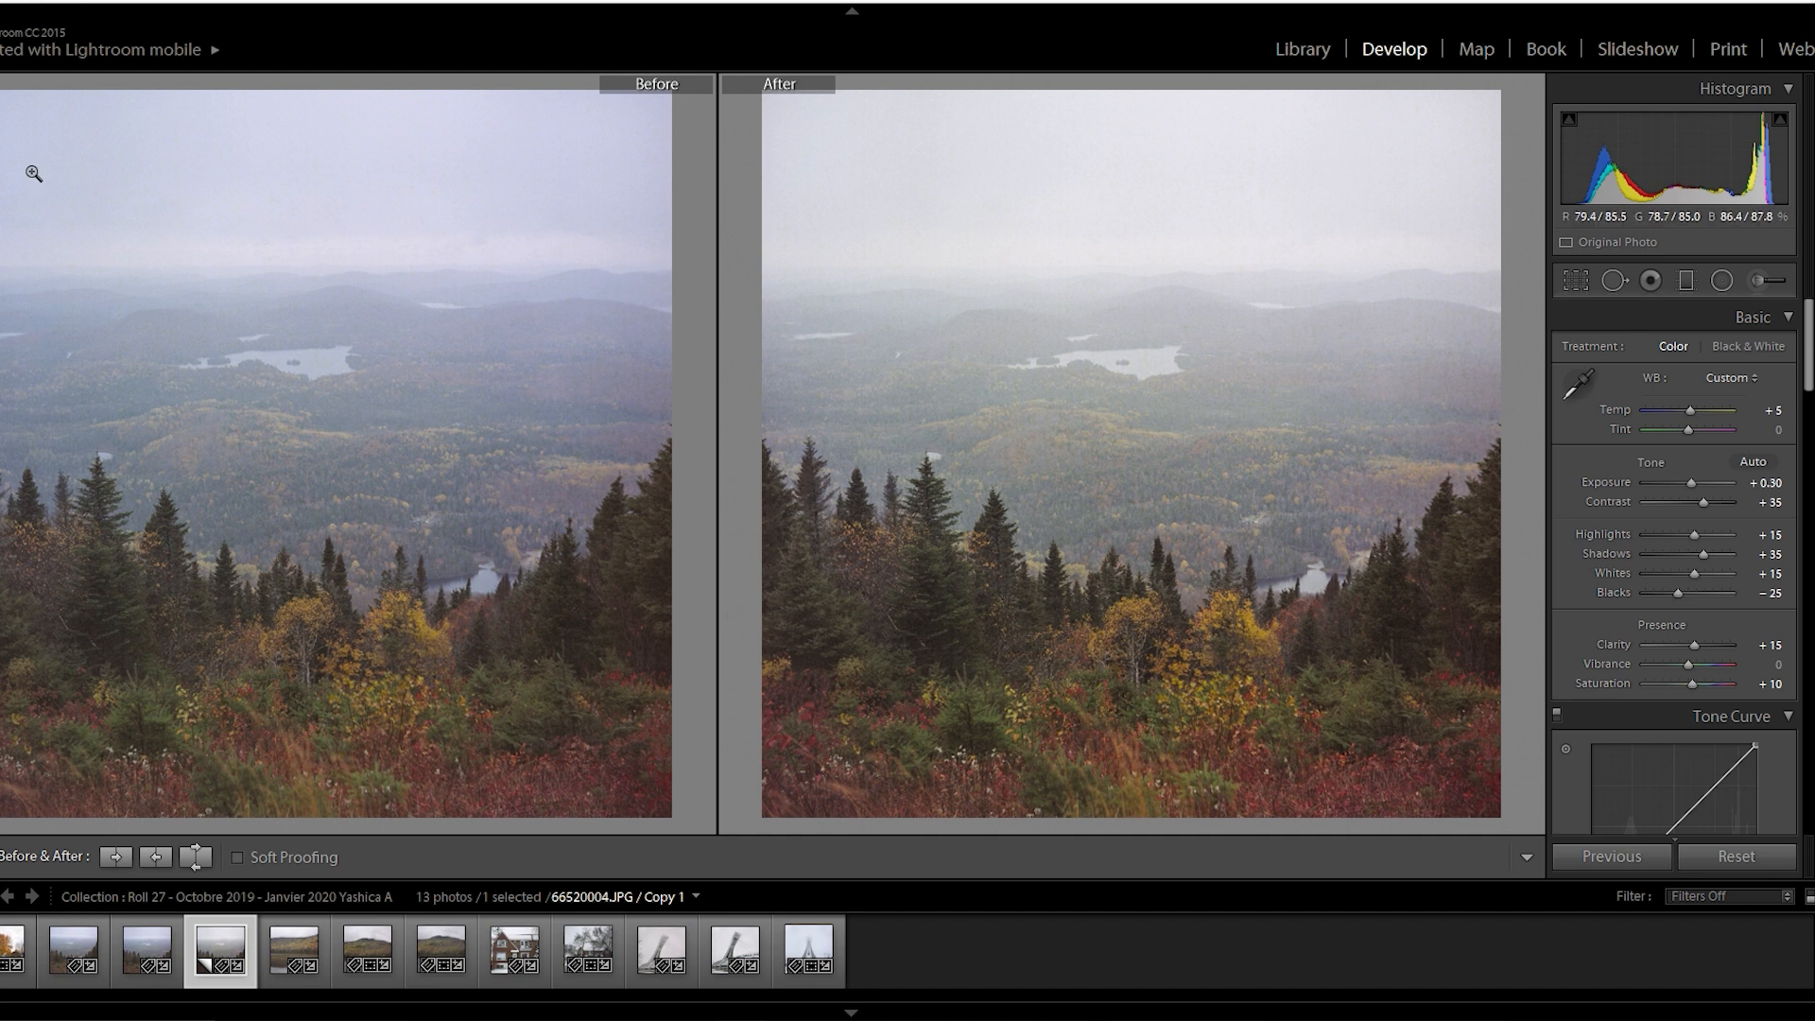
pyautogui.moveTo(499, 485)
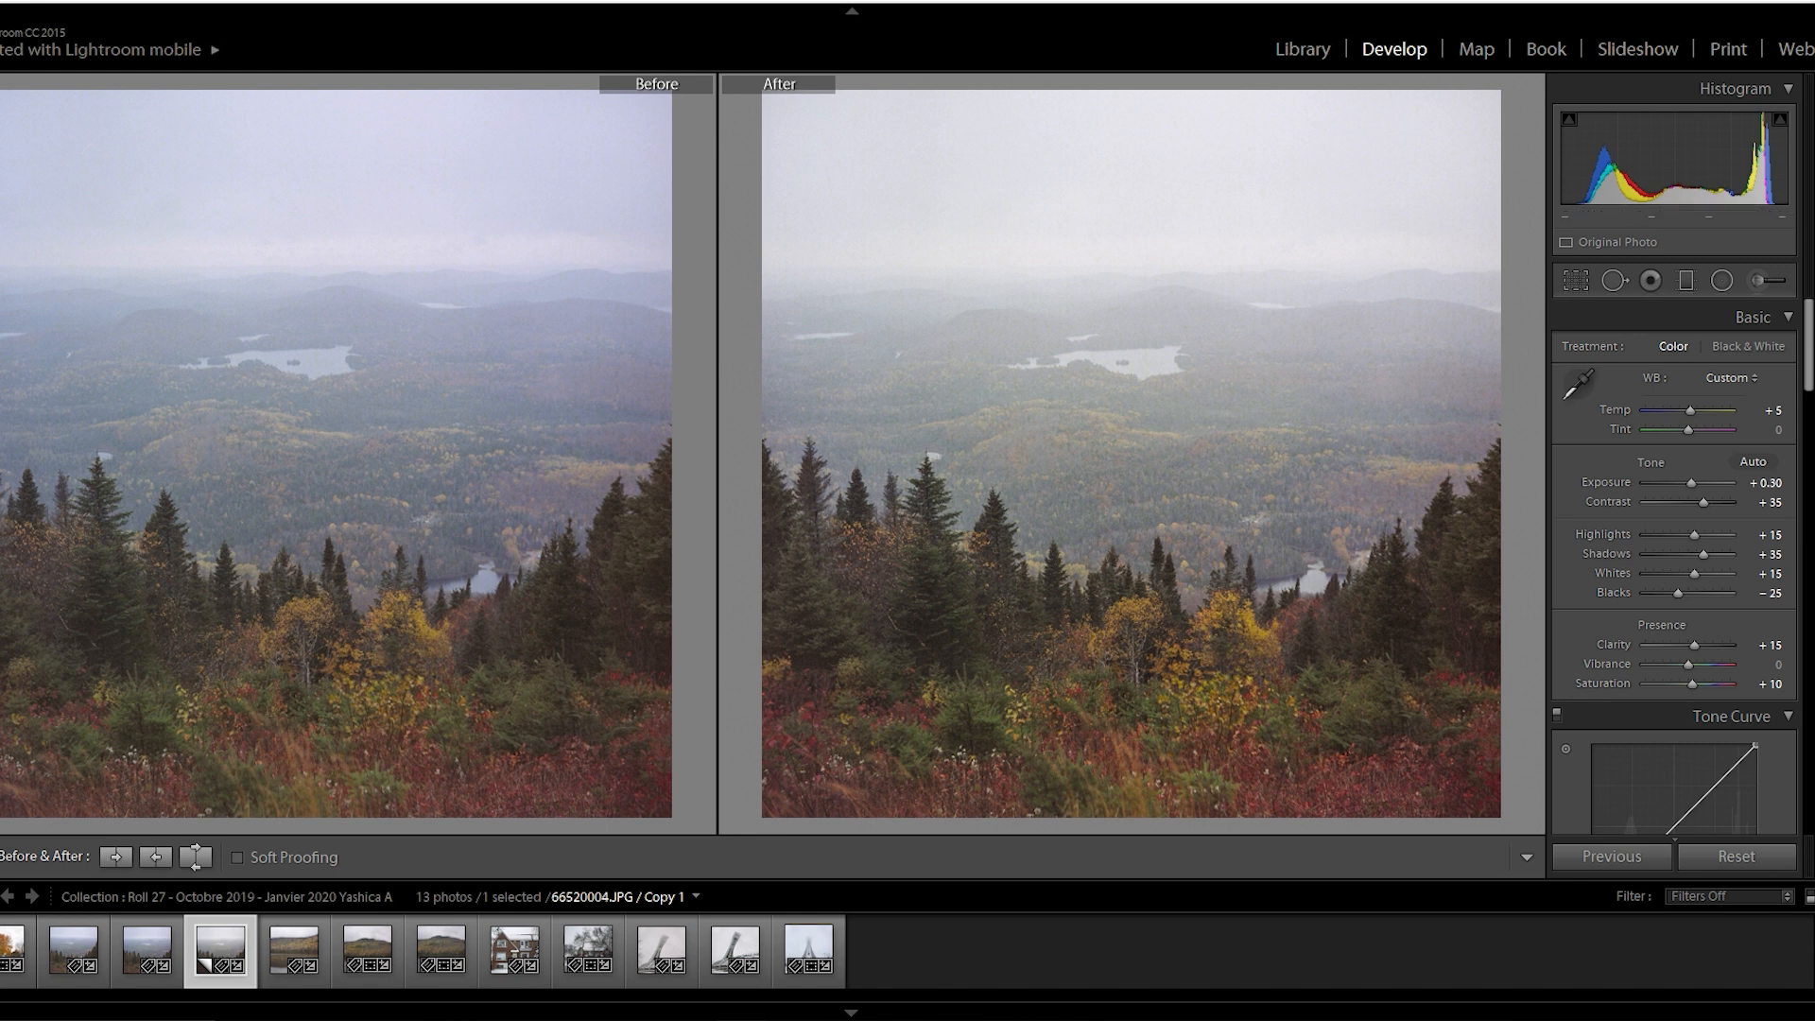
pyautogui.moveTo(504, 479)
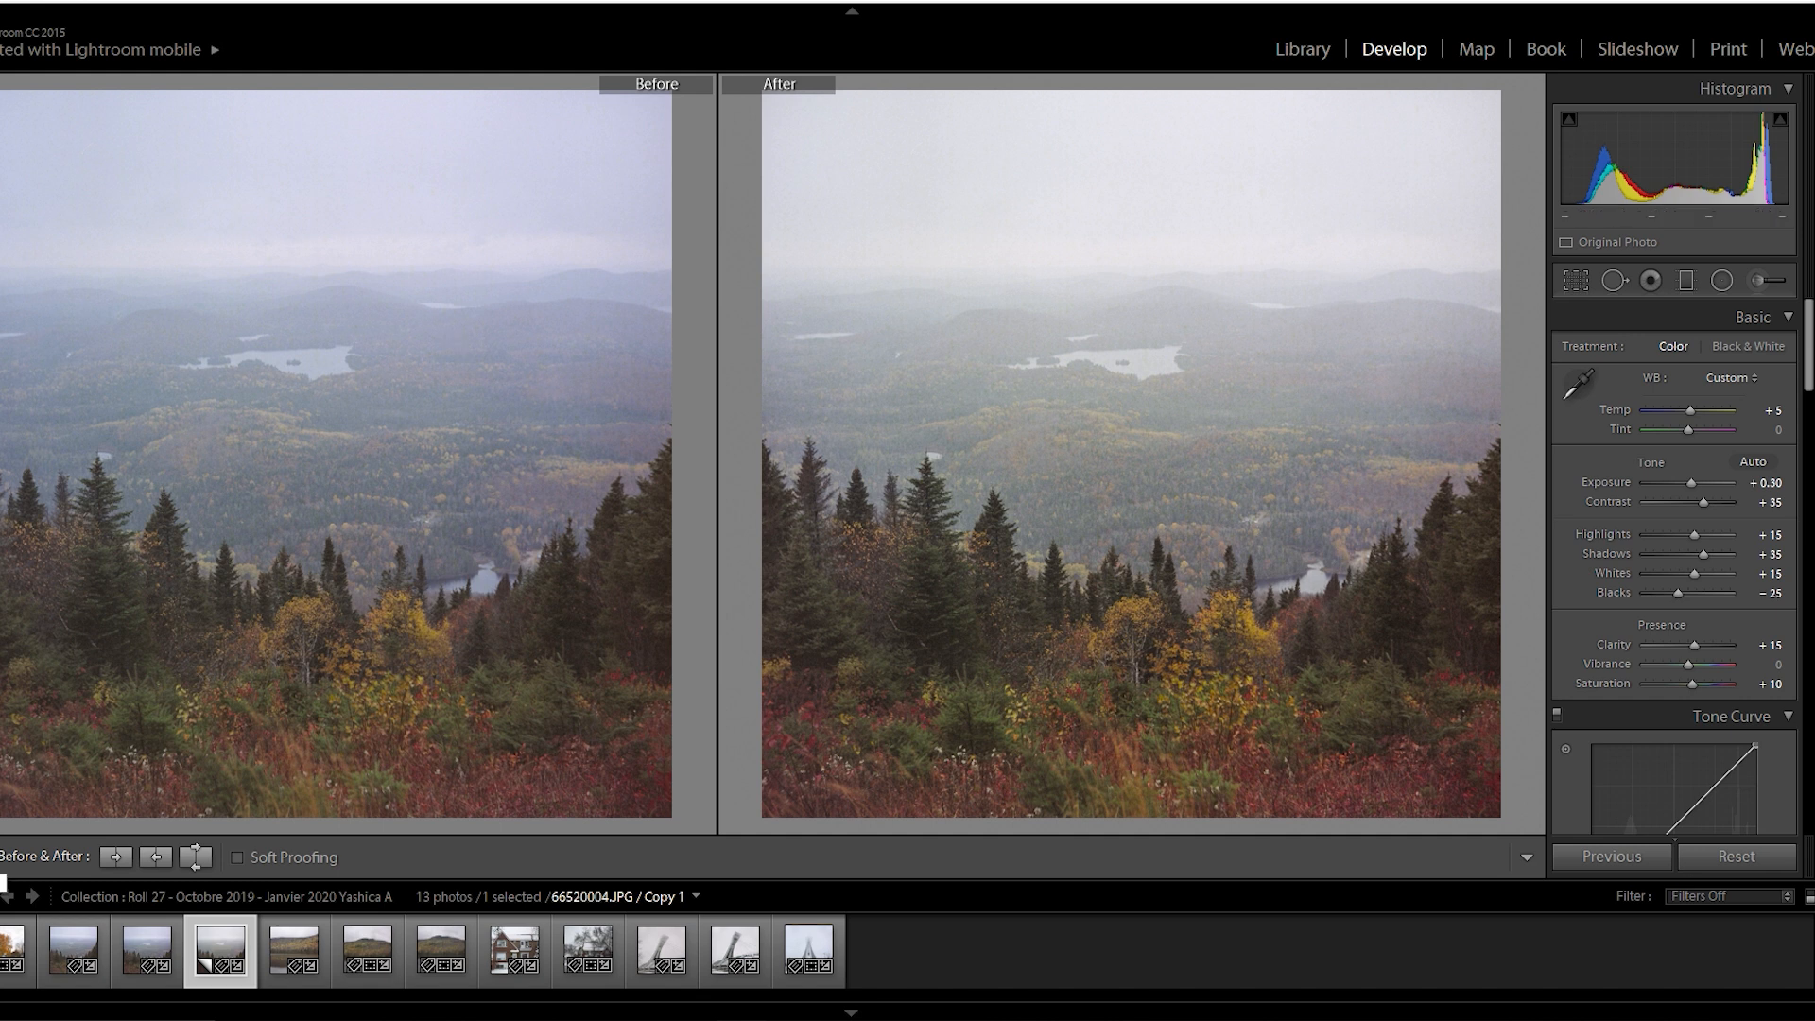
pyautogui.click(196, 856)
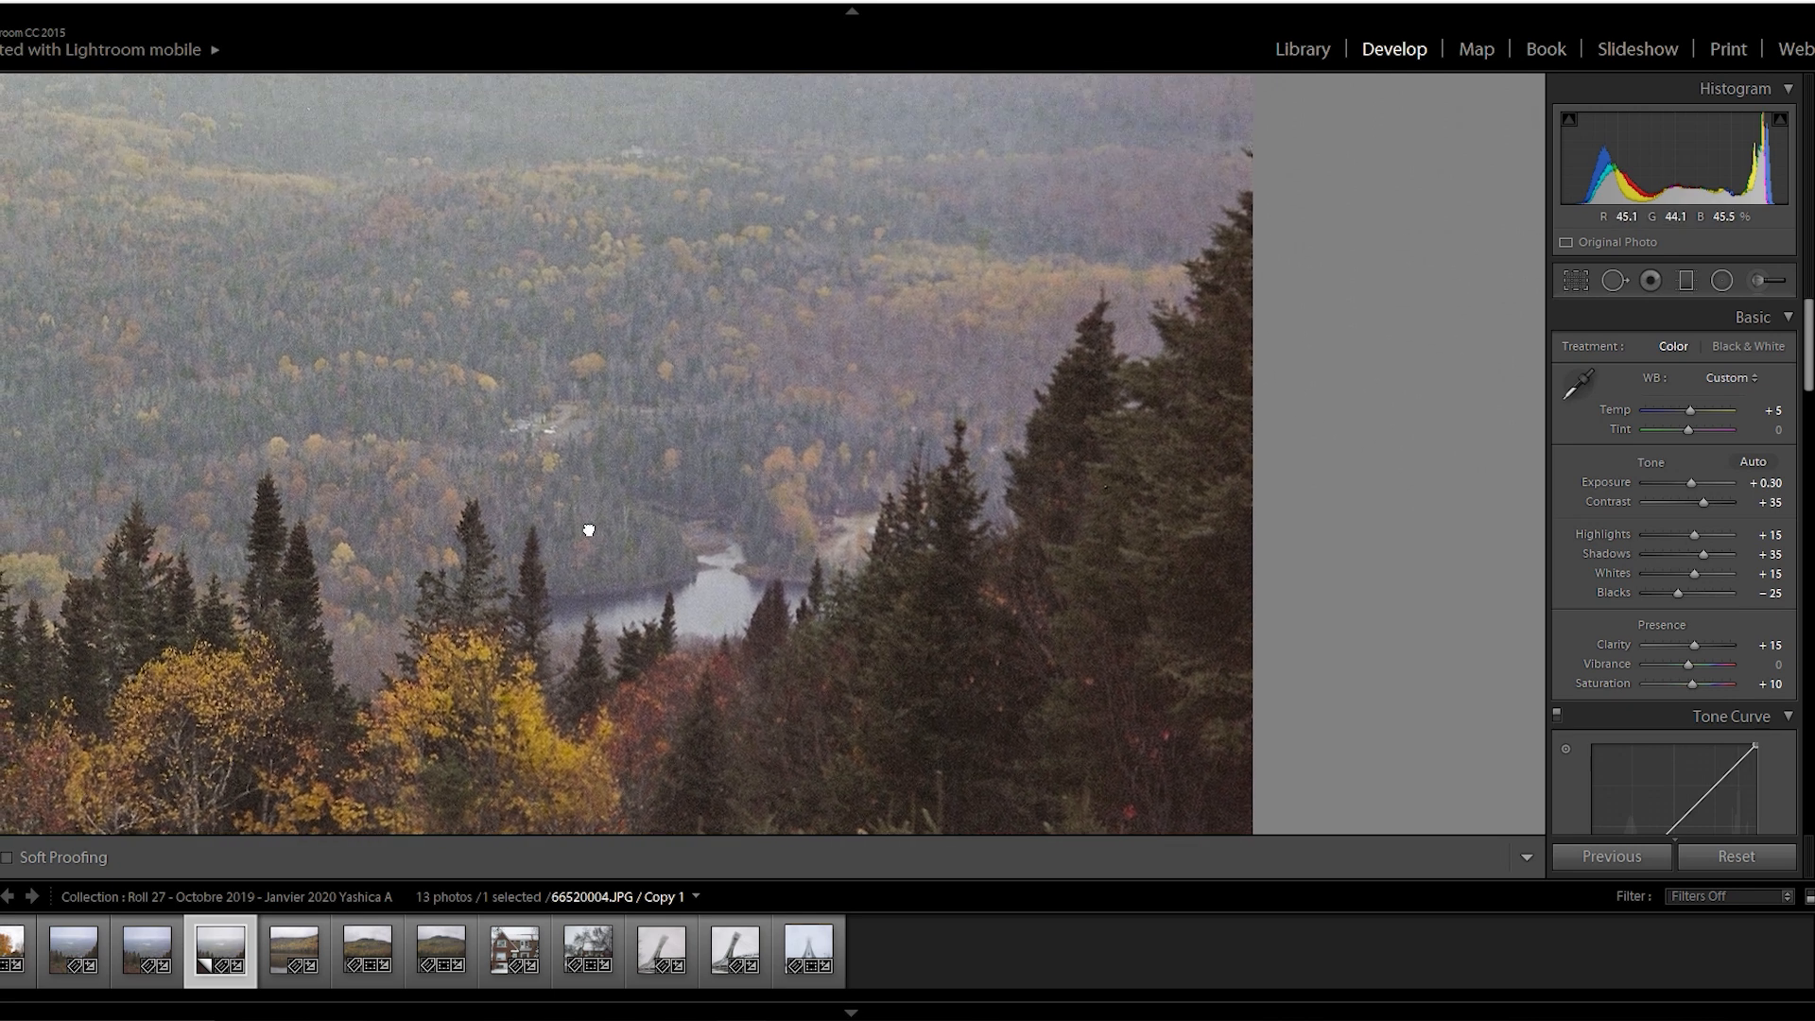
pyautogui.moveTo(588, 530); pyautogui.dragTo(515, 498)
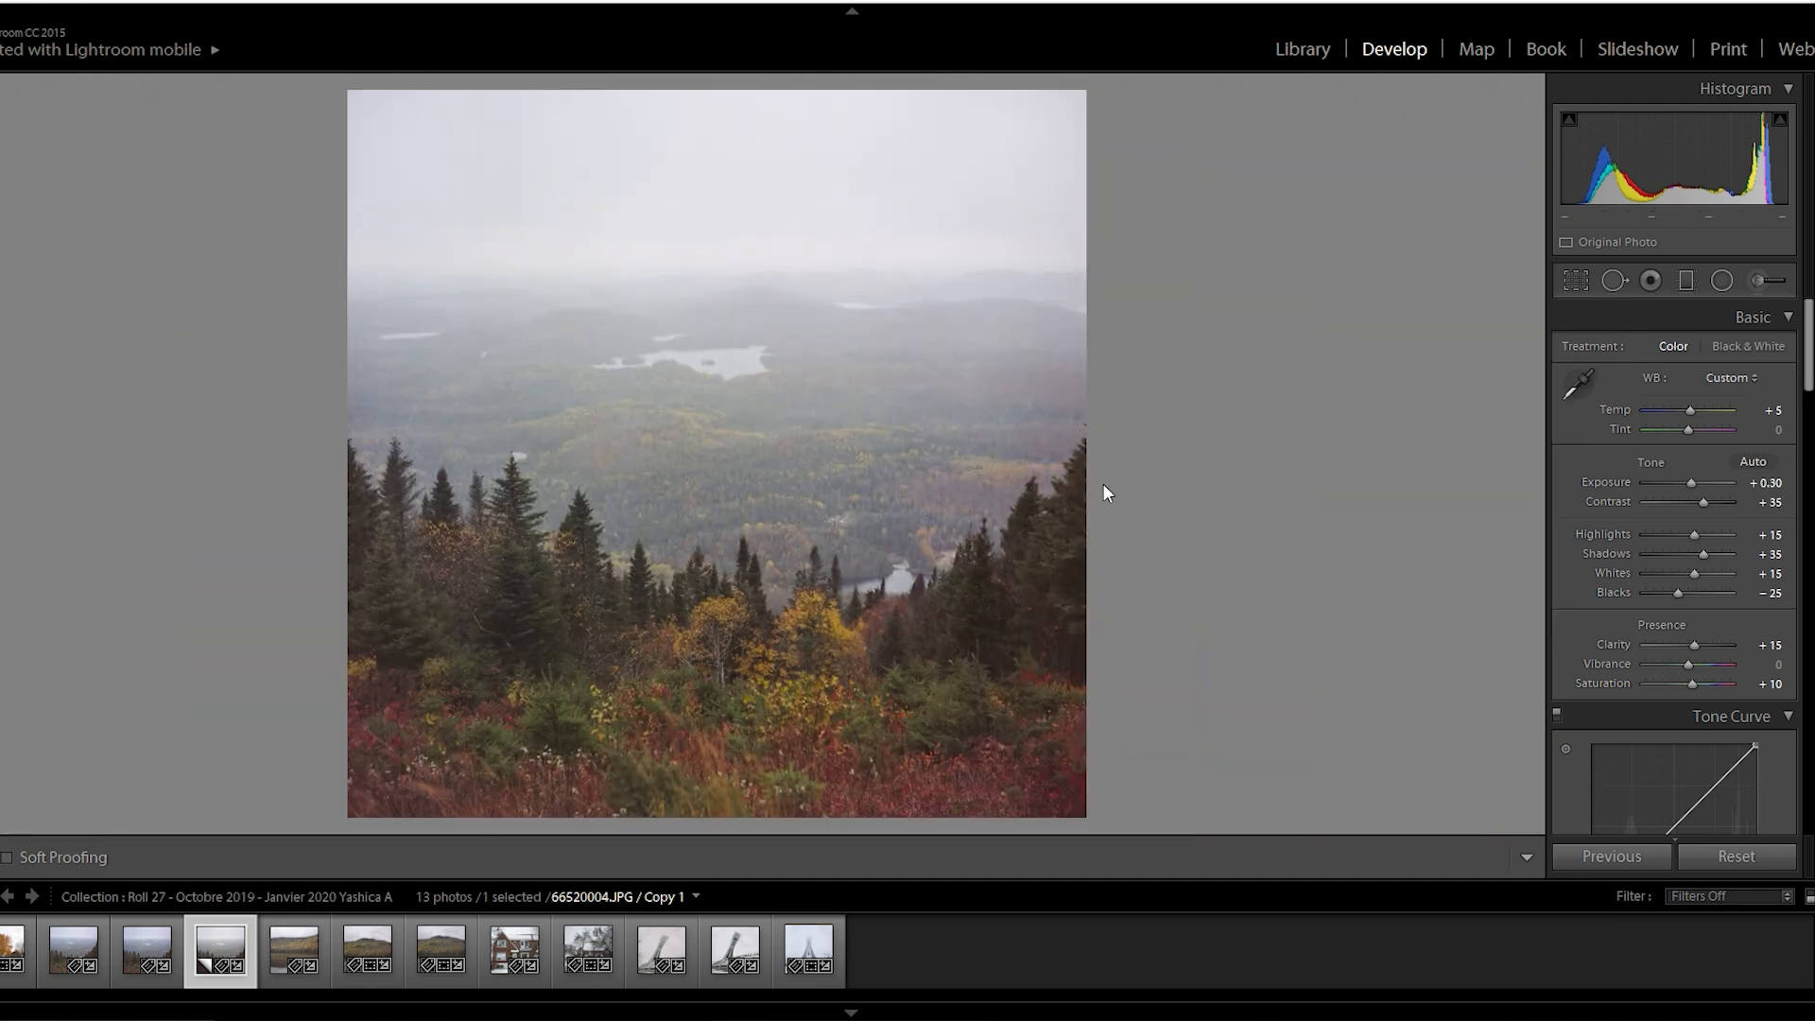
pyautogui.click(367, 949)
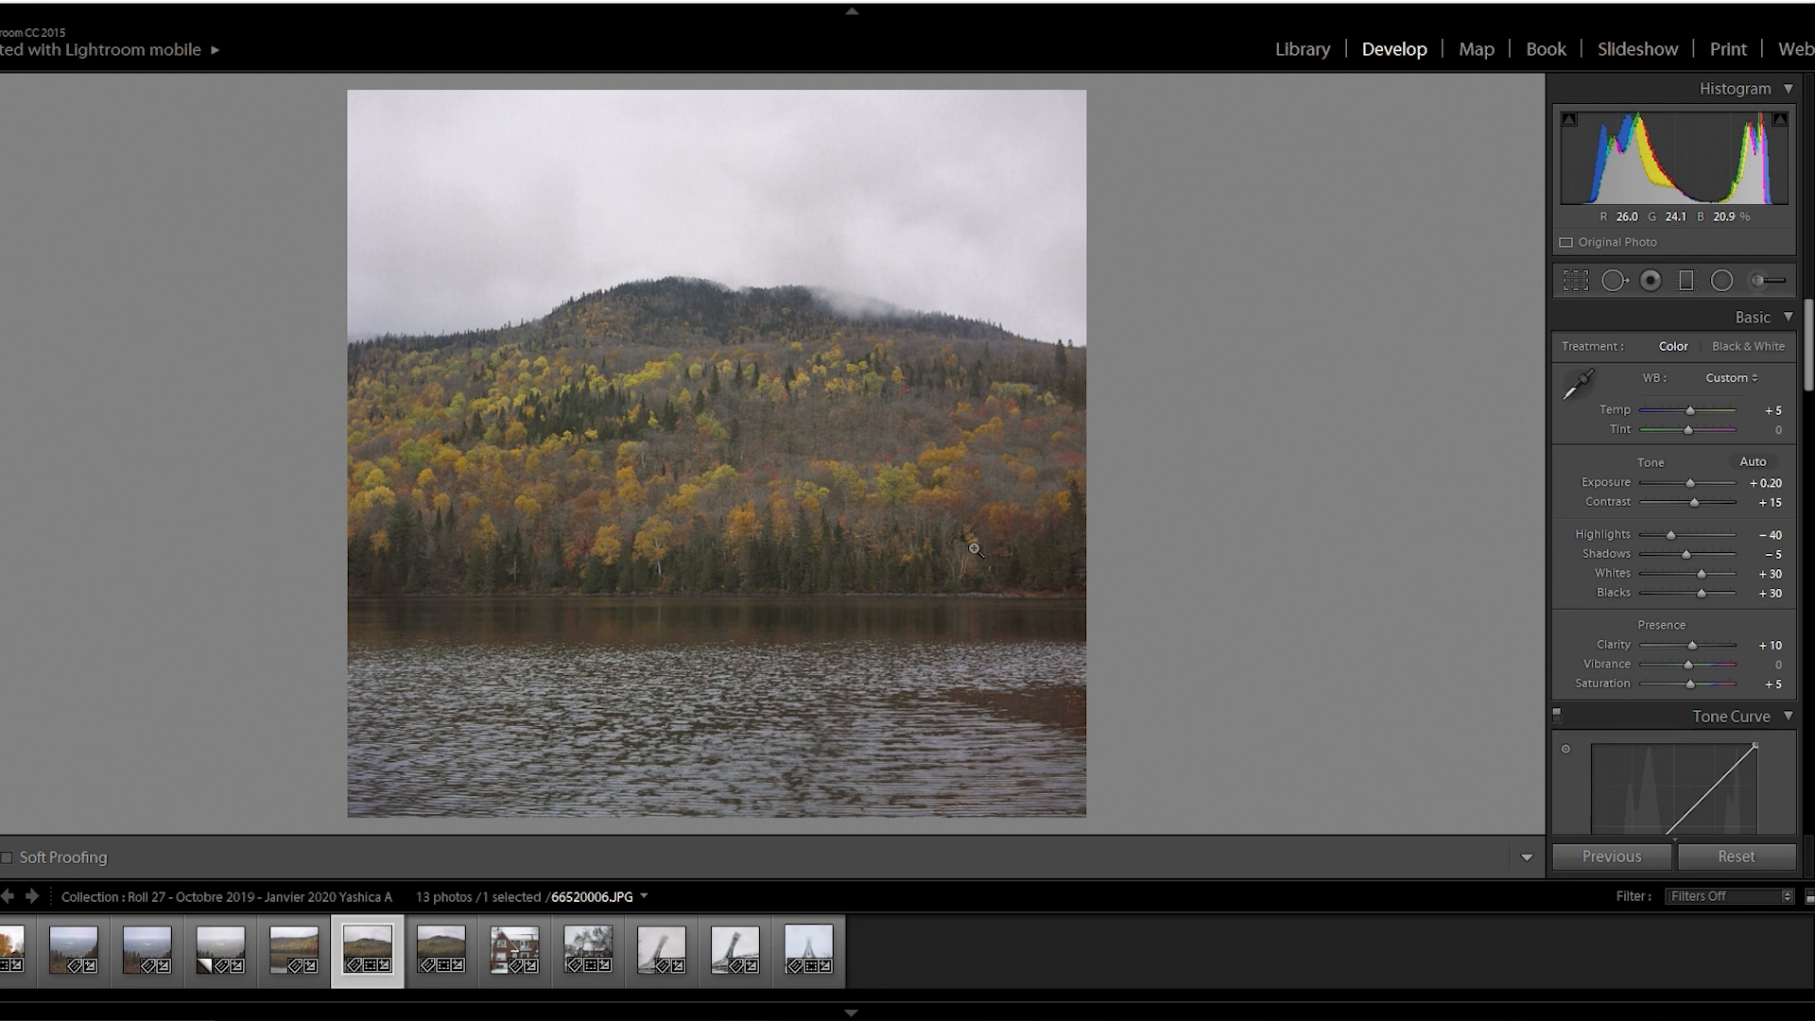
pyautogui.moveTo(691, 588)
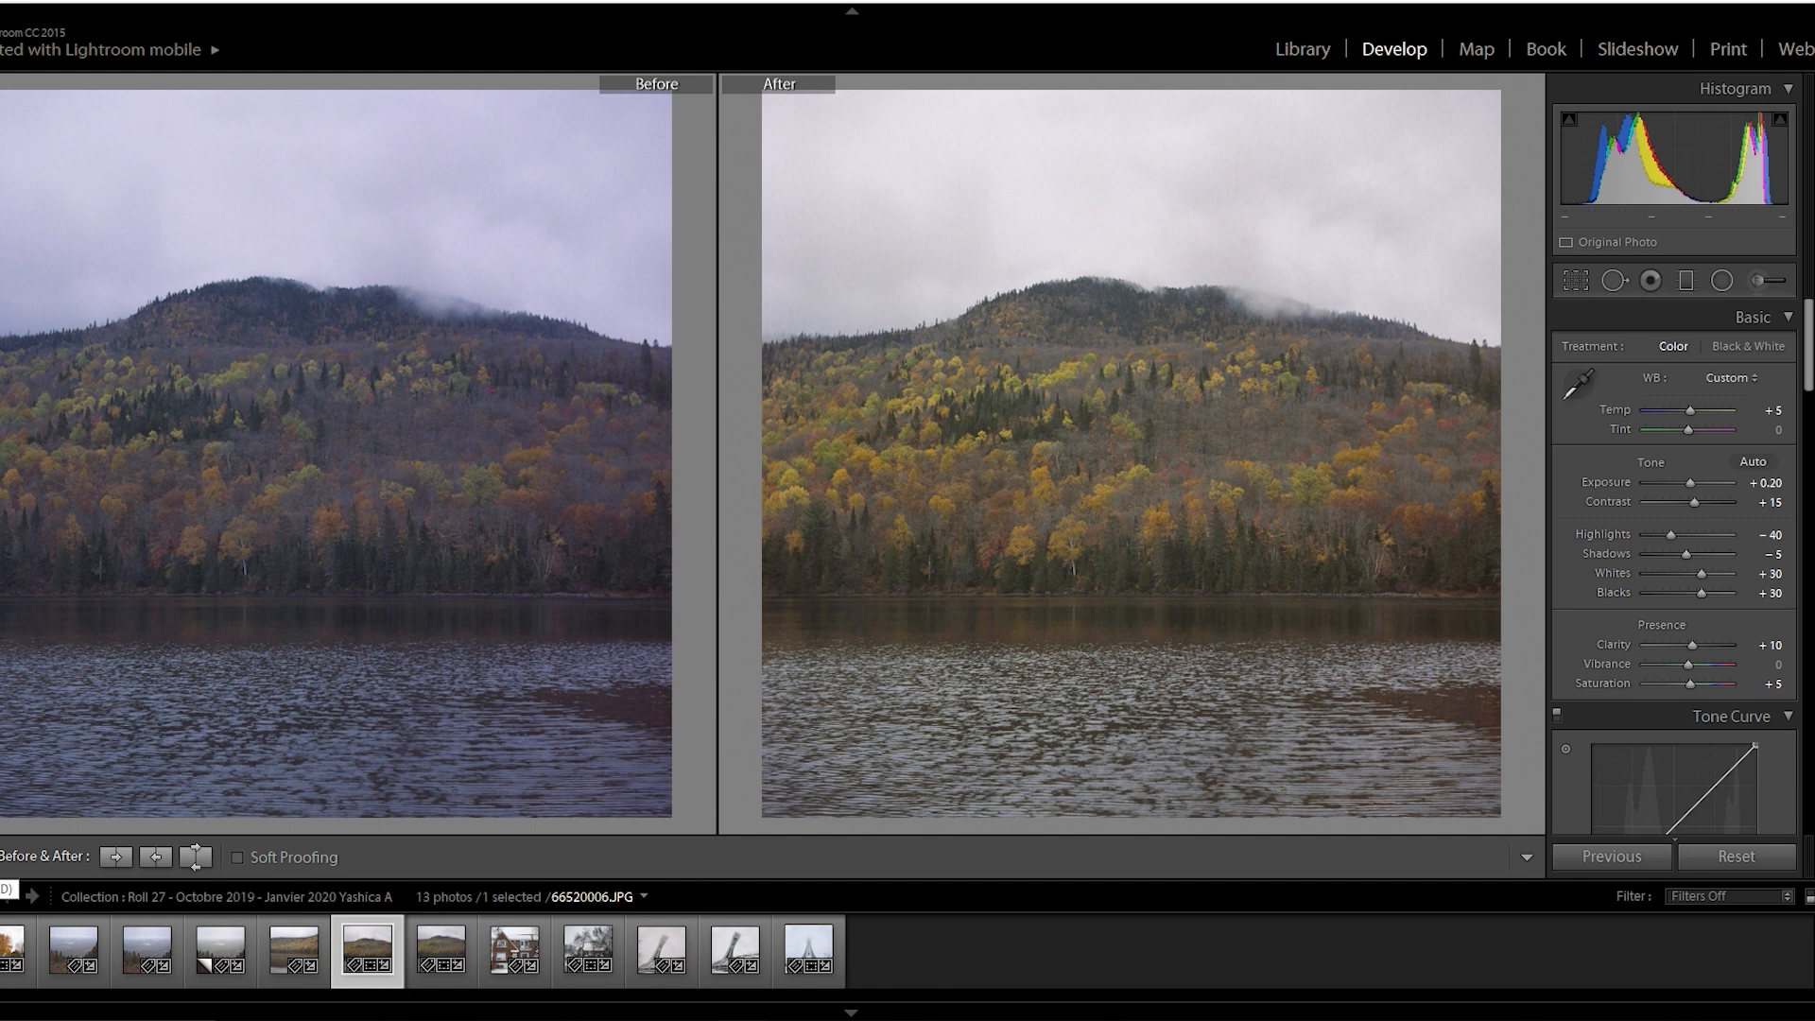
# - Leave the 66520006.JPG comparison and select the snowy stadium tower scan 66520012.JPG
pyautogui.click(808, 950)
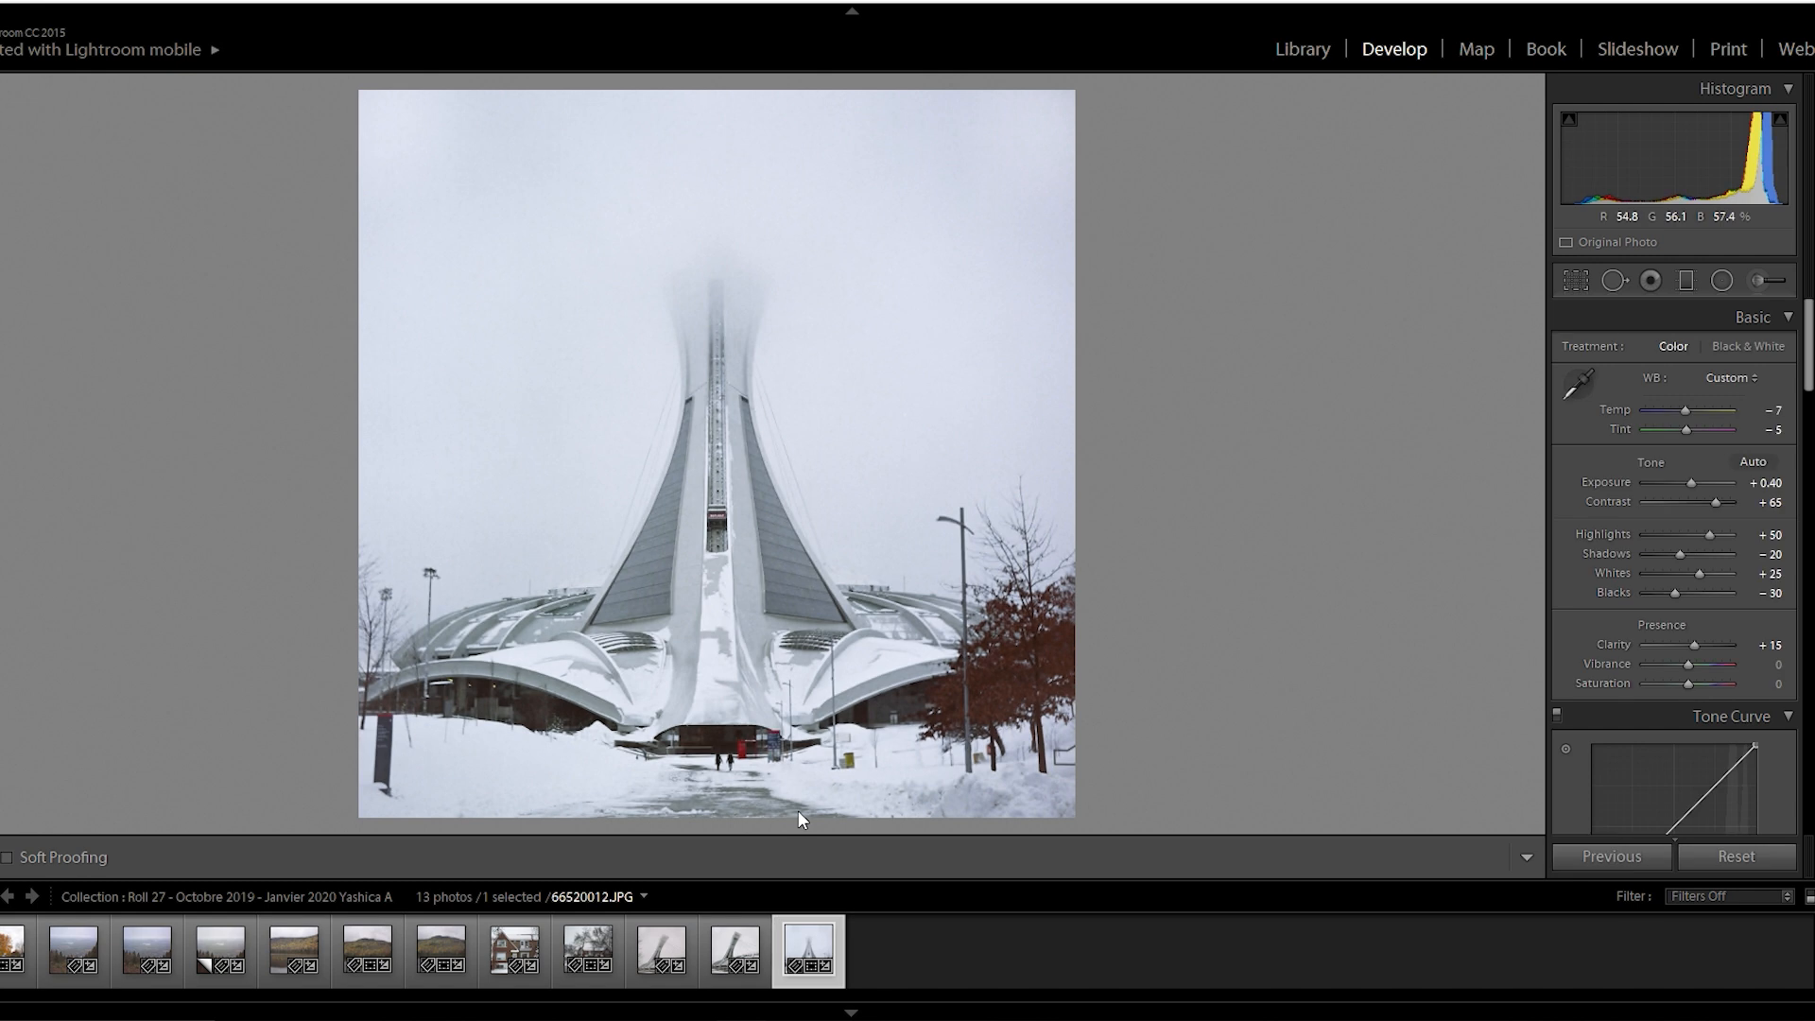
pyautogui.moveTo(794, 810)
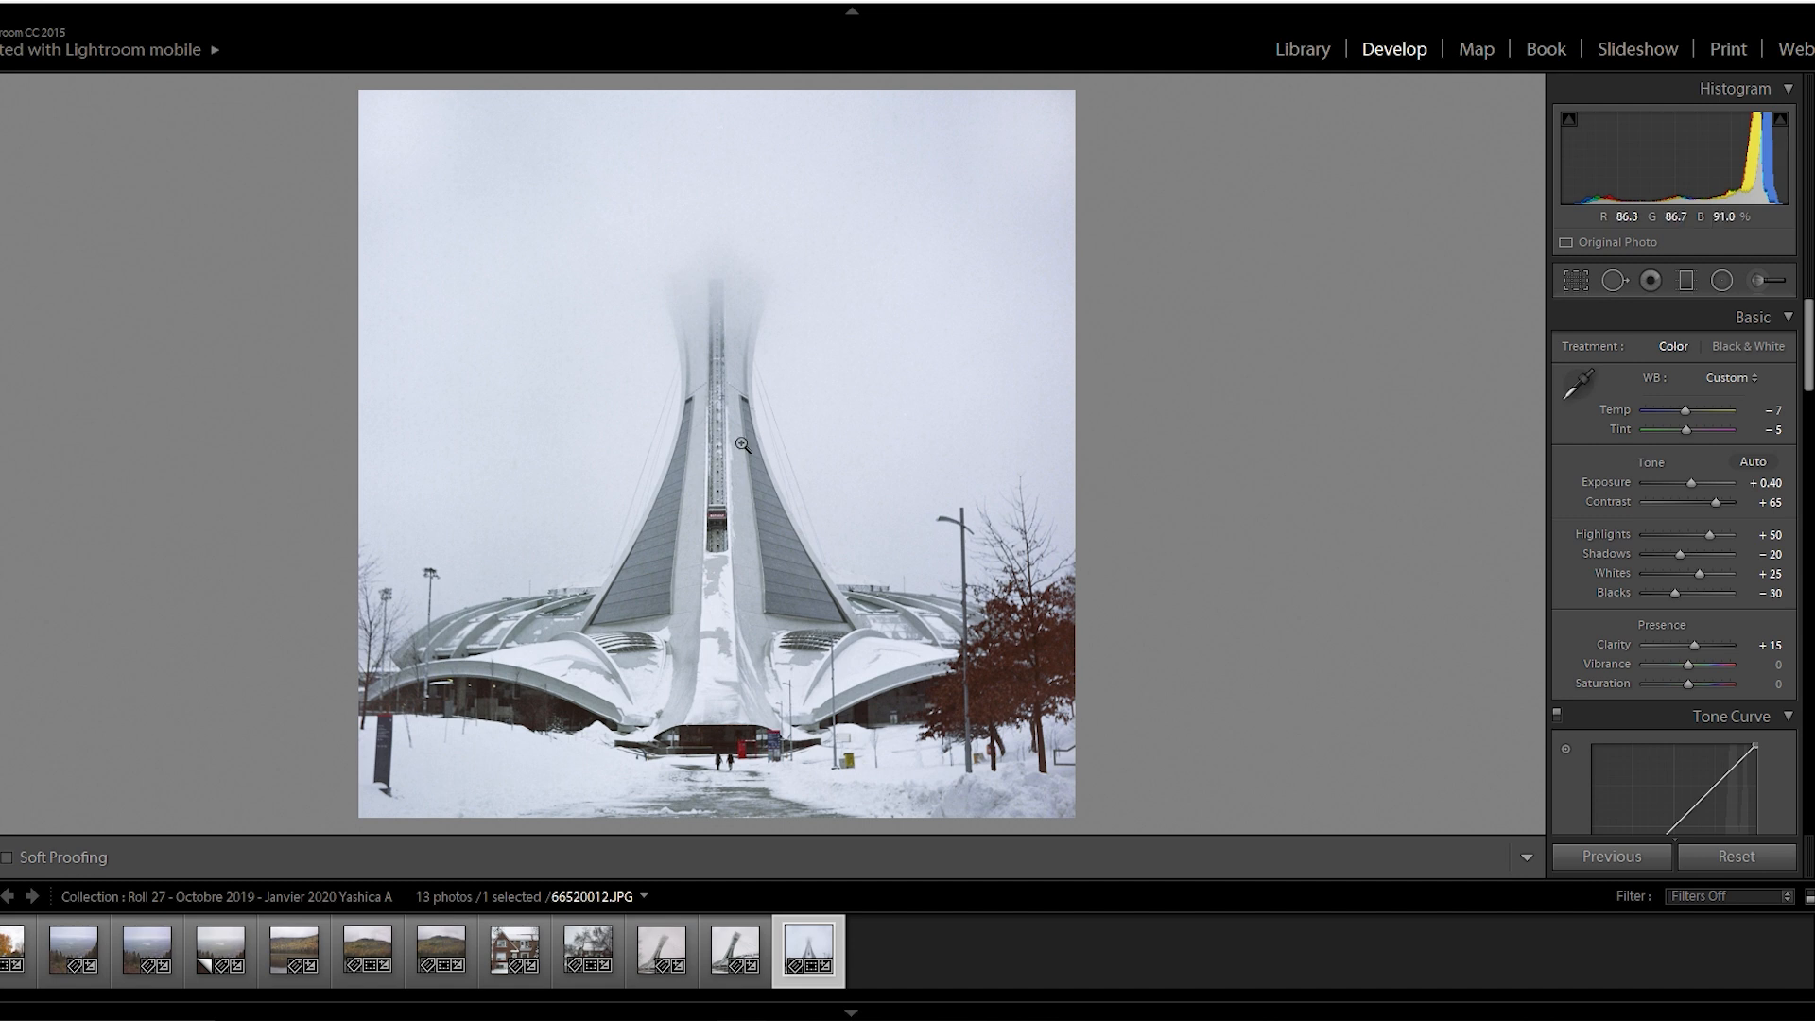
pyautogui.moveTo(795, 609)
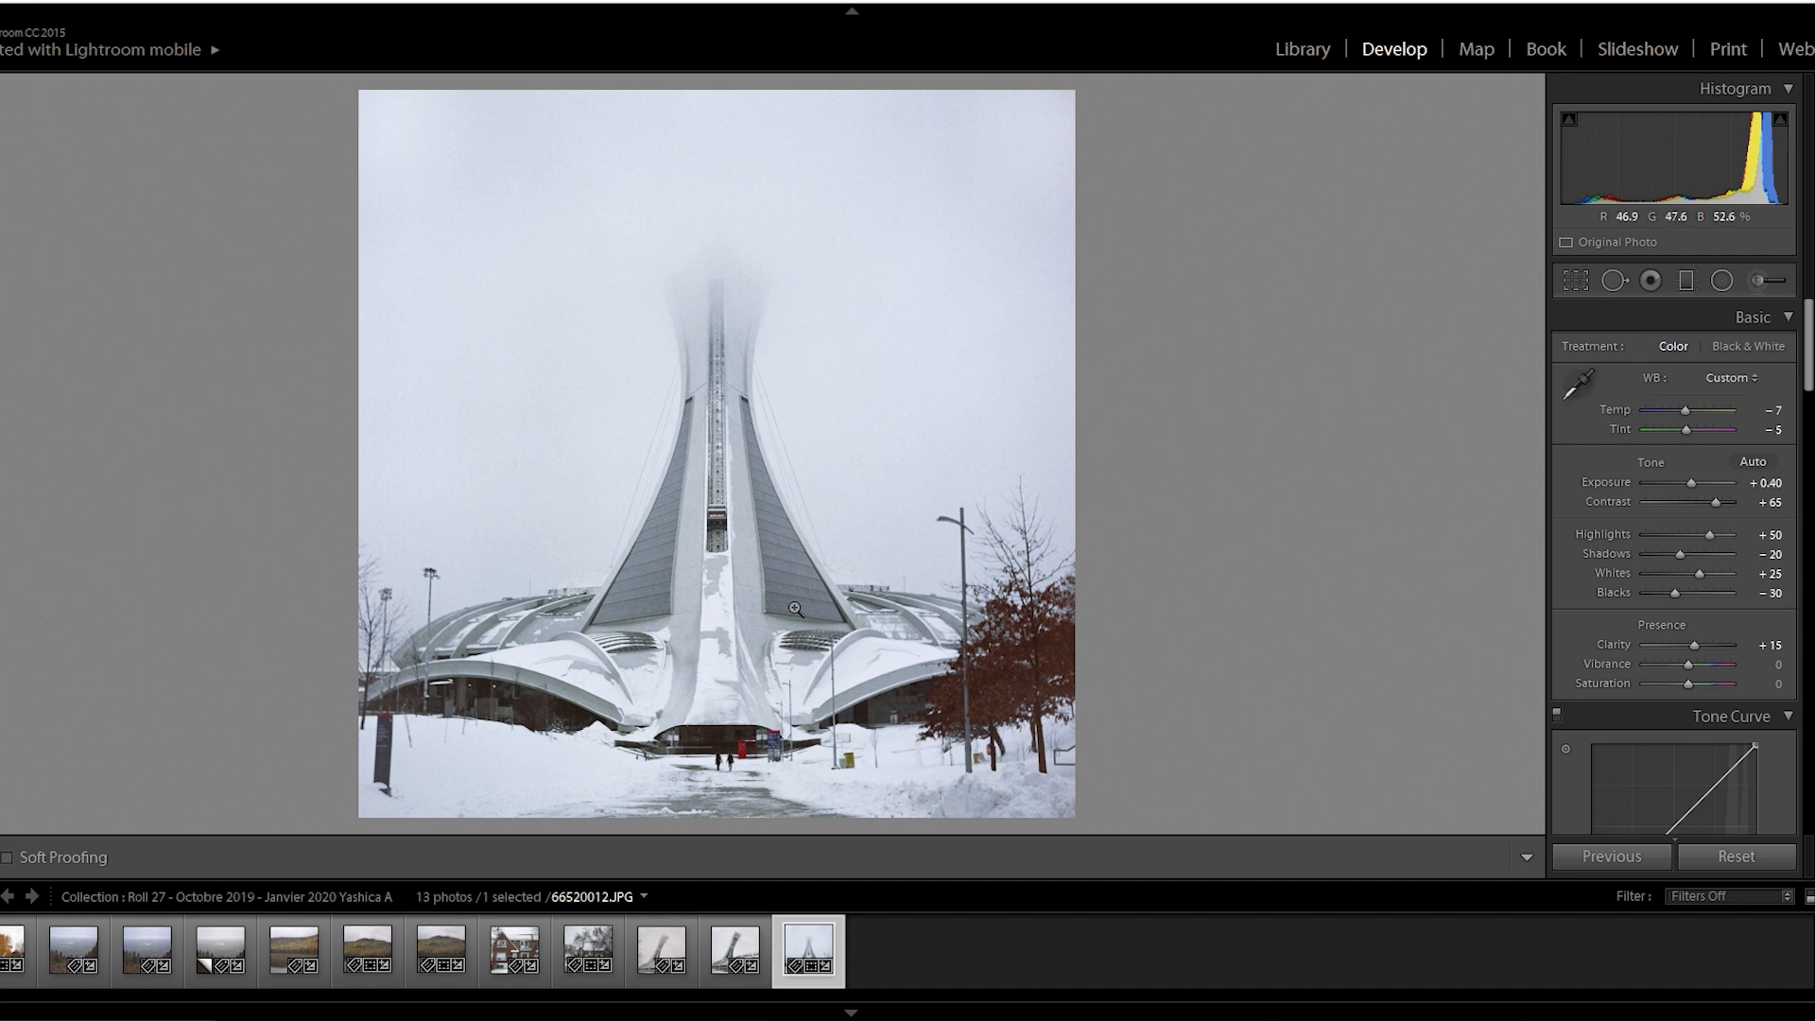
pyautogui.moveTo(710, 342)
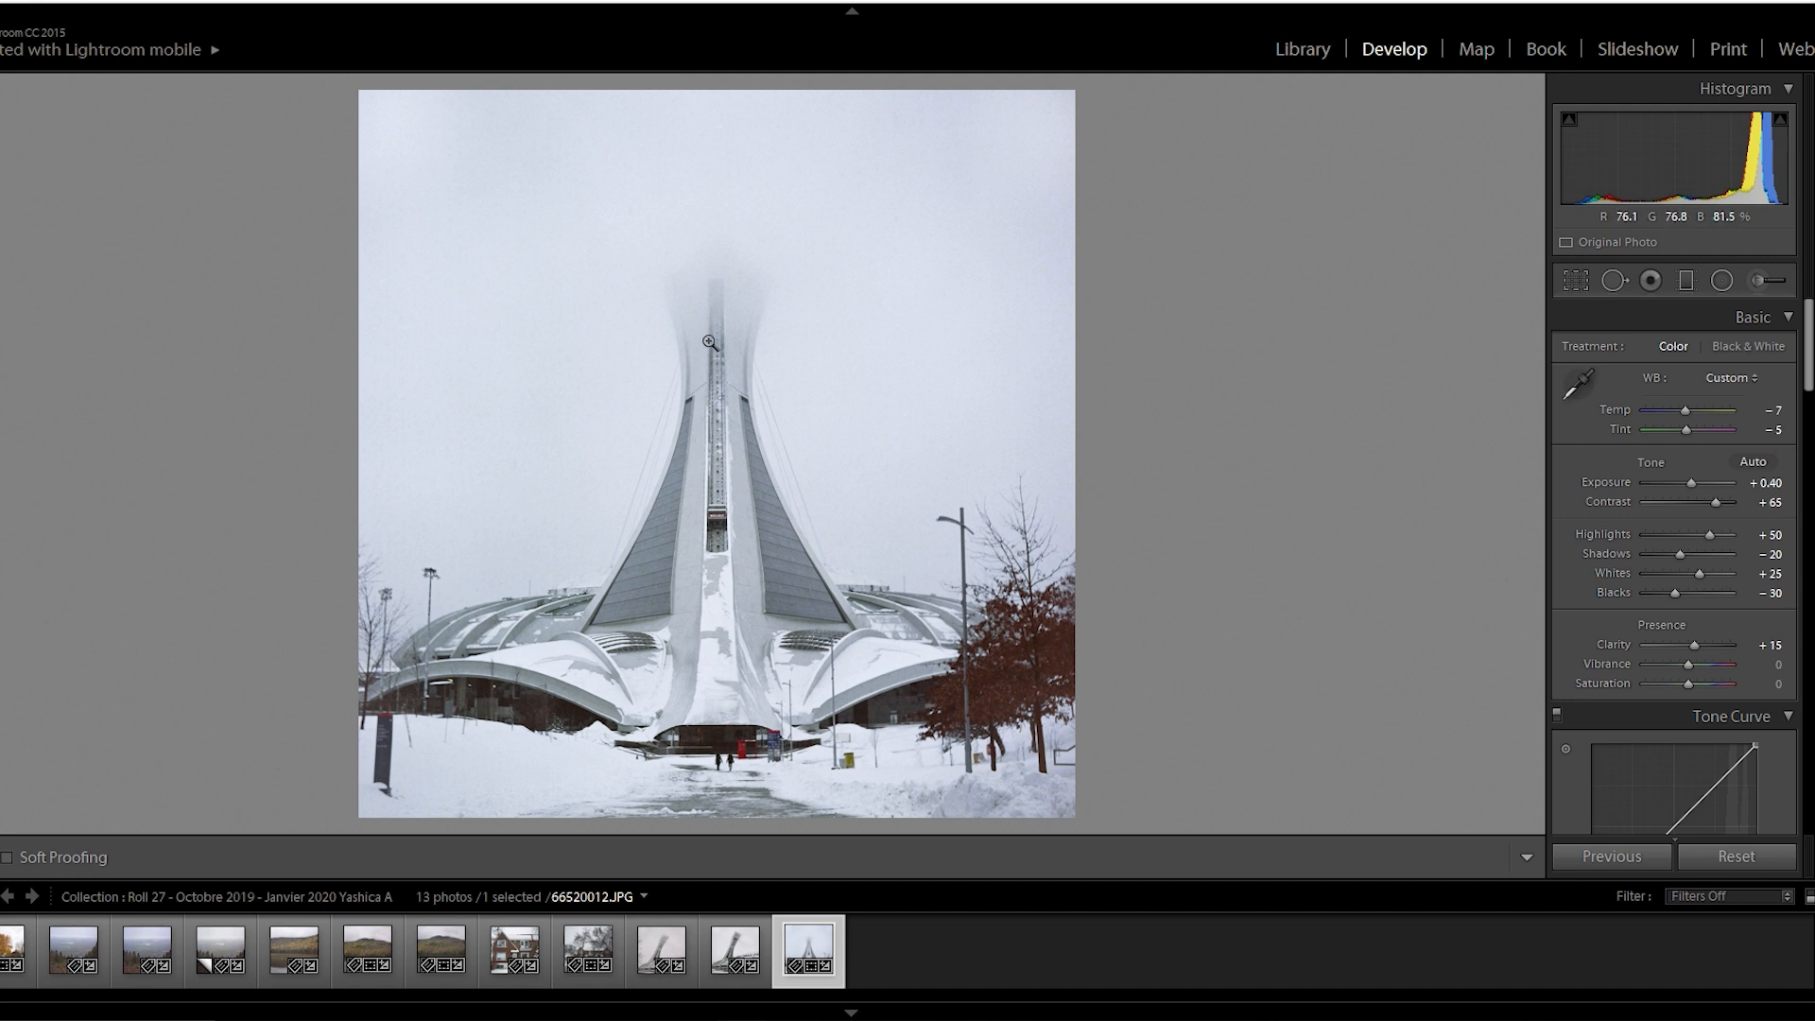
pyautogui.moveTo(747, 347)
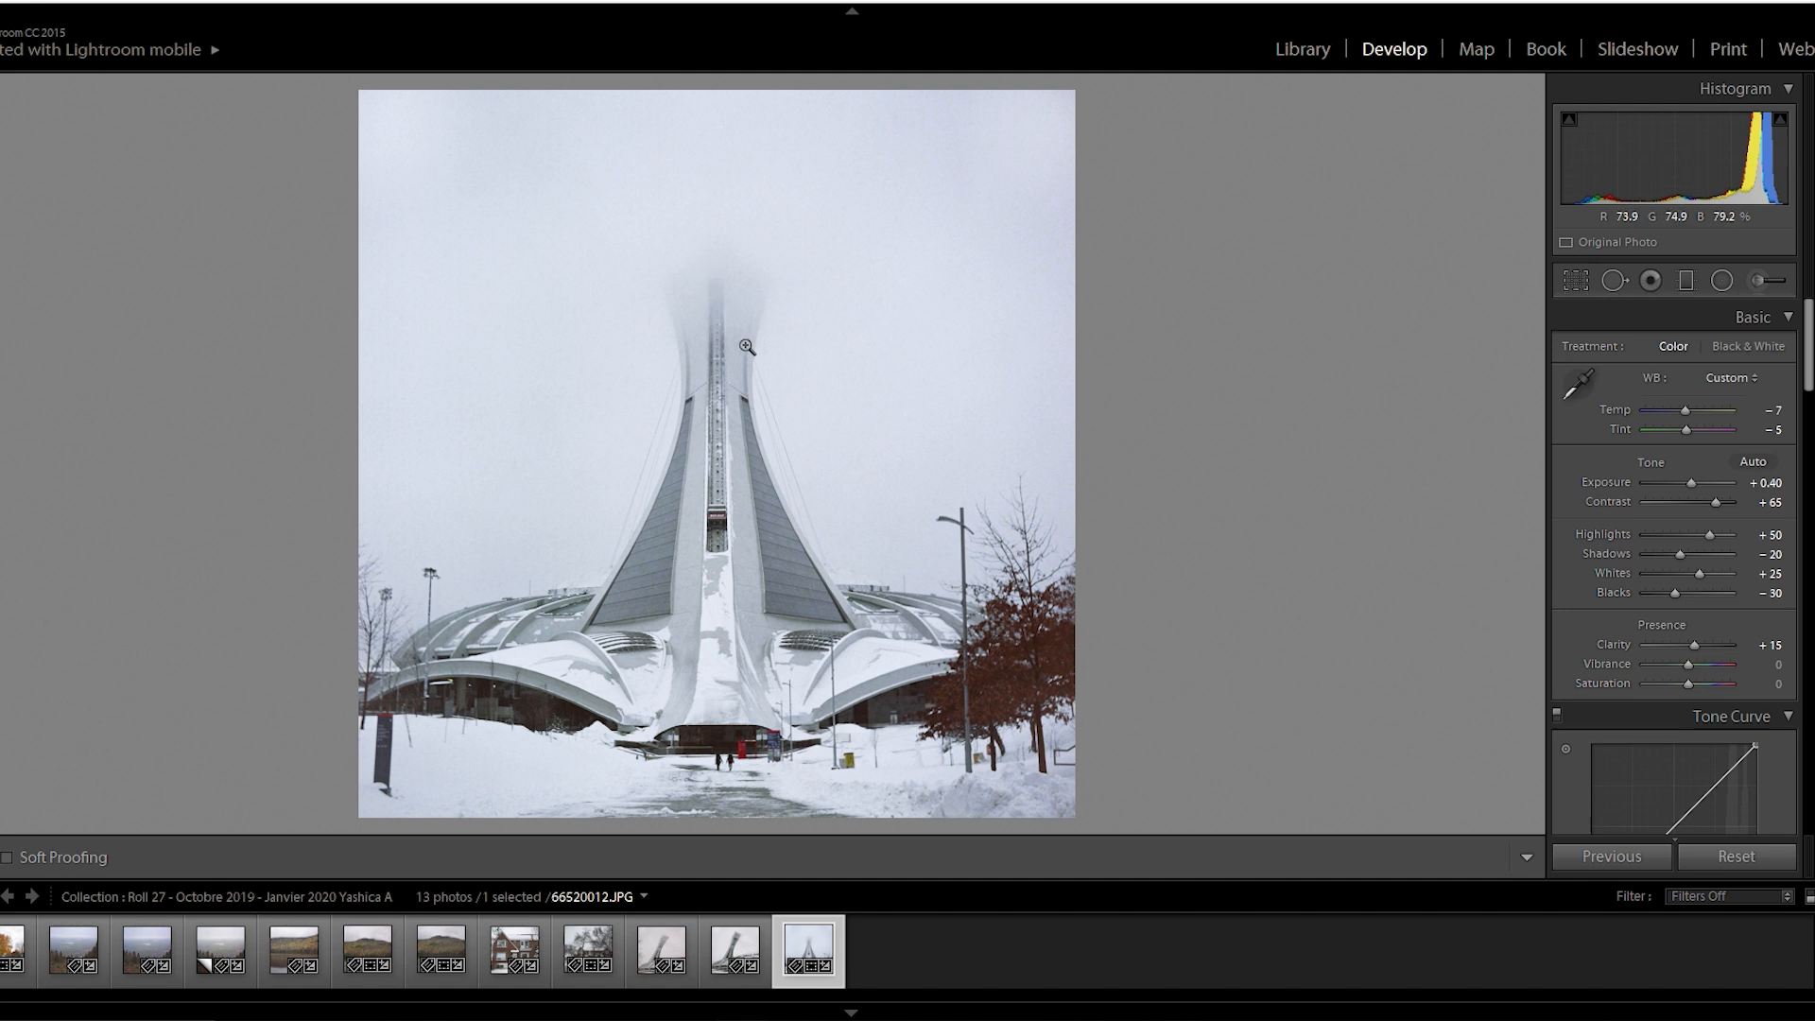
# - Compare the edited snowy Olympic tower scan side by side with its original
pyautogui.click(749, 347)
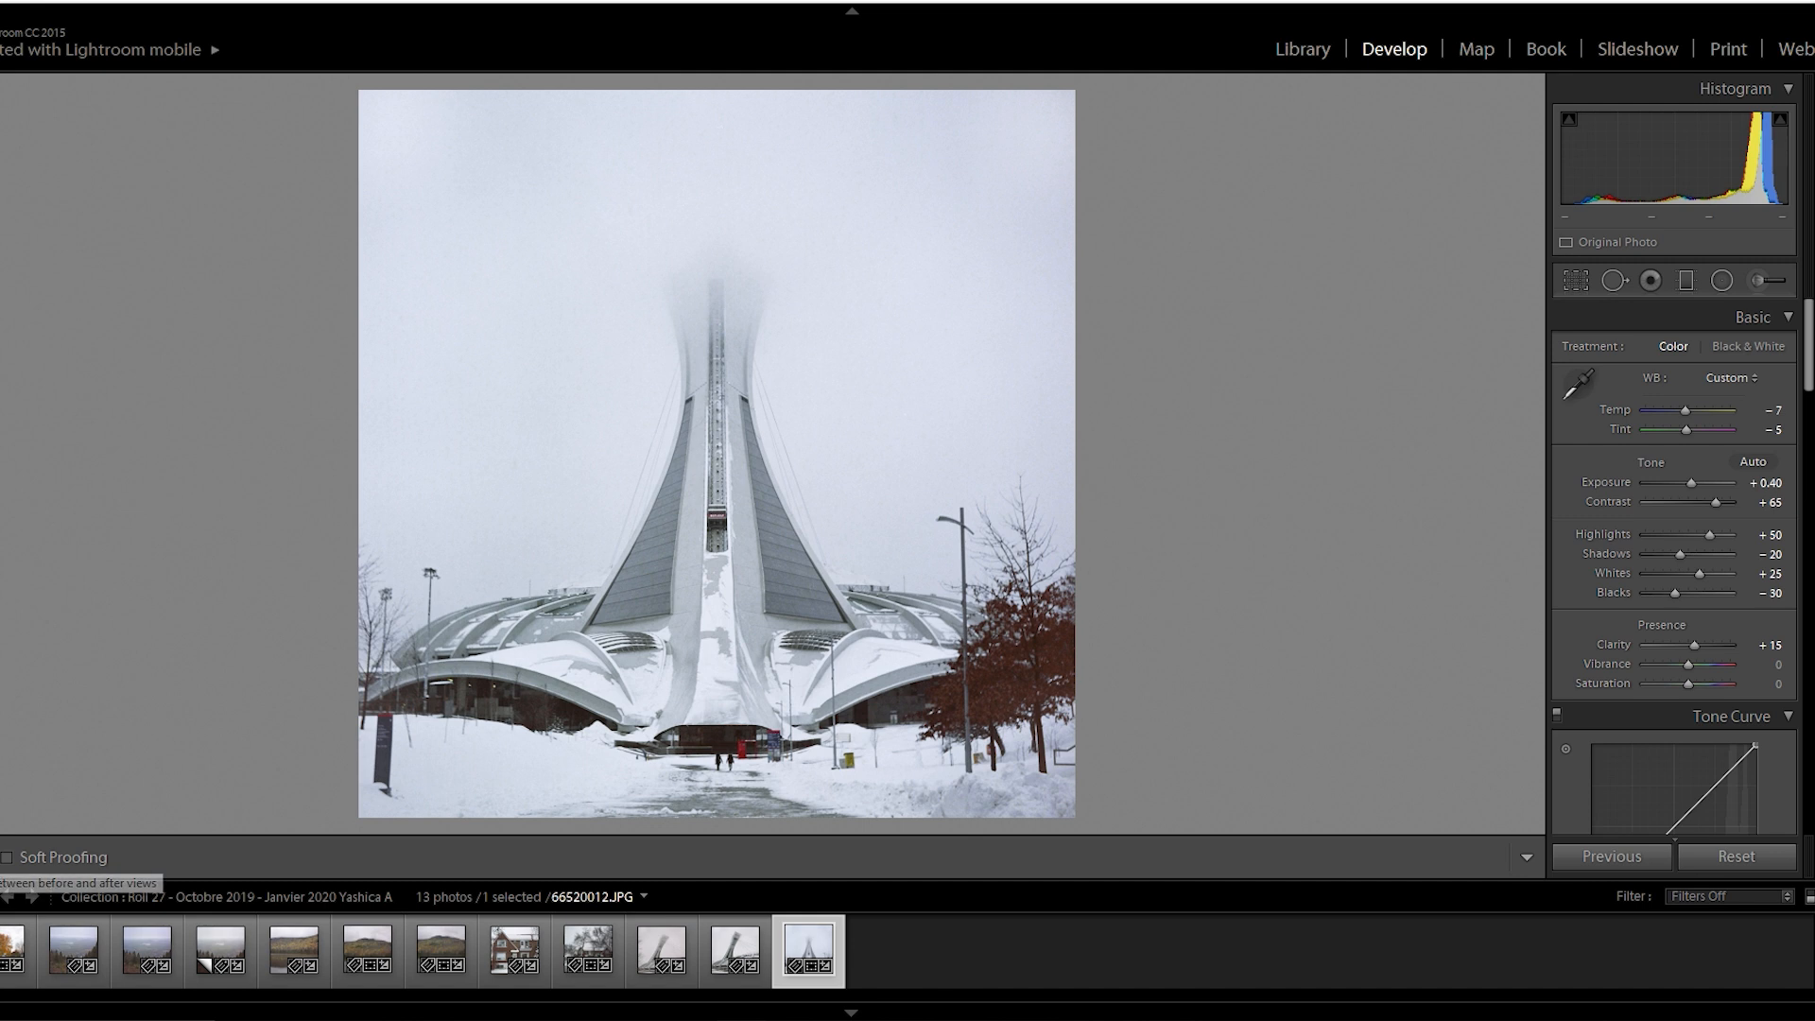
pyautogui.click(195, 856)
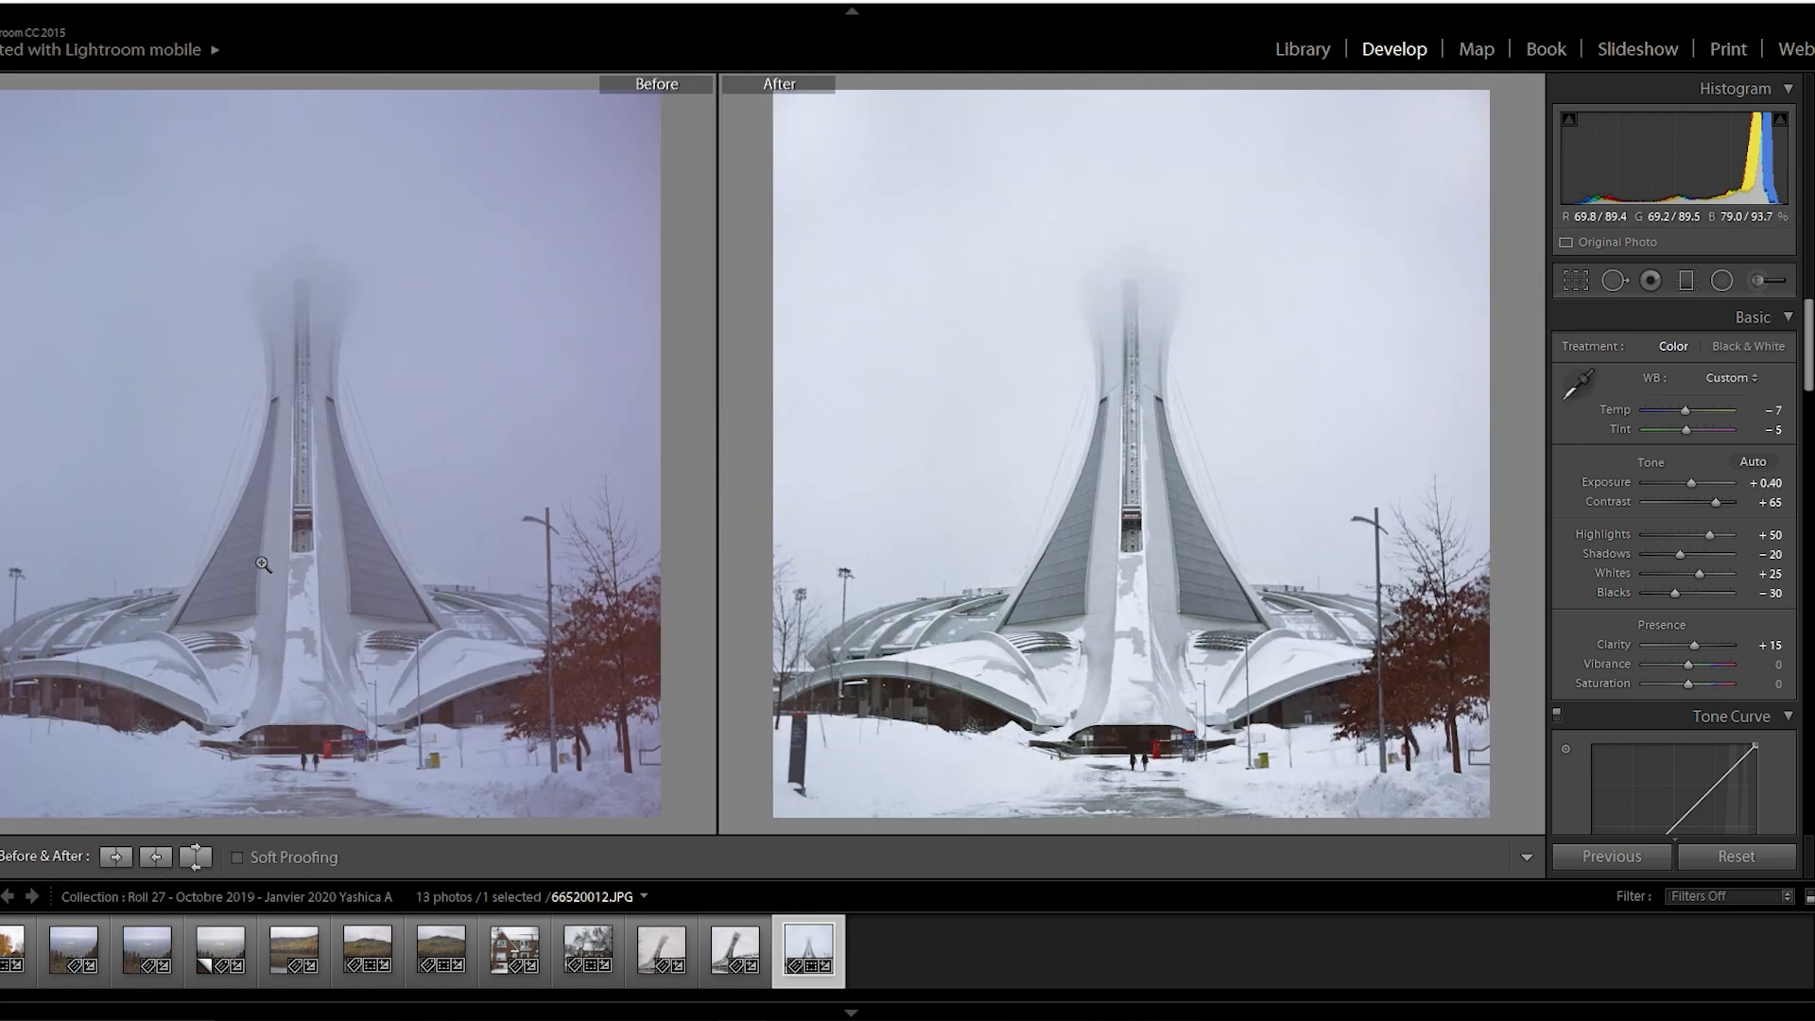
pyautogui.moveTo(631, 510)
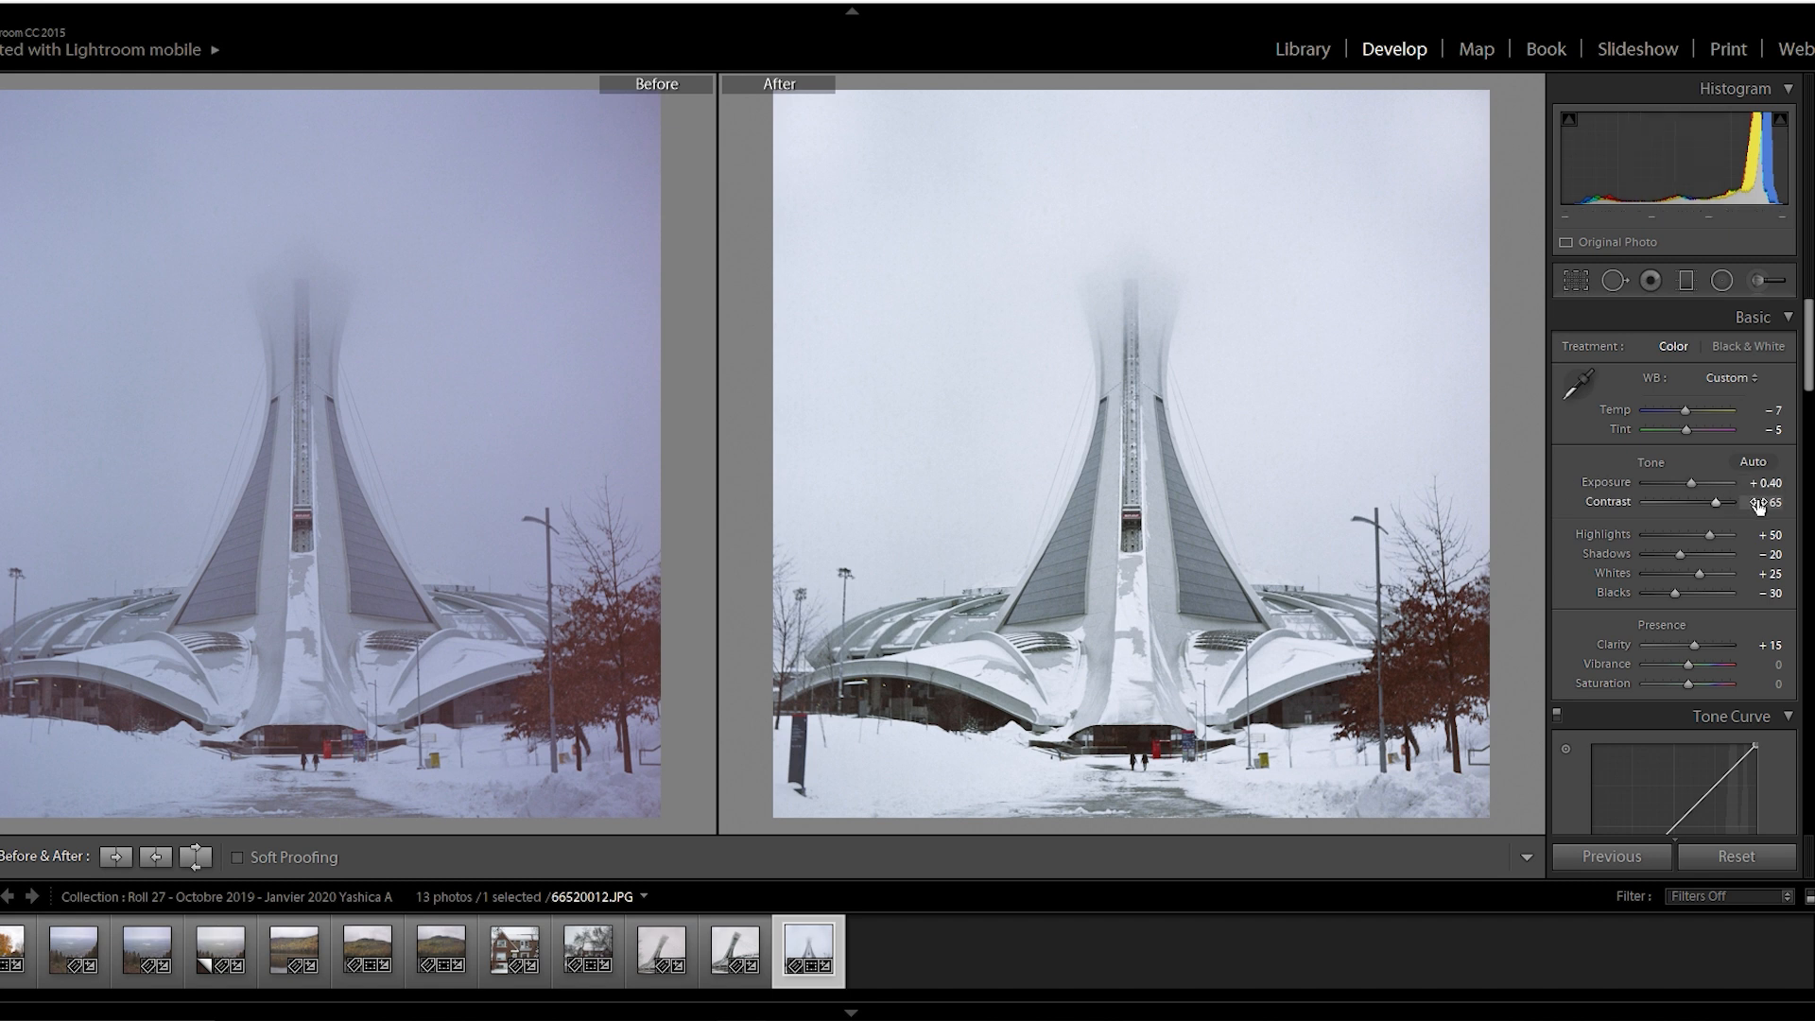
pyautogui.moveTo(1677, 576)
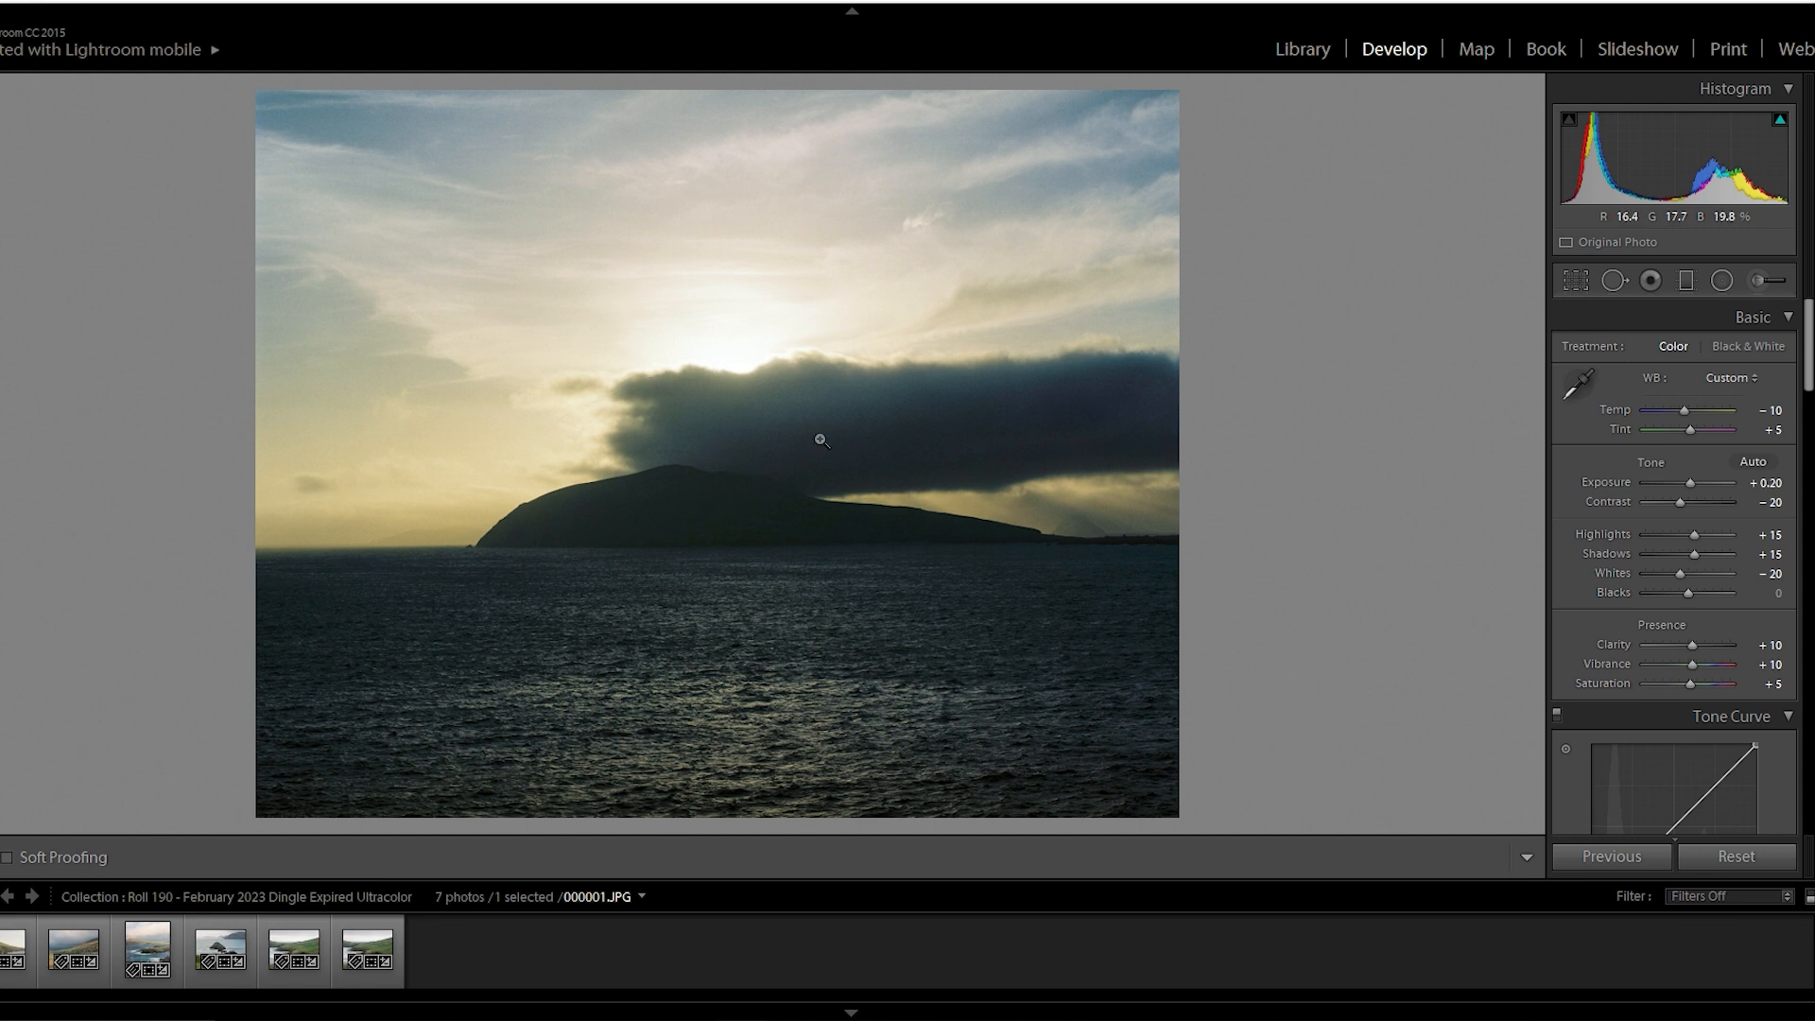
pyautogui.moveTo(832, 594)
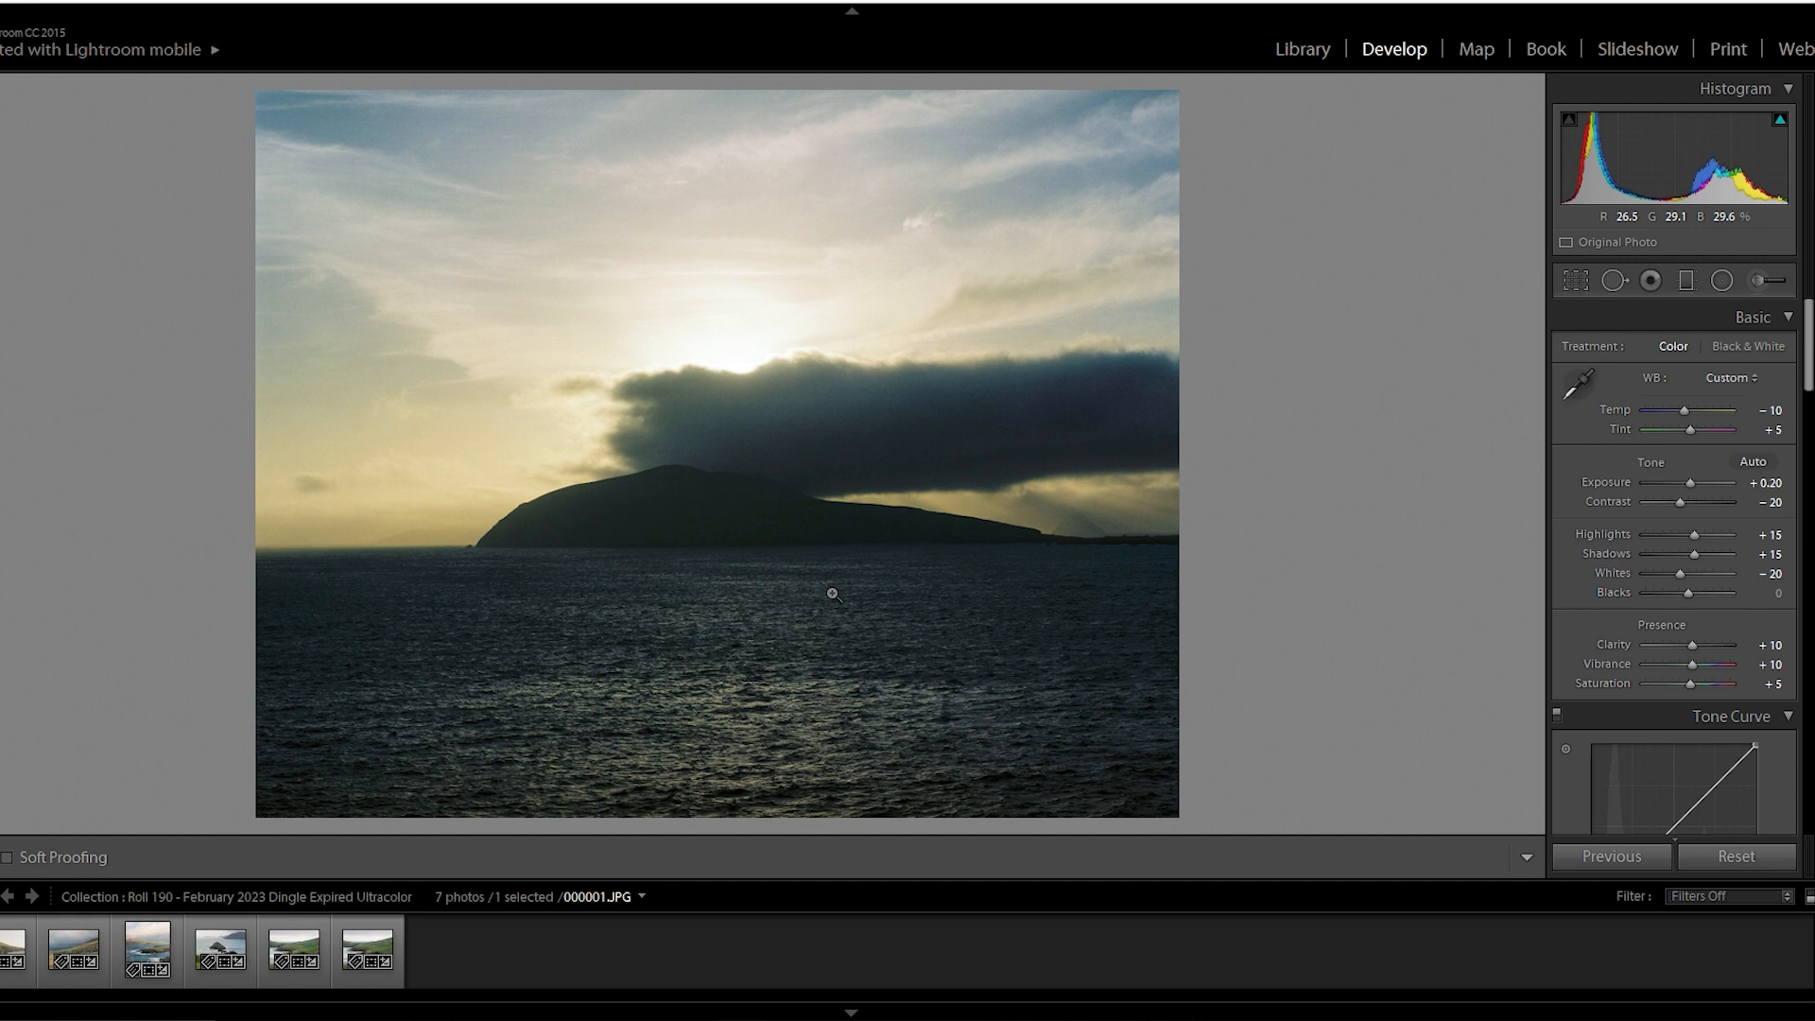
pyautogui.moveTo(719, 385)
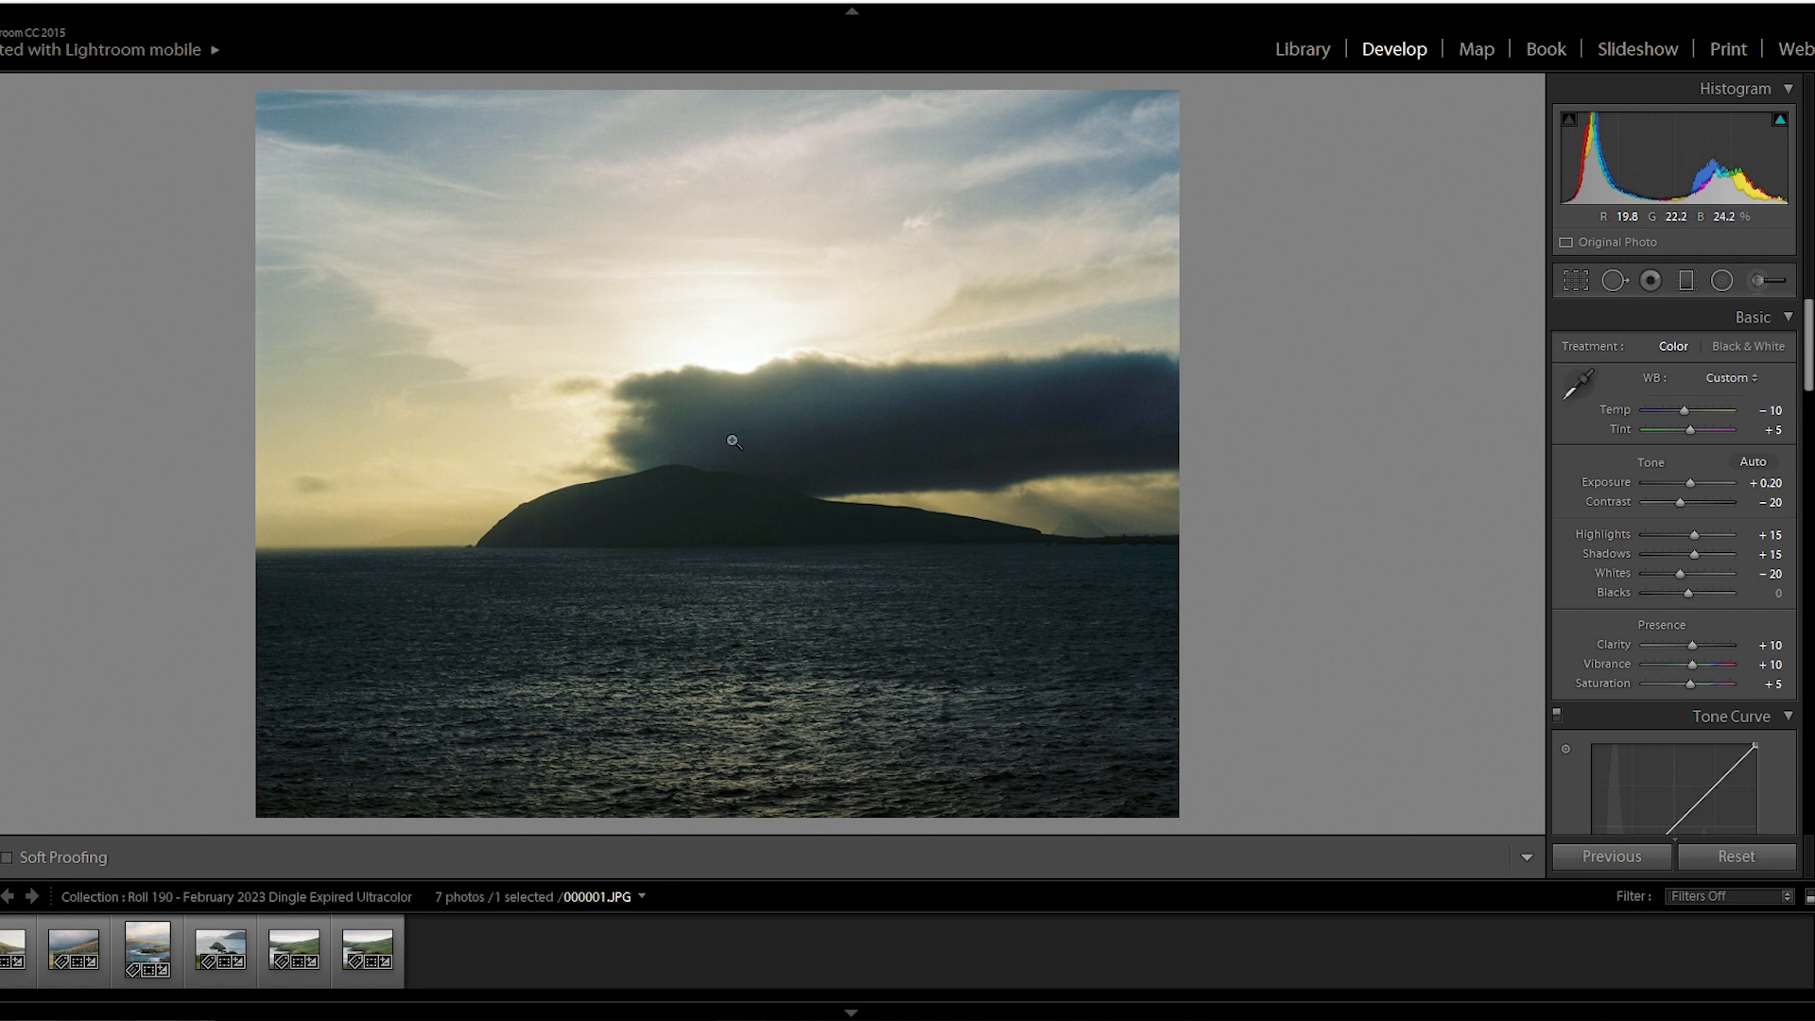
pyautogui.moveTo(692, 515)
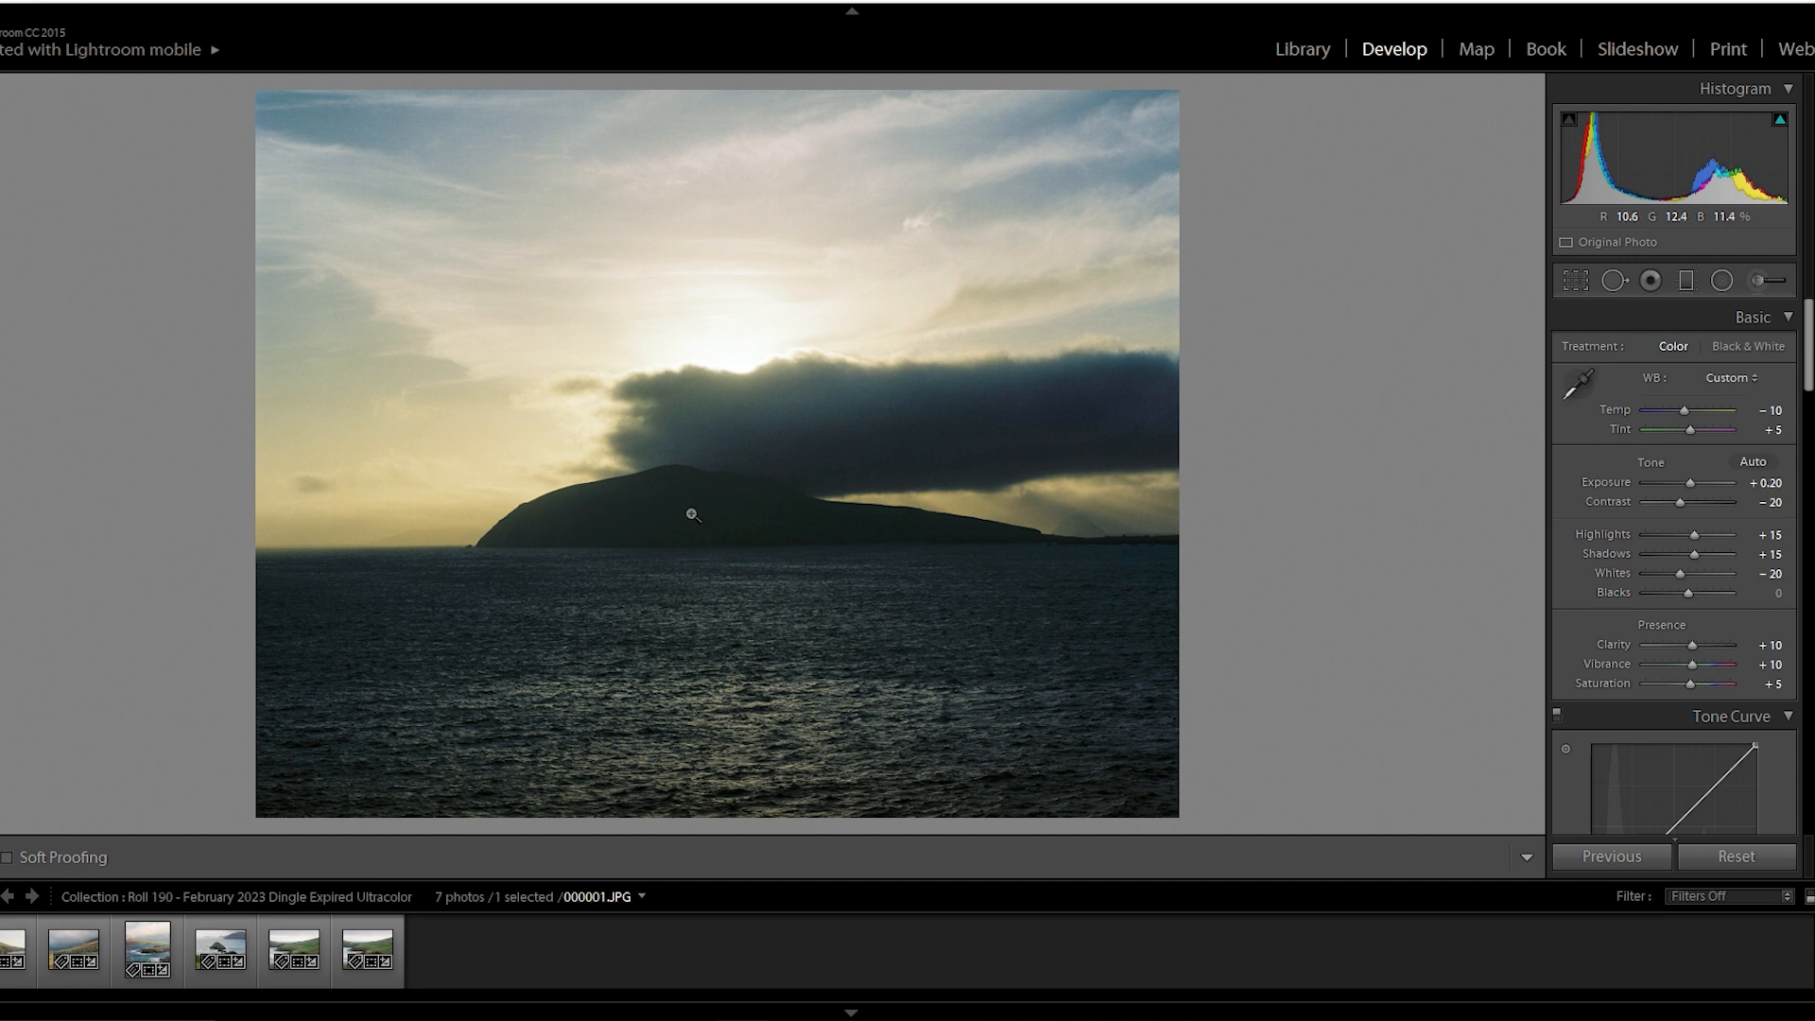
pyautogui.moveTo(724, 423)
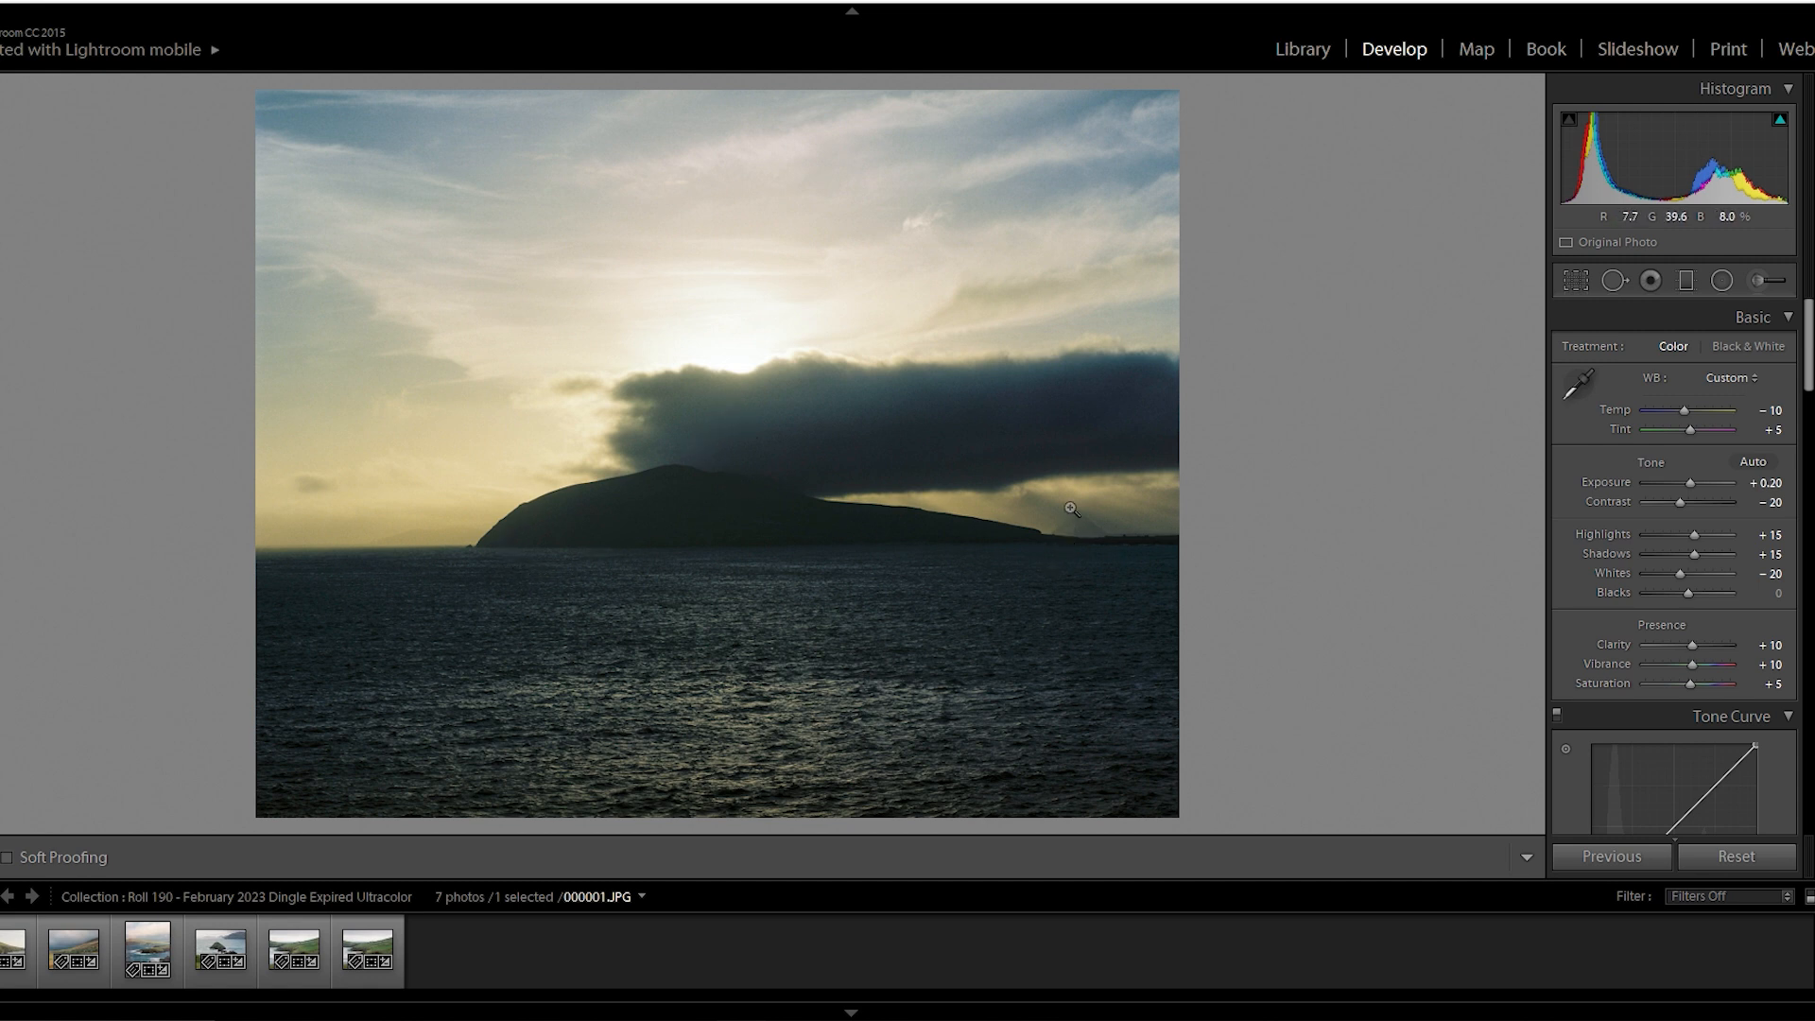
pyautogui.moveTo(427, 531)
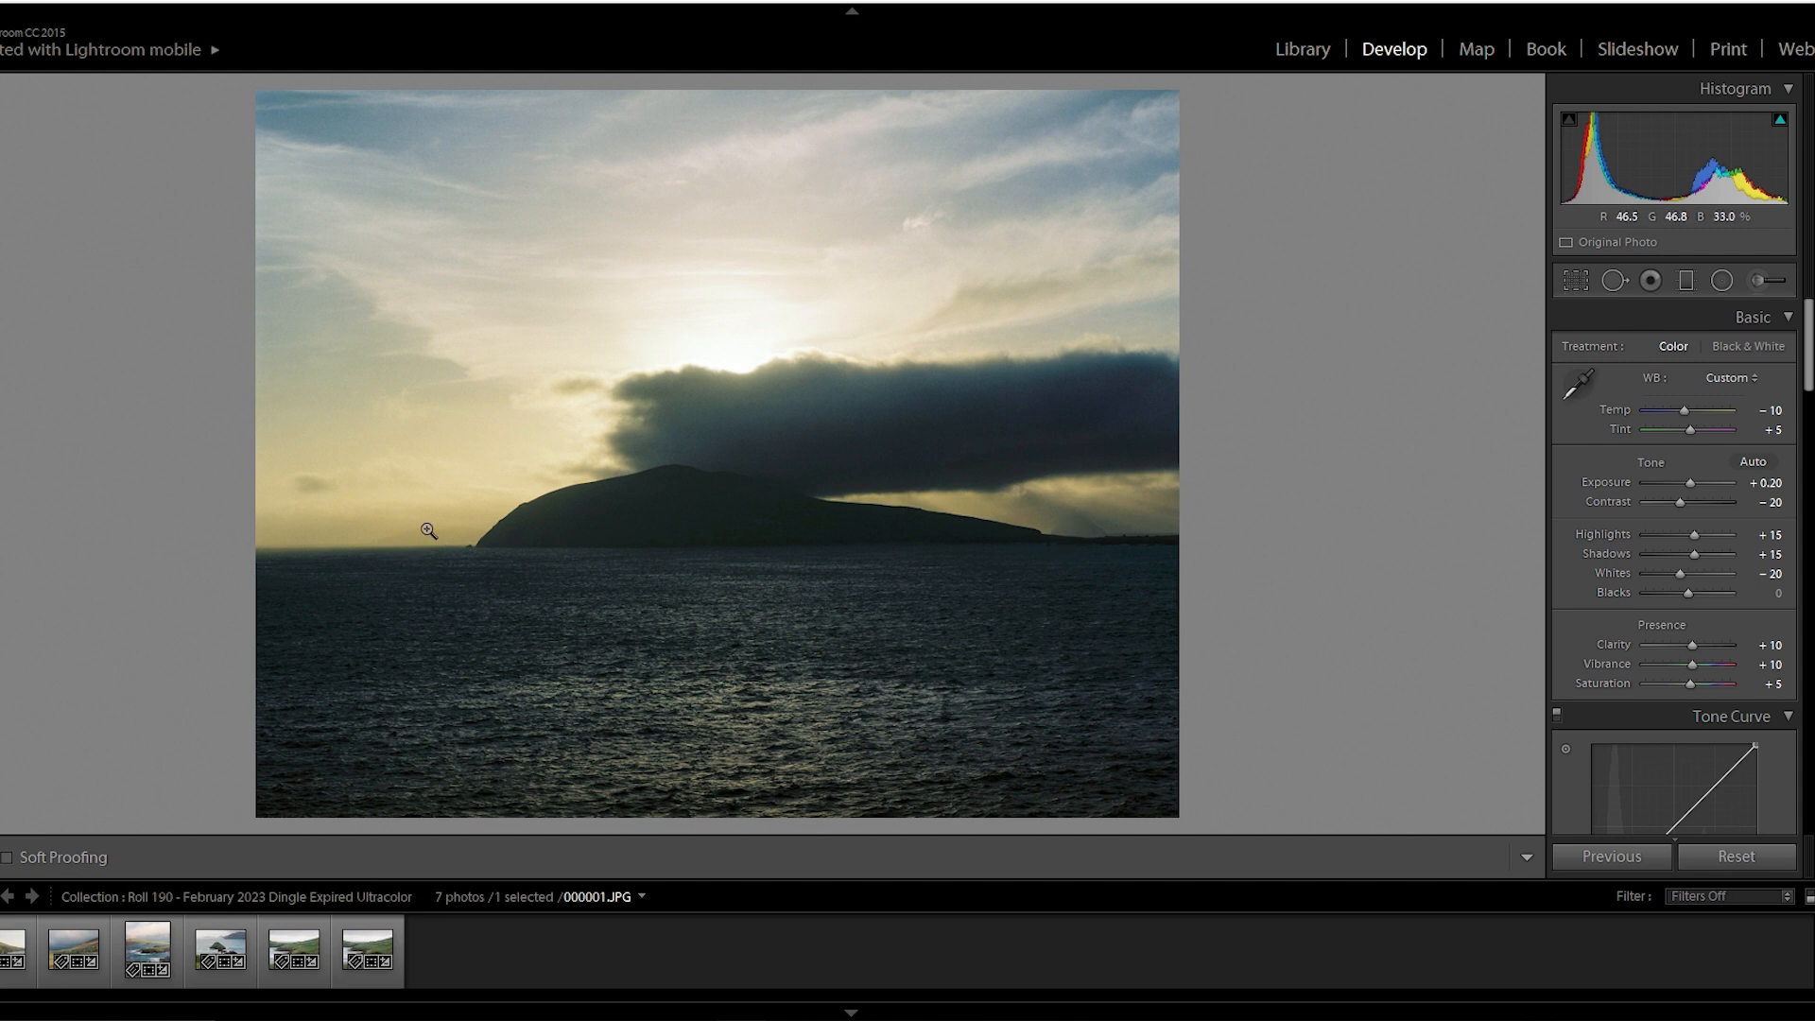
# - Select 000001.JPG, the sunset island beneath dark clouds, in the Roll 190 Dingle collection
pyautogui.click(427, 530)
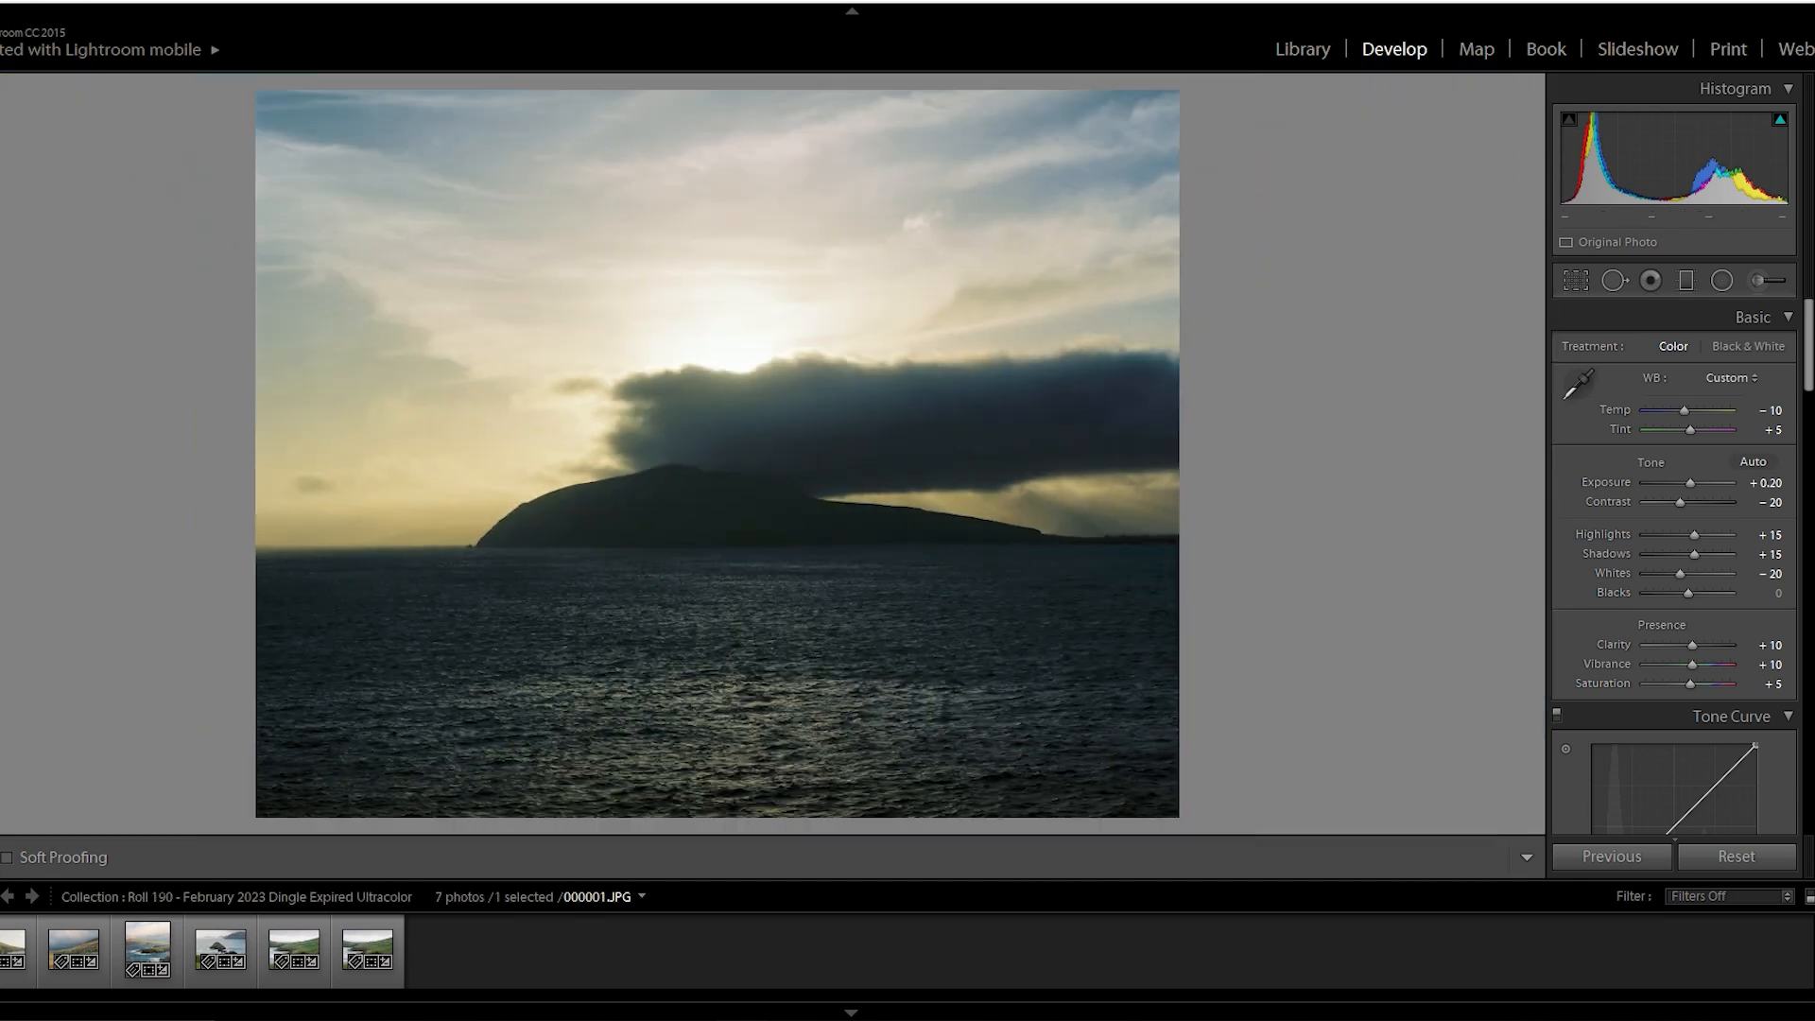
# - Open Dingle scan 000002.JPG of green coastal cliffs, then advance to the stormy valley scan
pyautogui.click(194, 857)
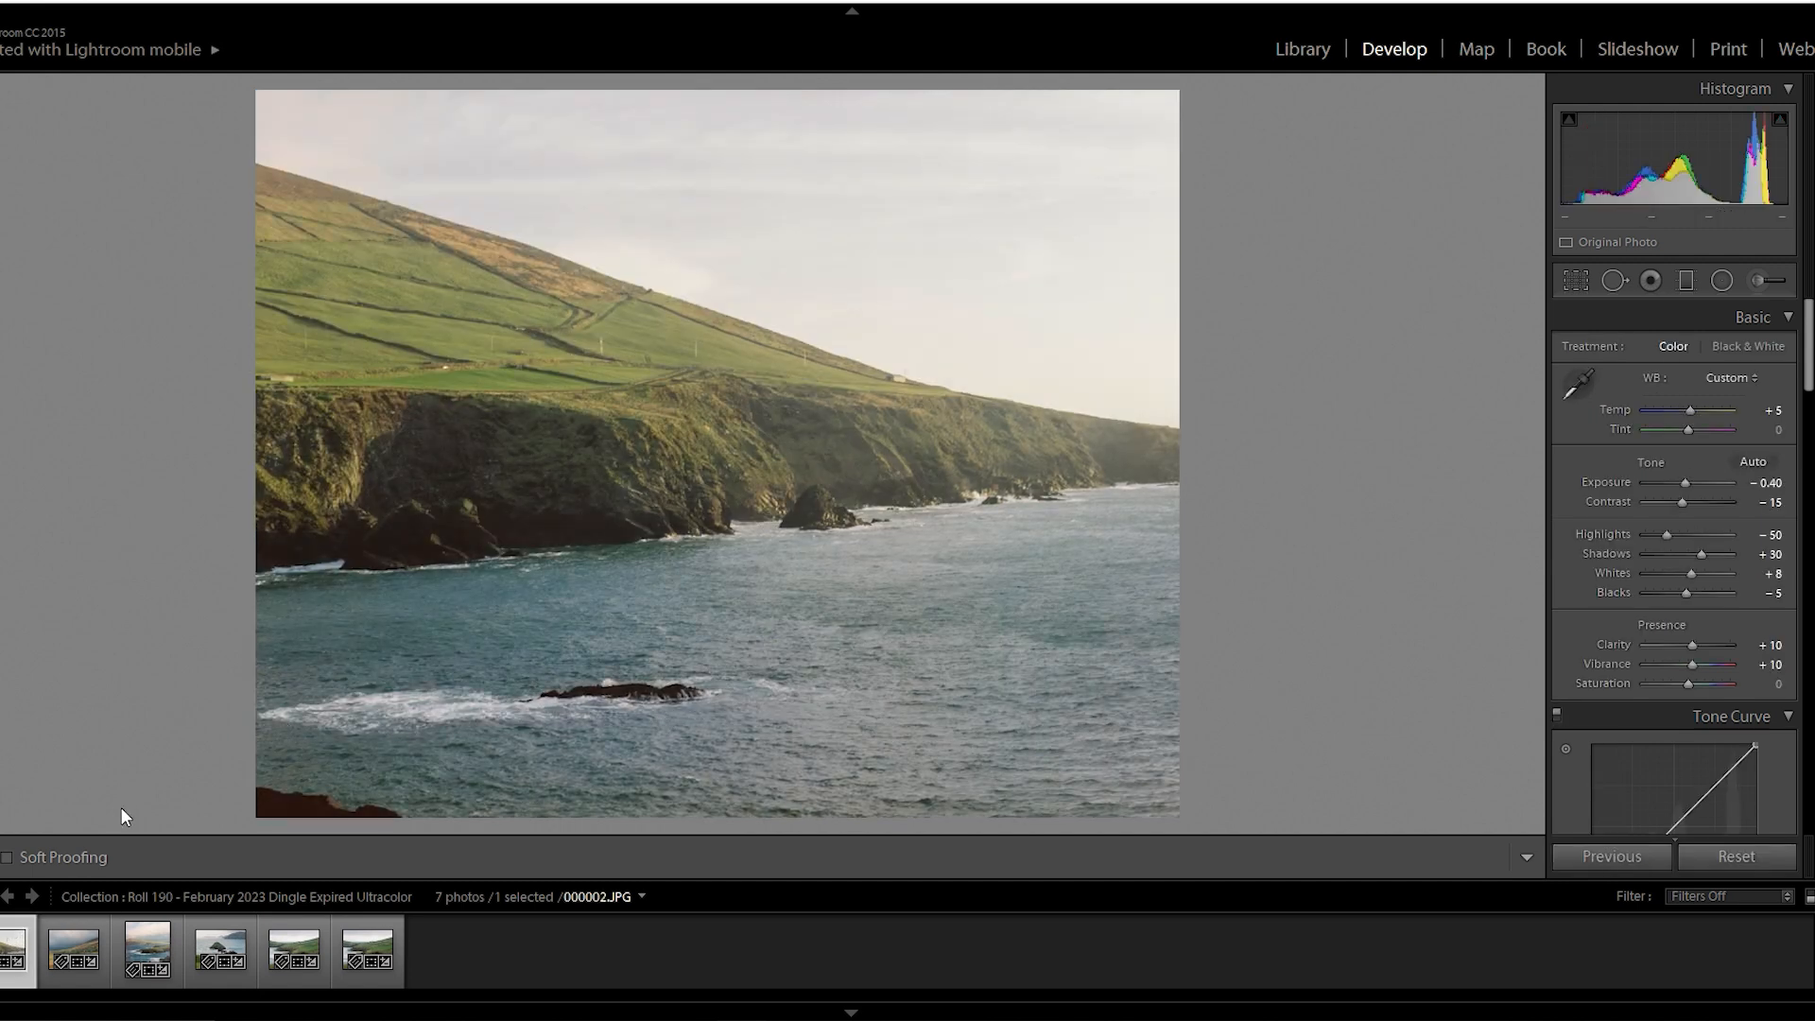
pyautogui.moveTo(862, 516)
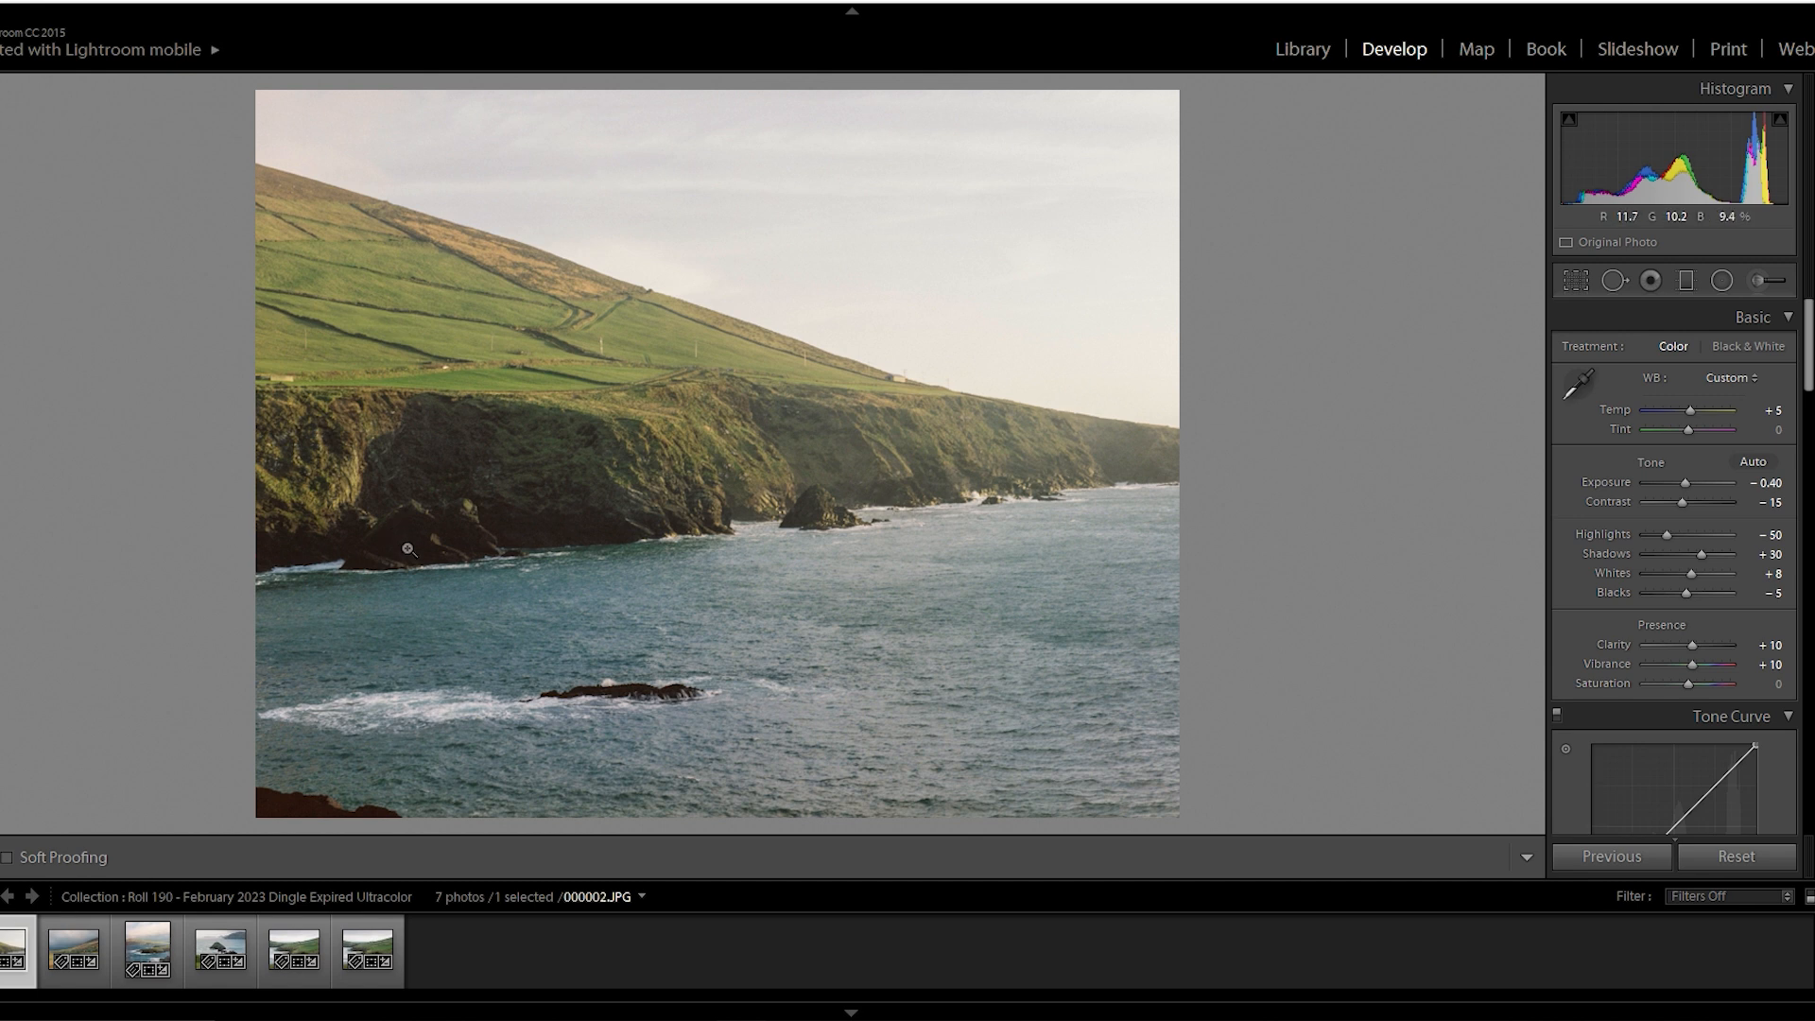
pyautogui.moveTo(846, 544)
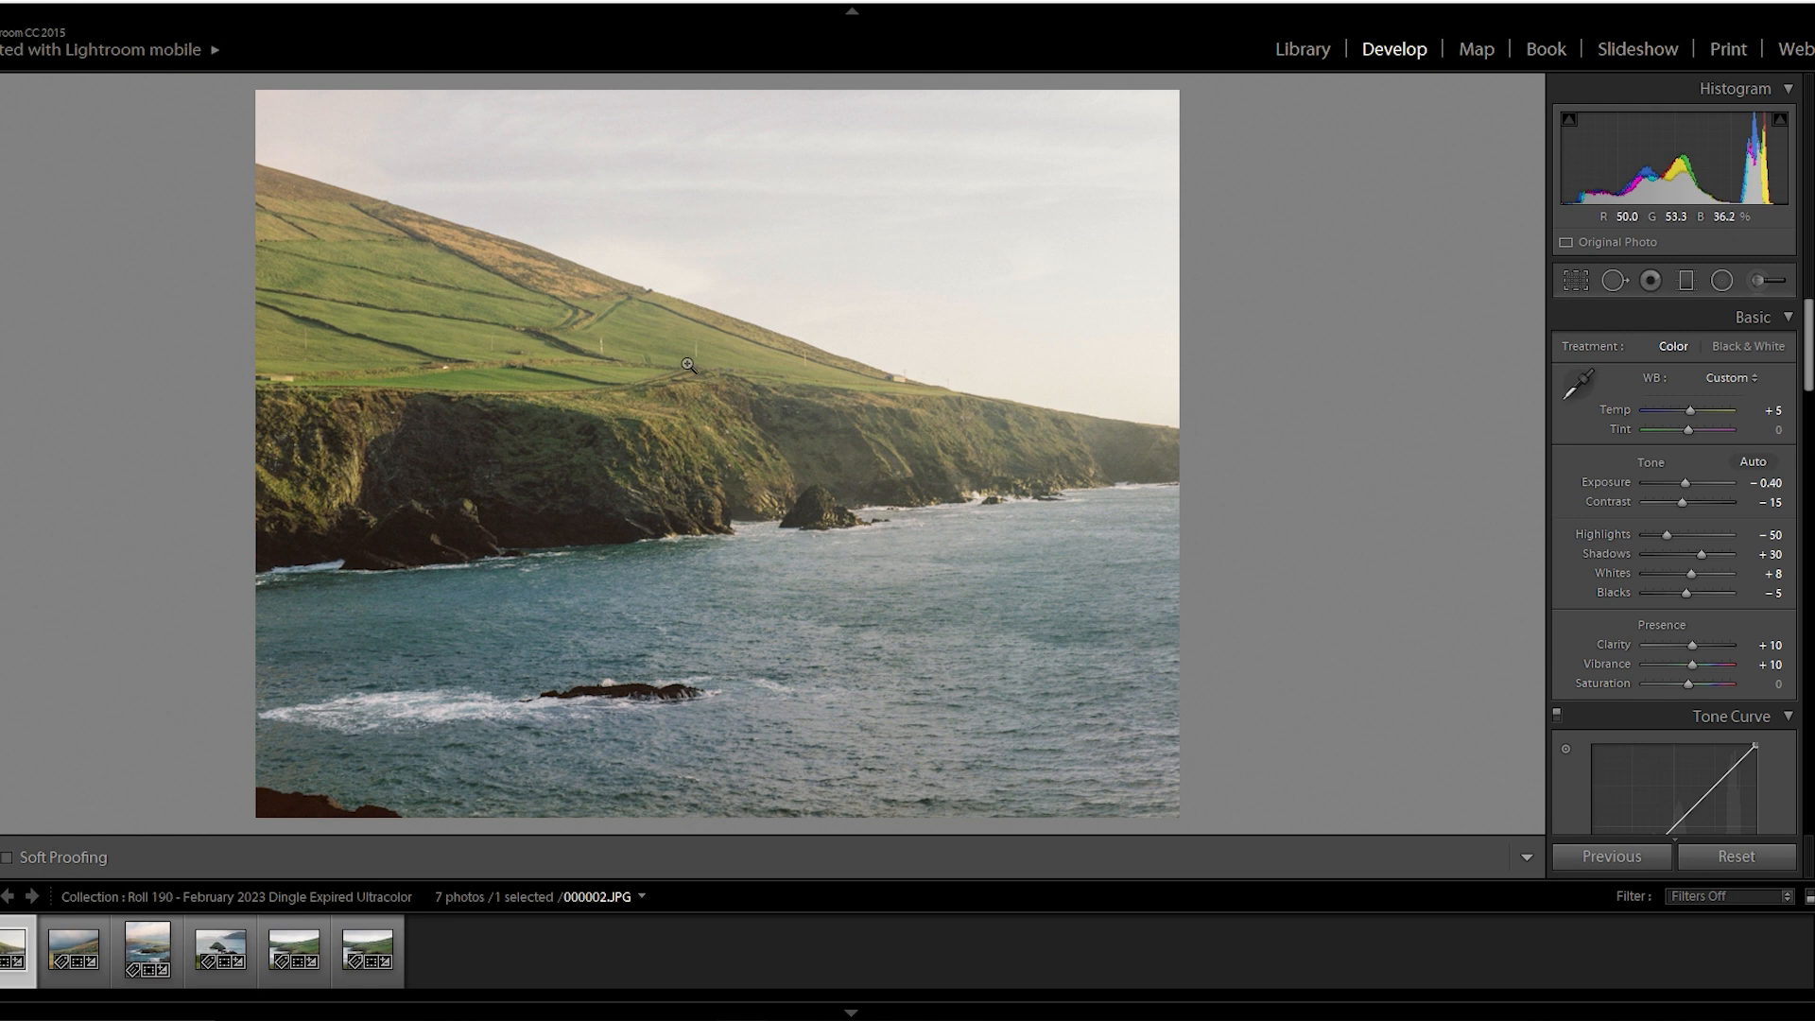
pyautogui.moveTo(651, 426)
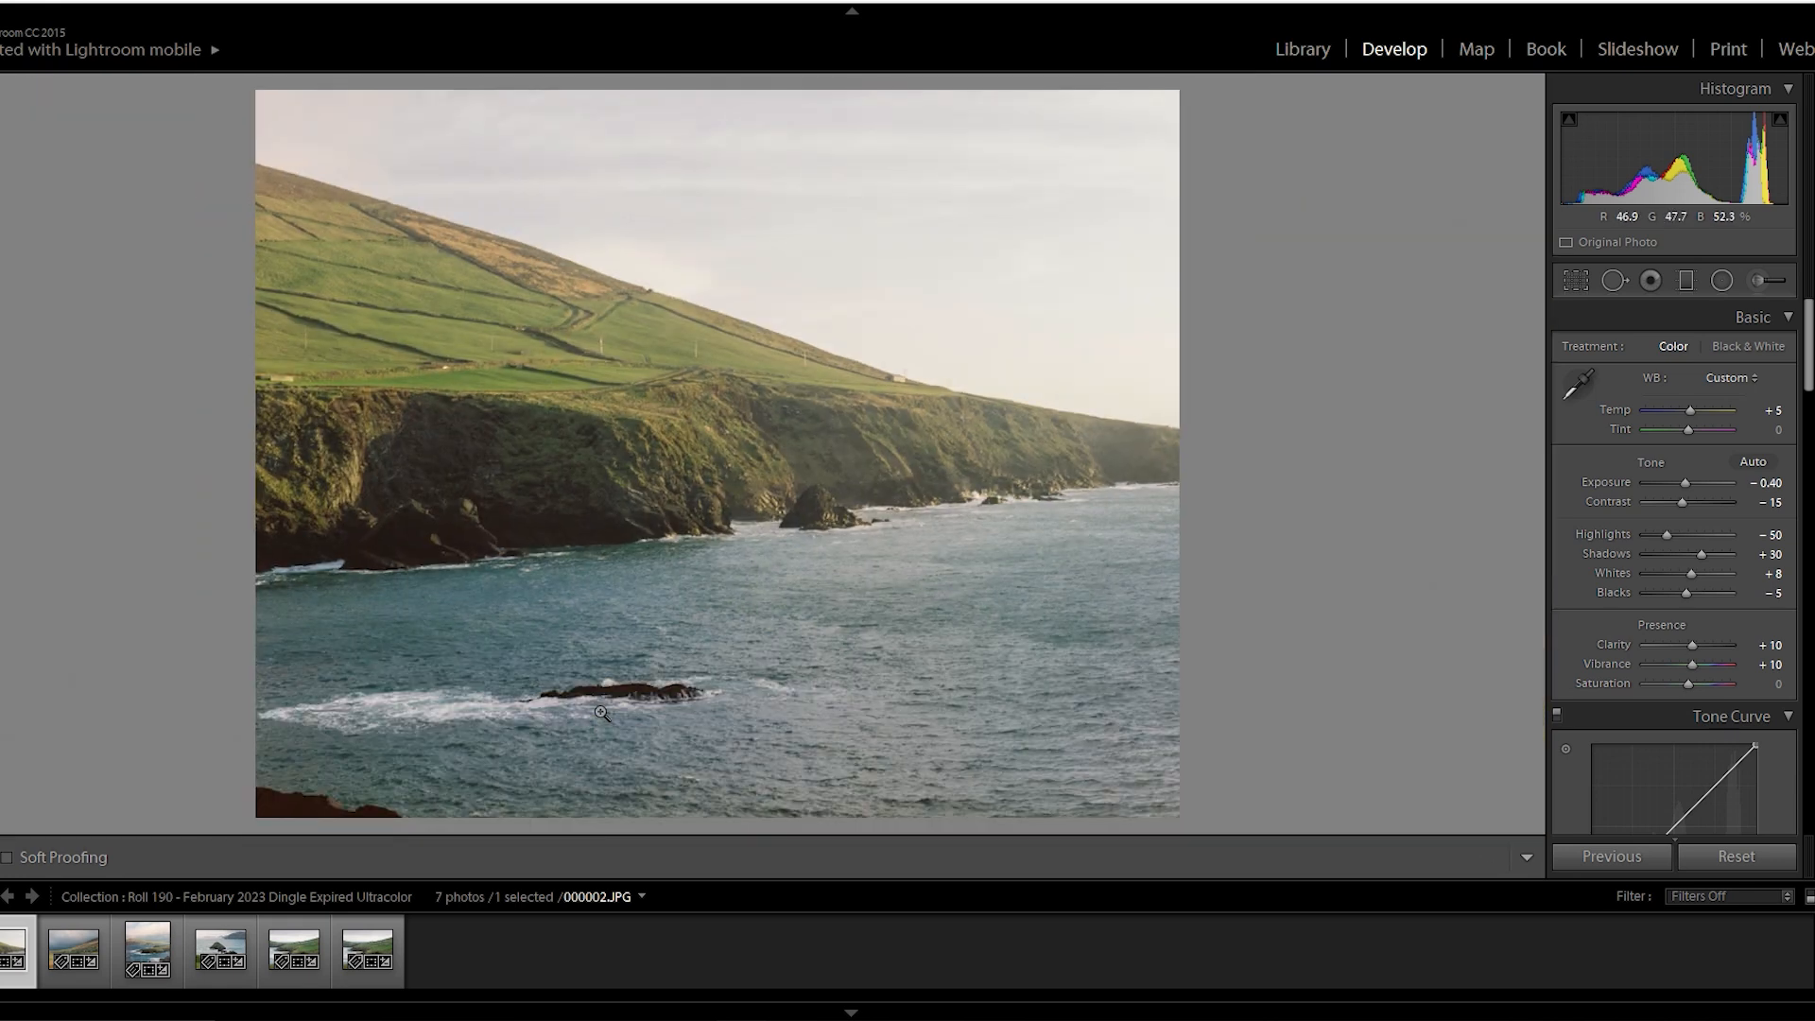
pyautogui.click(72, 949)
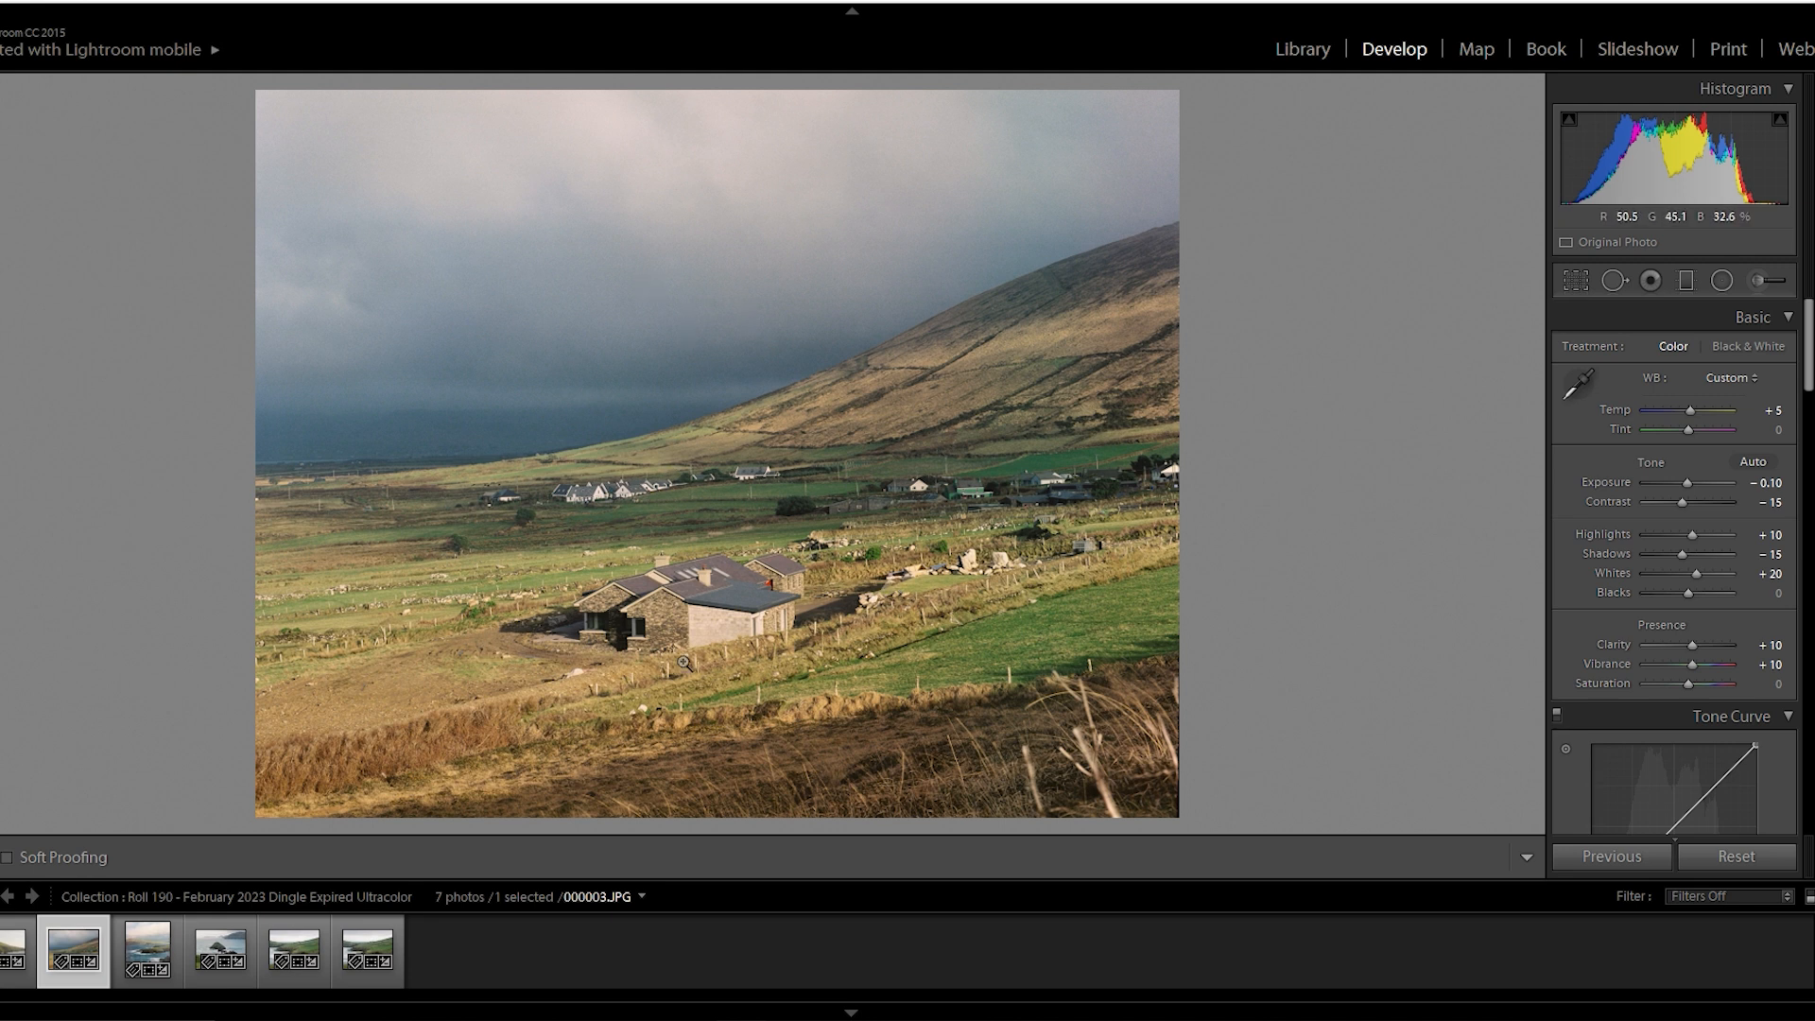
pyautogui.moveTo(227, 510)
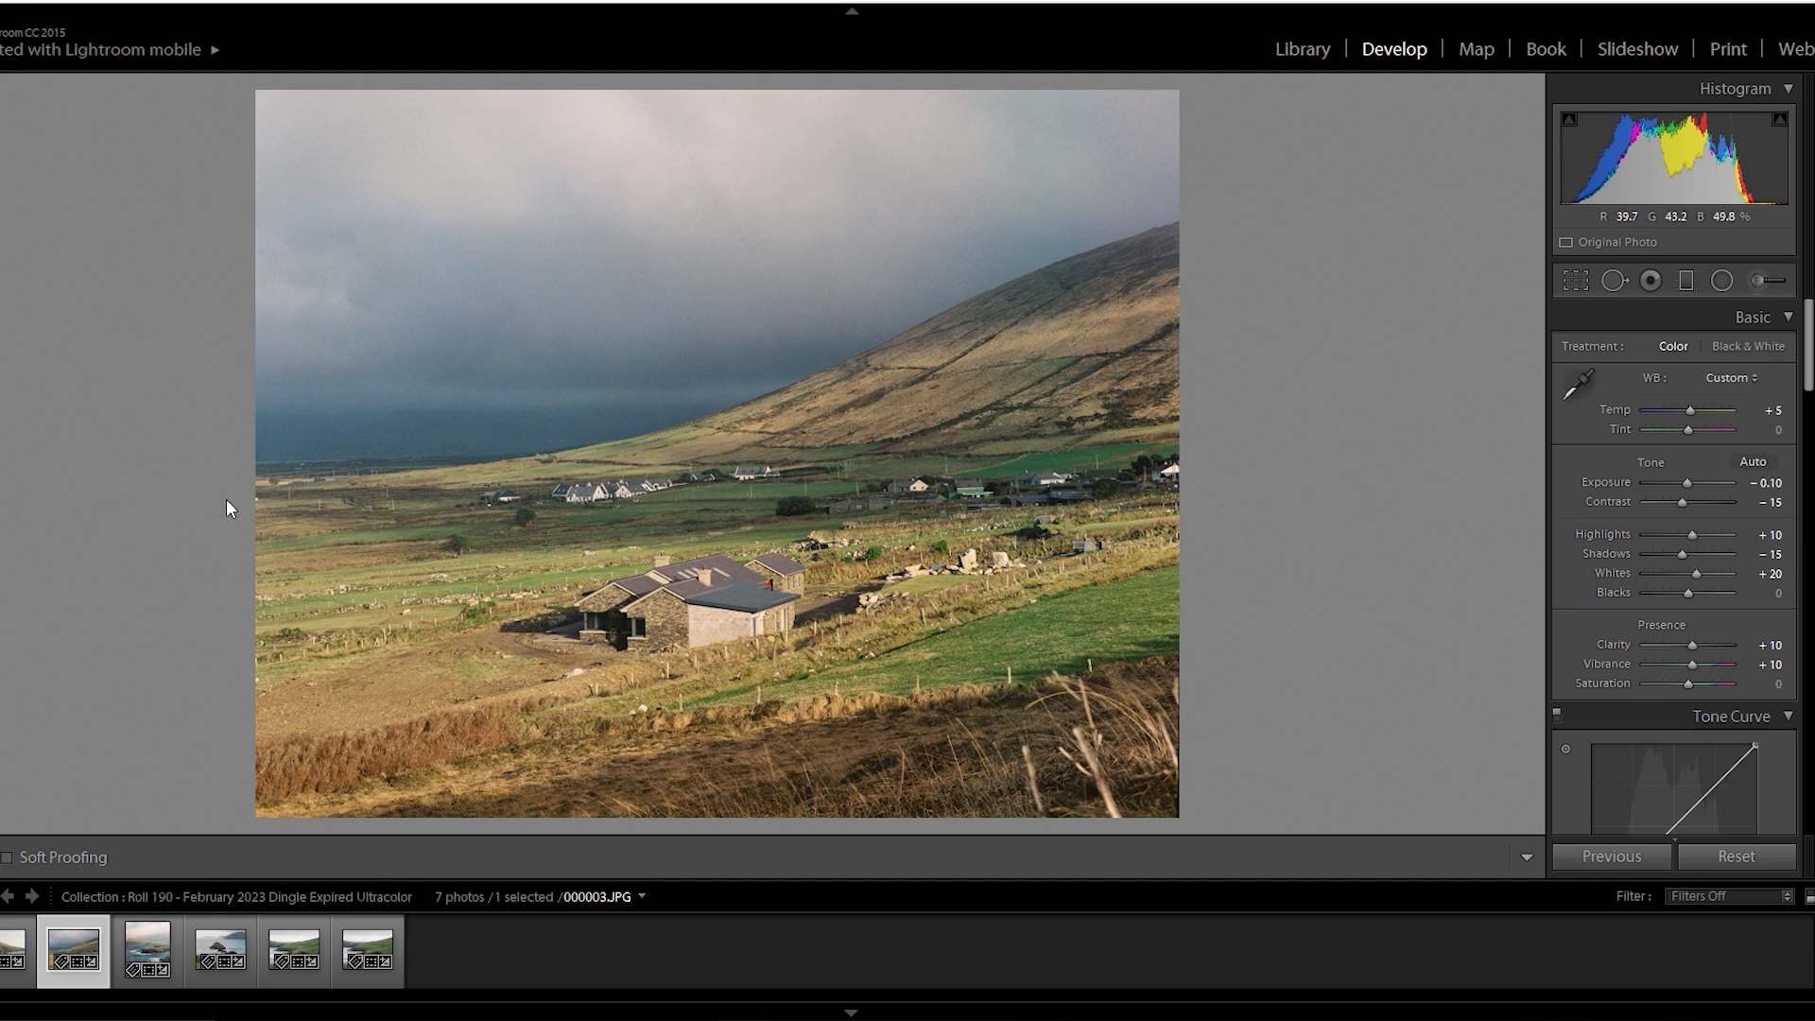
pyautogui.moveTo(826, 494)
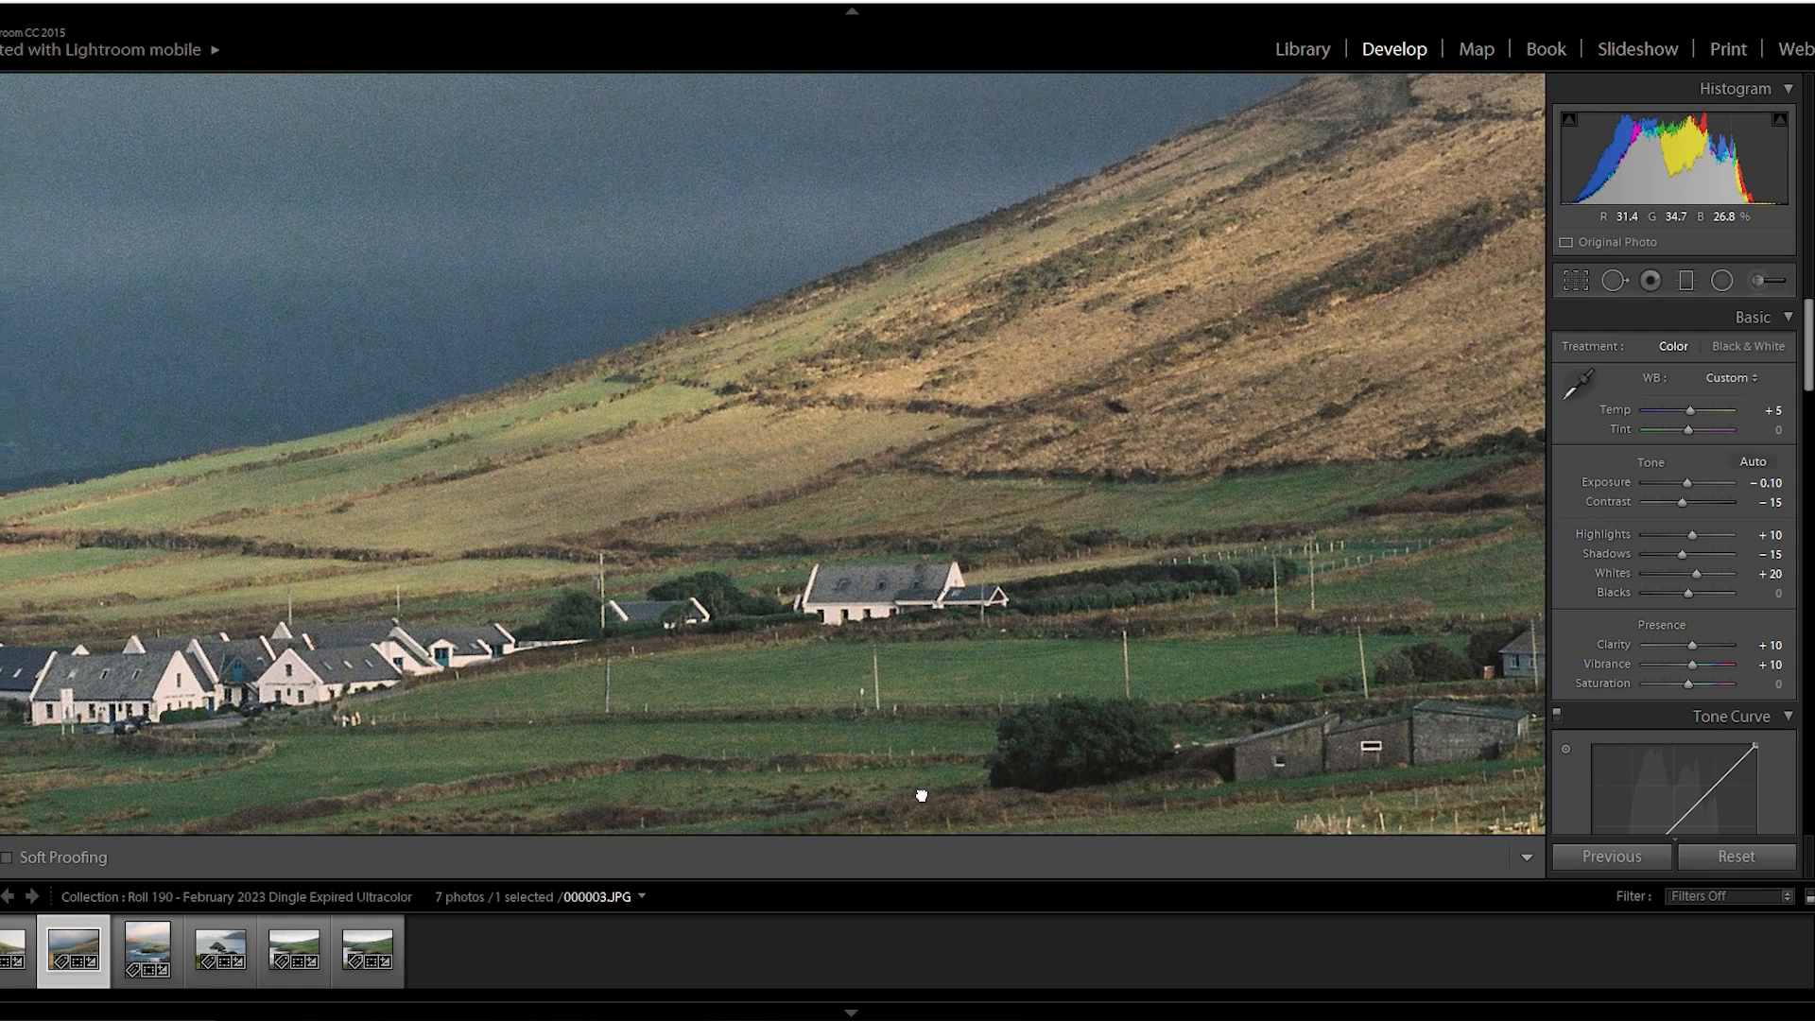
# - Select the next Dingle scan, 000004.JPG, the portrait view of the rocky coast
pyautogui.click(146, 949)
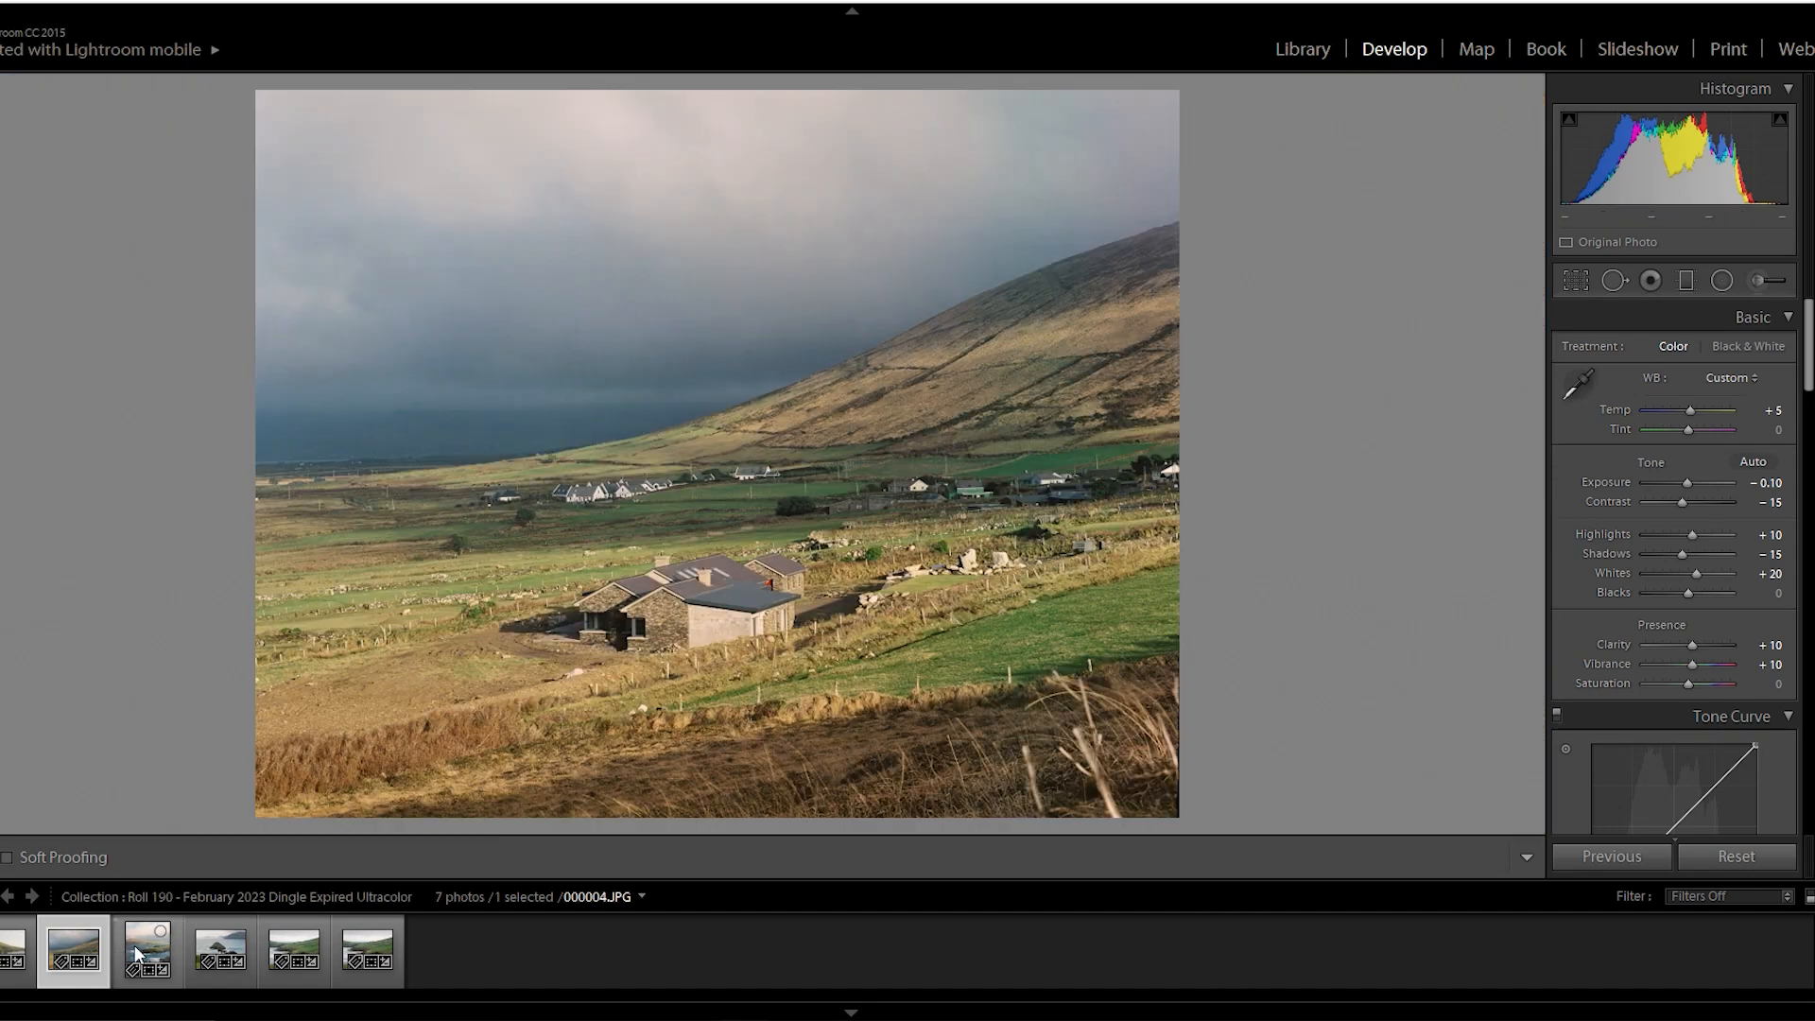
# - Zoom into 000004.JPG's water streaks, zoom back out, then select sea-stack scan 000005.JPG
pyautogui.click(145, 950)
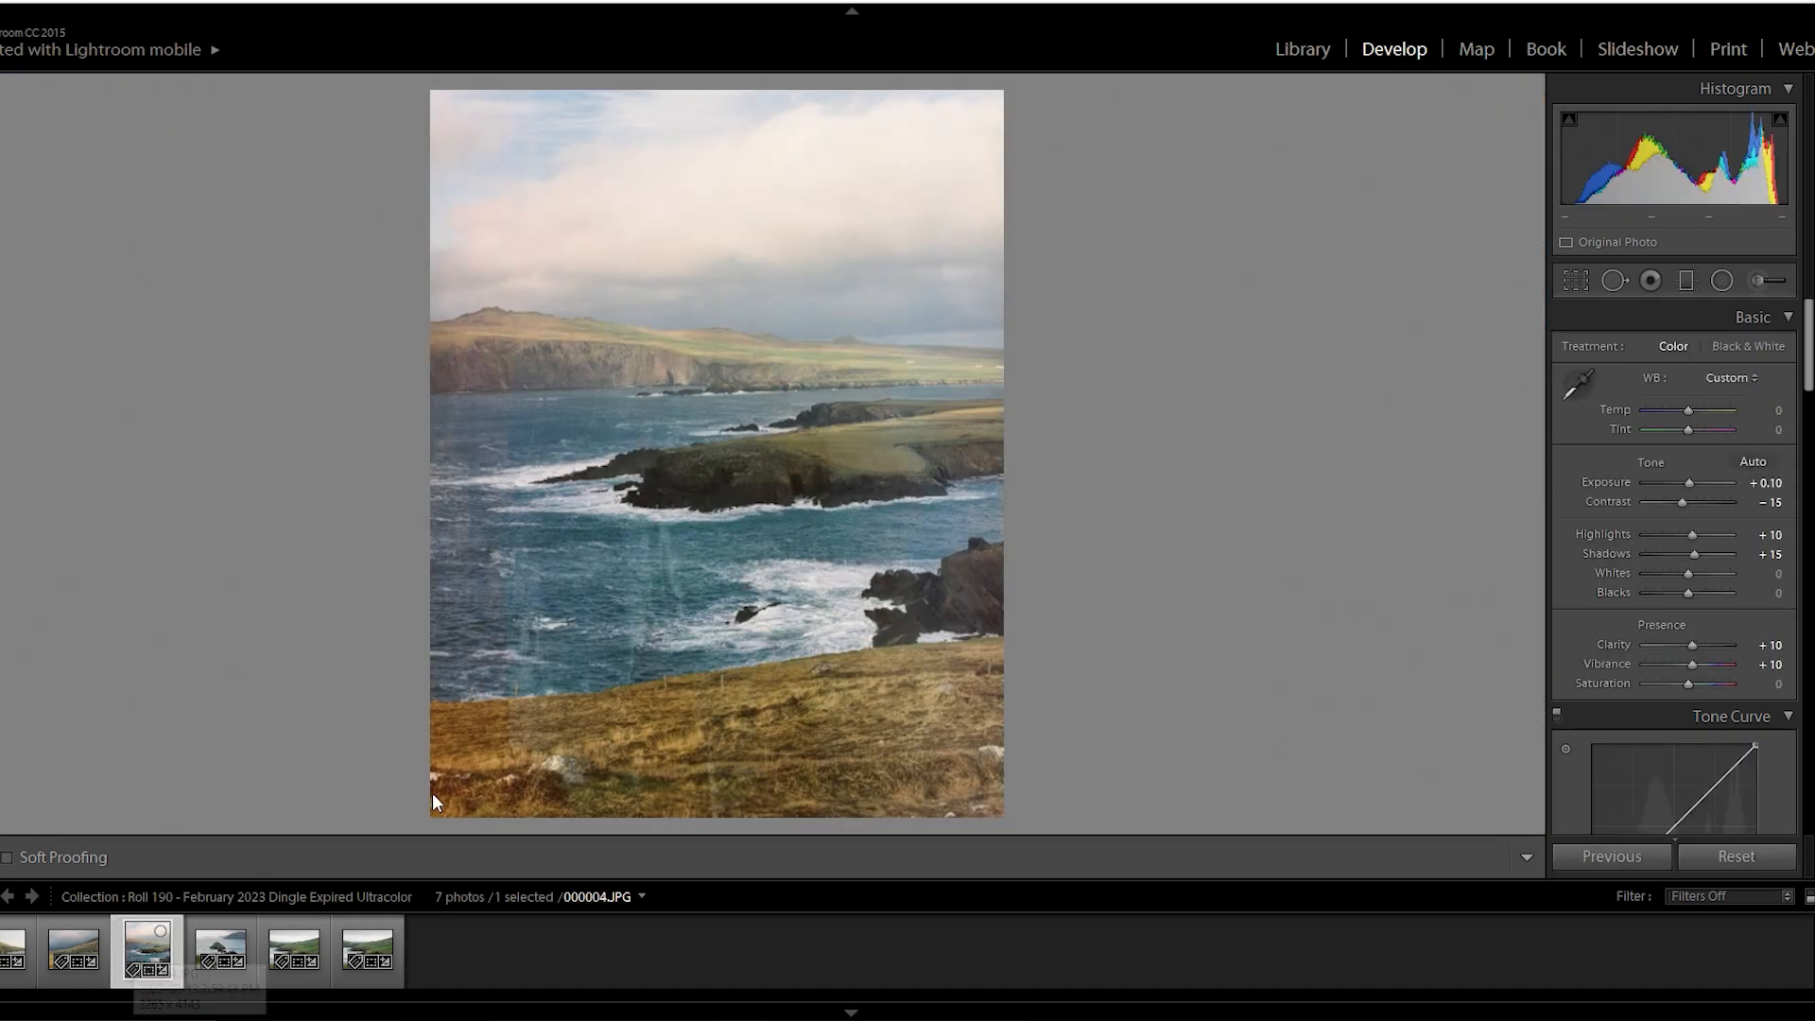
pyautogui.moveTo(660, 515)
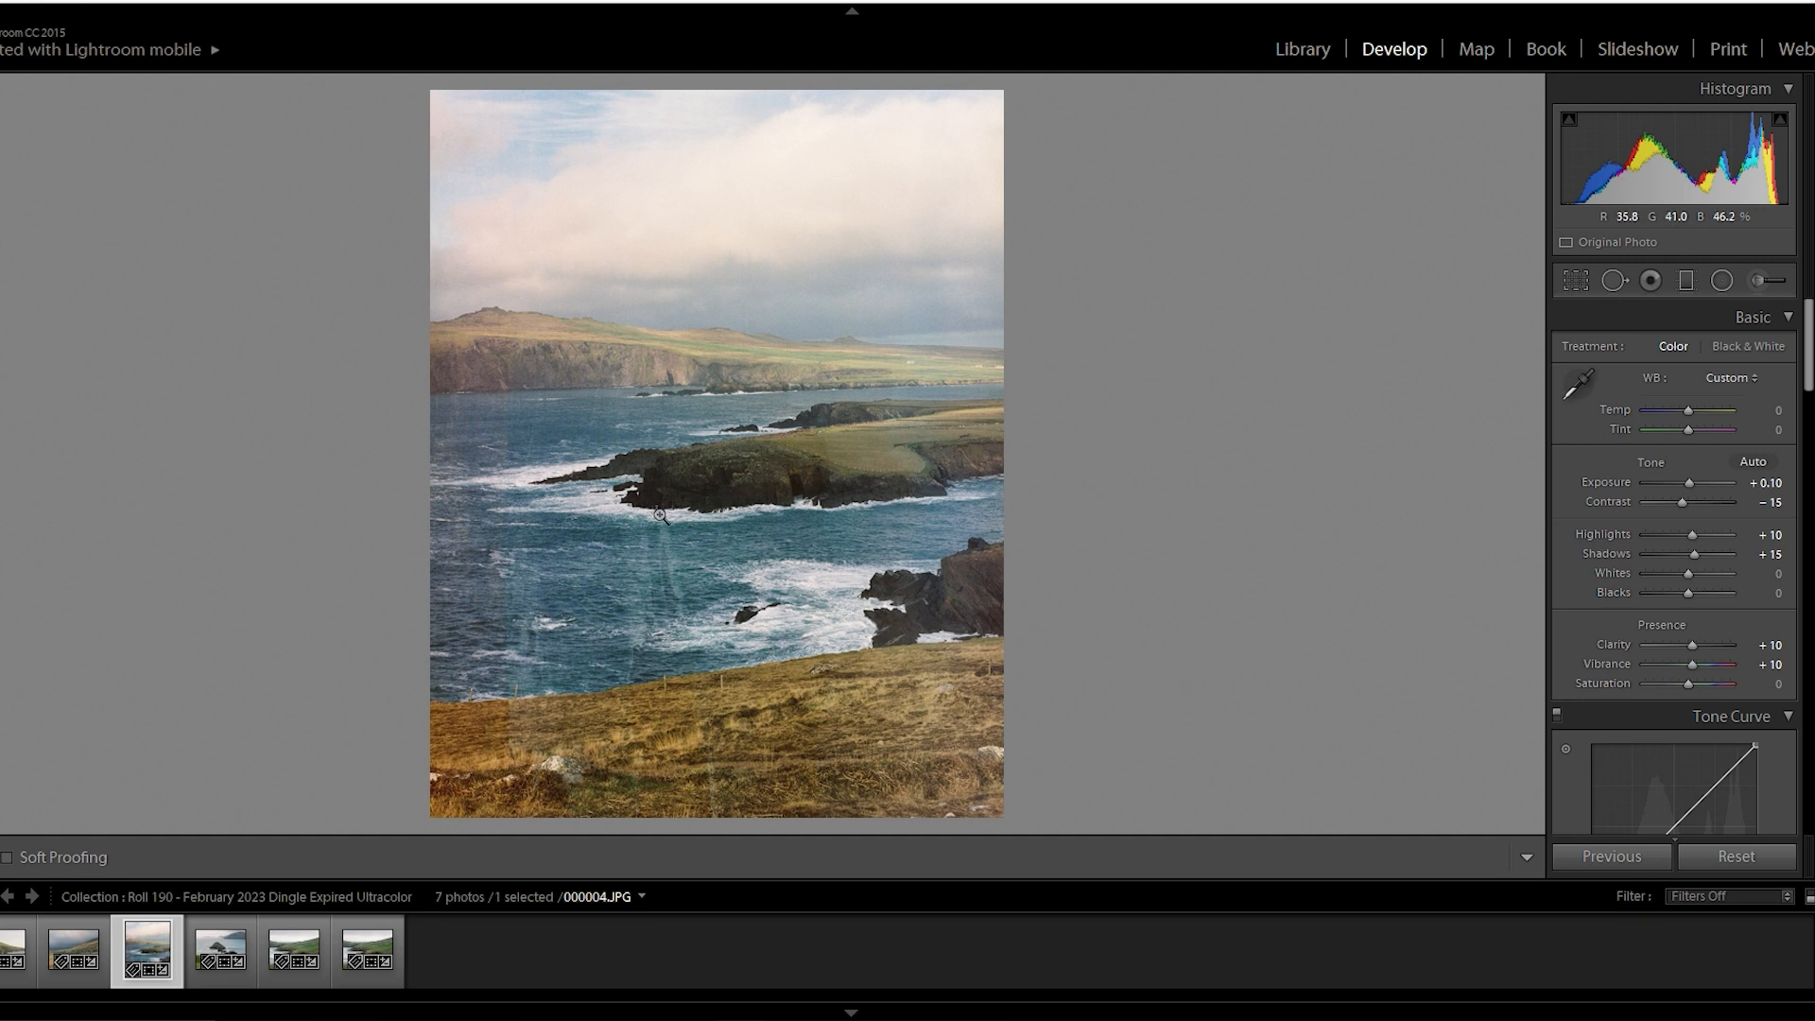
pyautogui.click(659, 515)
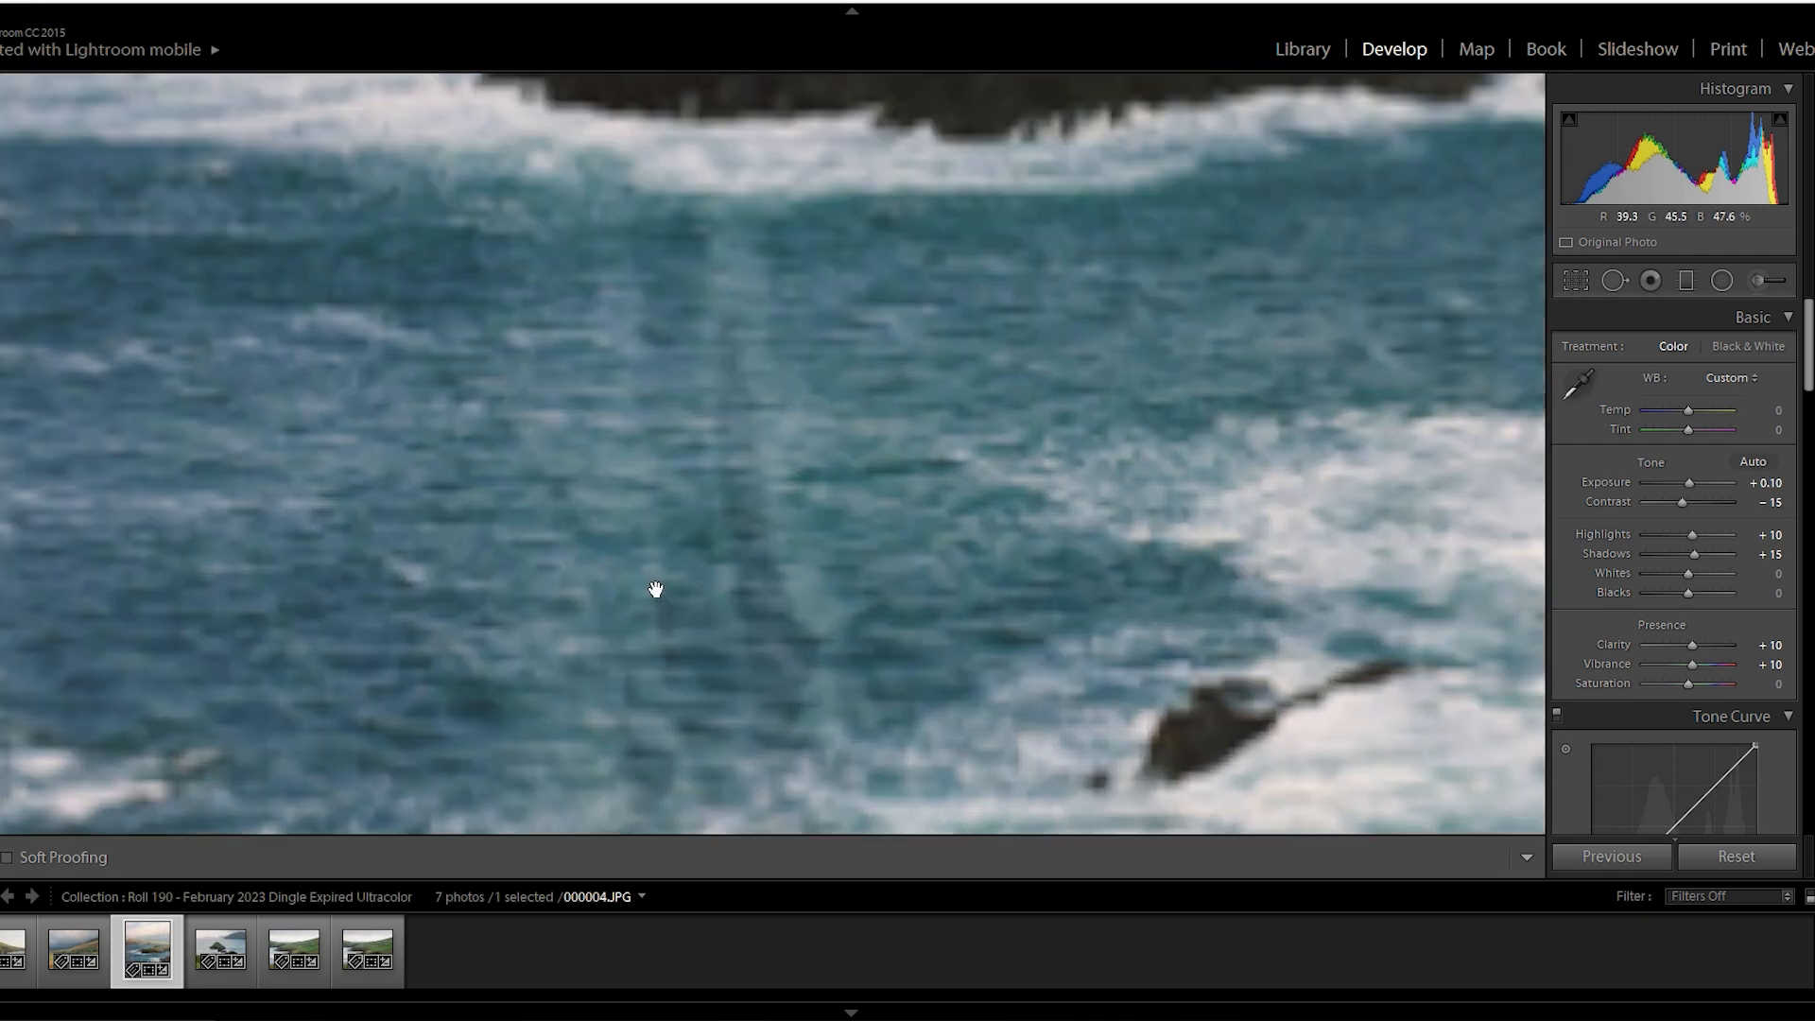
pyautogui.click(656, 588)
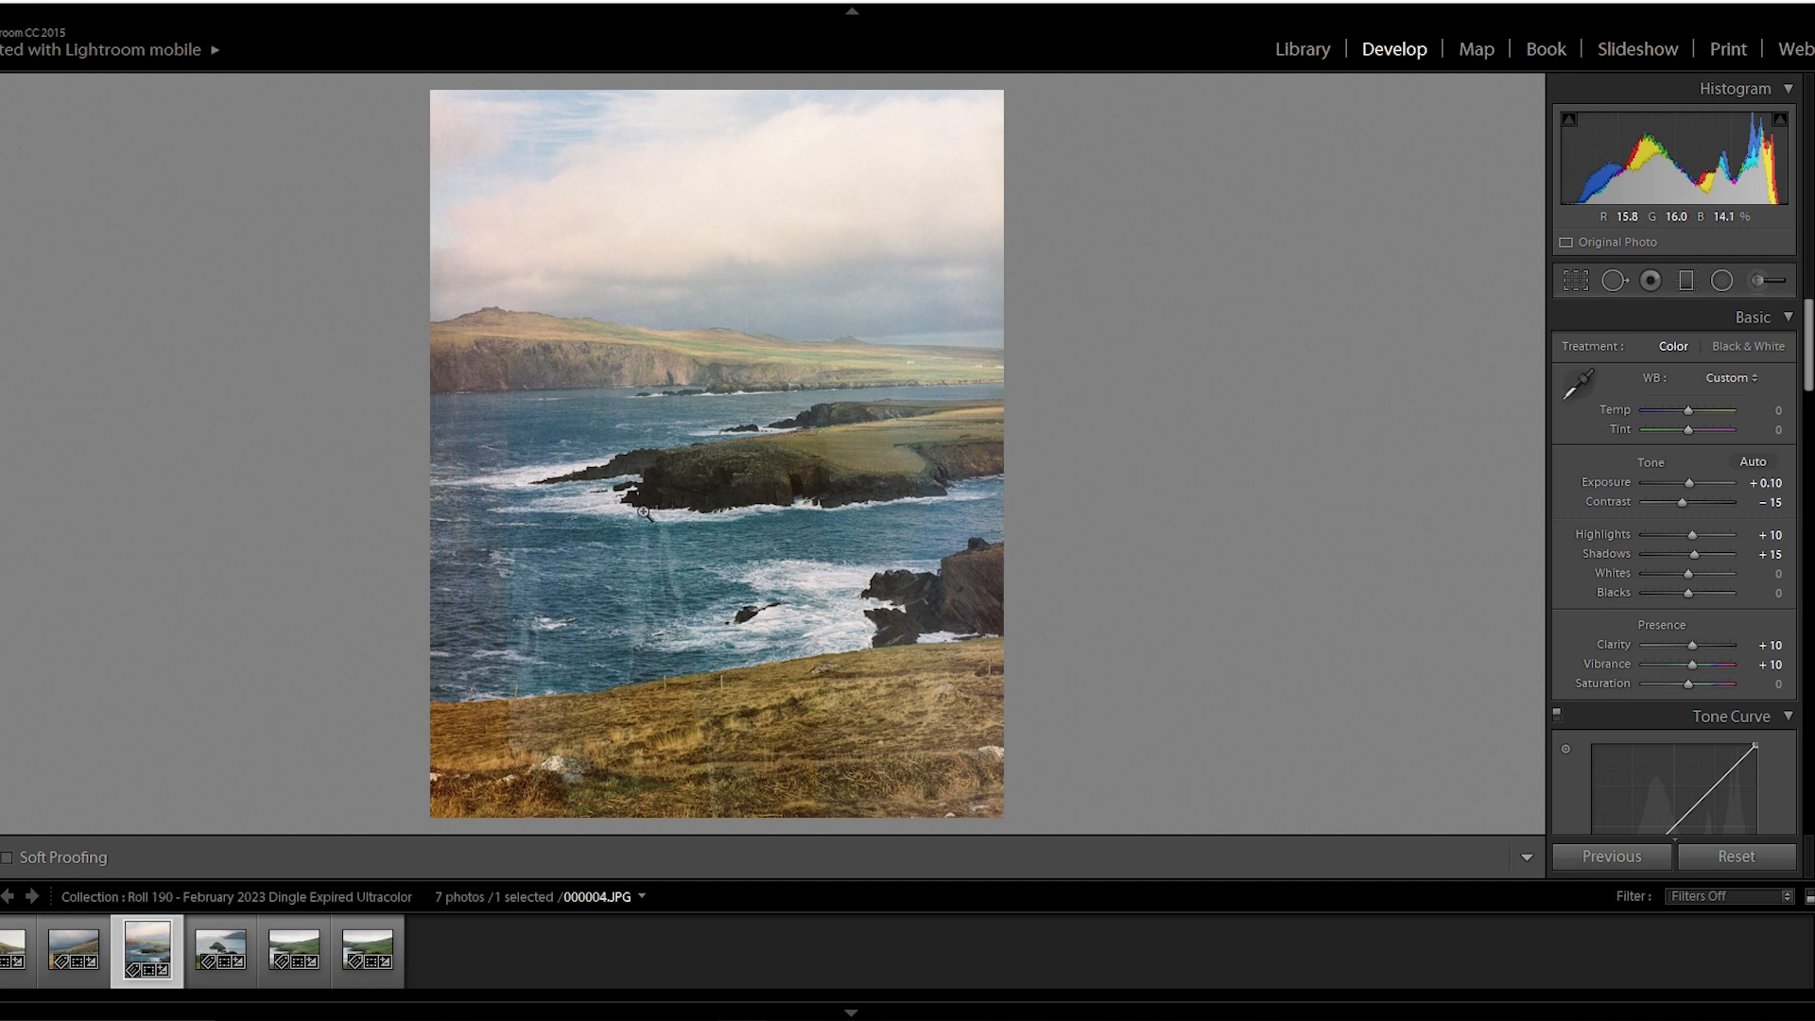
pyautogui.click(220, 949)
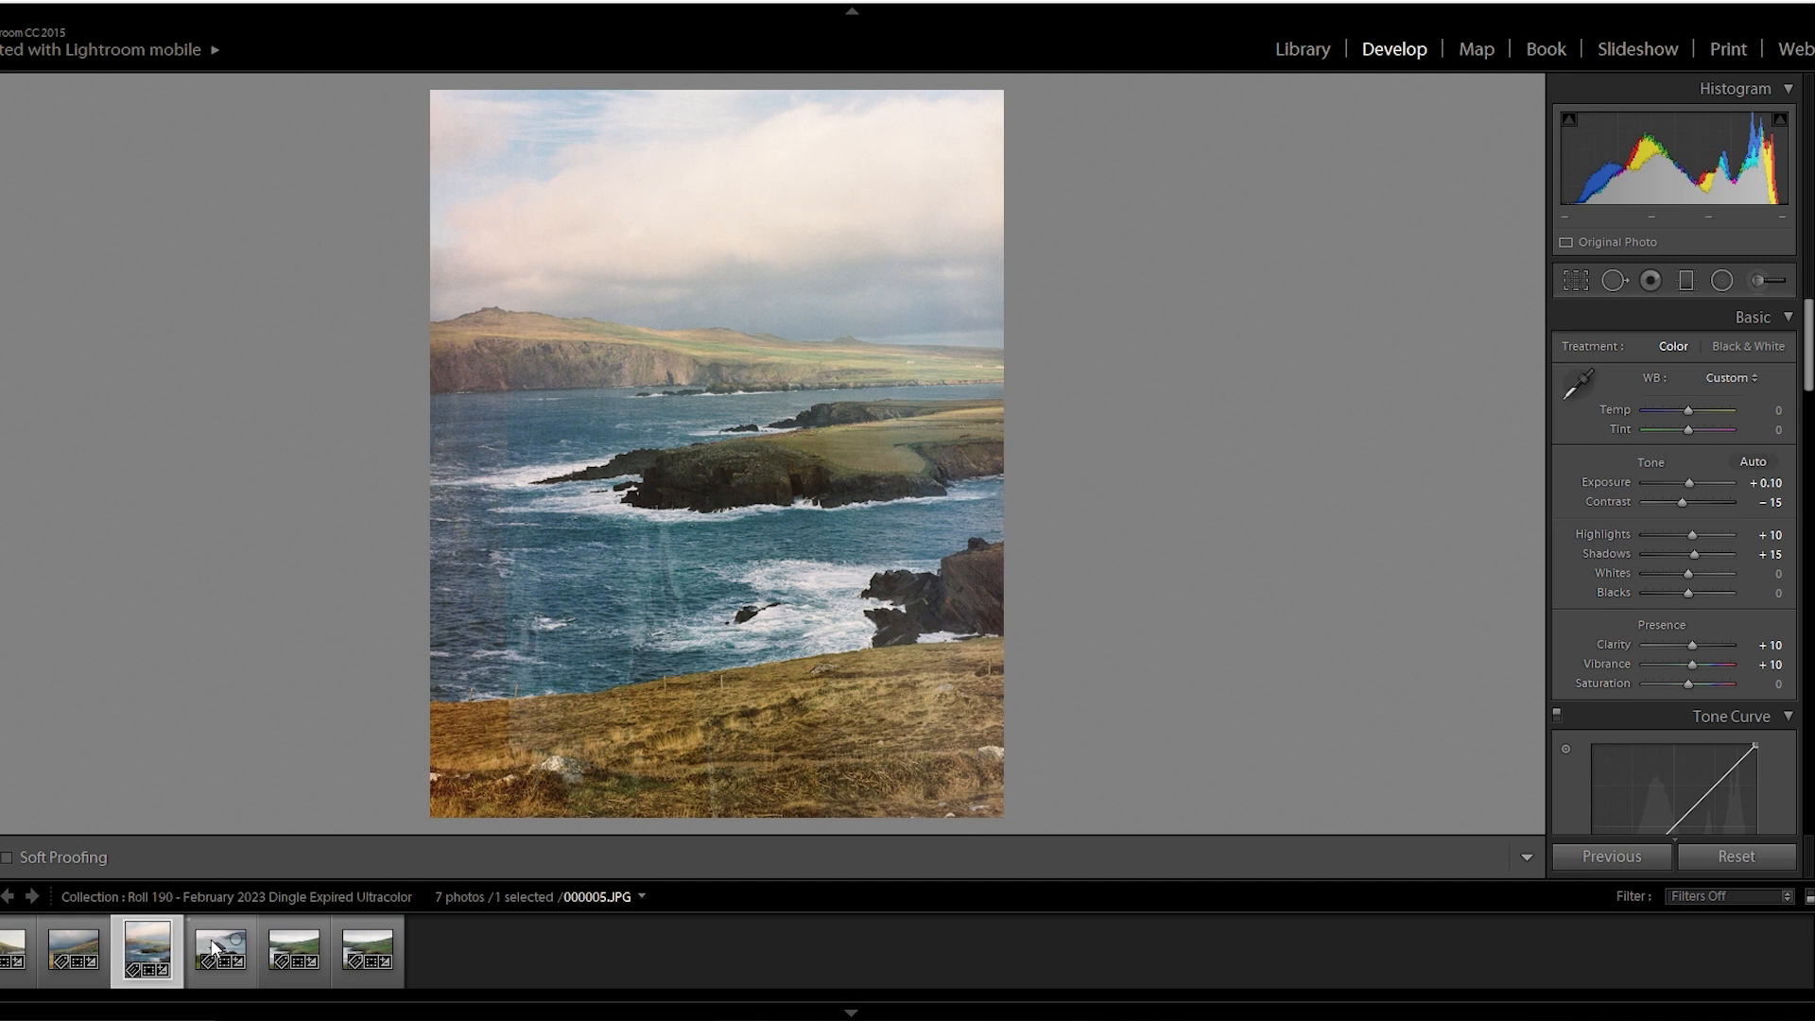
# - Review sea-stack scan 000005.JPG, then advance to 000006.JPG of walled fields above a cove
pyautogui.click(218, 949)
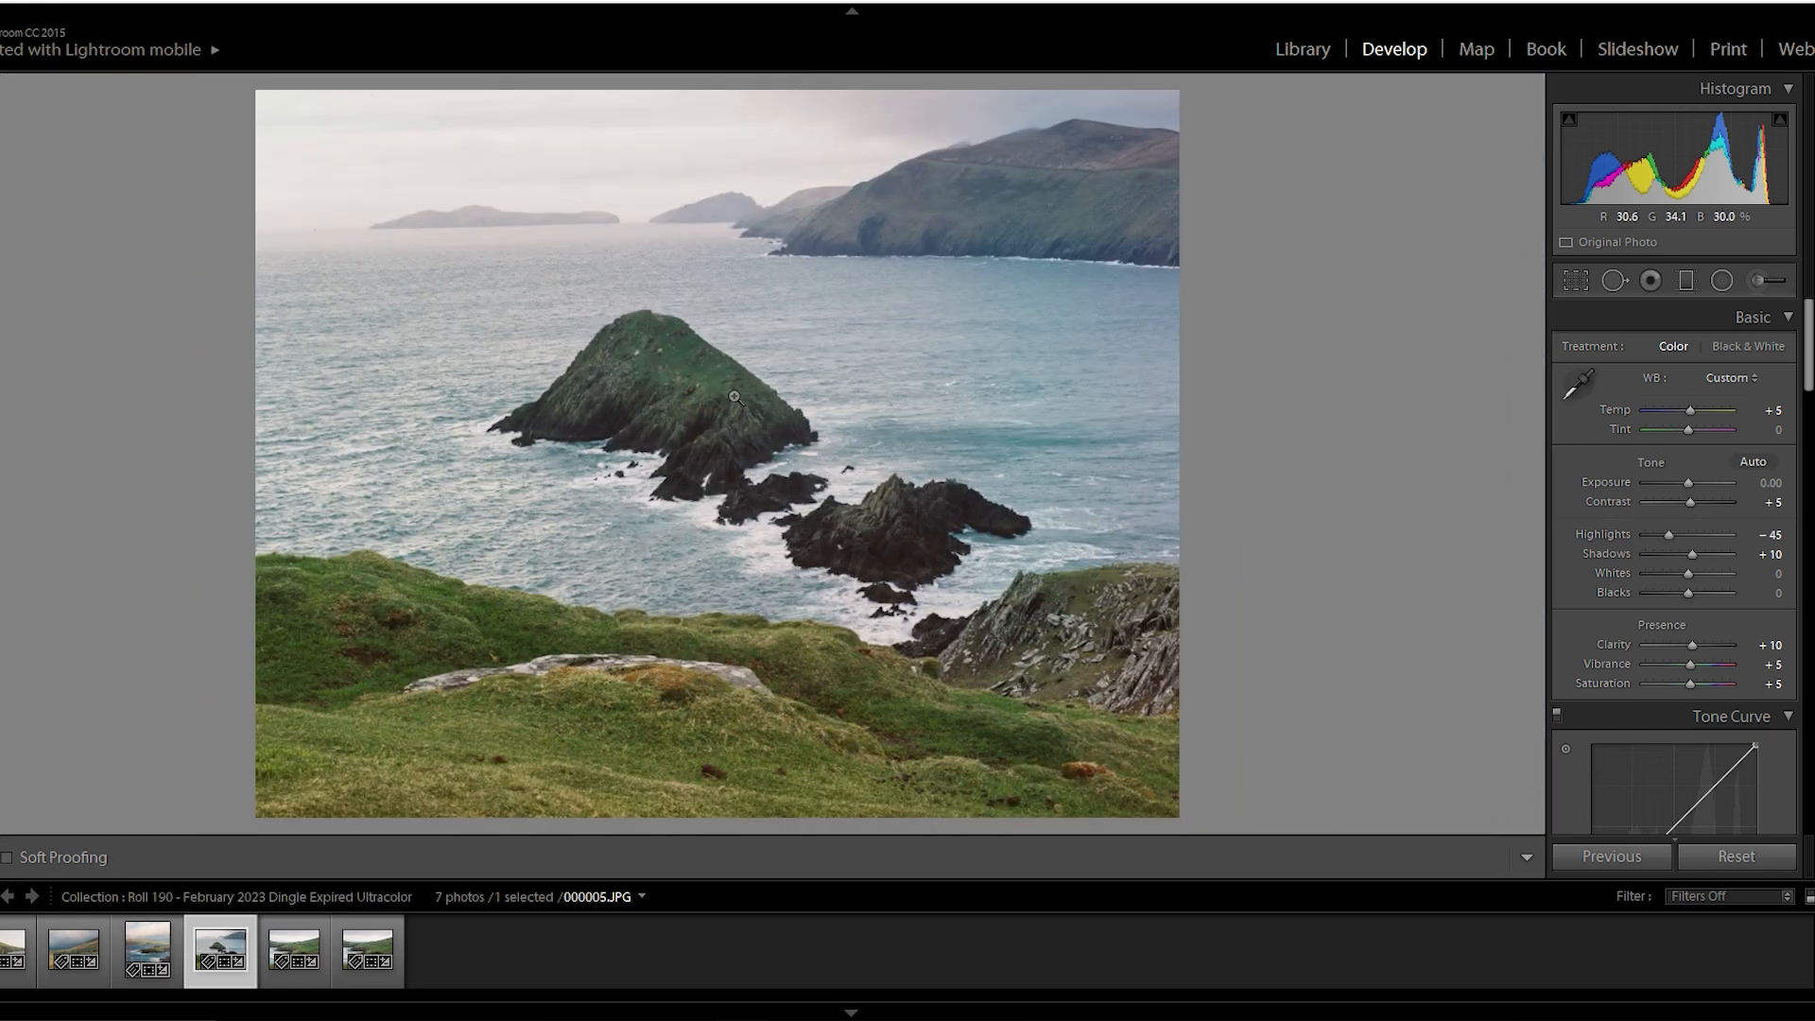
pyautogui.moveTo(710, 403)
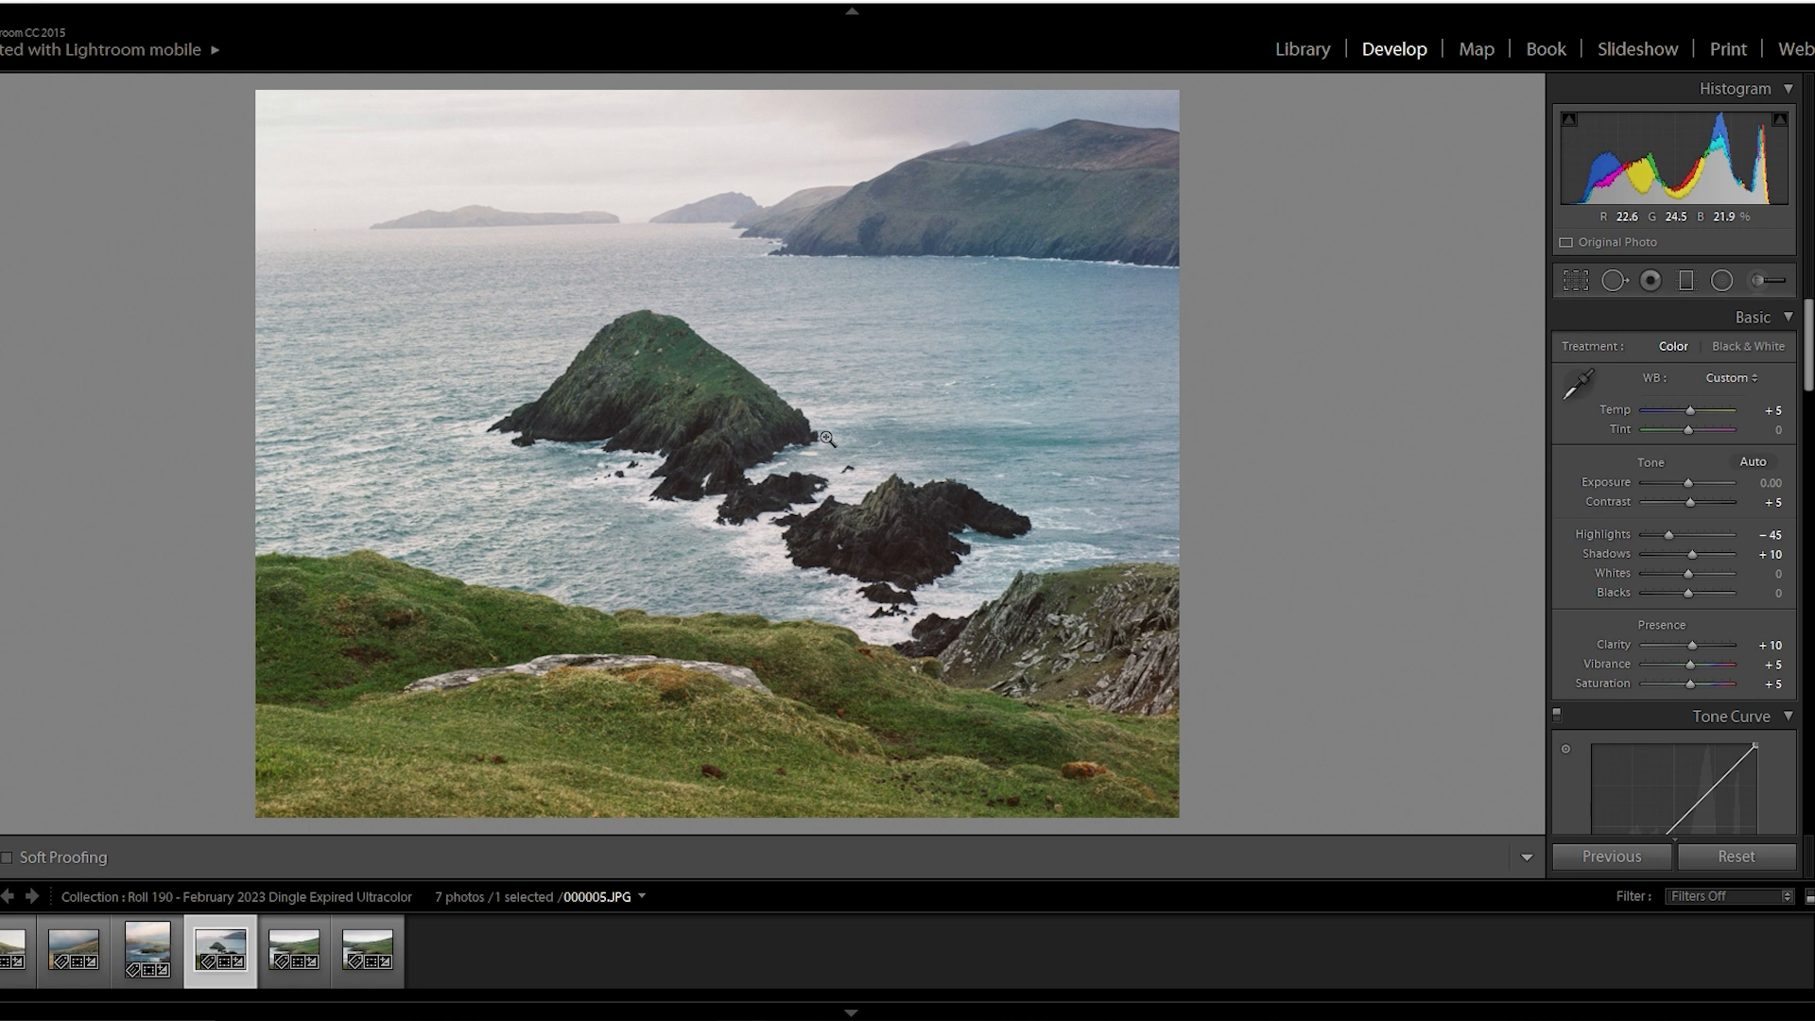
pyautogui.click(293, 949)
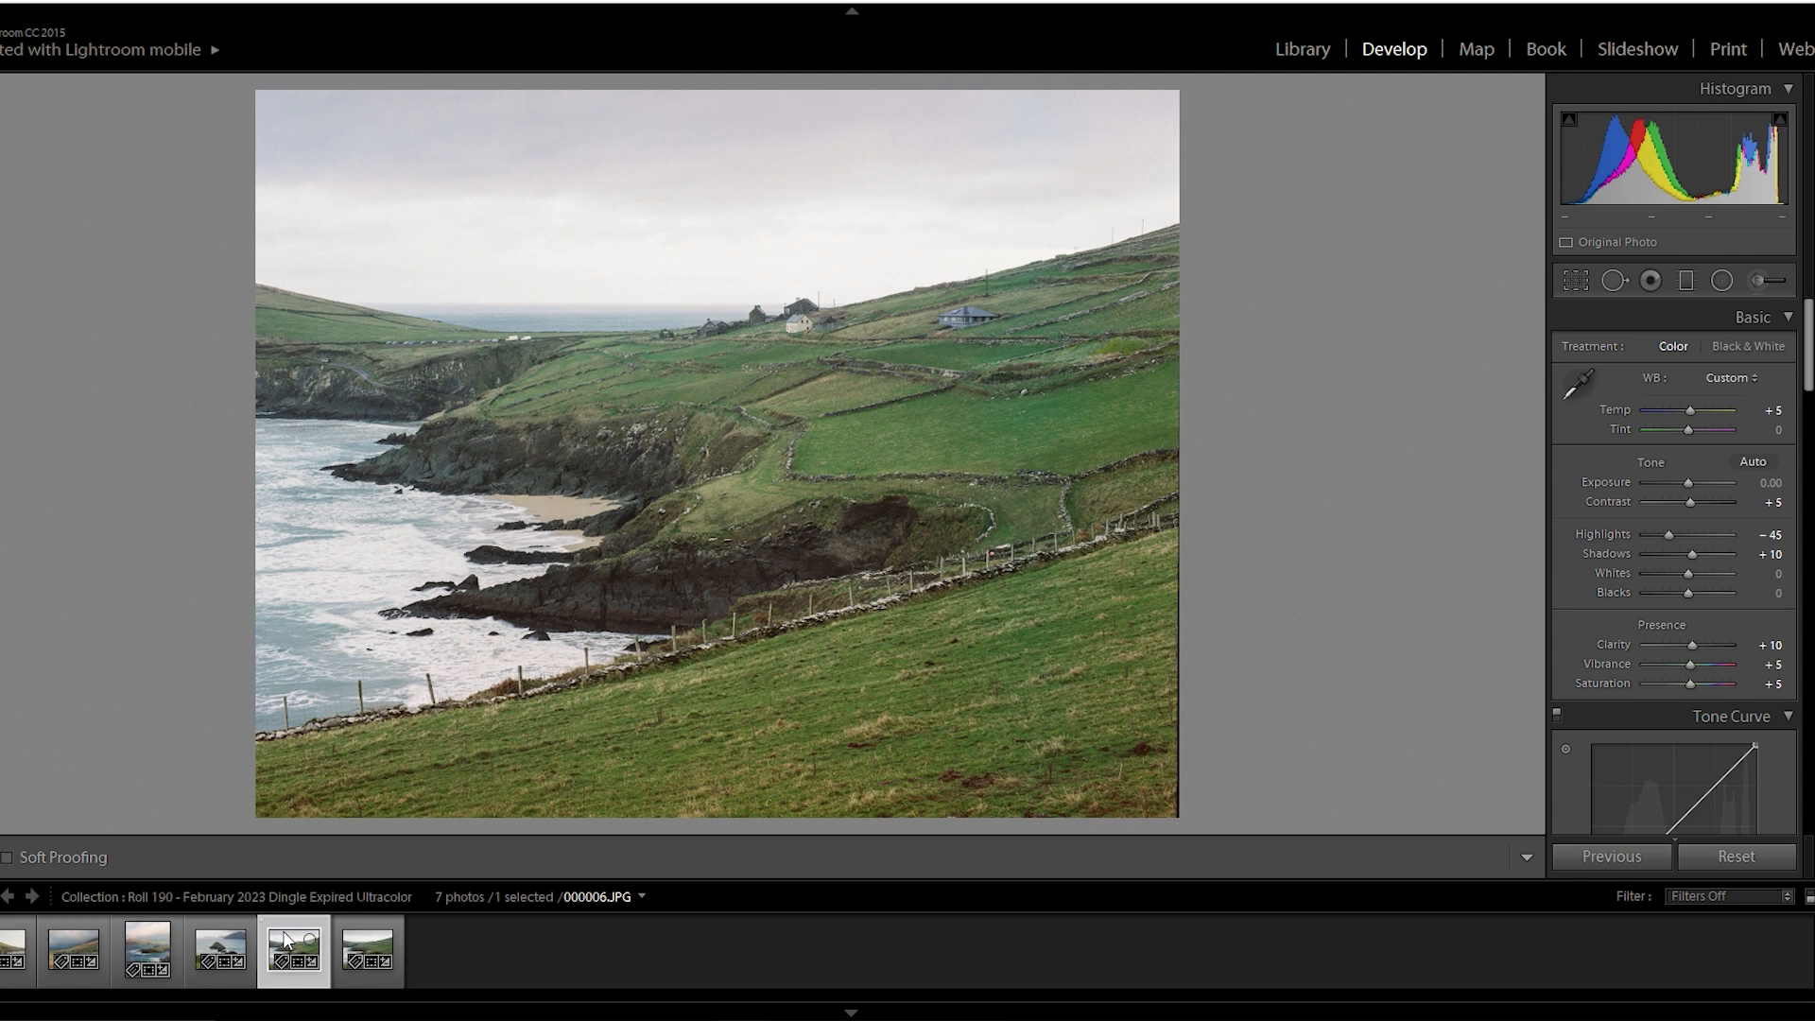
# - Open 000007.JPG, zoom to 1:1 on the grass, and pan to the rocky slope and walls
pyautogui.click(365, 949)
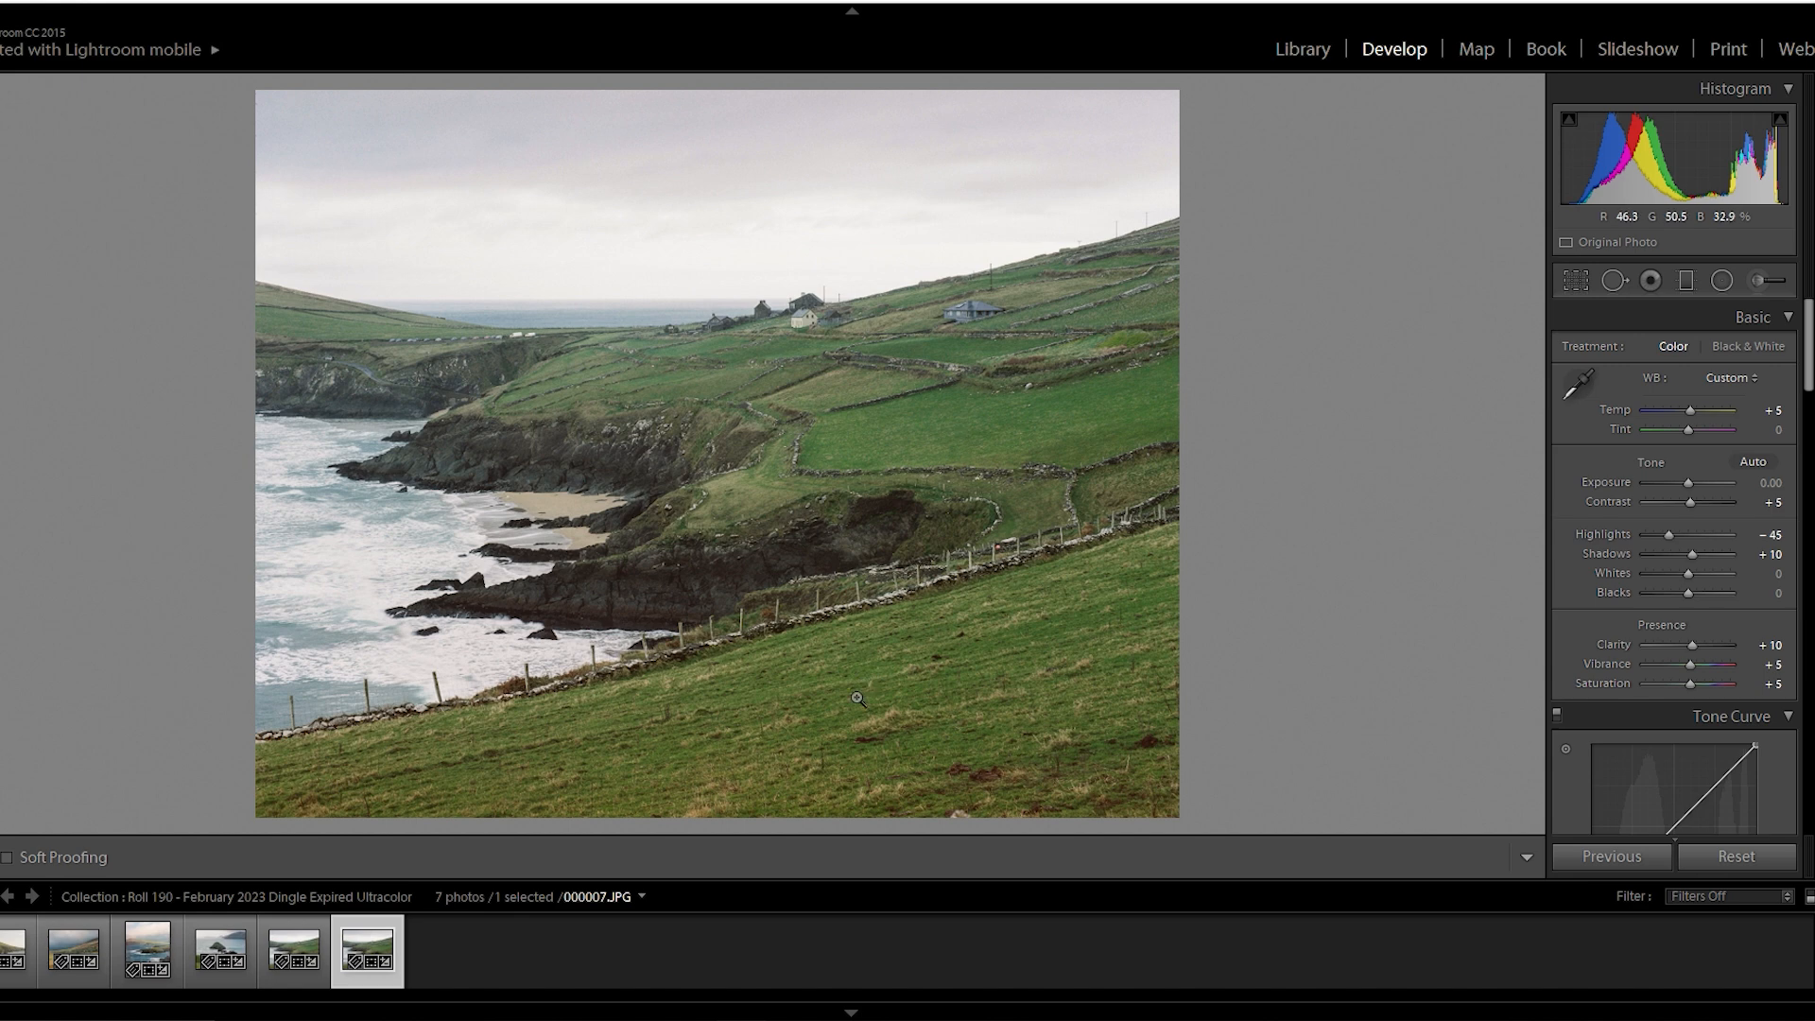
pyautogui.click(856, 699)
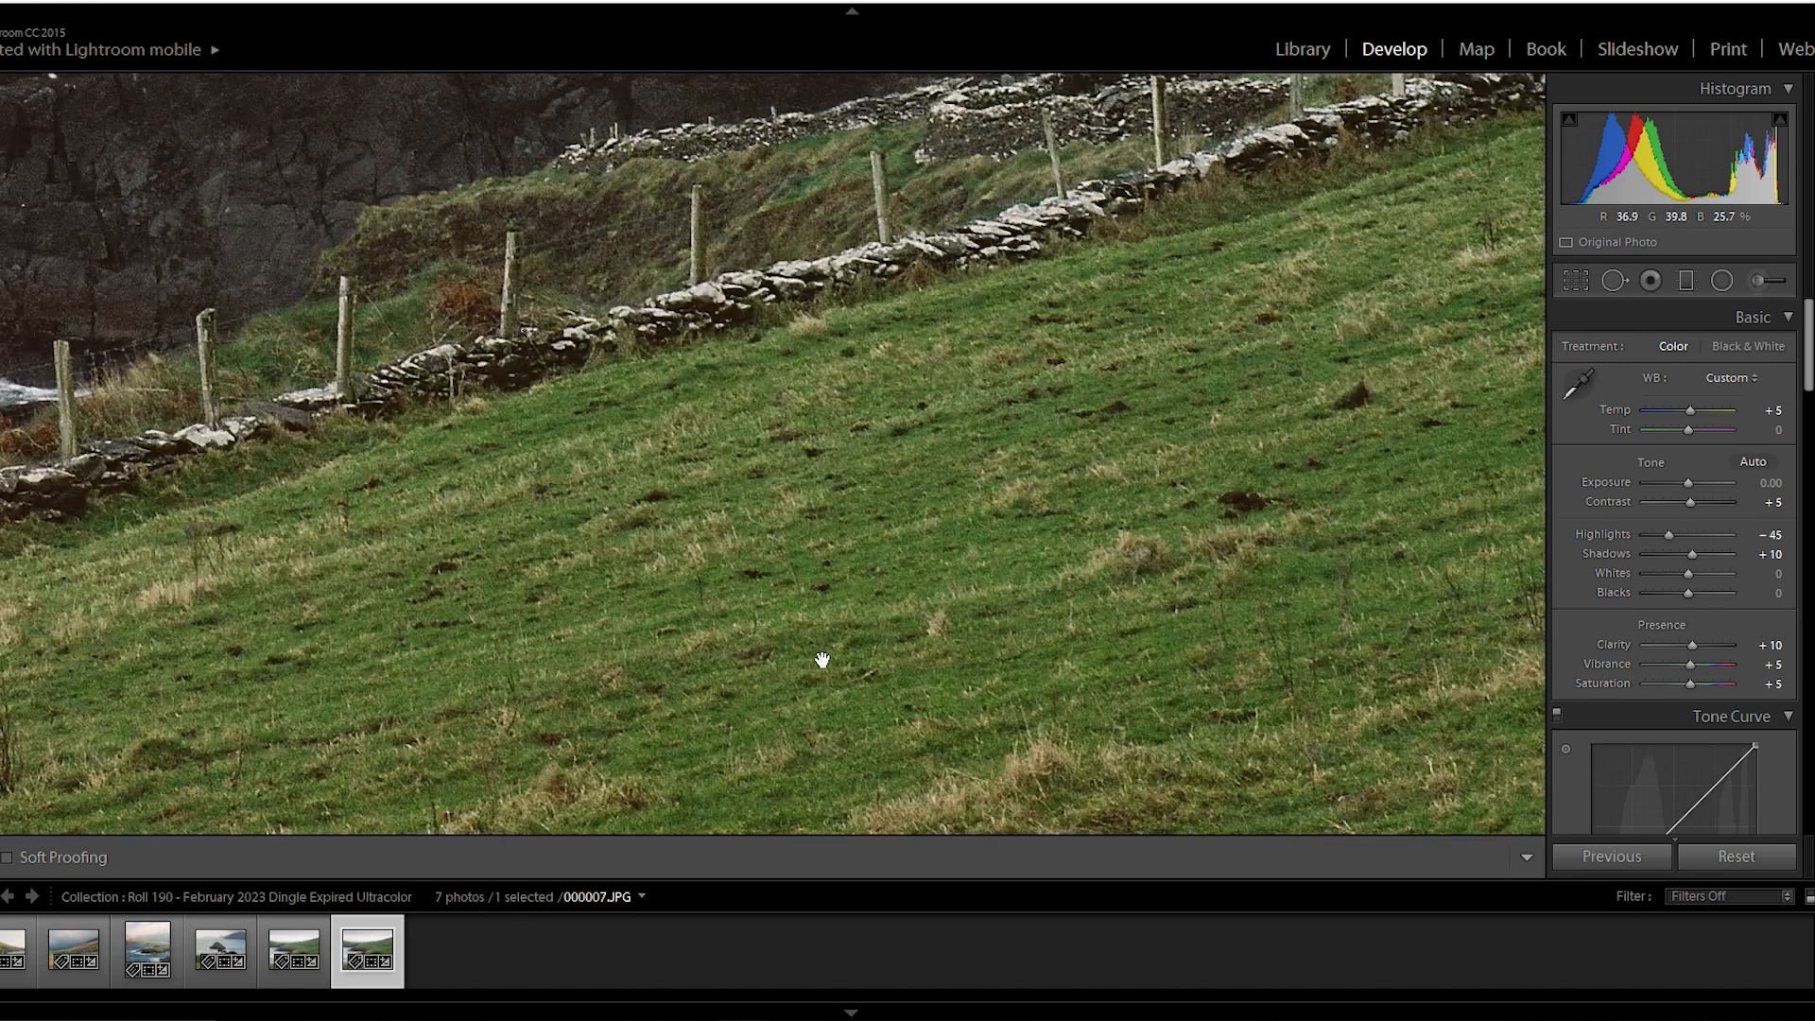
pyautogui.moveTo(821, 661); pyautogui.dragTo(845, 787)
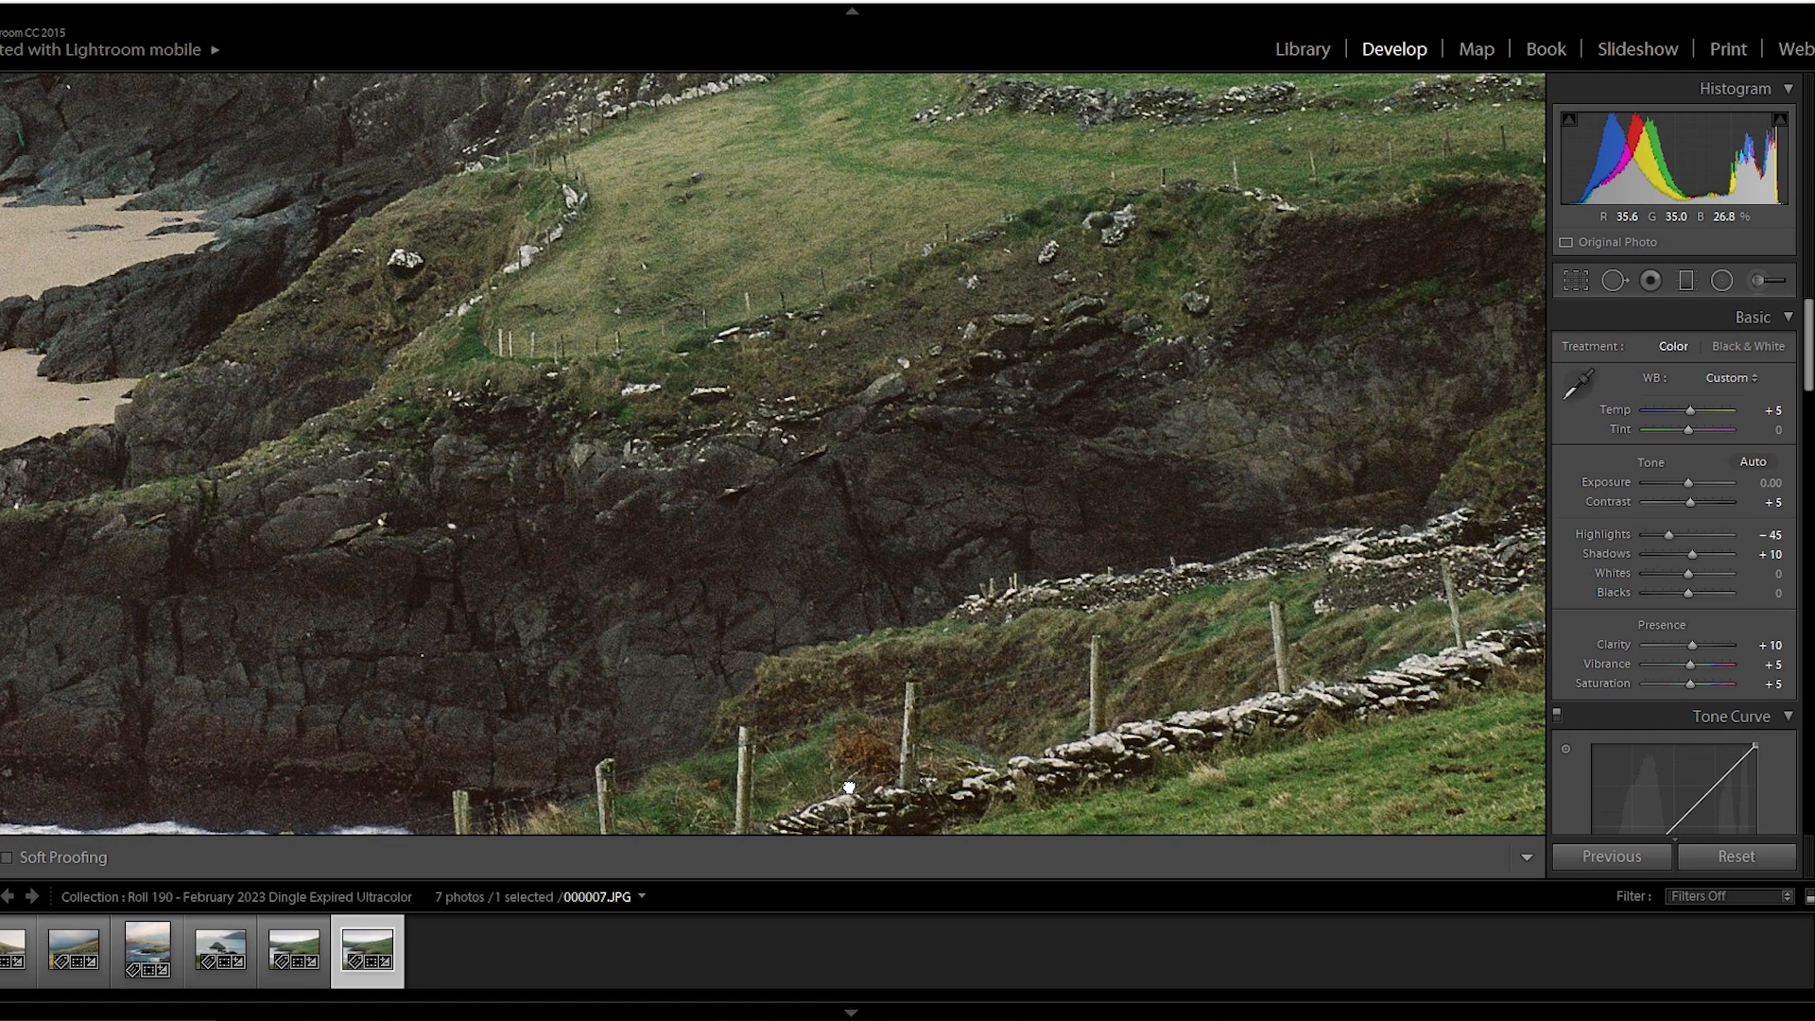